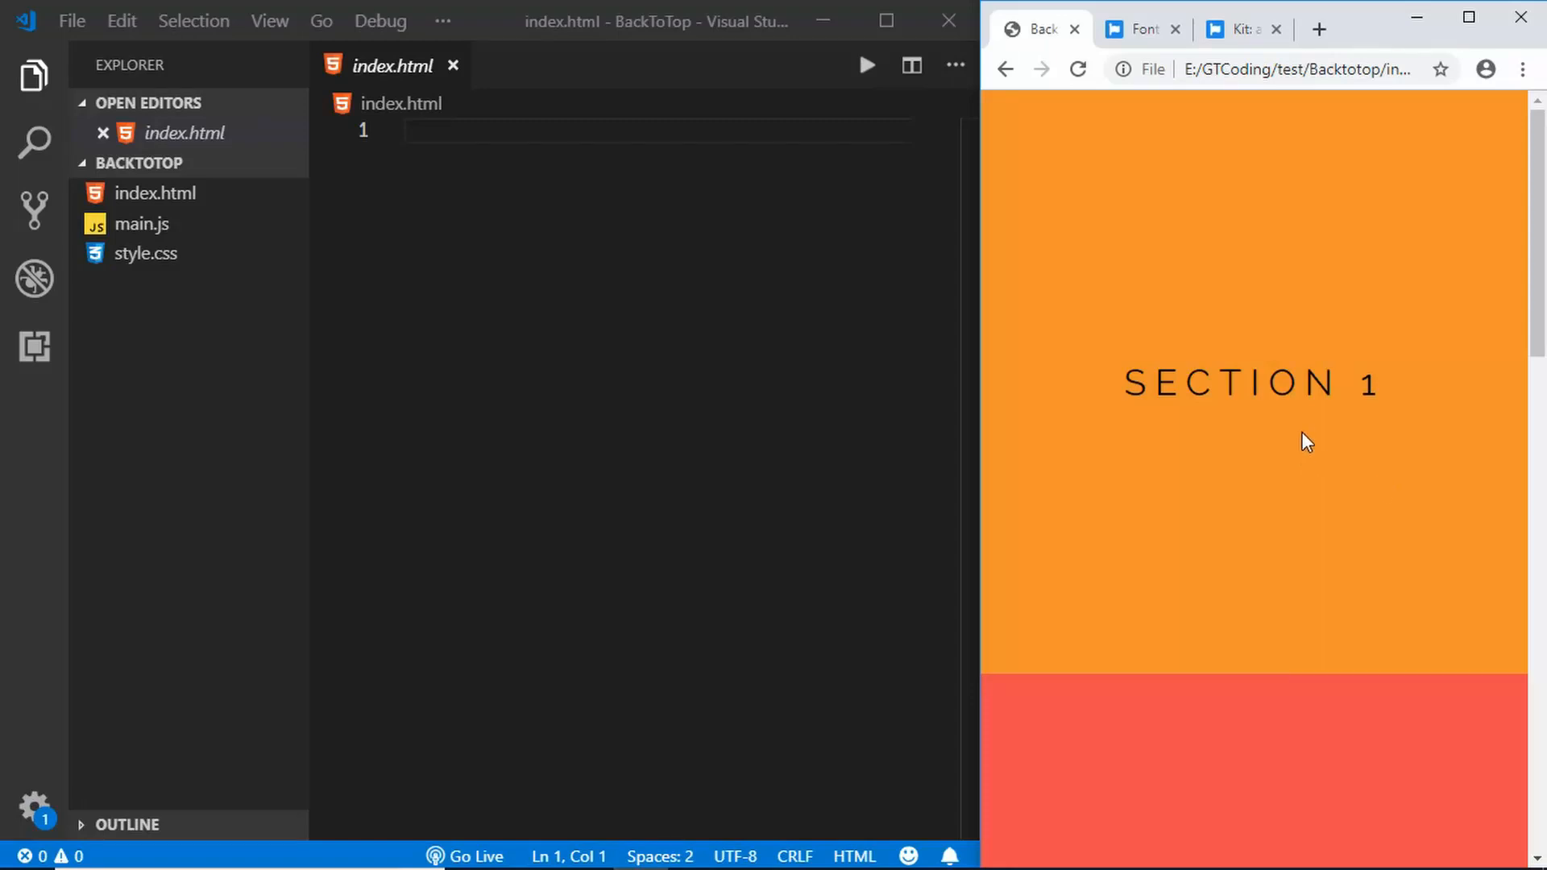
mouse_move(1236, 414)
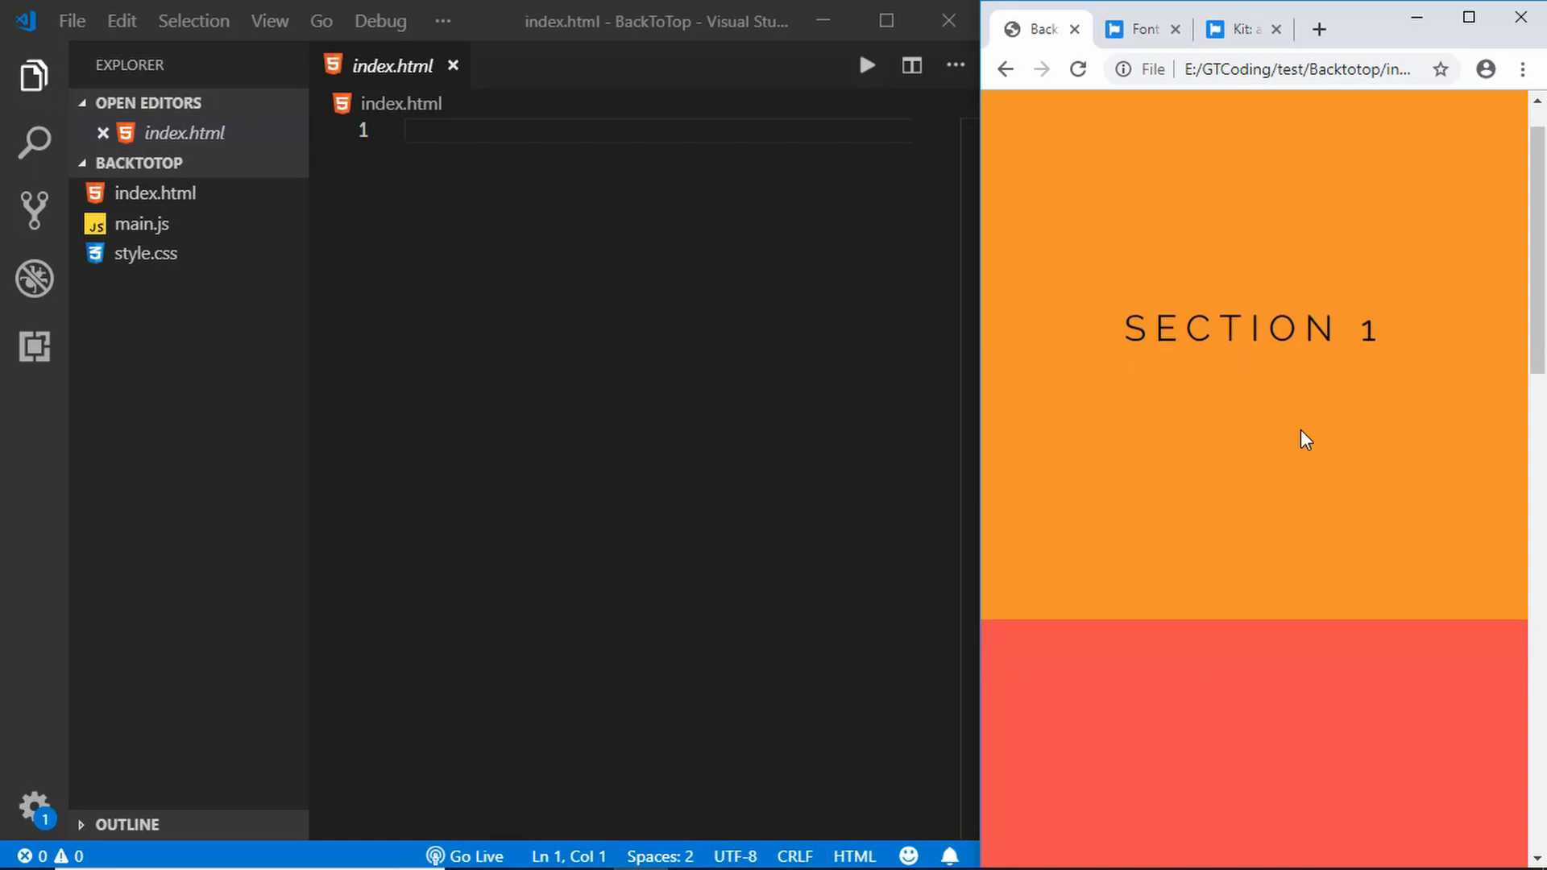
- Try the finished demo: scroll down, use the button to return to top, scroll again
scroll("down", 3)
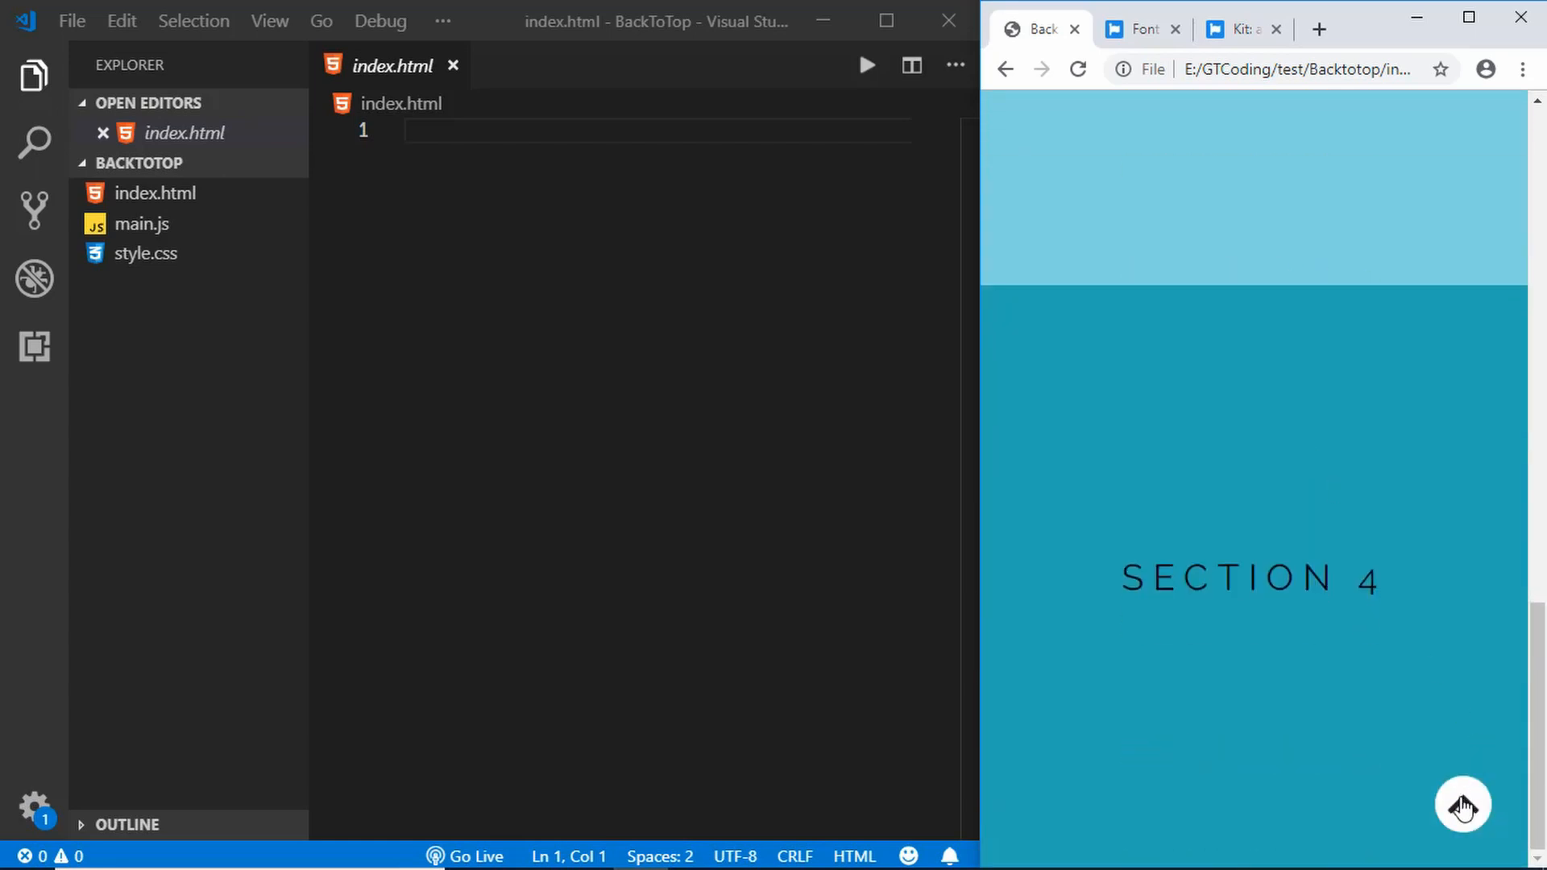
left_click(1461, 804)
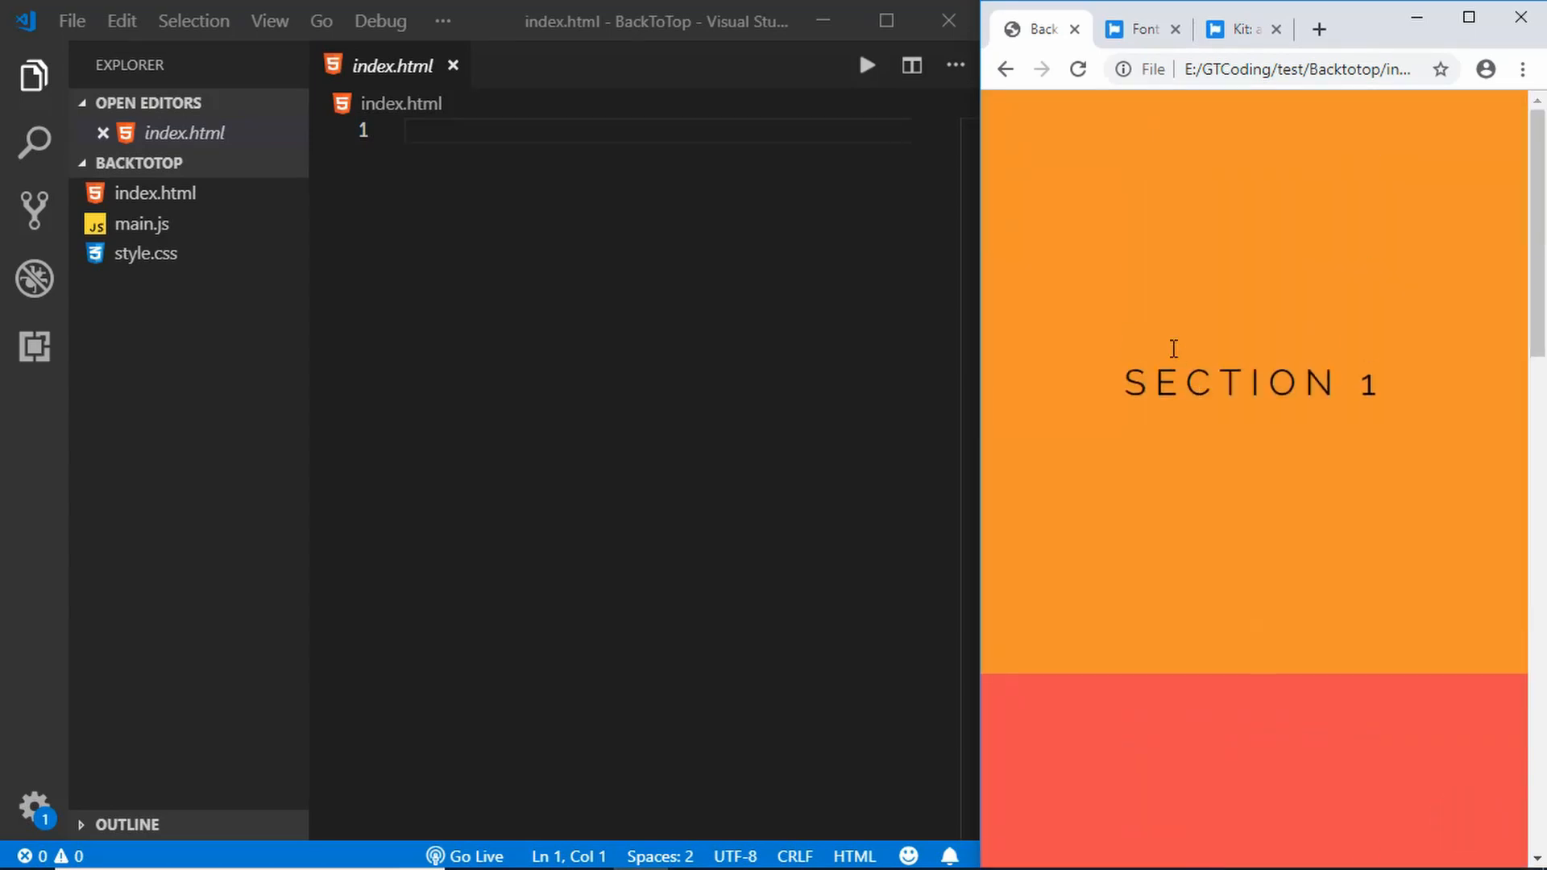
scroll("down", 3)
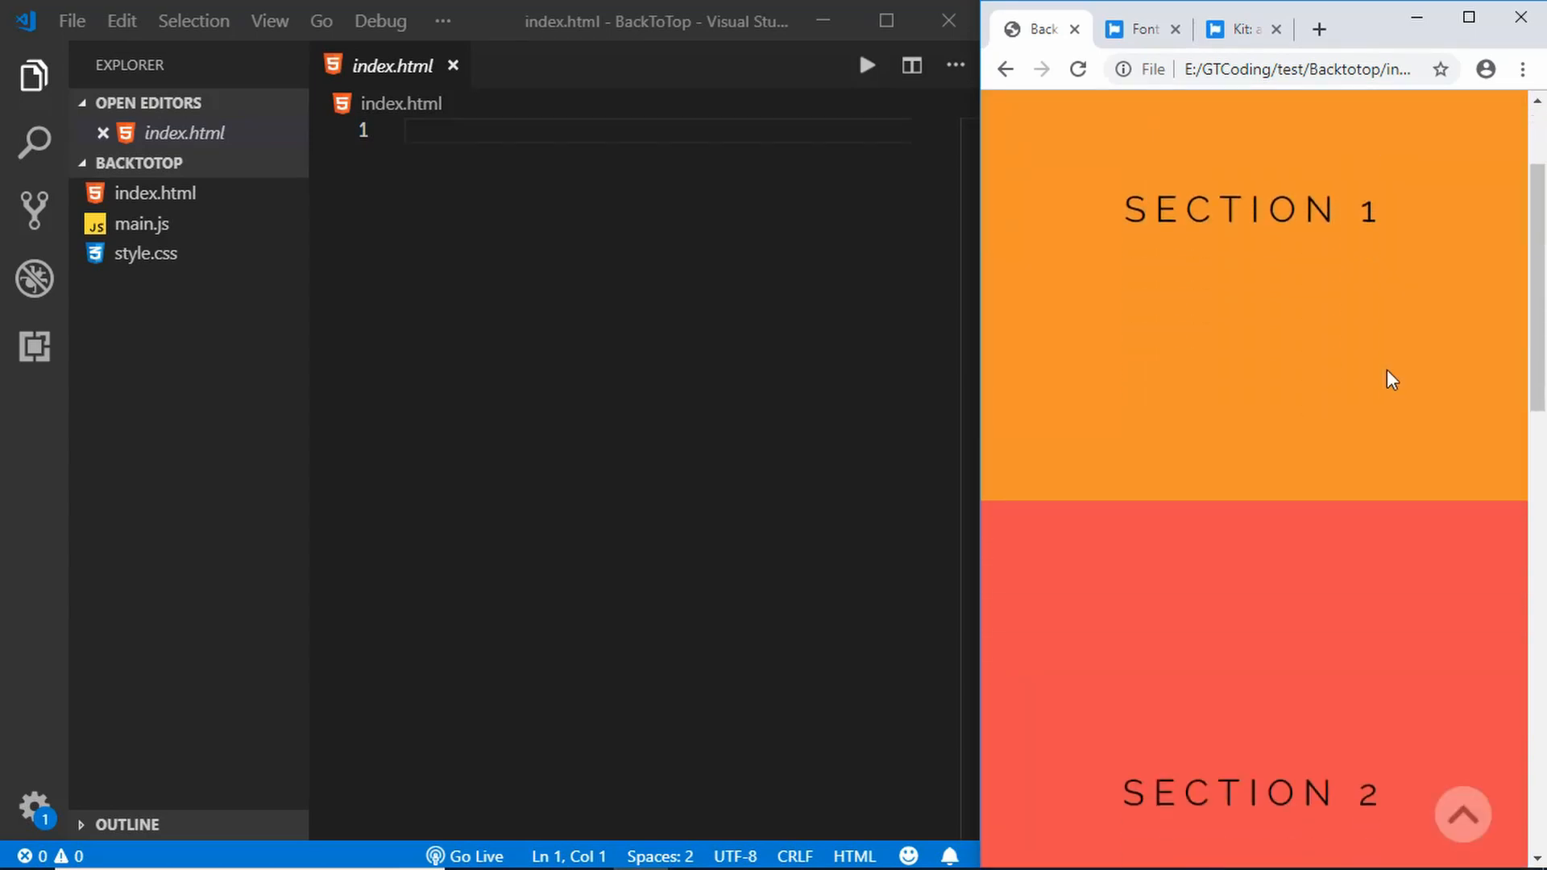
scroll("down", 3)
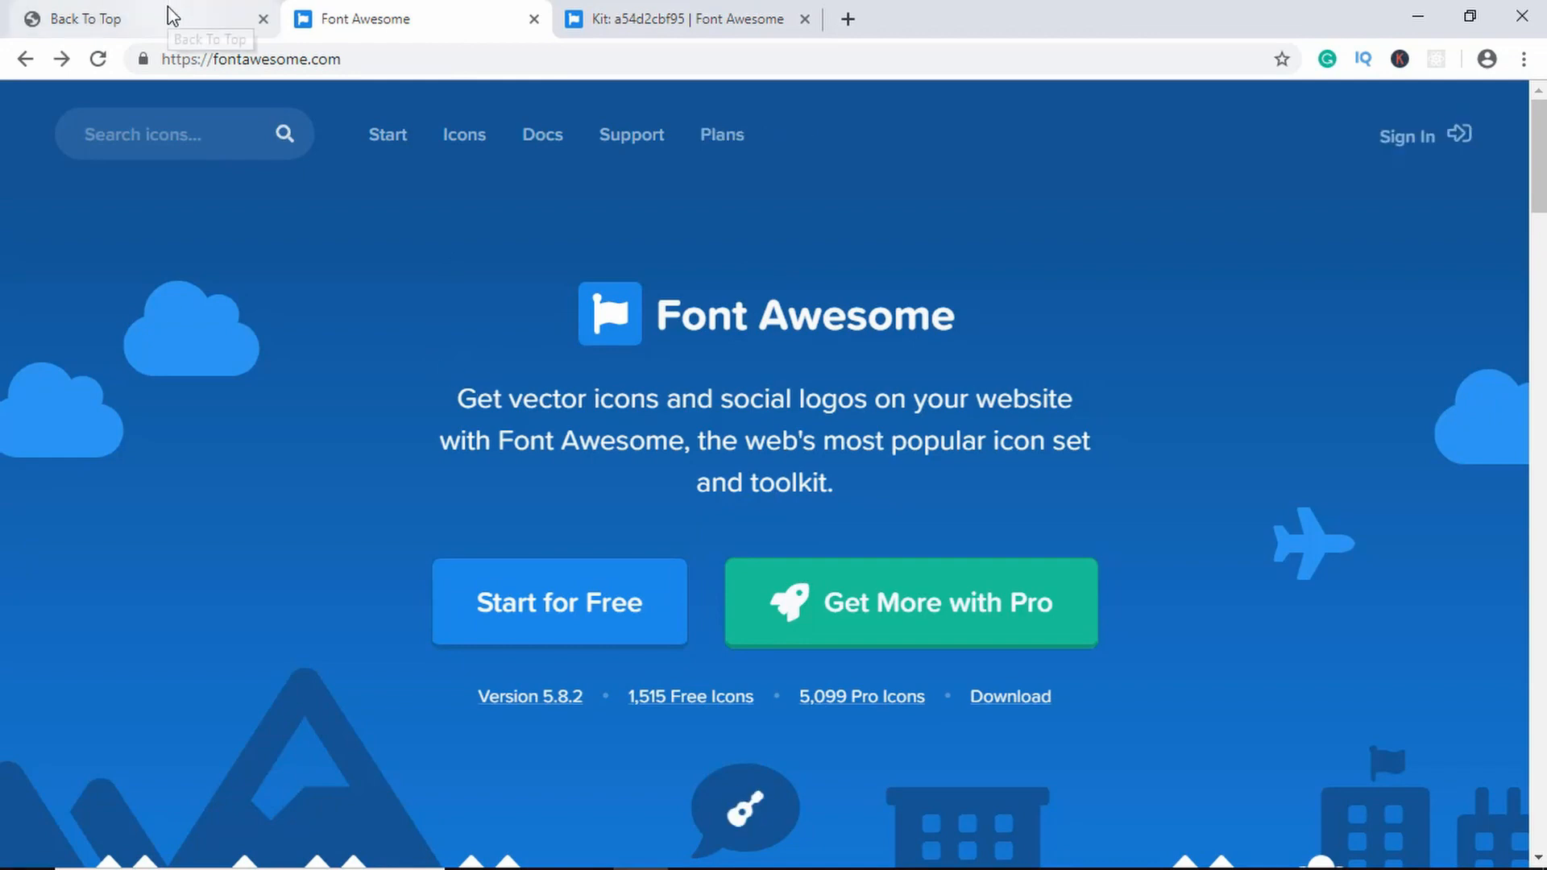
- From the Font Awesome homepage reach the Start for Free kit page, then return to the editor
left_click(84, 17)
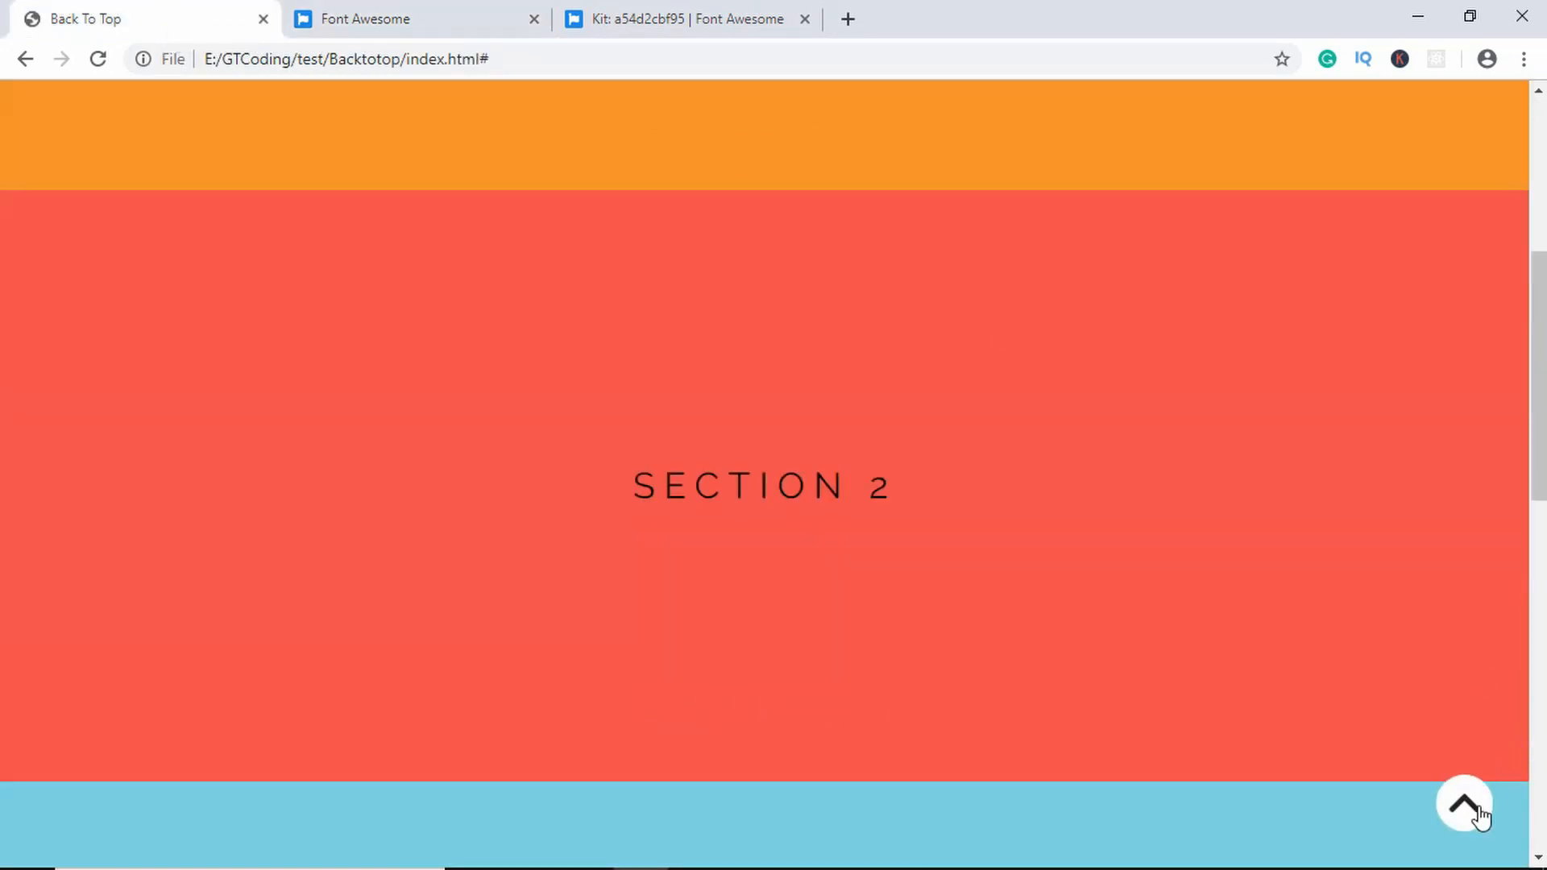
left_click(414, 19)
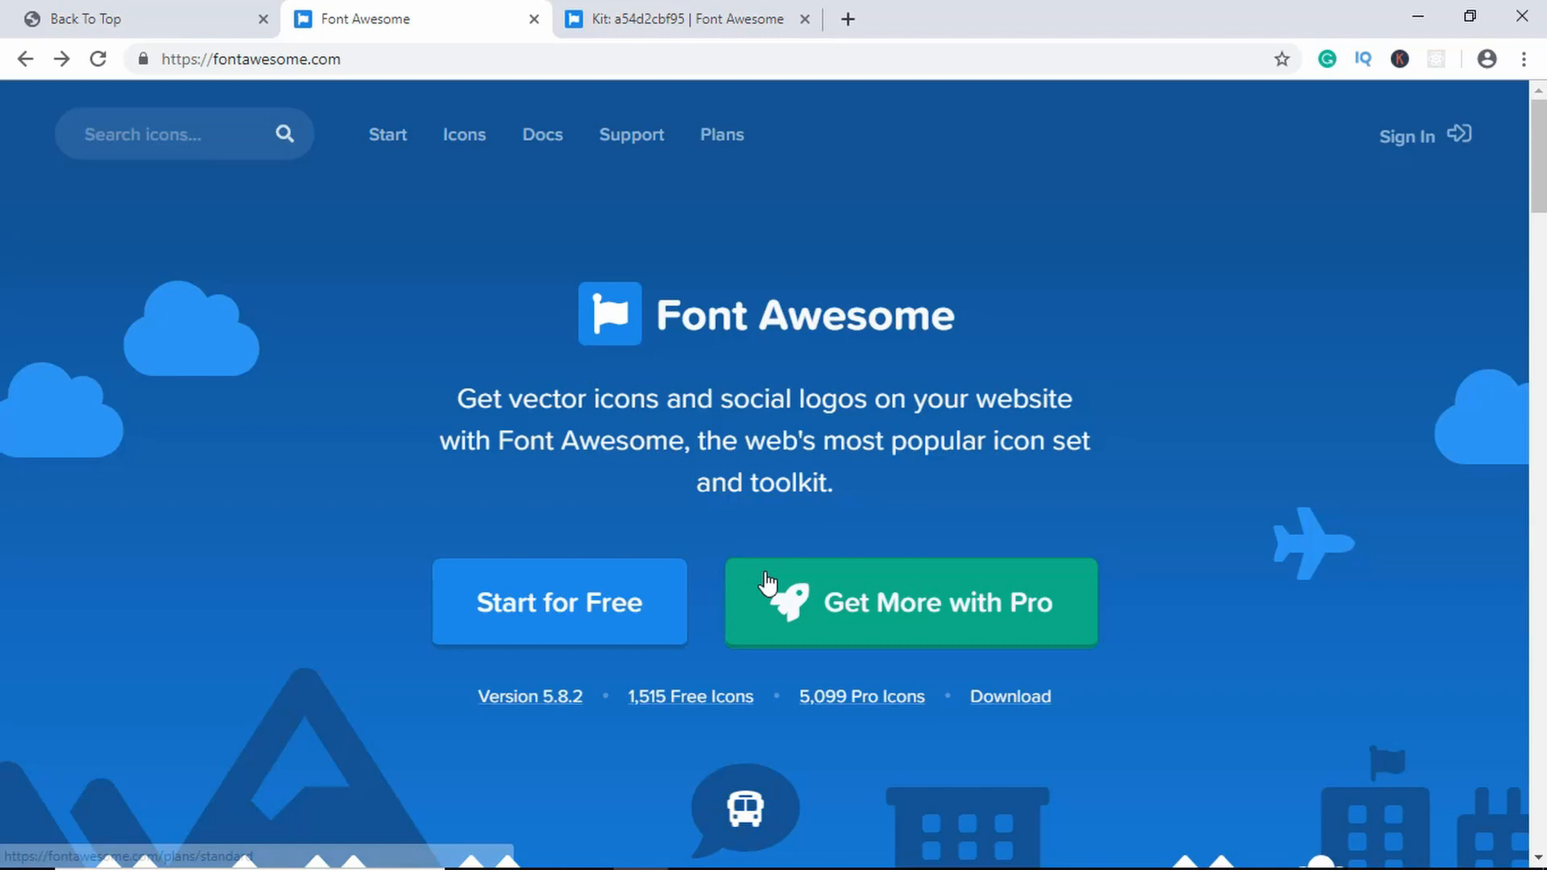
mouse_move(559, 603)
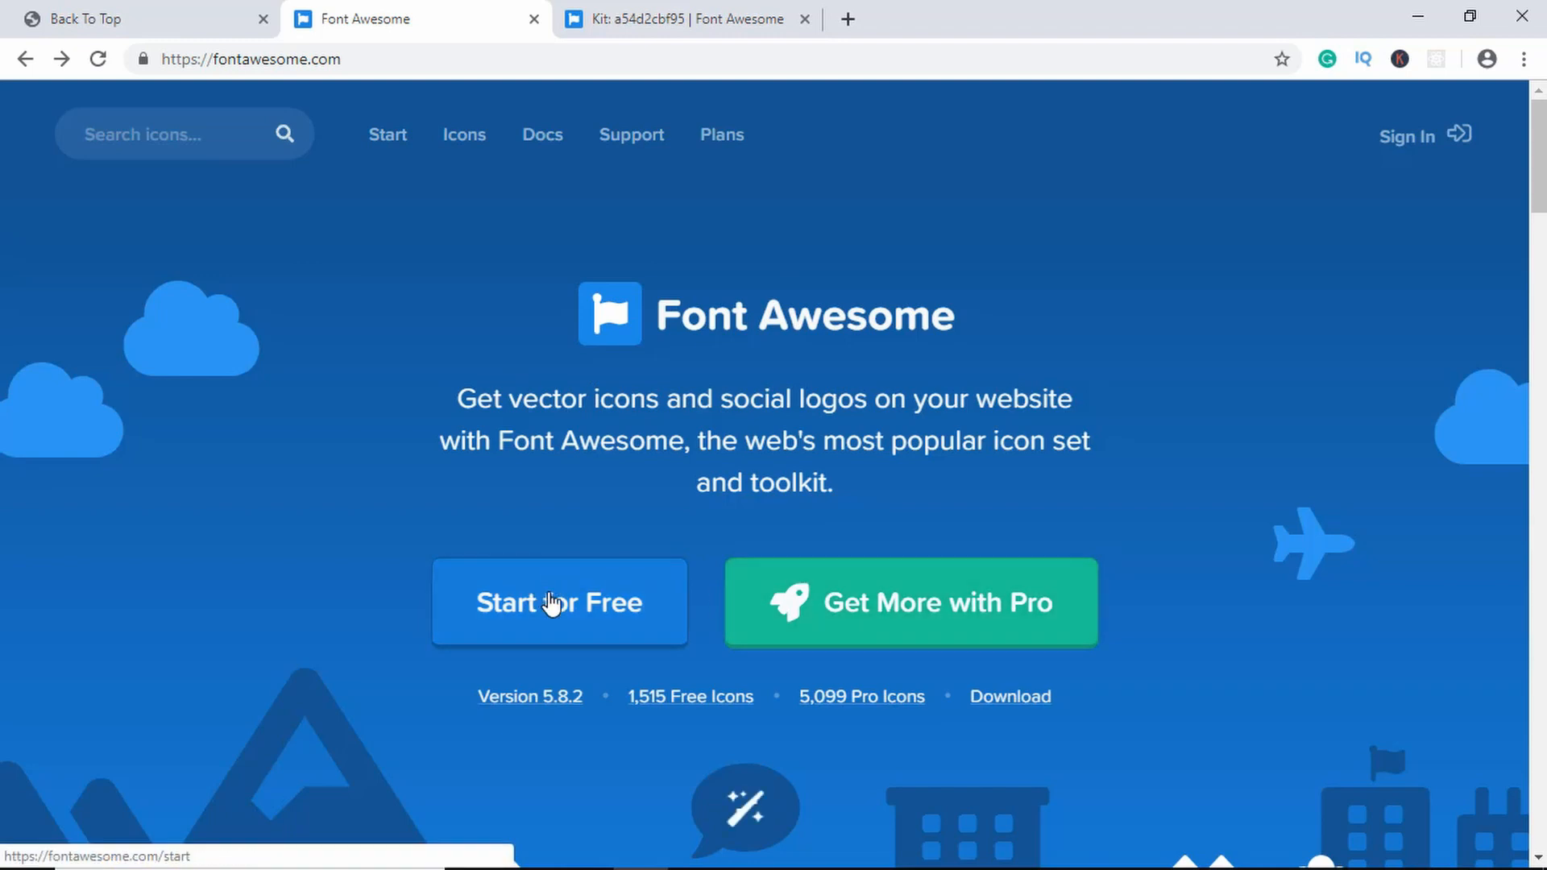
left_click(559, 603)
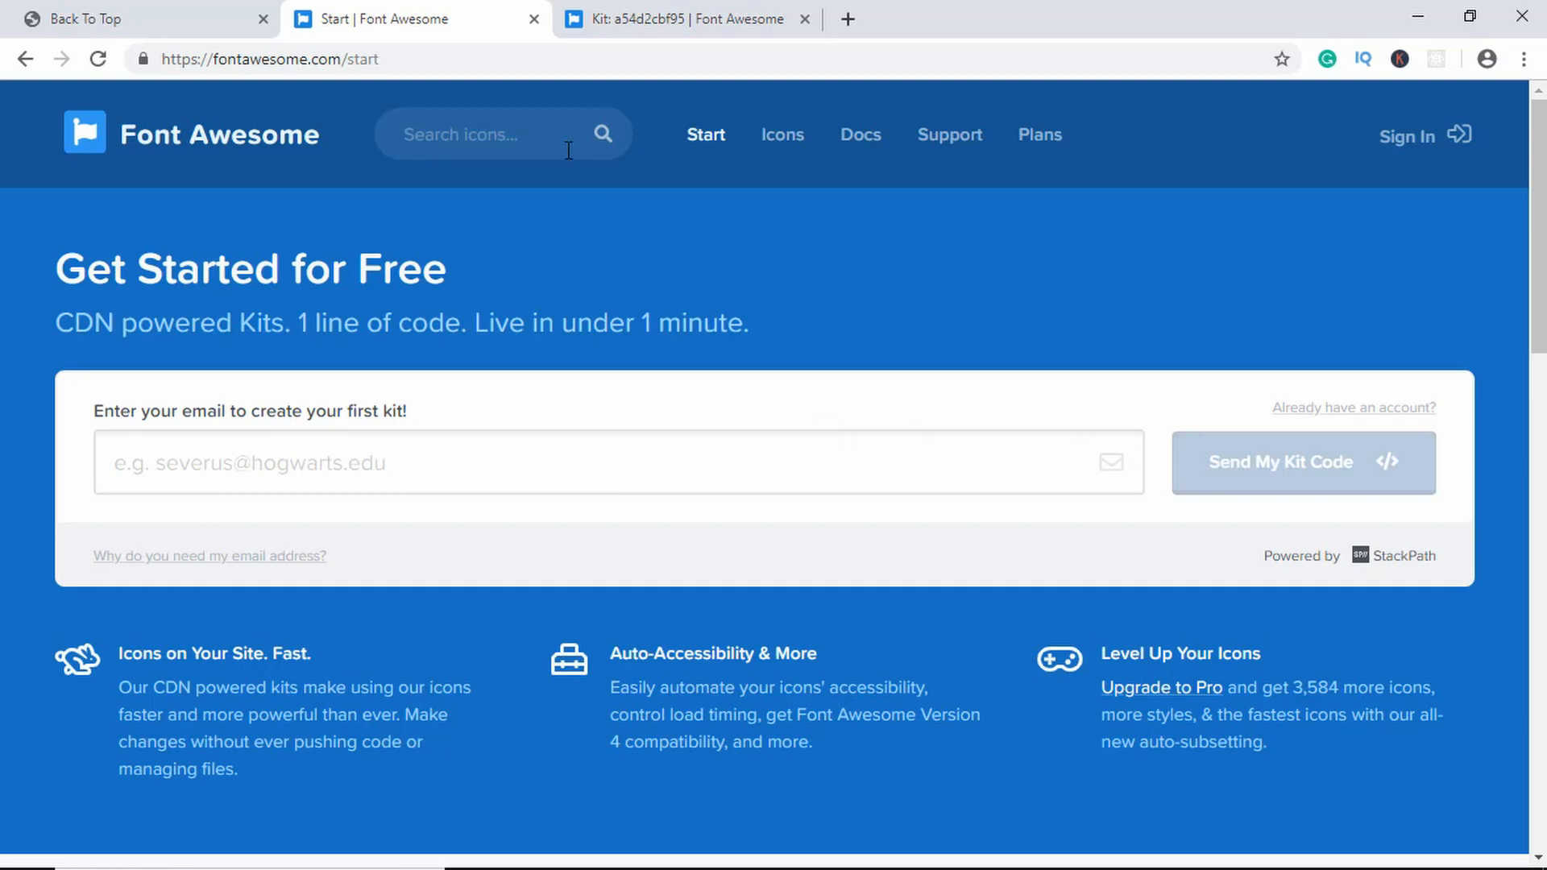
left_click(687, 20)
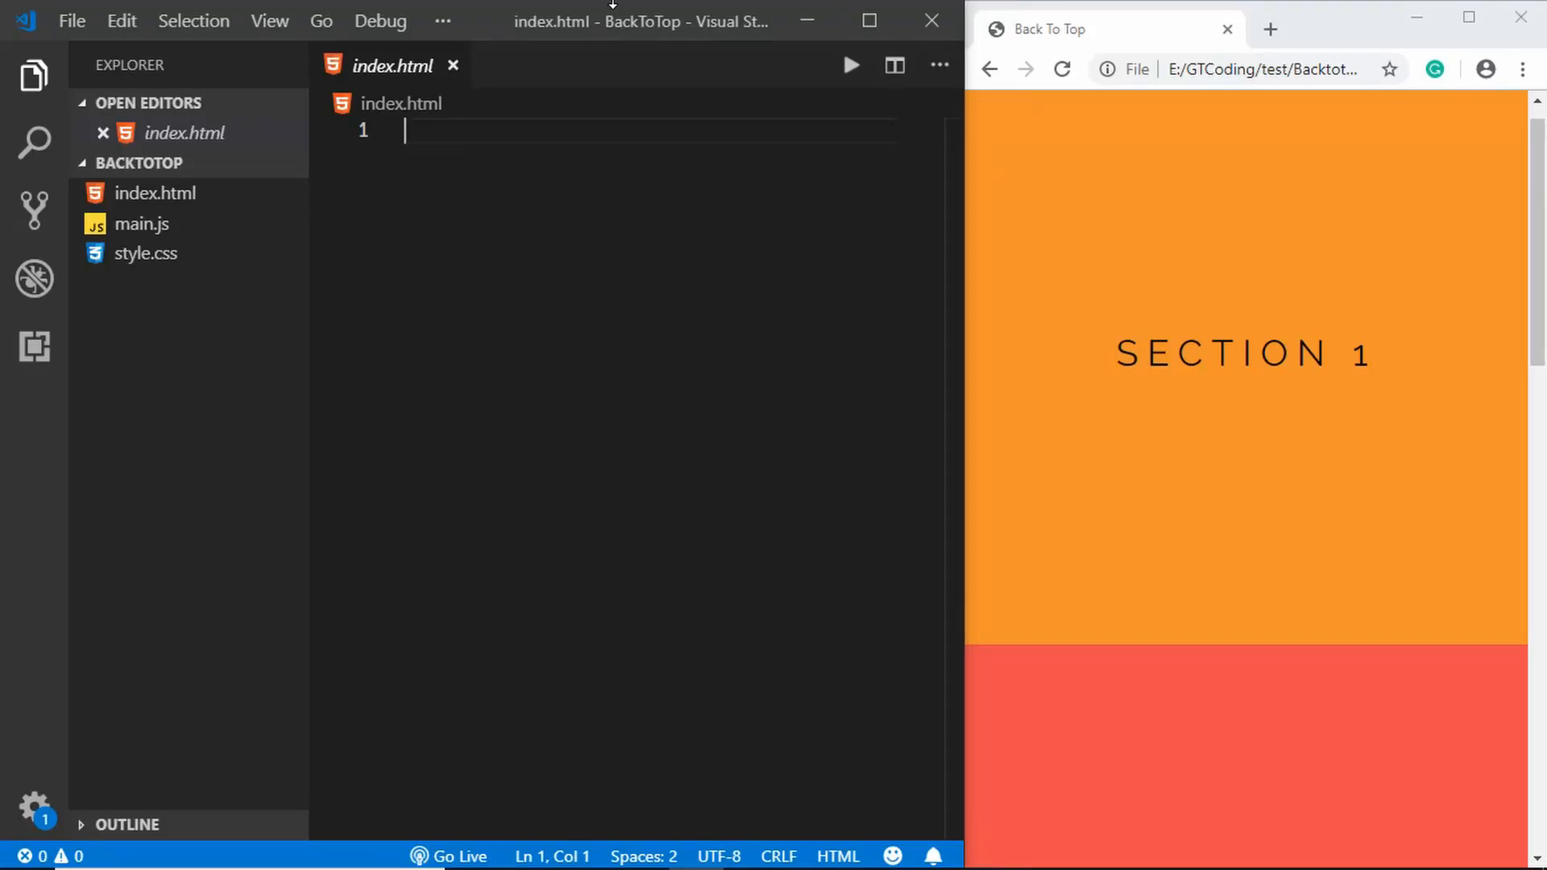
mouse_move(155, 191)
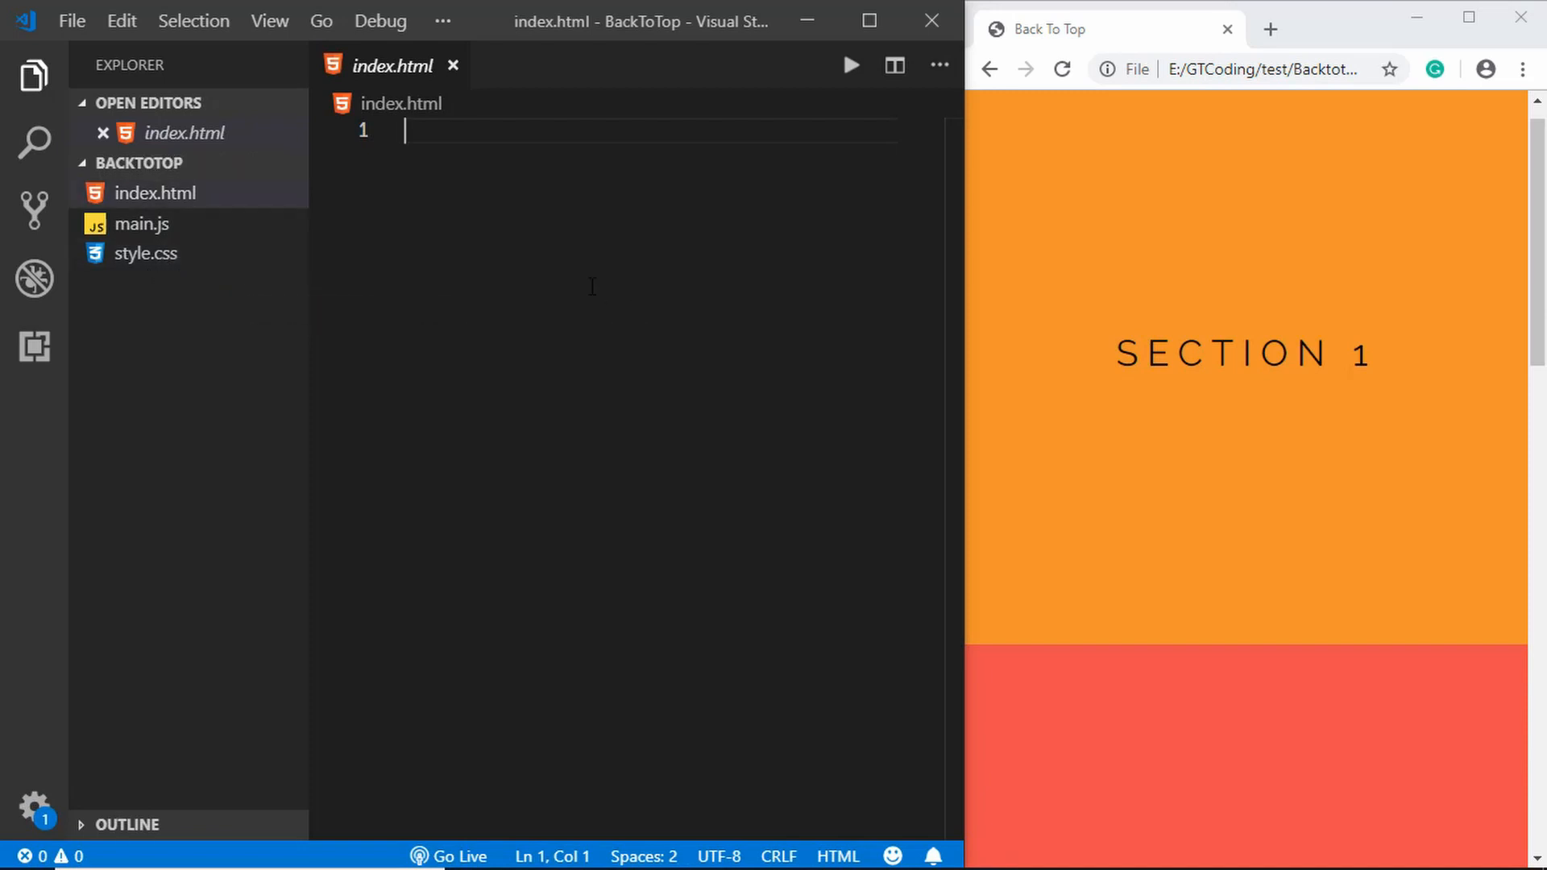
mouse_move(666, 321)
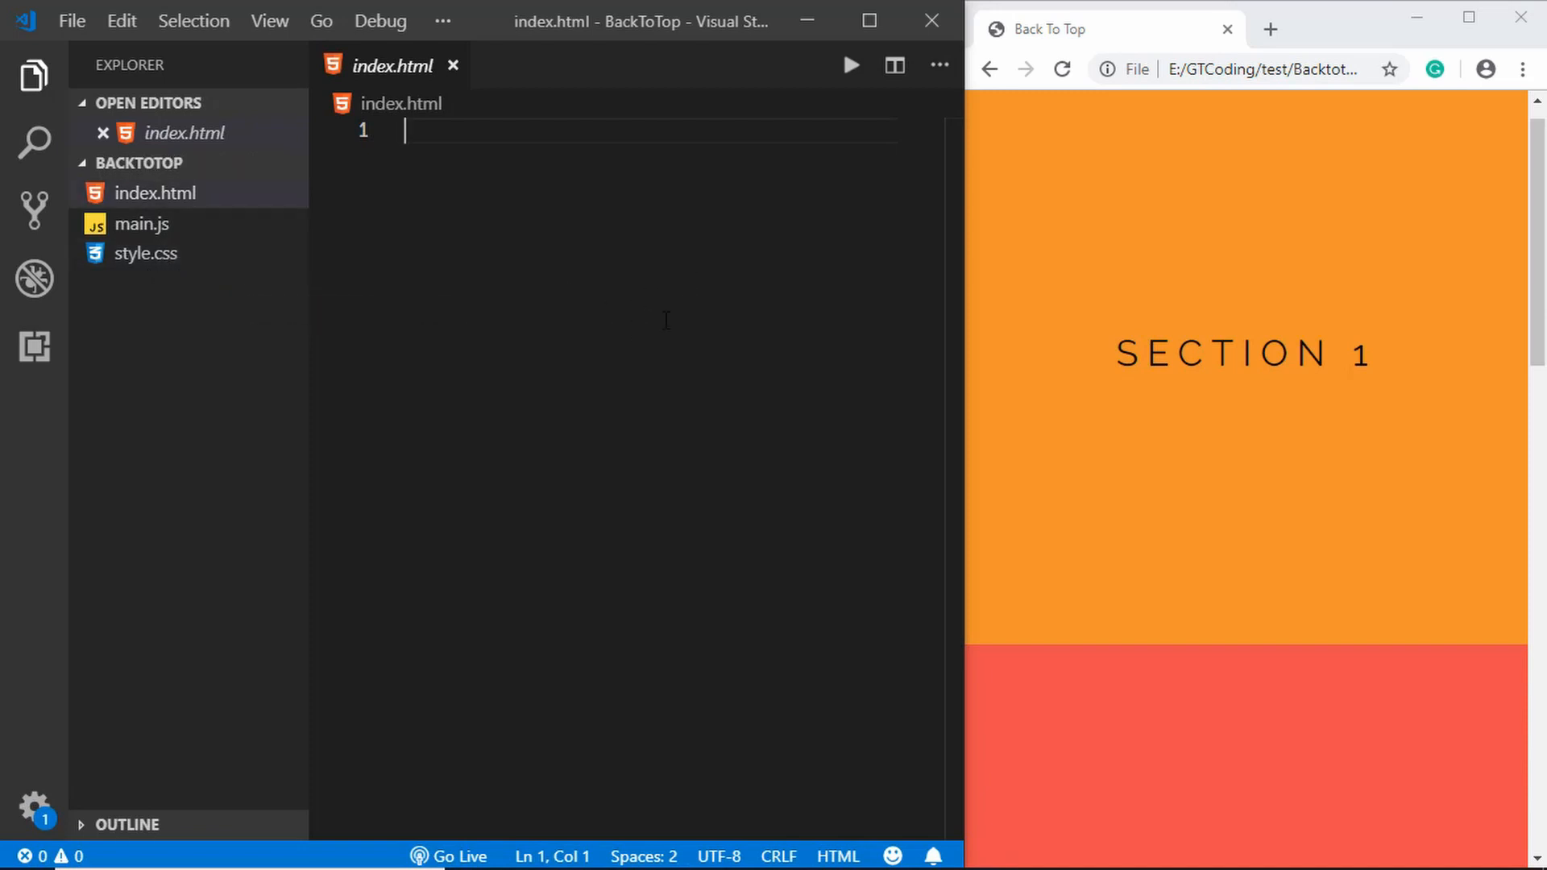
- Hide the sidebar and expand the ! boilerplate, retitling the page Back To Top
left_click(34, 74)
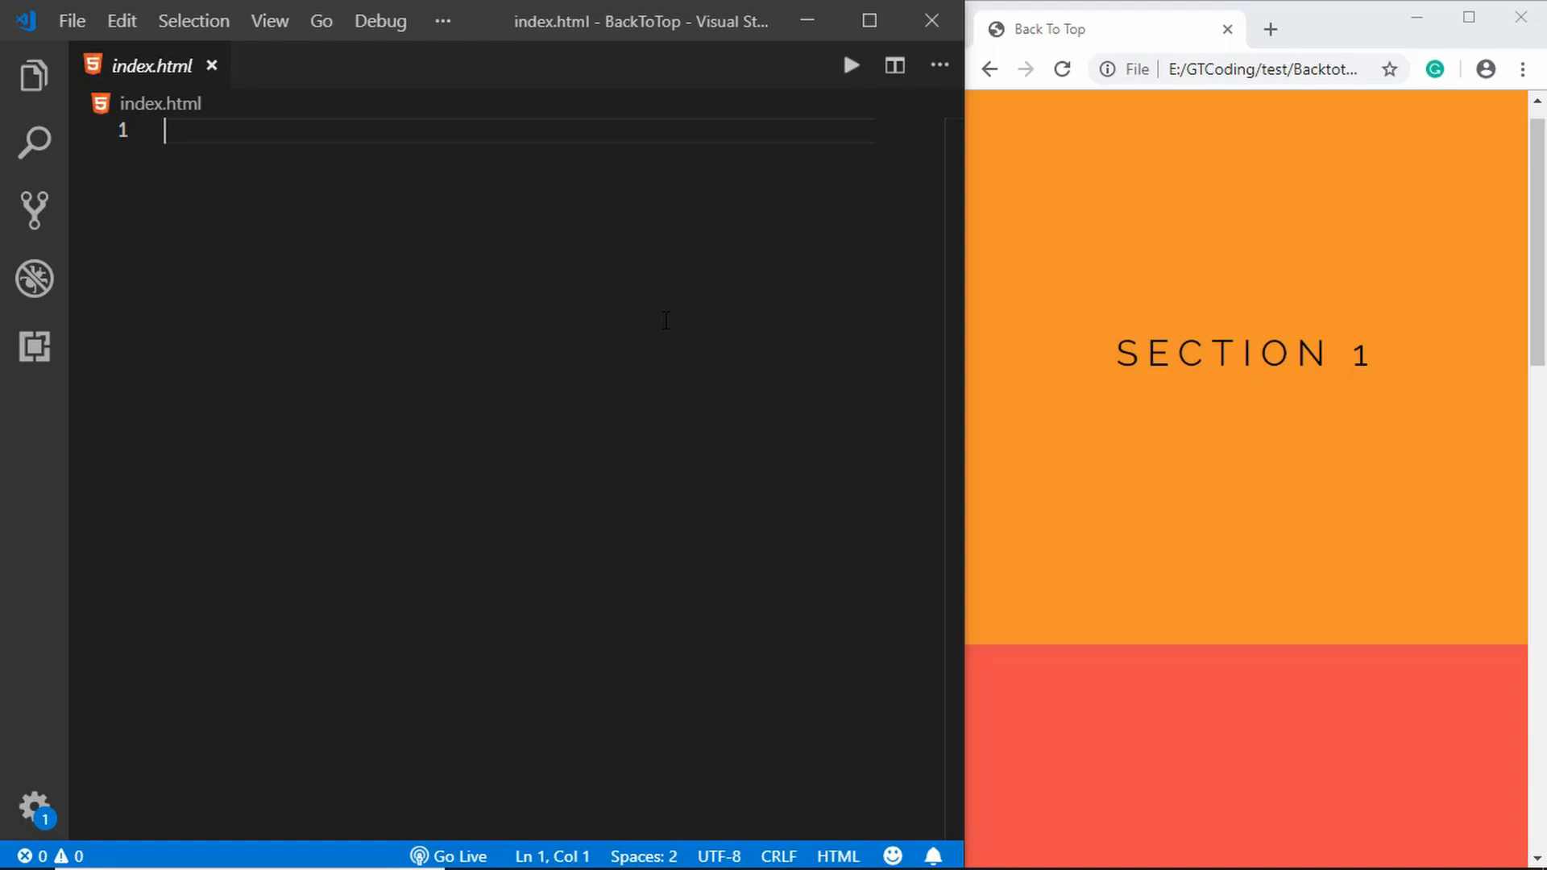
type("!")
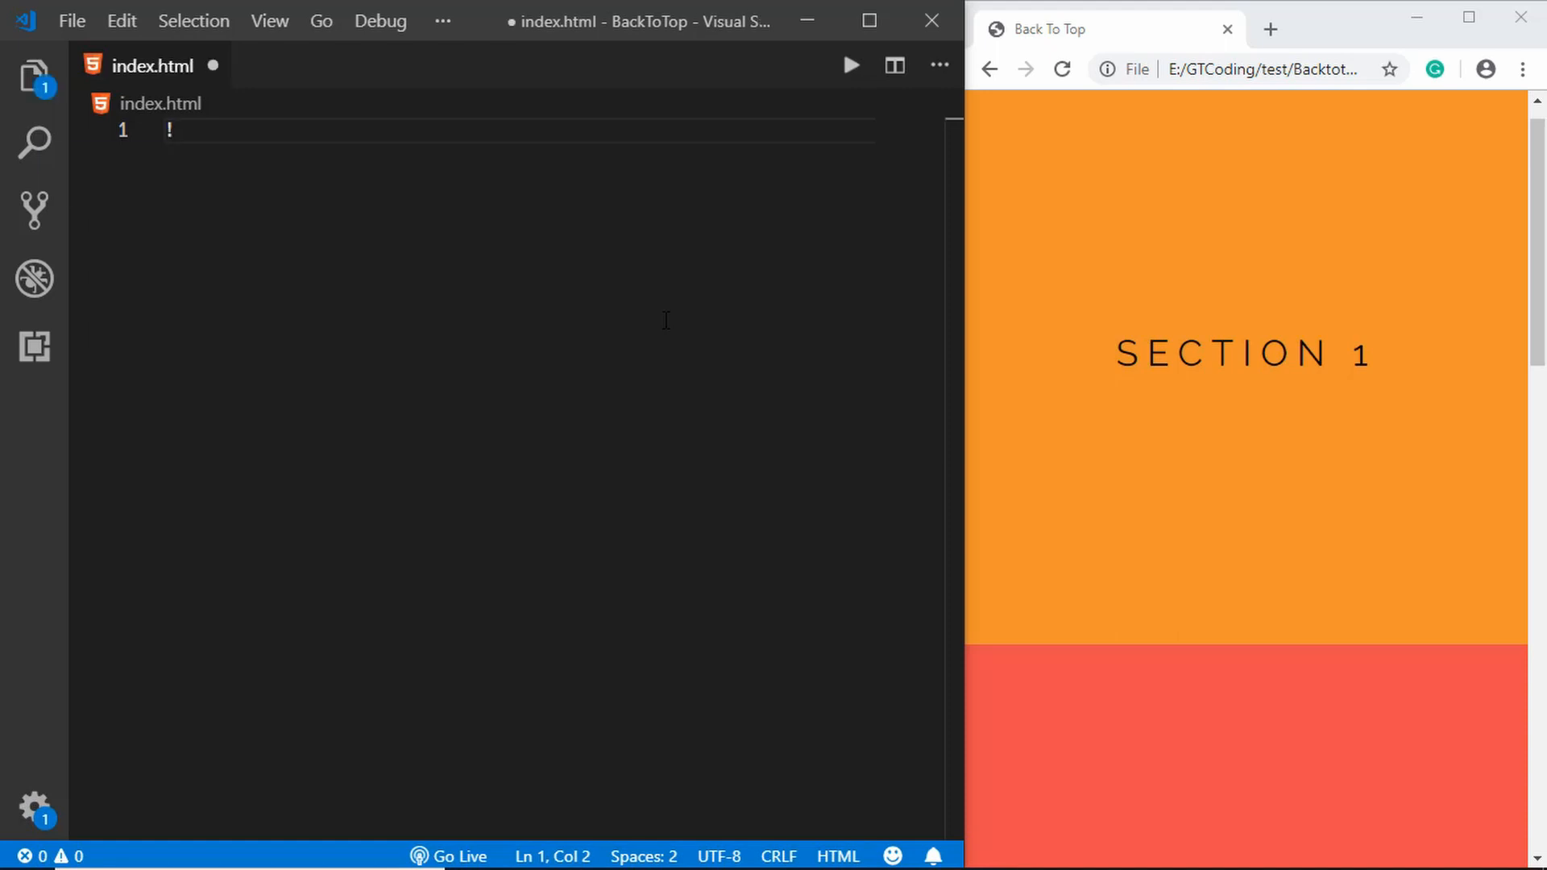
key("Tab")
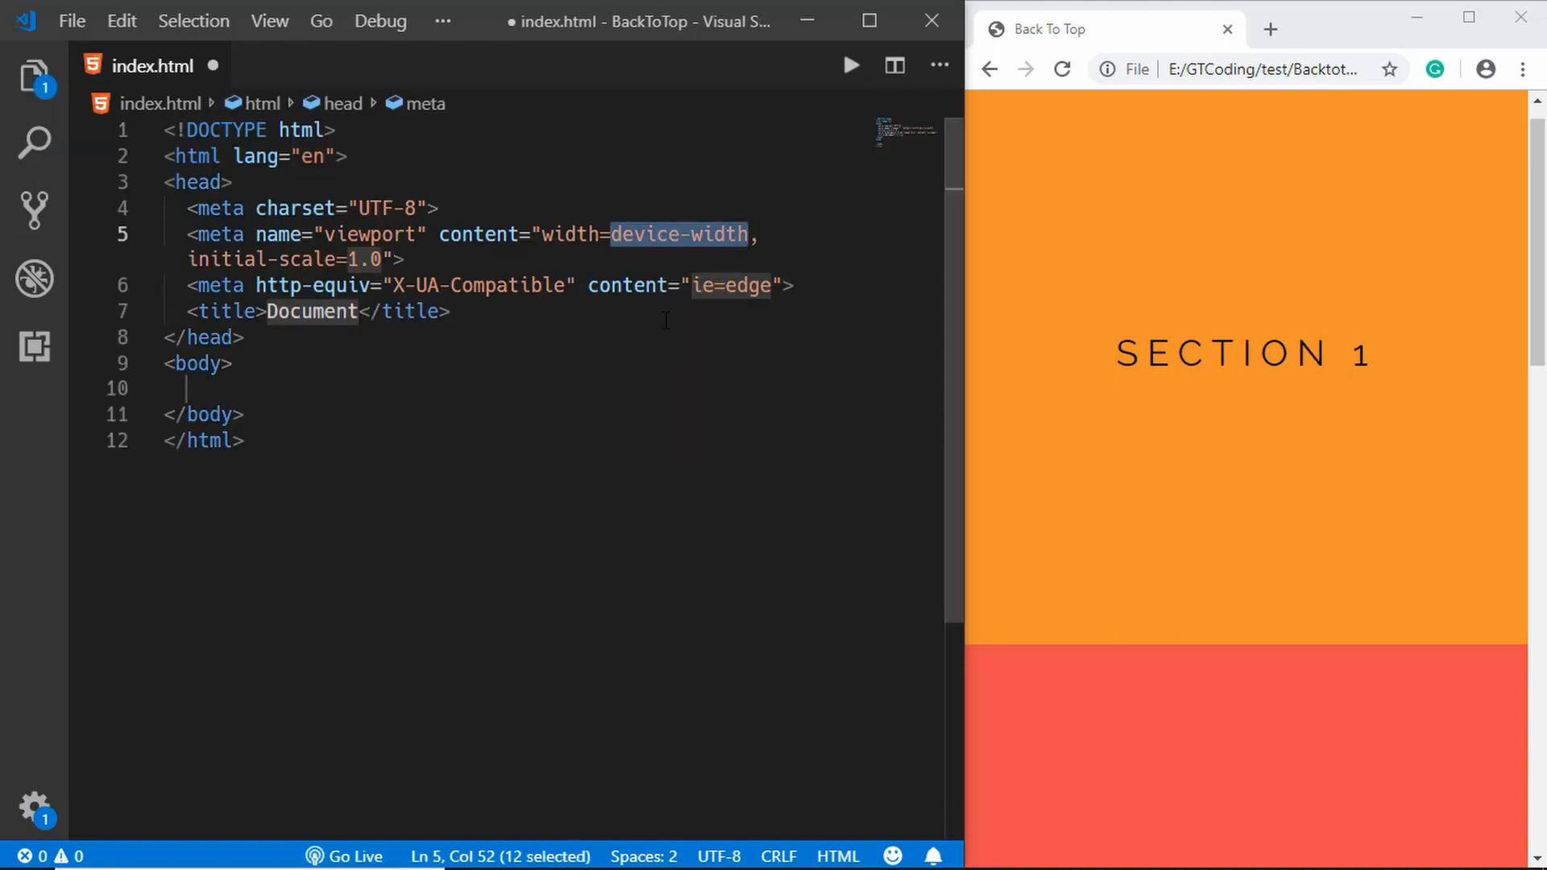
double_click(311, 311)
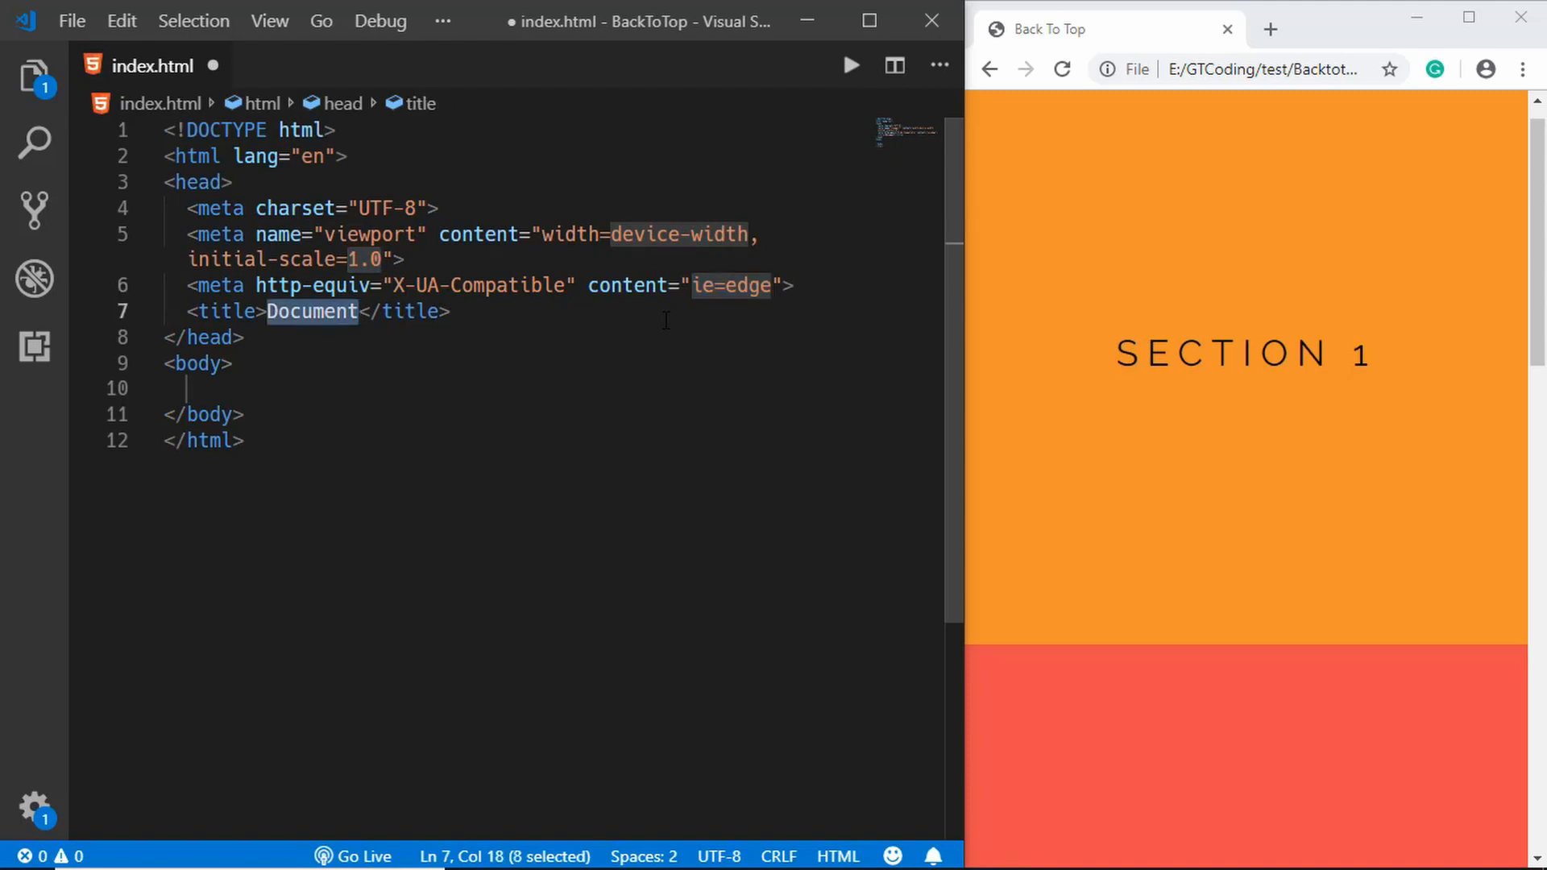
type("Back To Top")
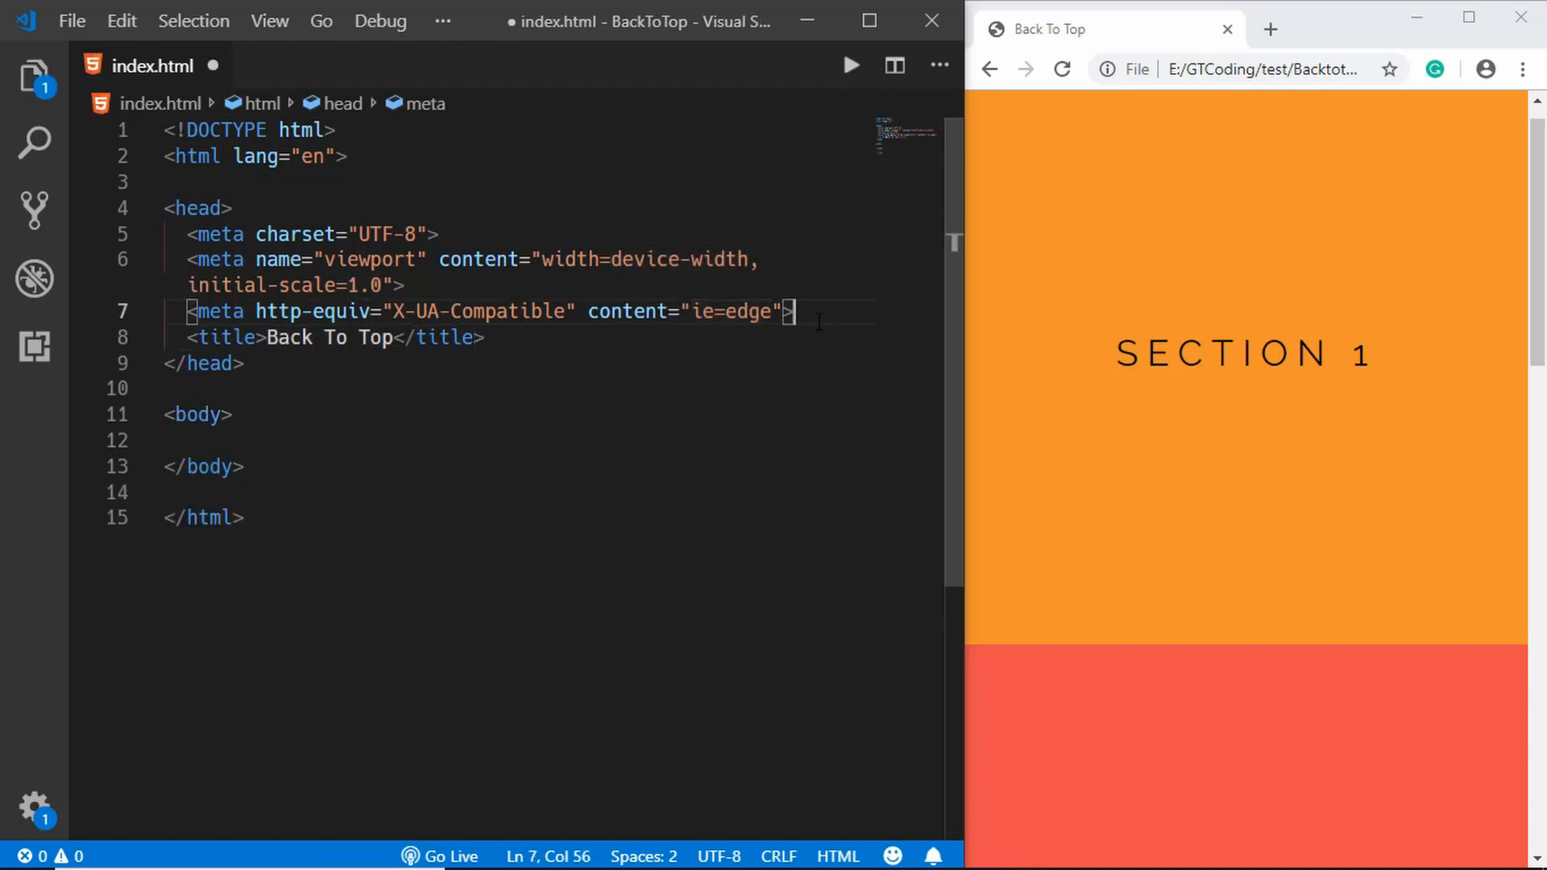
- Add the Font Awesome kit script, the style.css link and the main.js script tag in the head
key("Return")
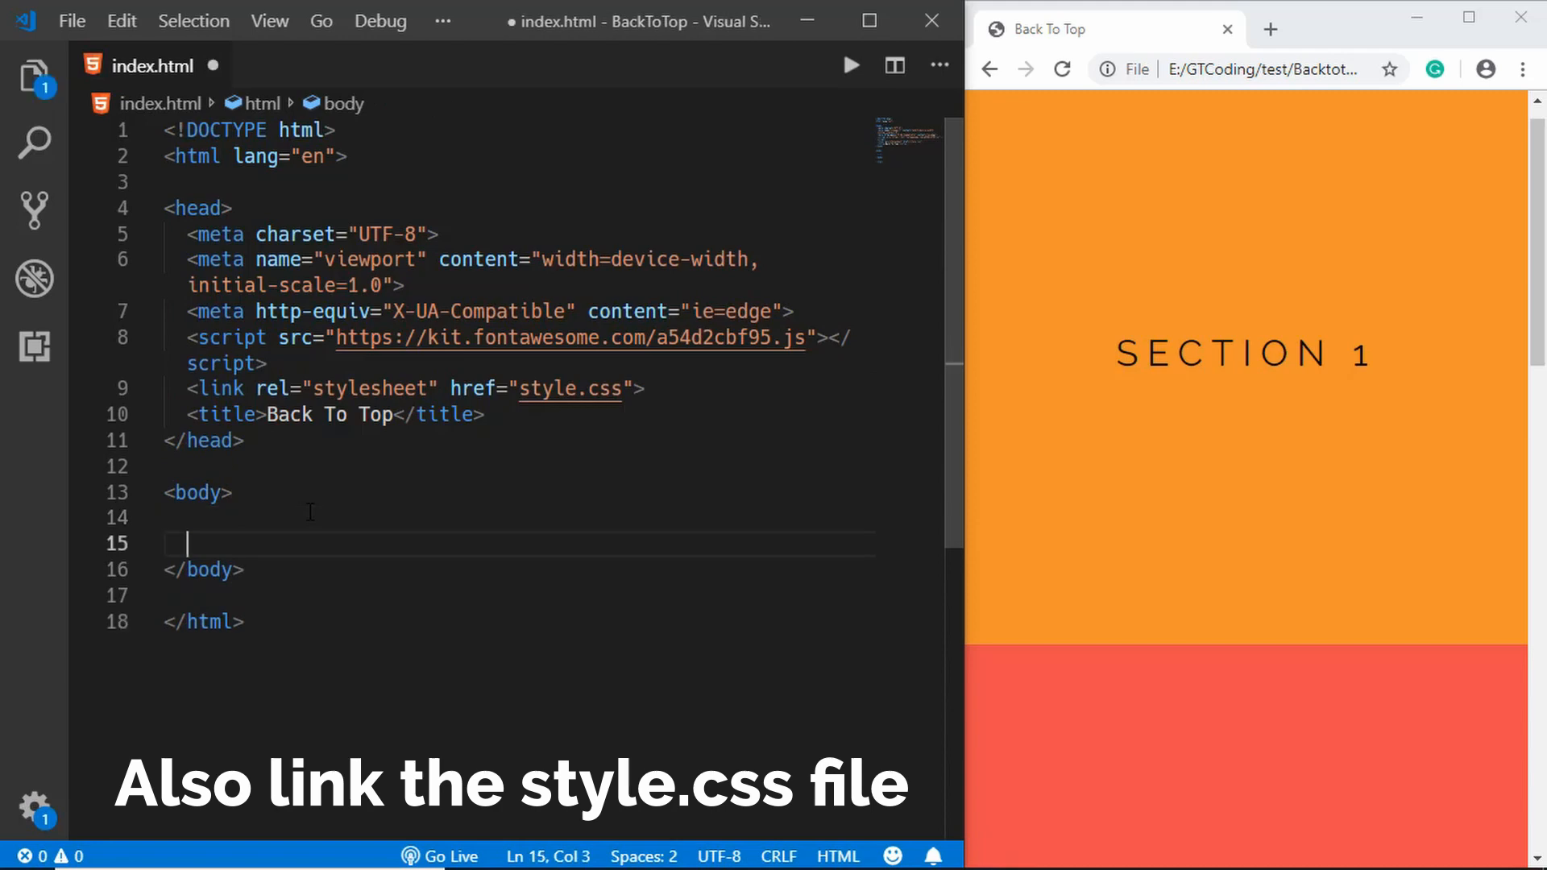
type("script src=\"\"></script>")
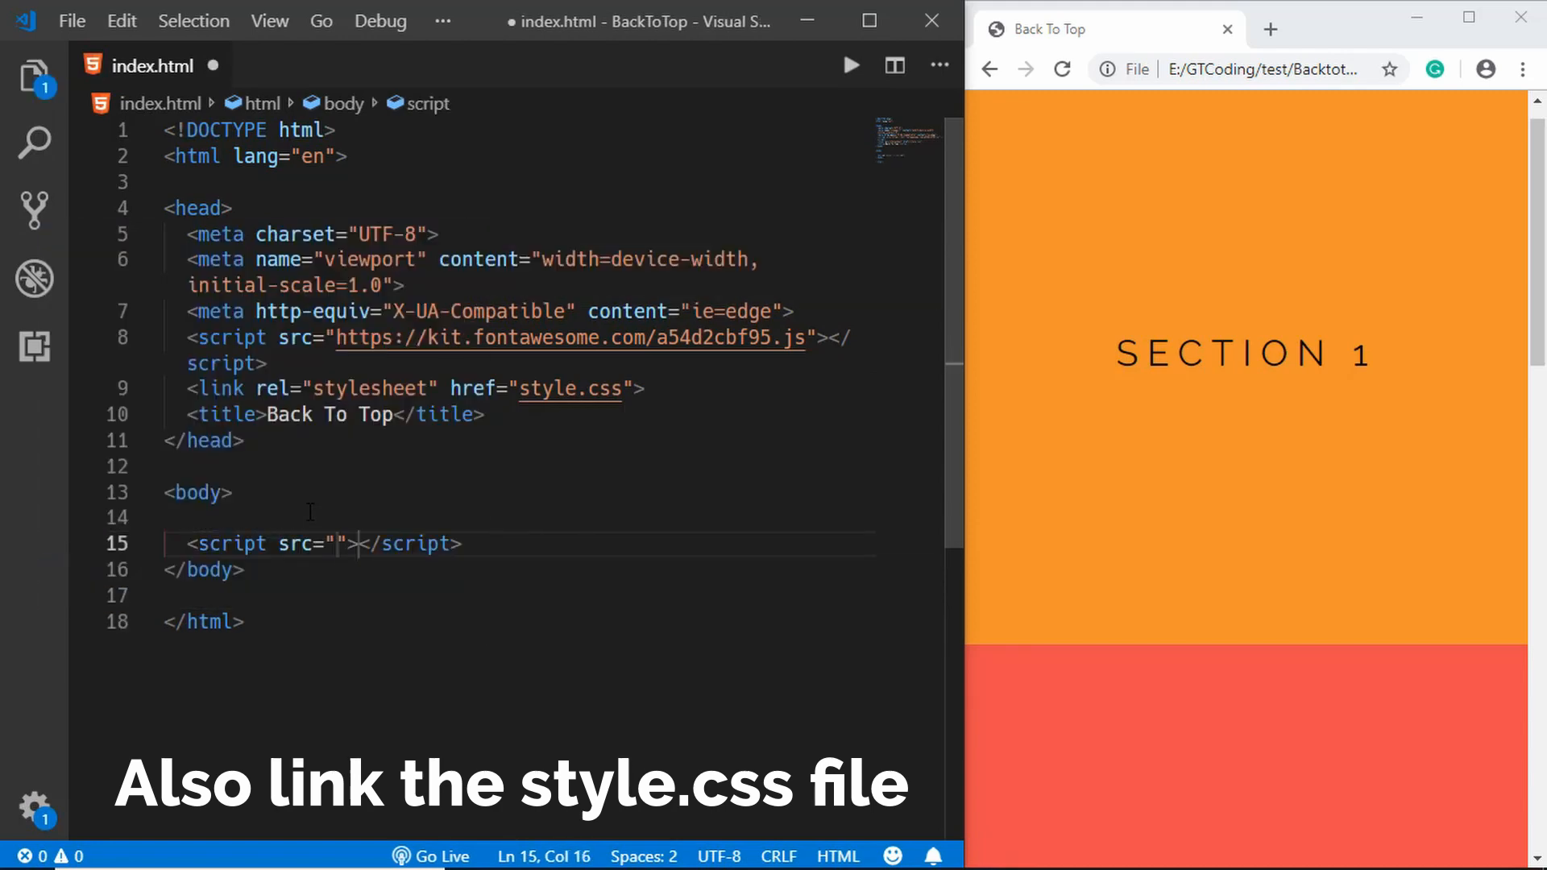
type("main.j")
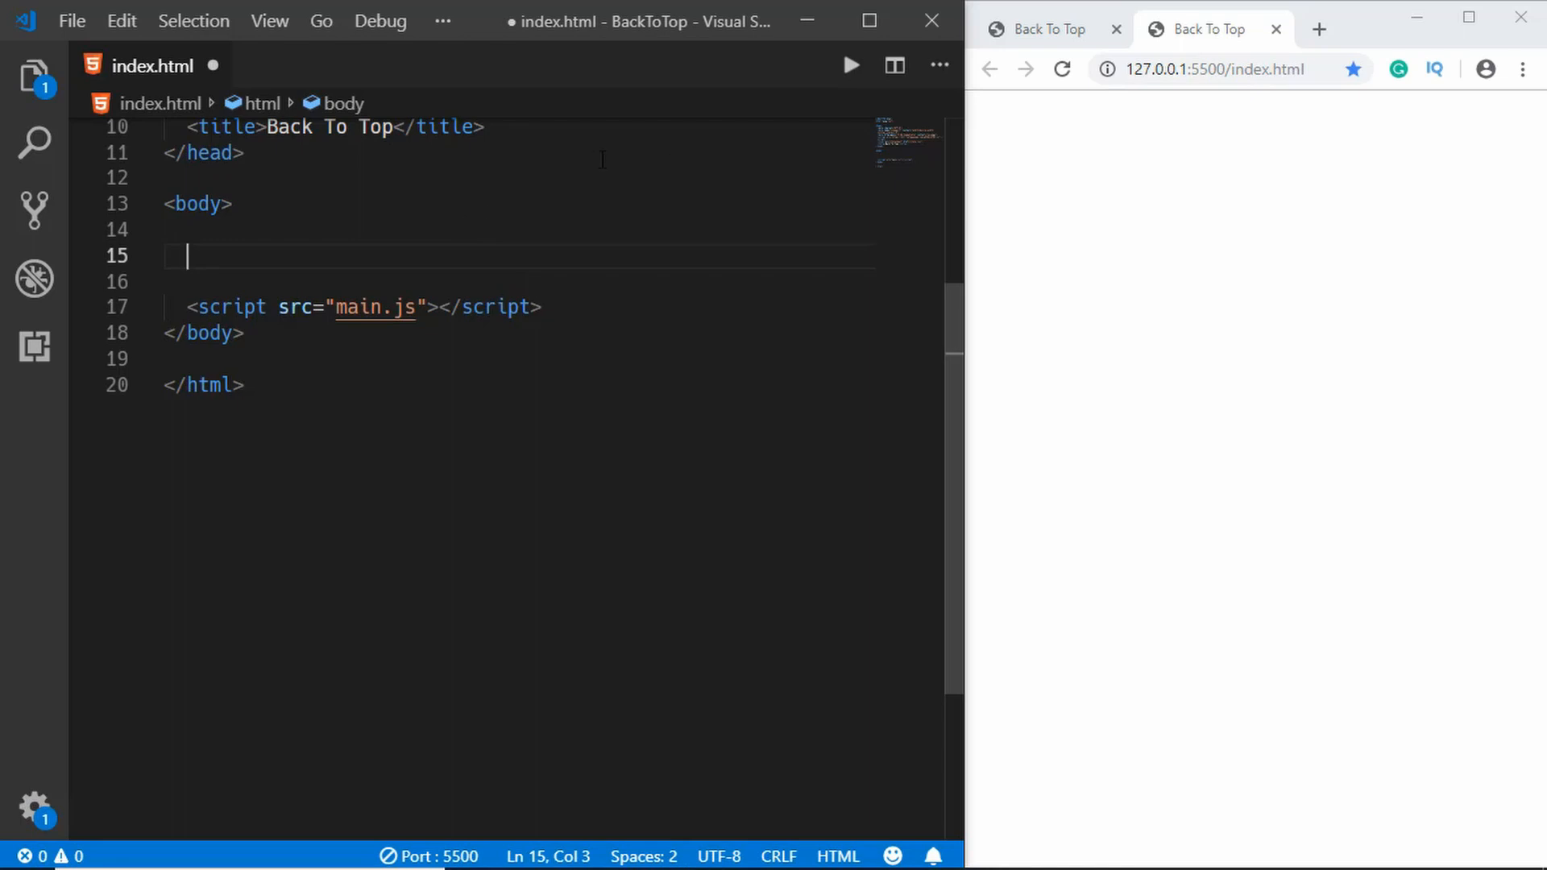
- Expand Emmet section*4.section${Section $} into four sections labelled Section 1–4
type("section")
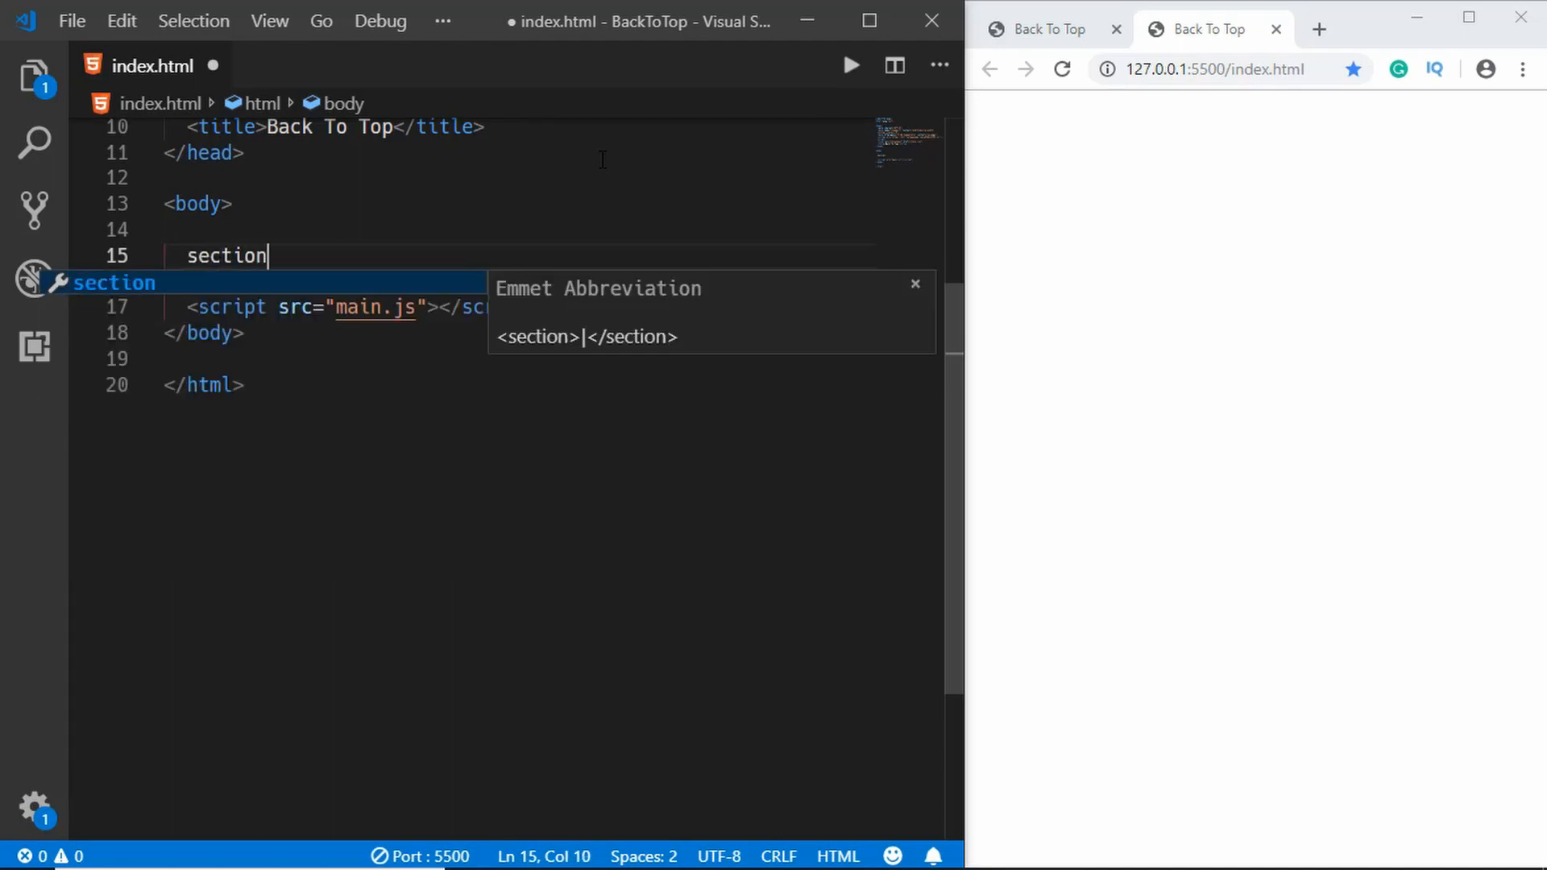
type("*4")
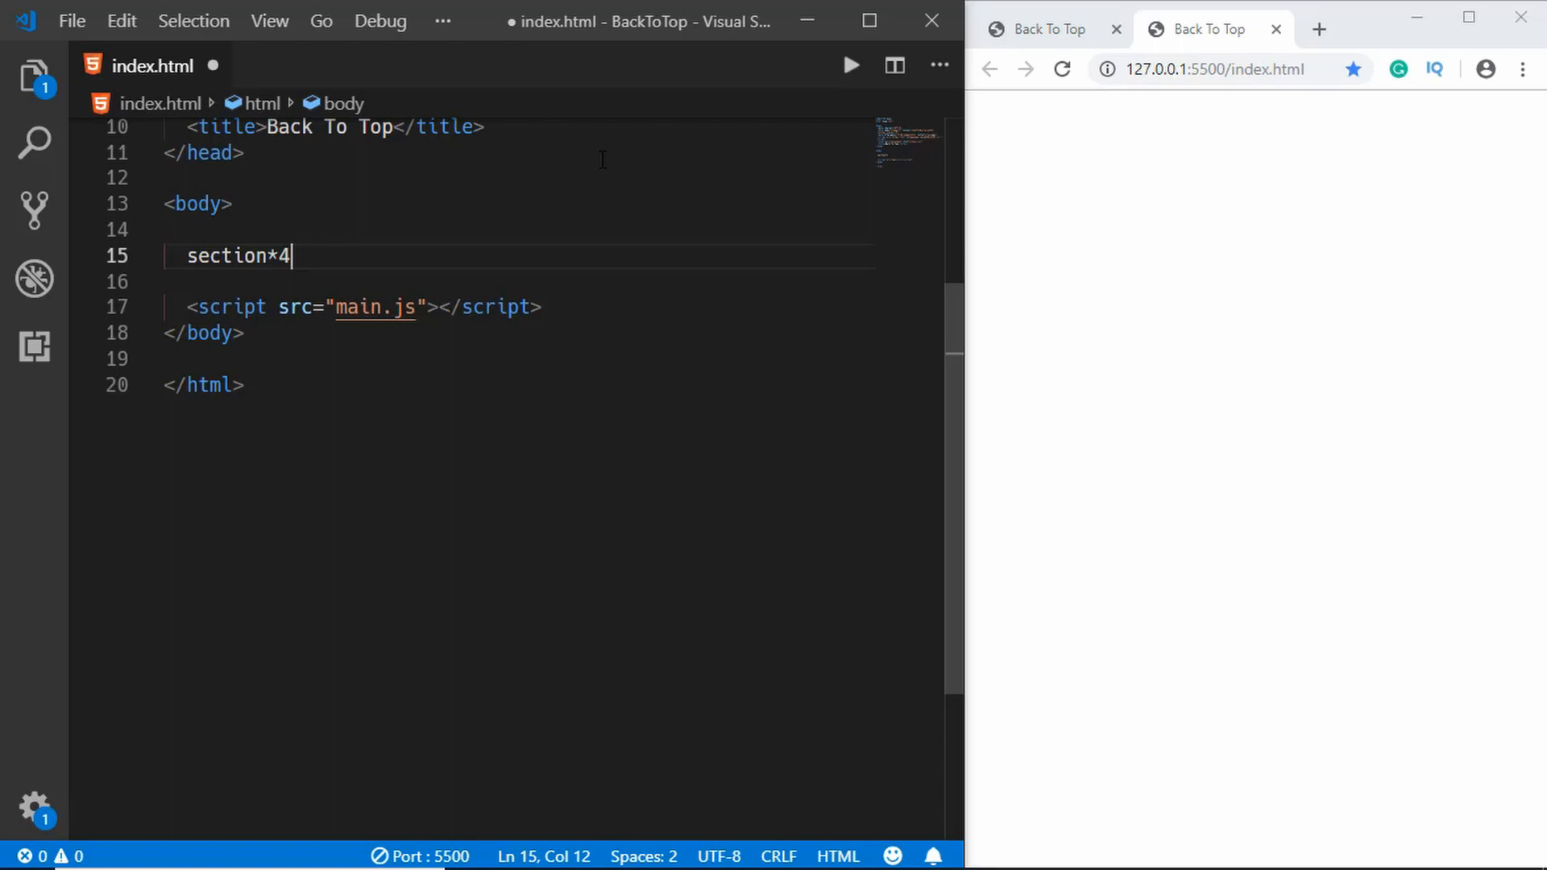
type(".sect")
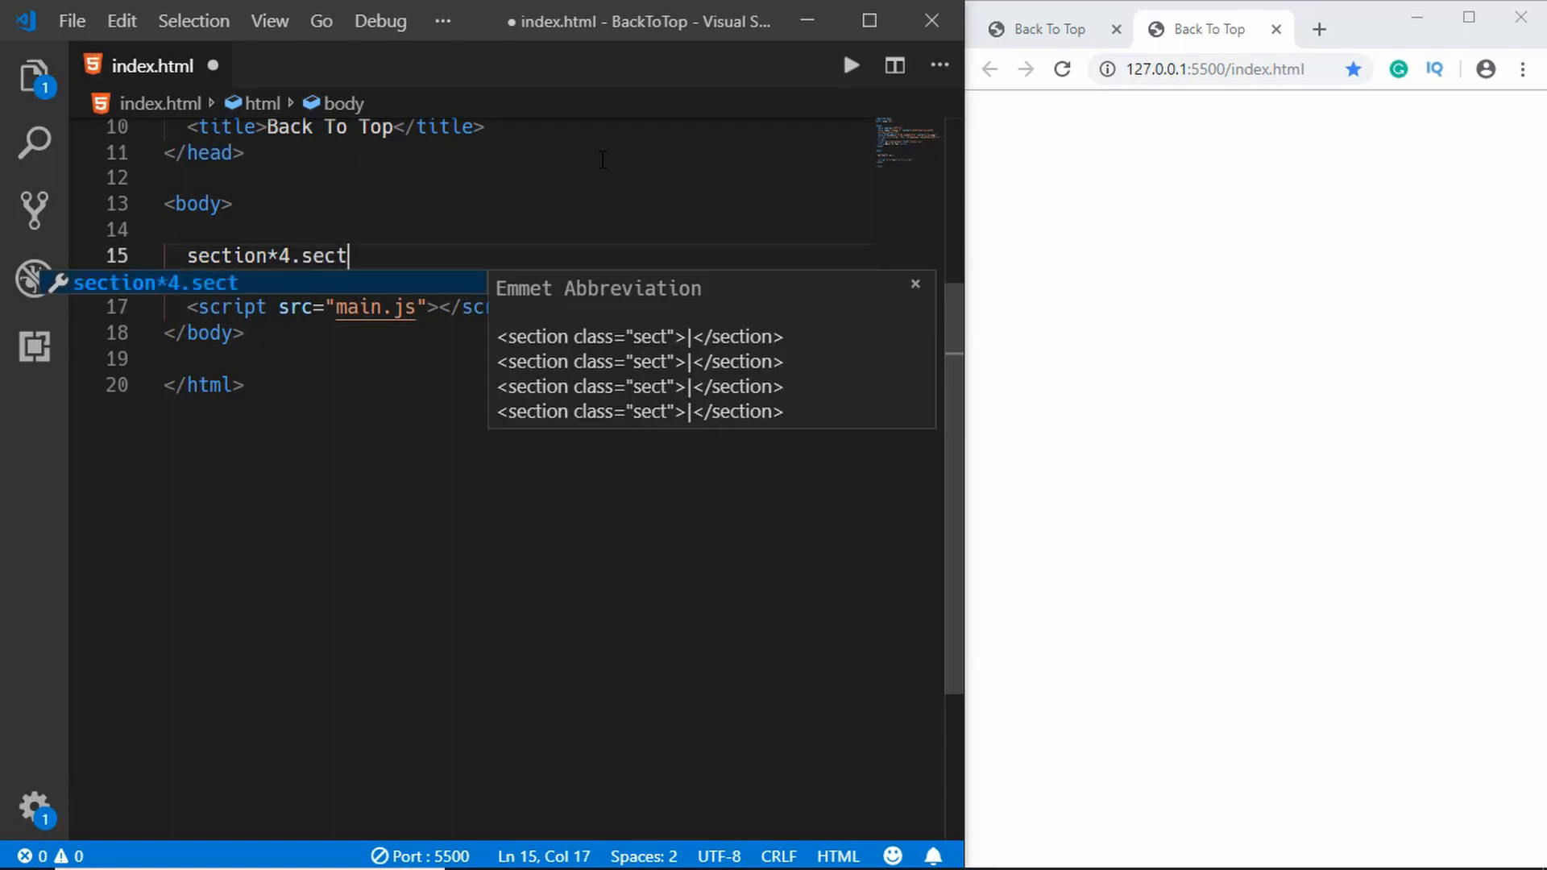
type("ion")
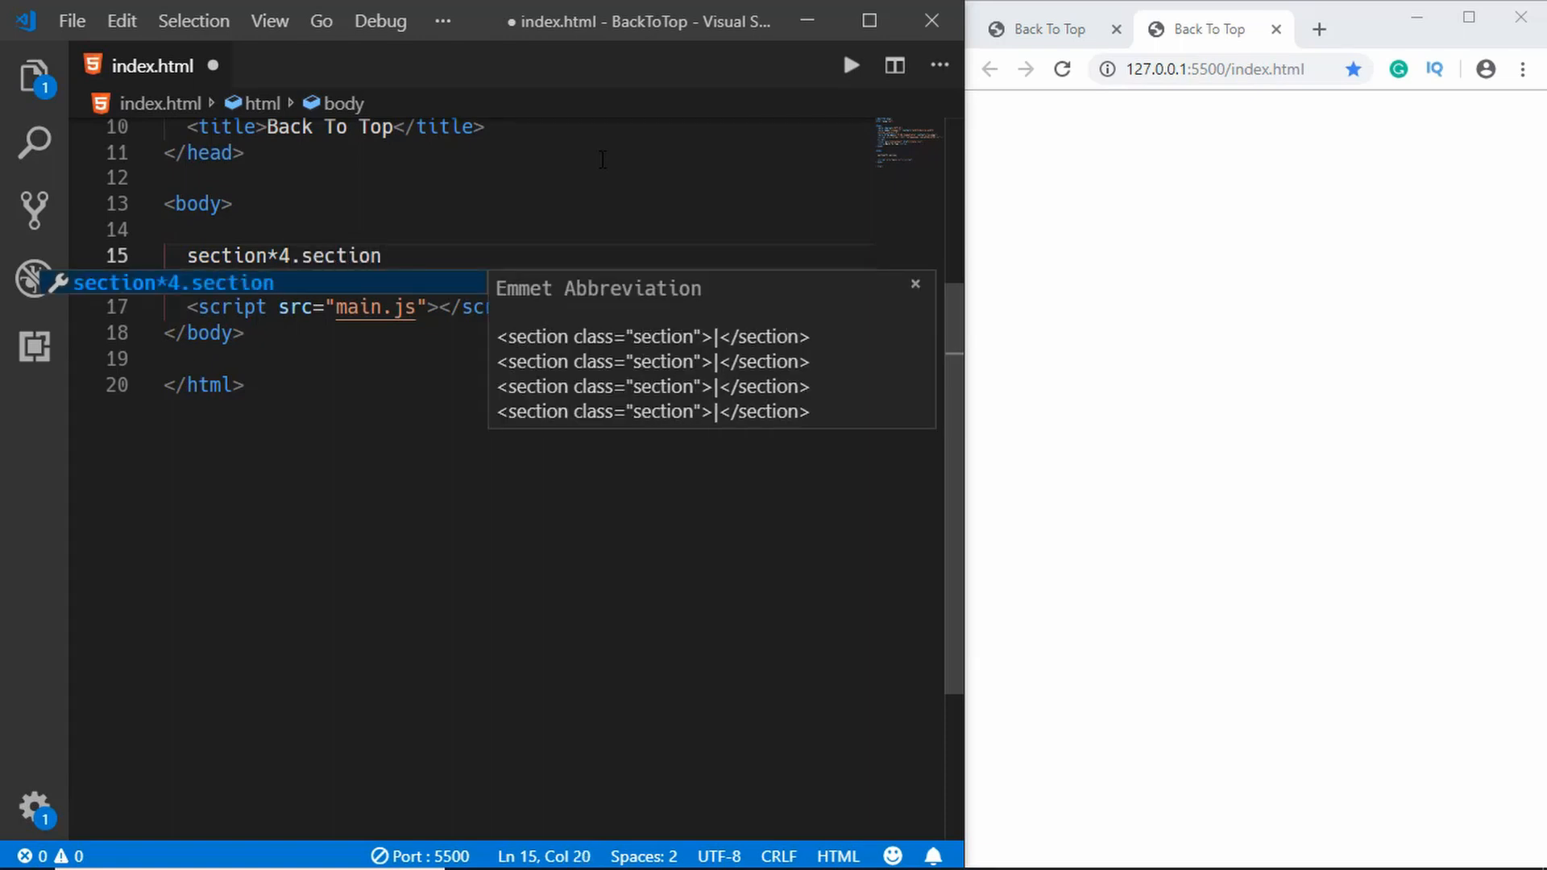
type("$")
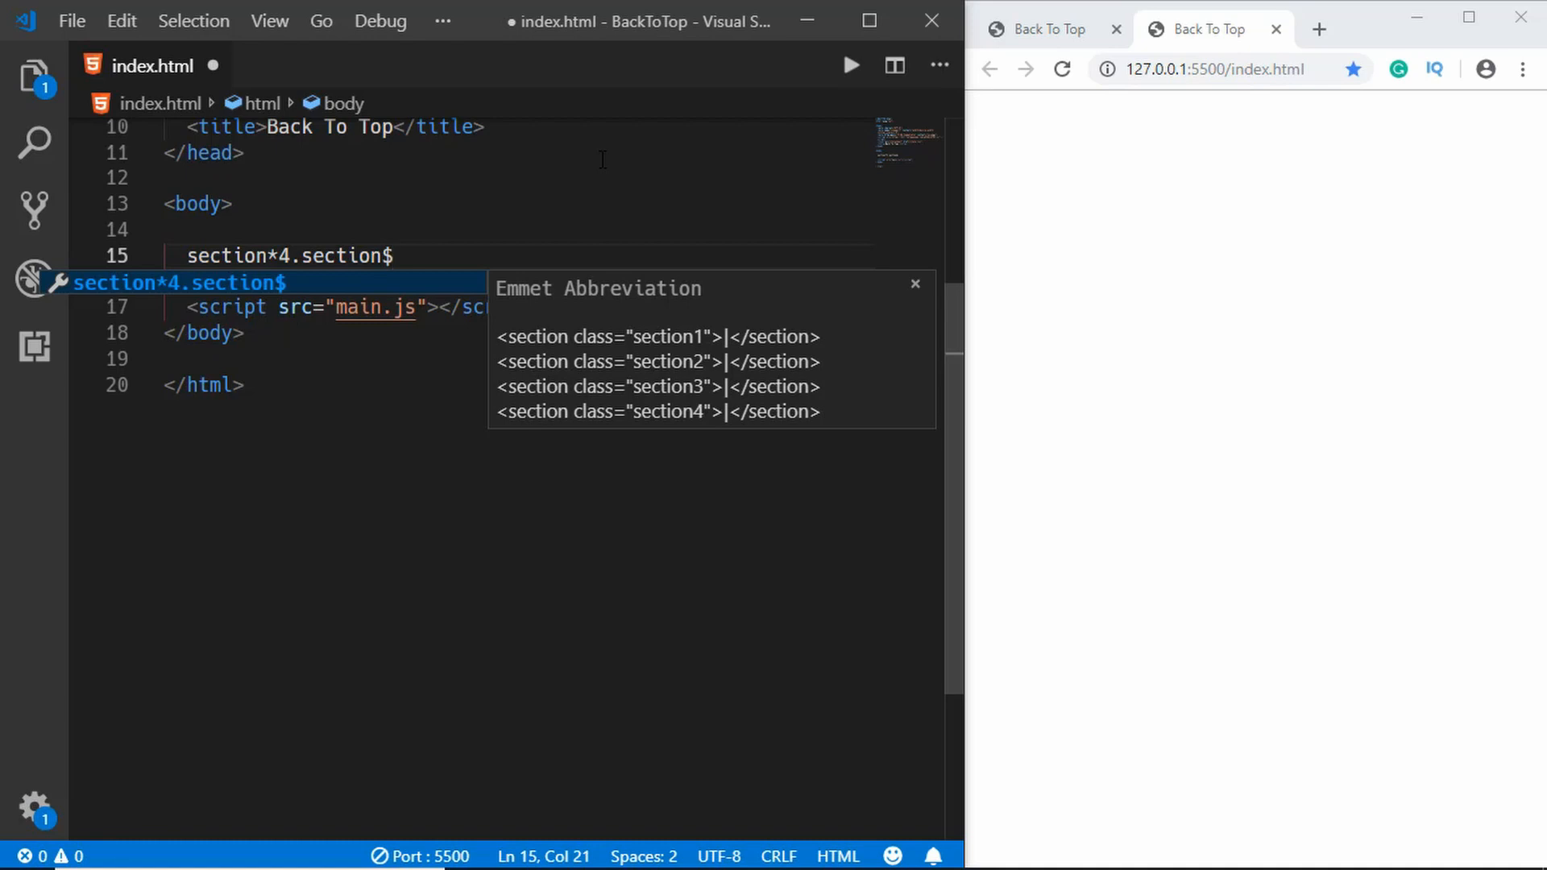
type("{Sect}")
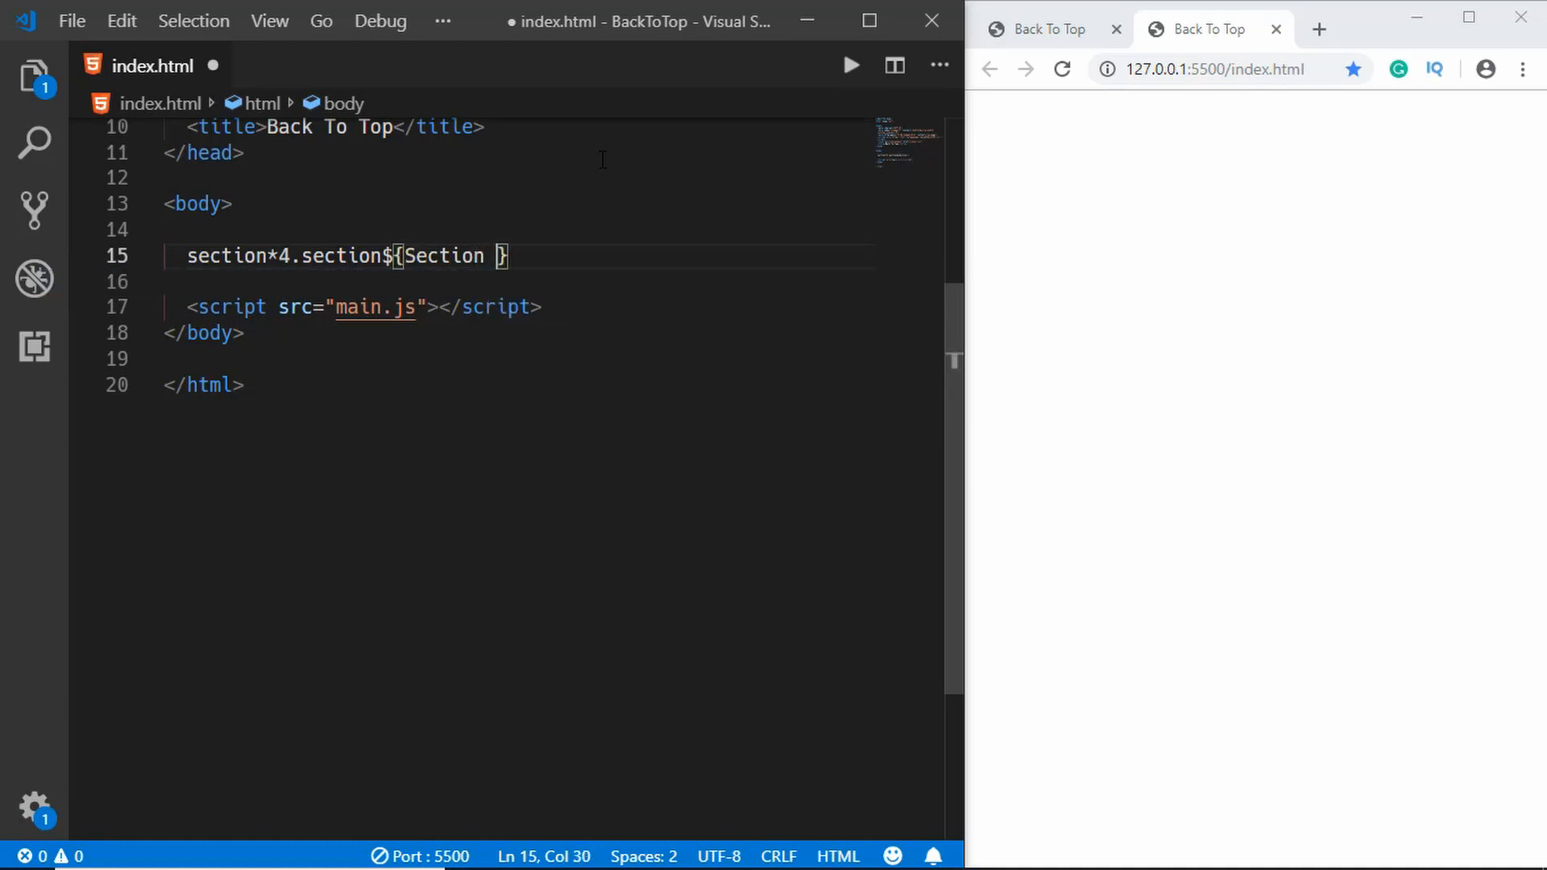
type("$")
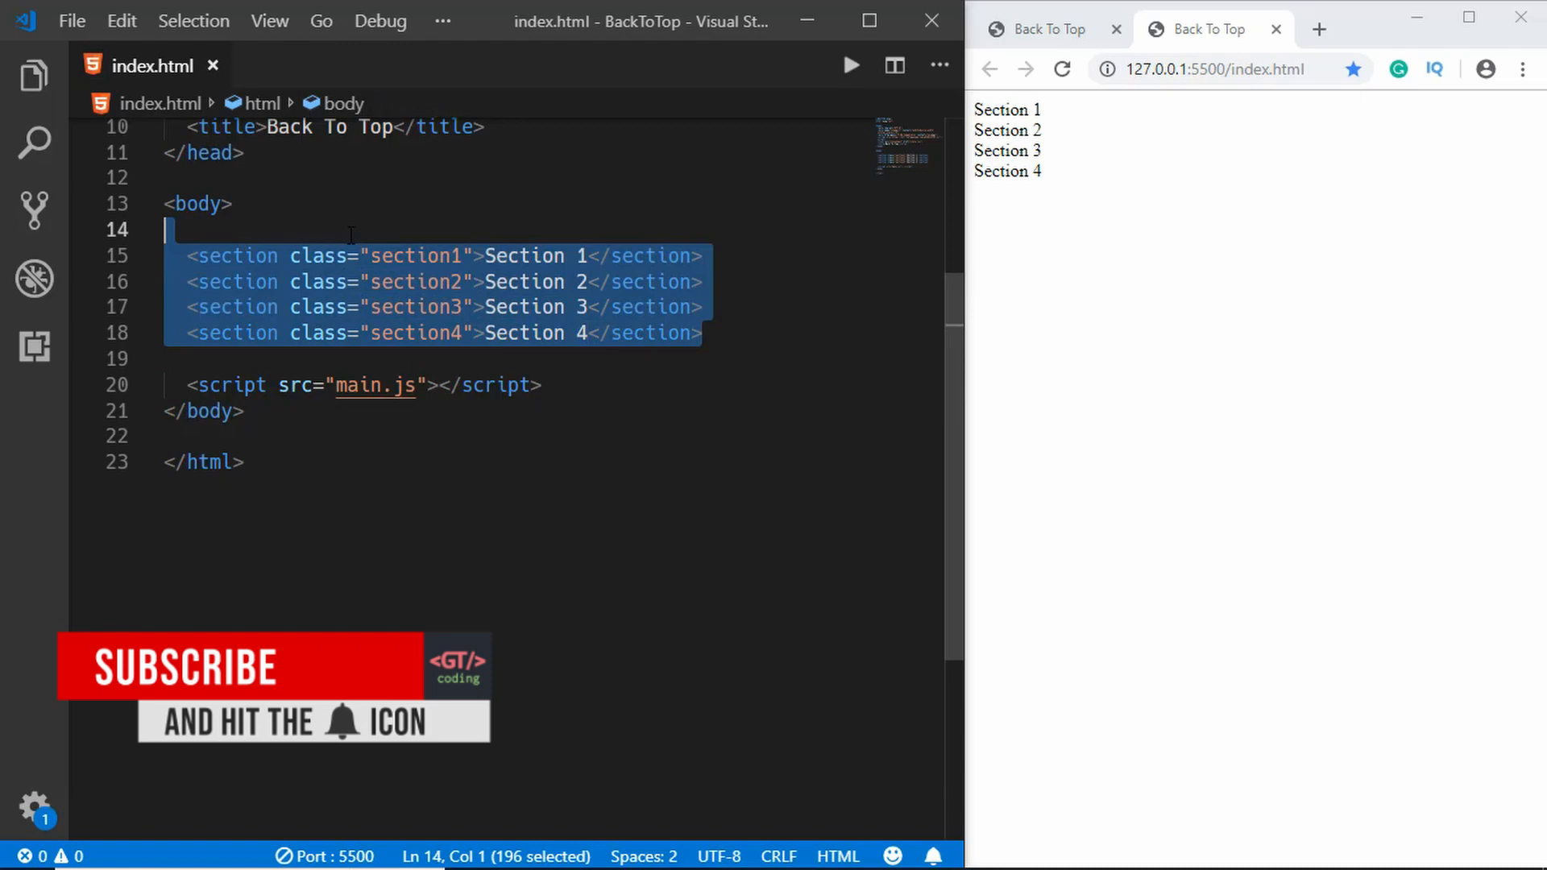
- Start a new line after the fourth section
left_click(701, 332)
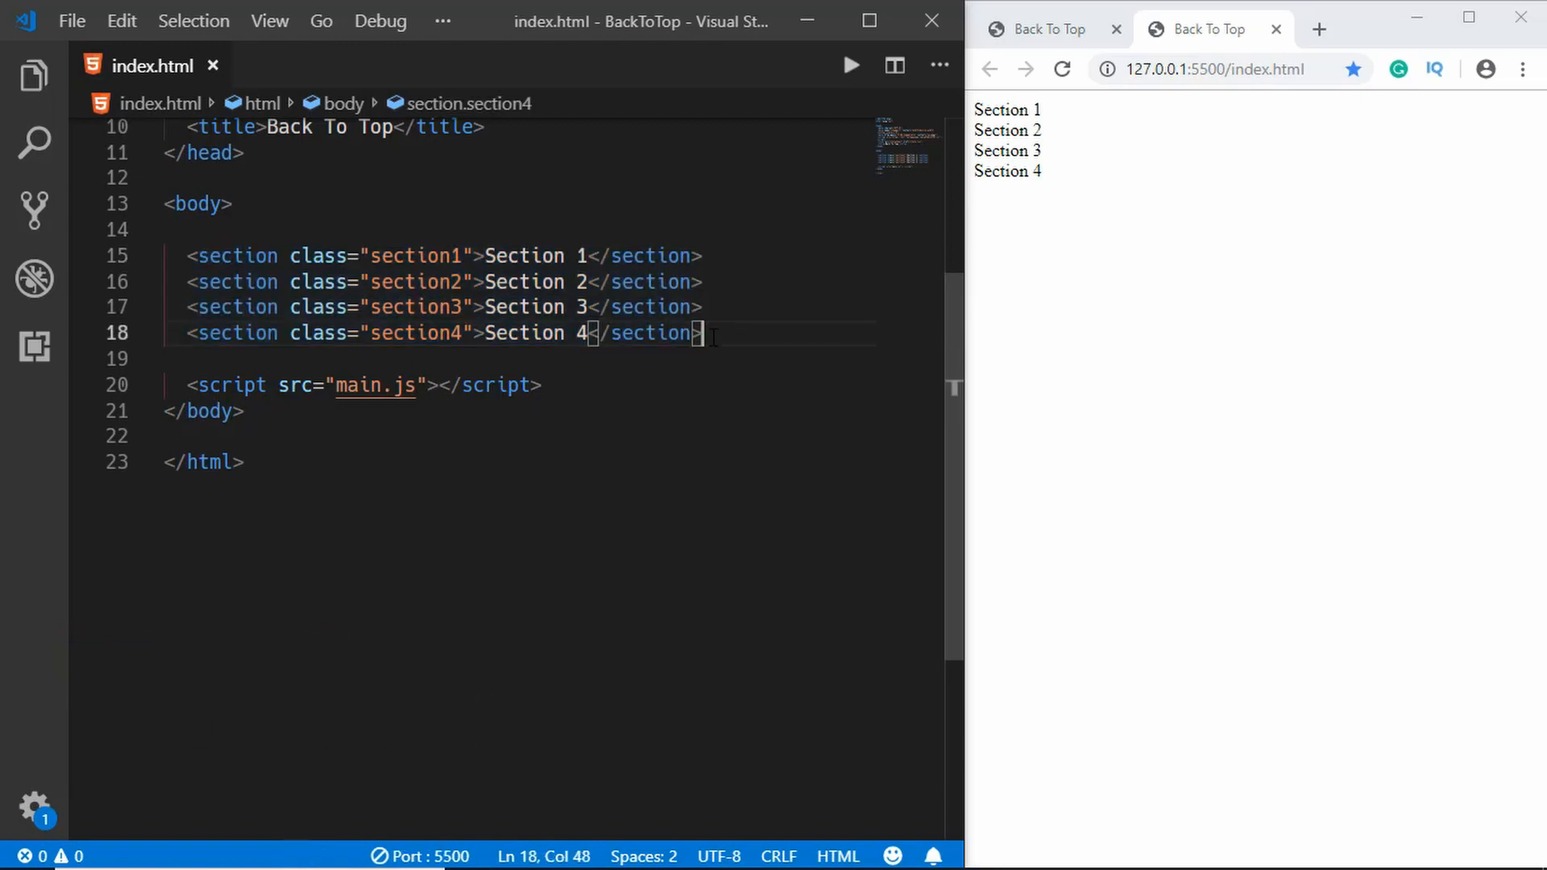
key("enter")
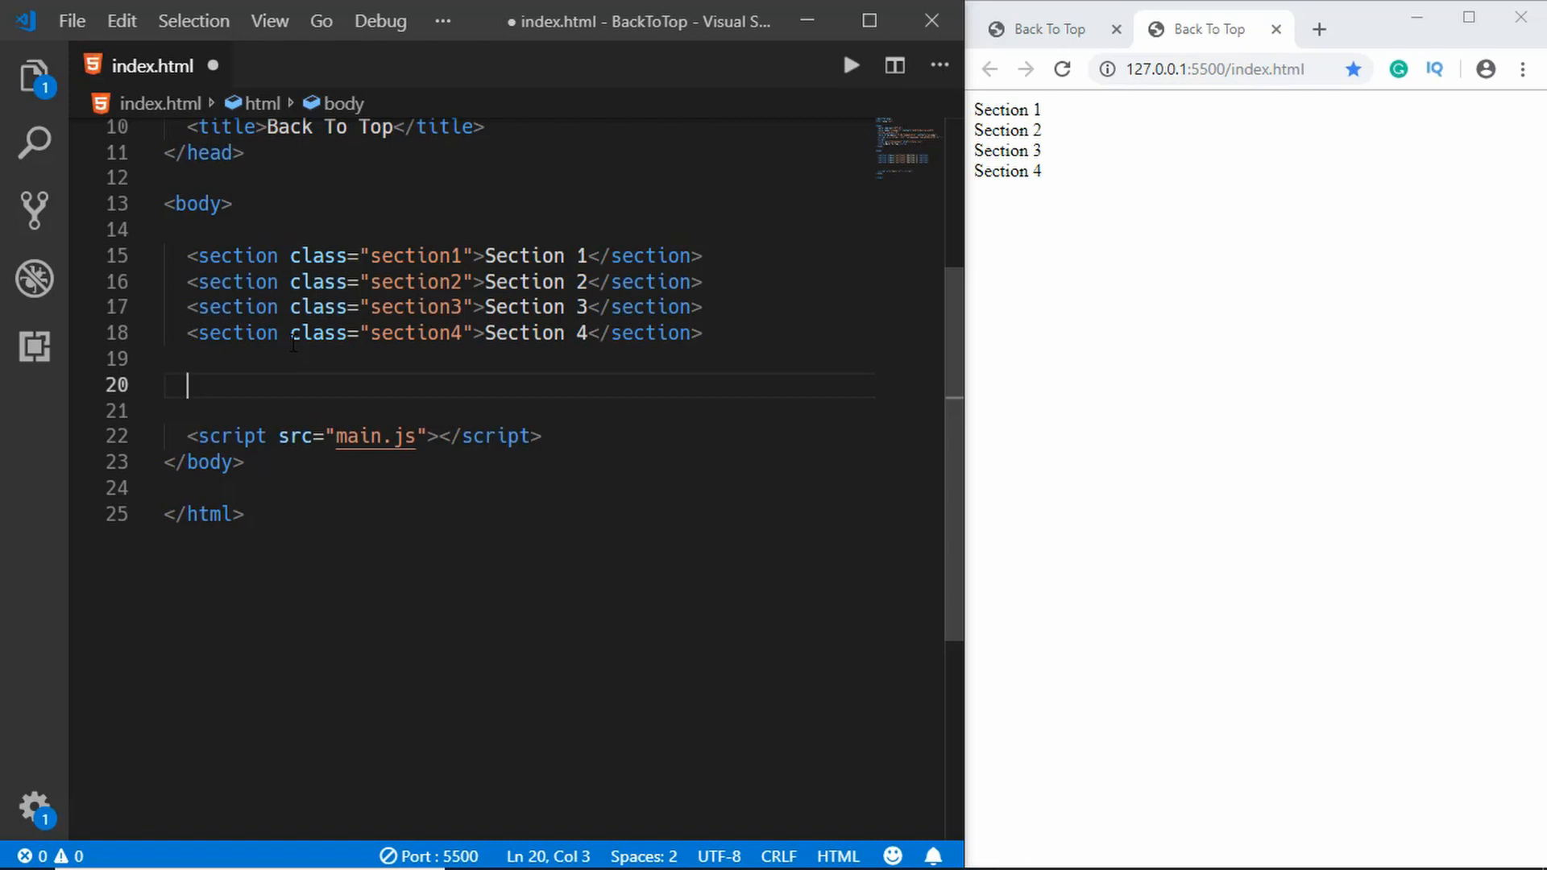
- Add an a.to-top link wrapping an i.fas.fa-chevron-up icon, then save
type("a.")
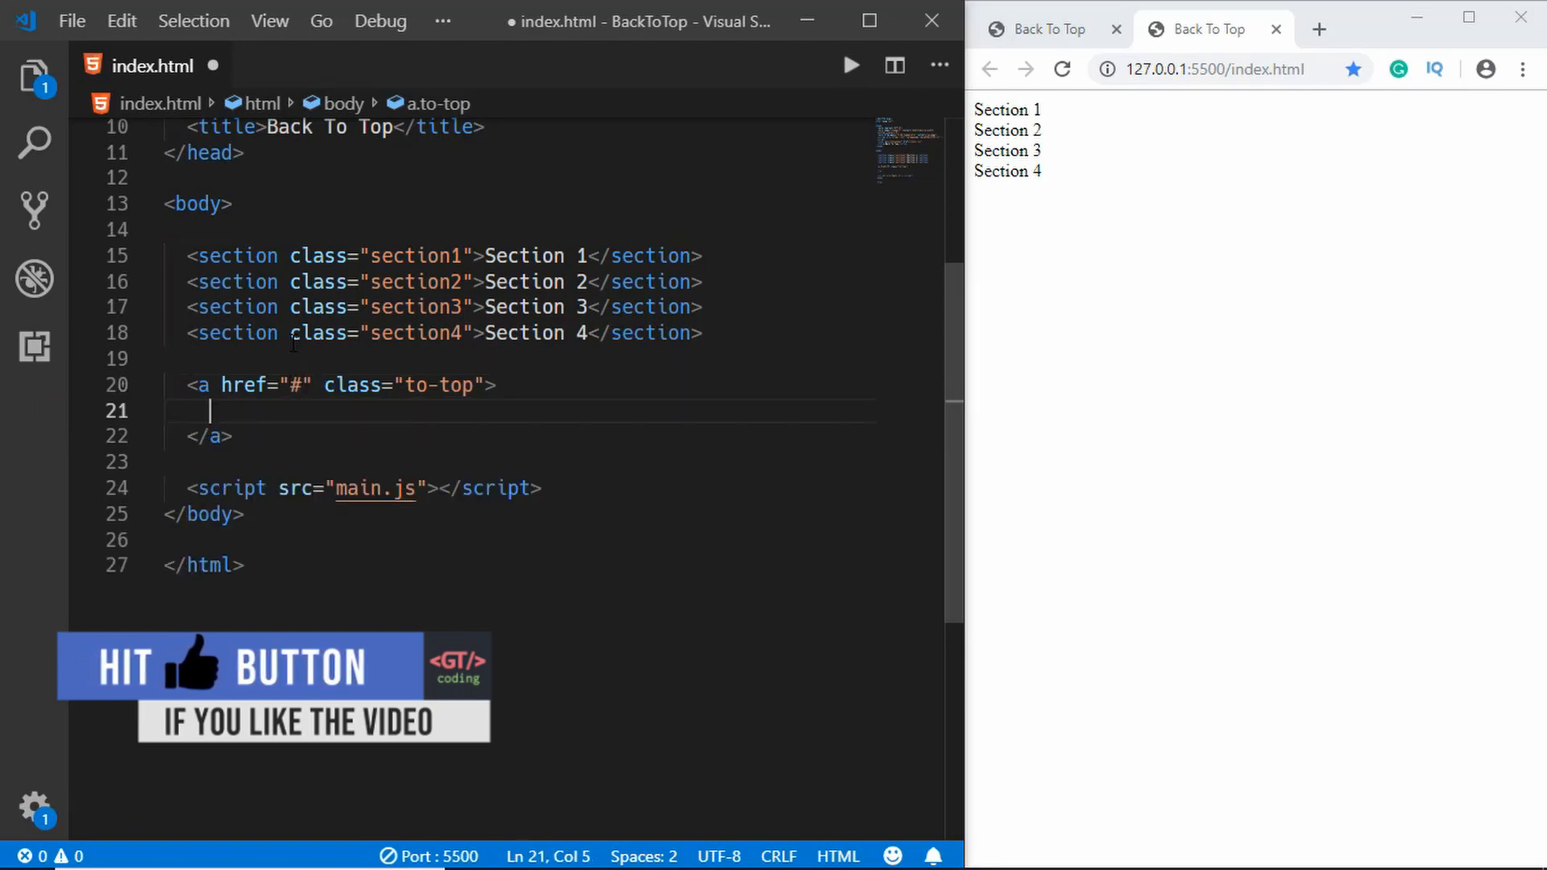
type("i.")
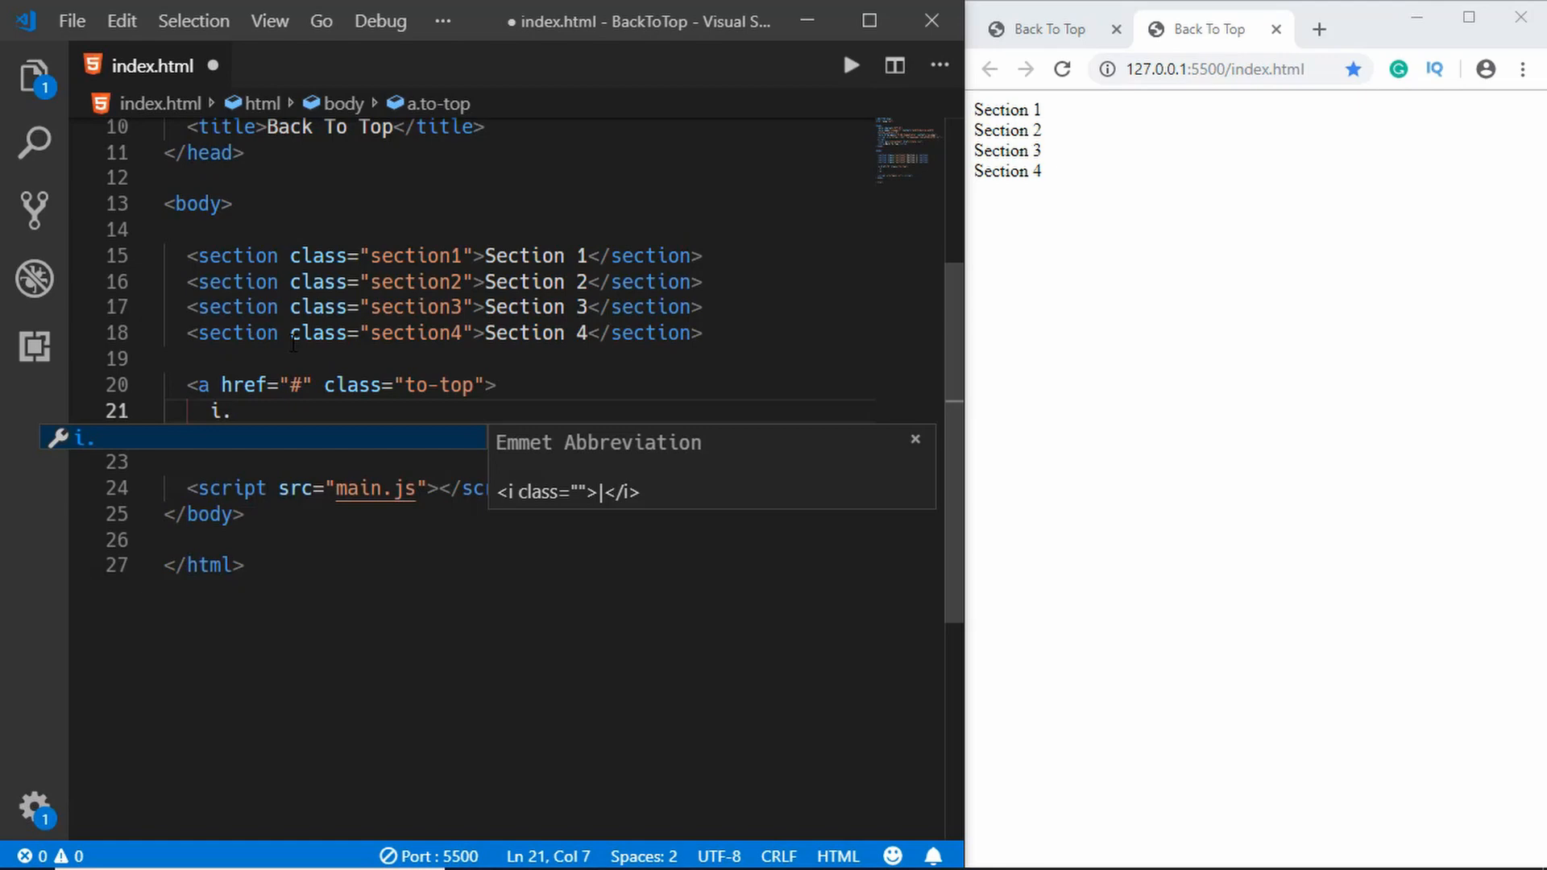
type("fas")
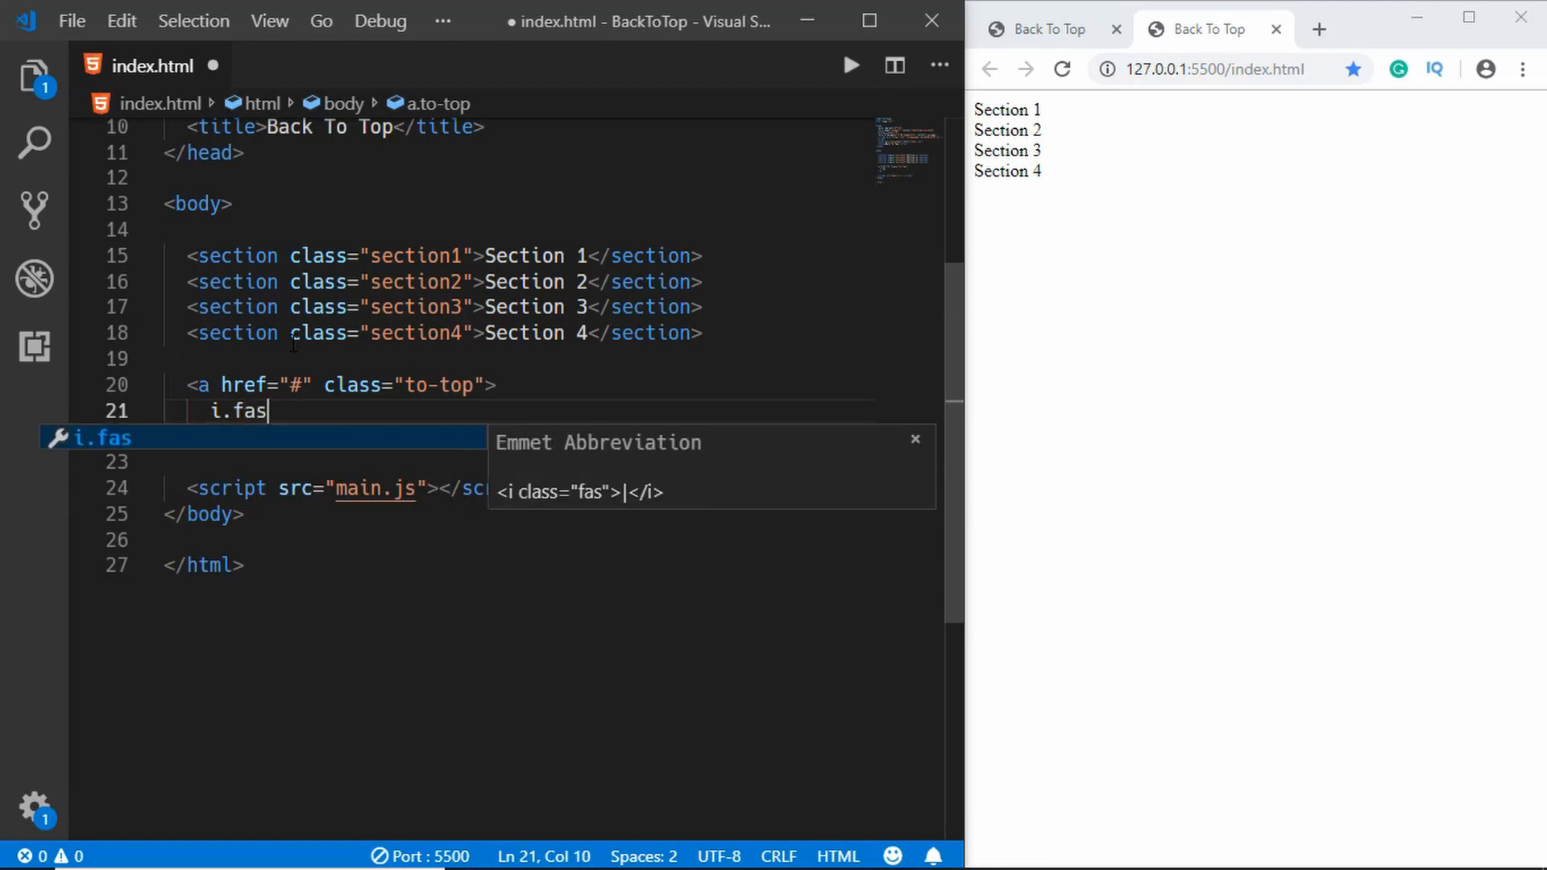
type(".fa-chevron")
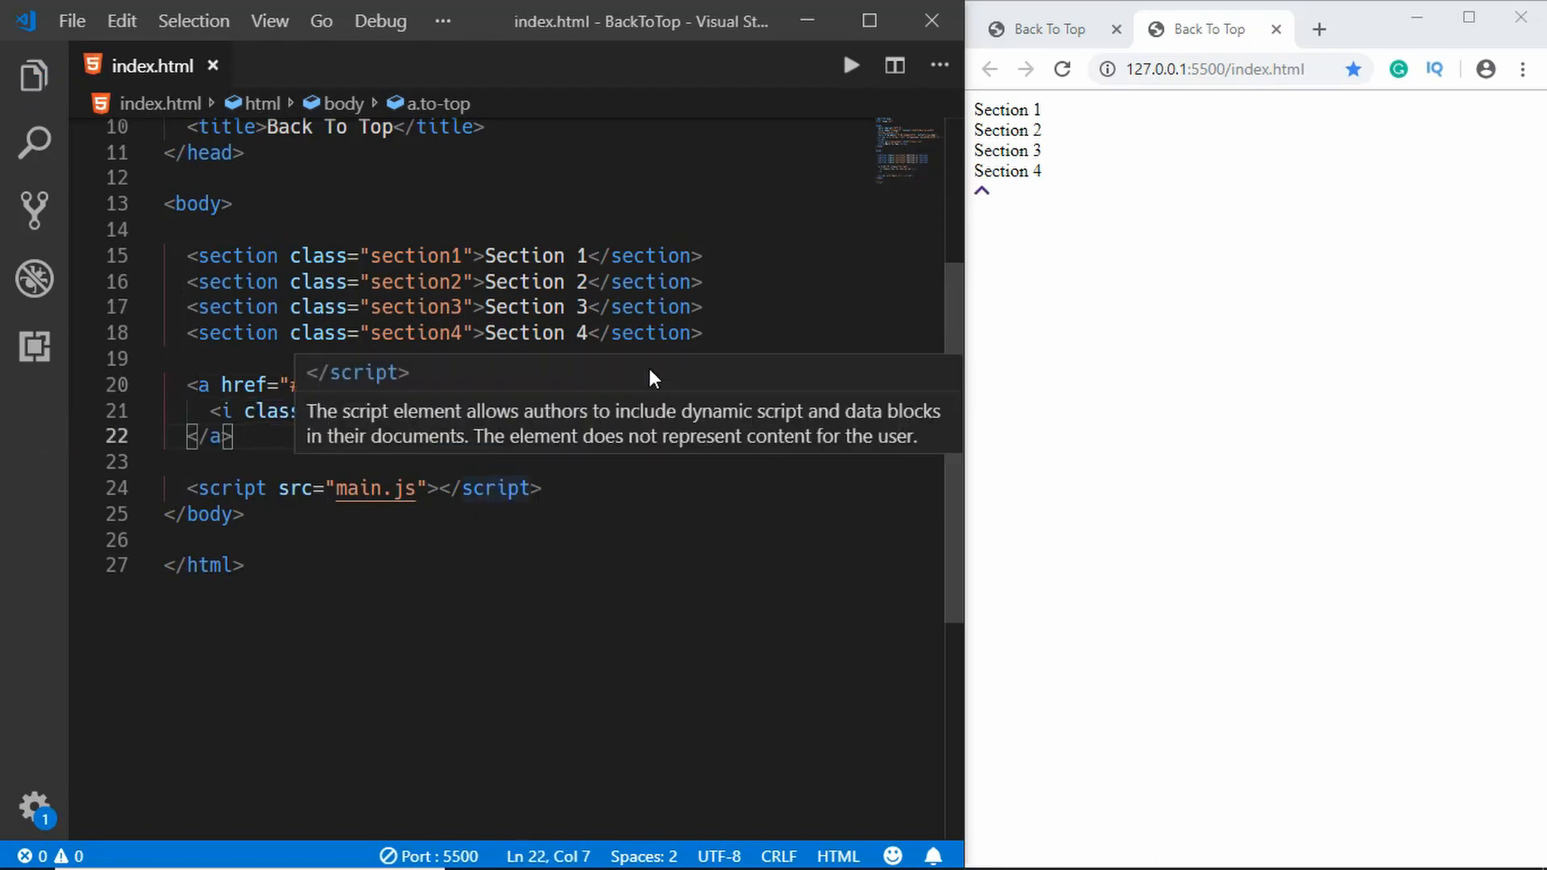
left_click(34, 76)
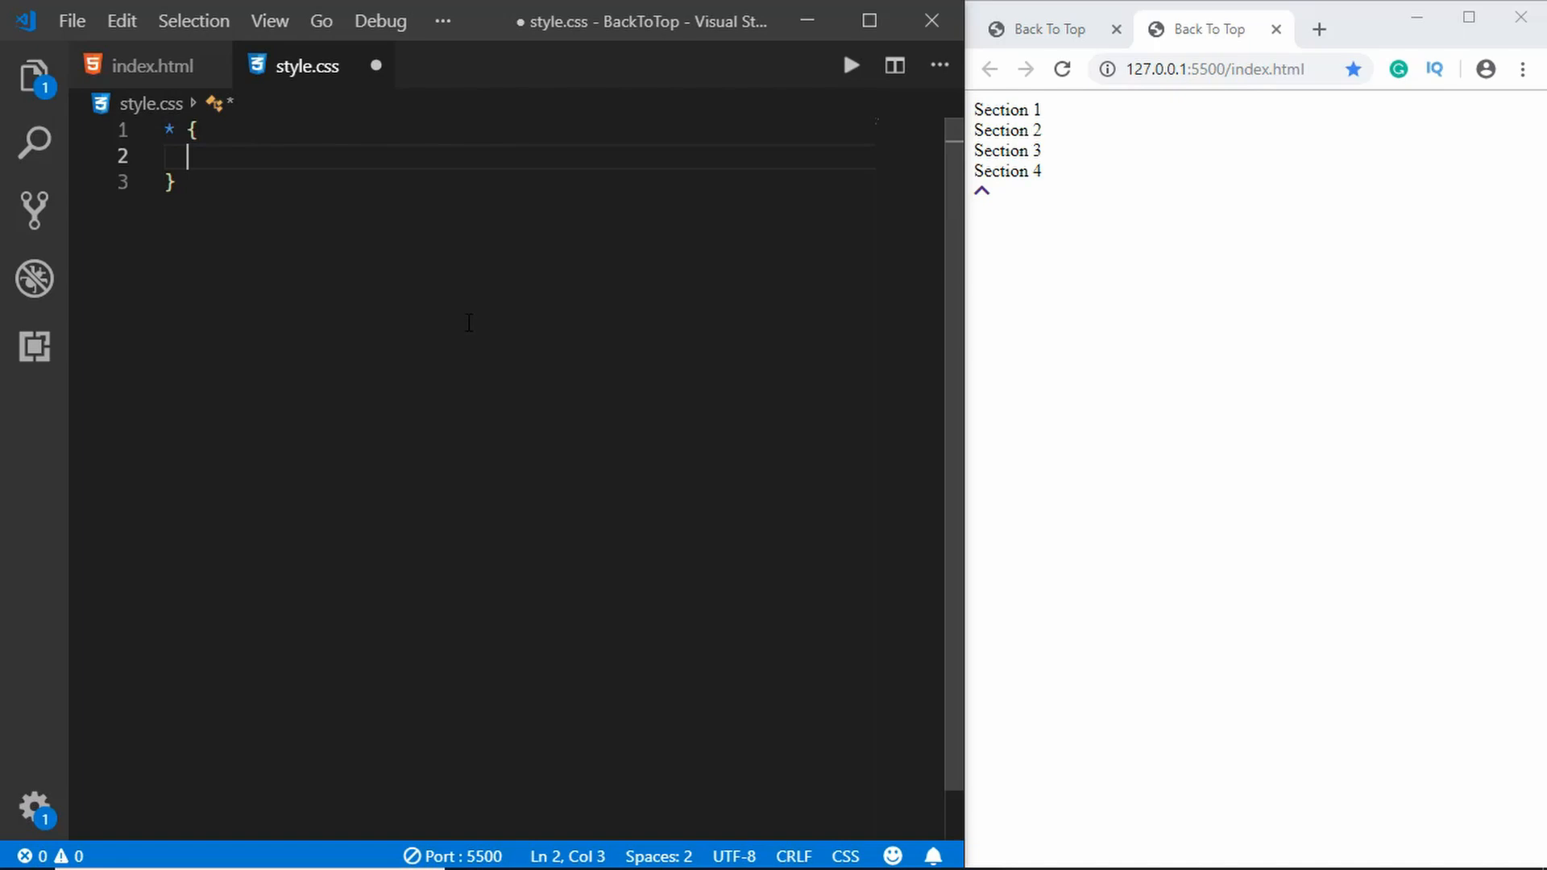
- Reset * margin and padding to 0; give section height 75vh with flex-centred content
type("margin:0;")
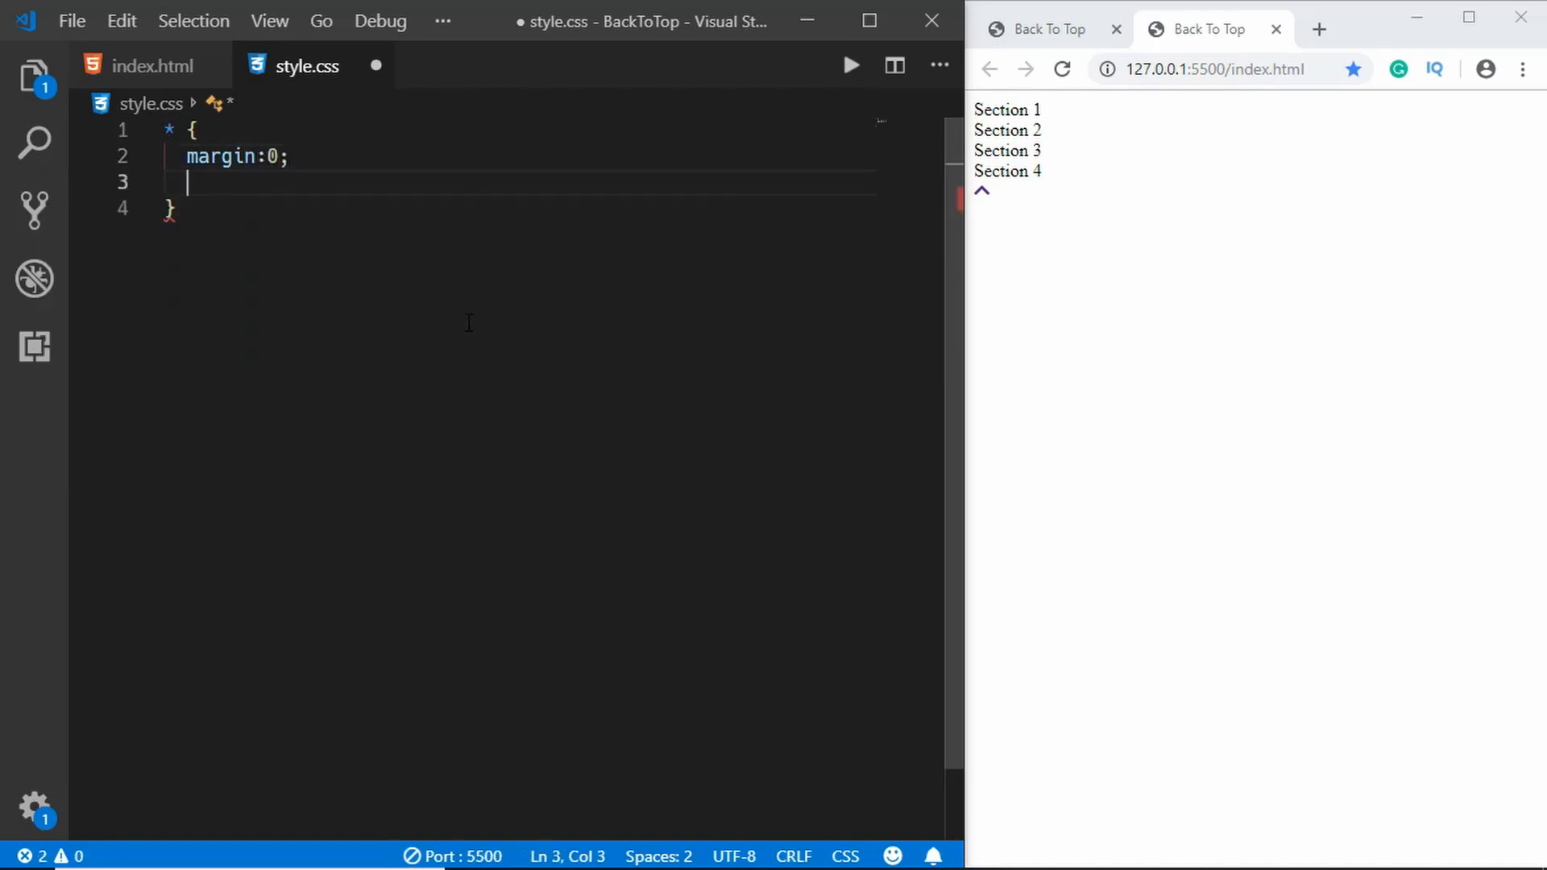
type("padding:0;")
type("section {")
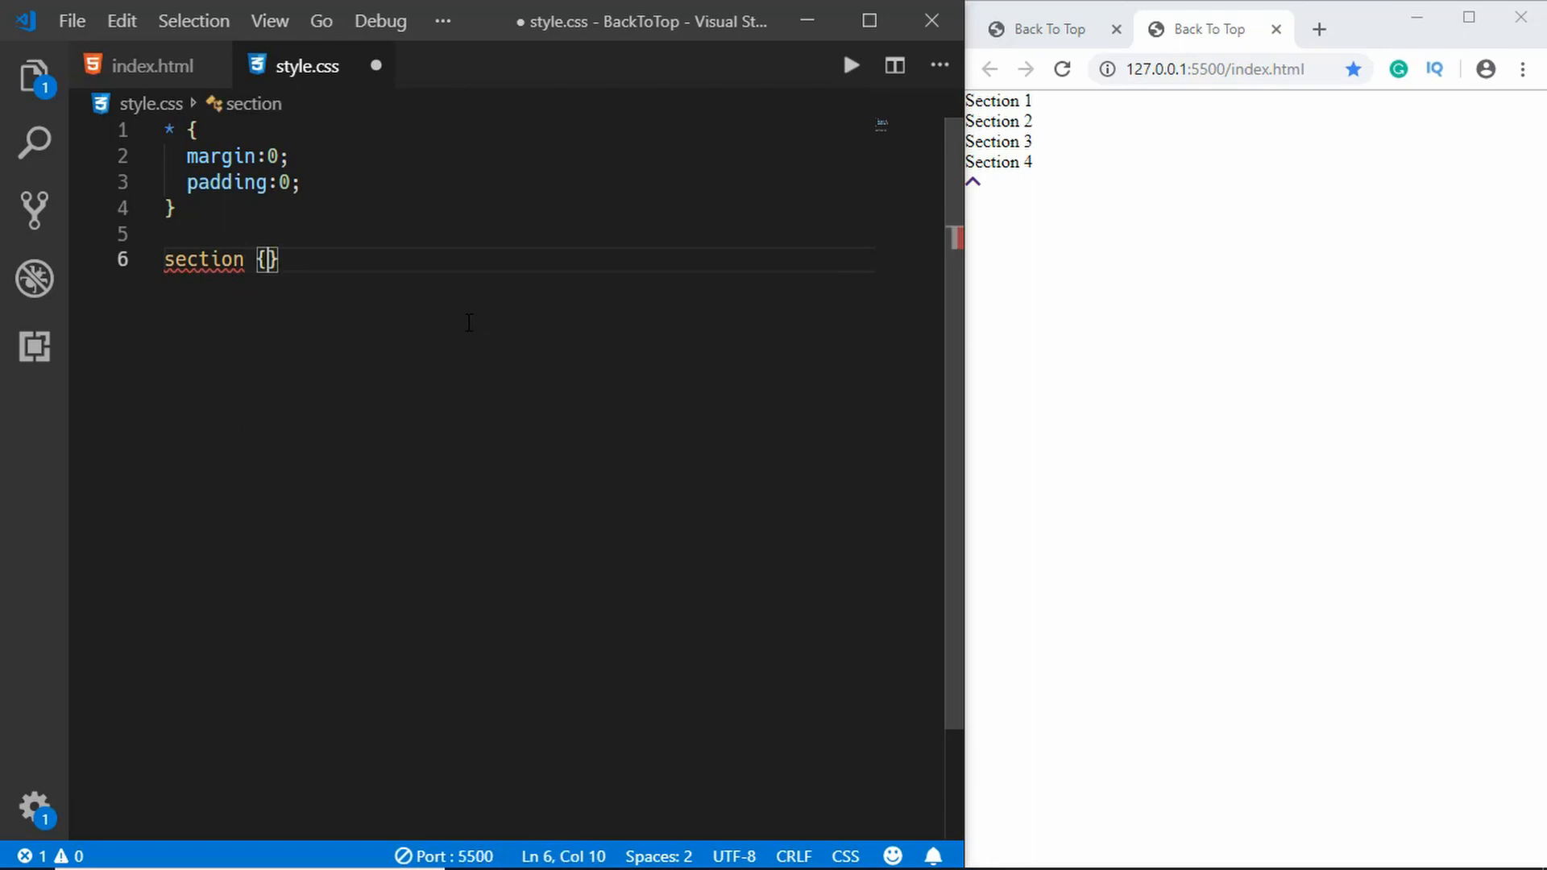
type("height:")
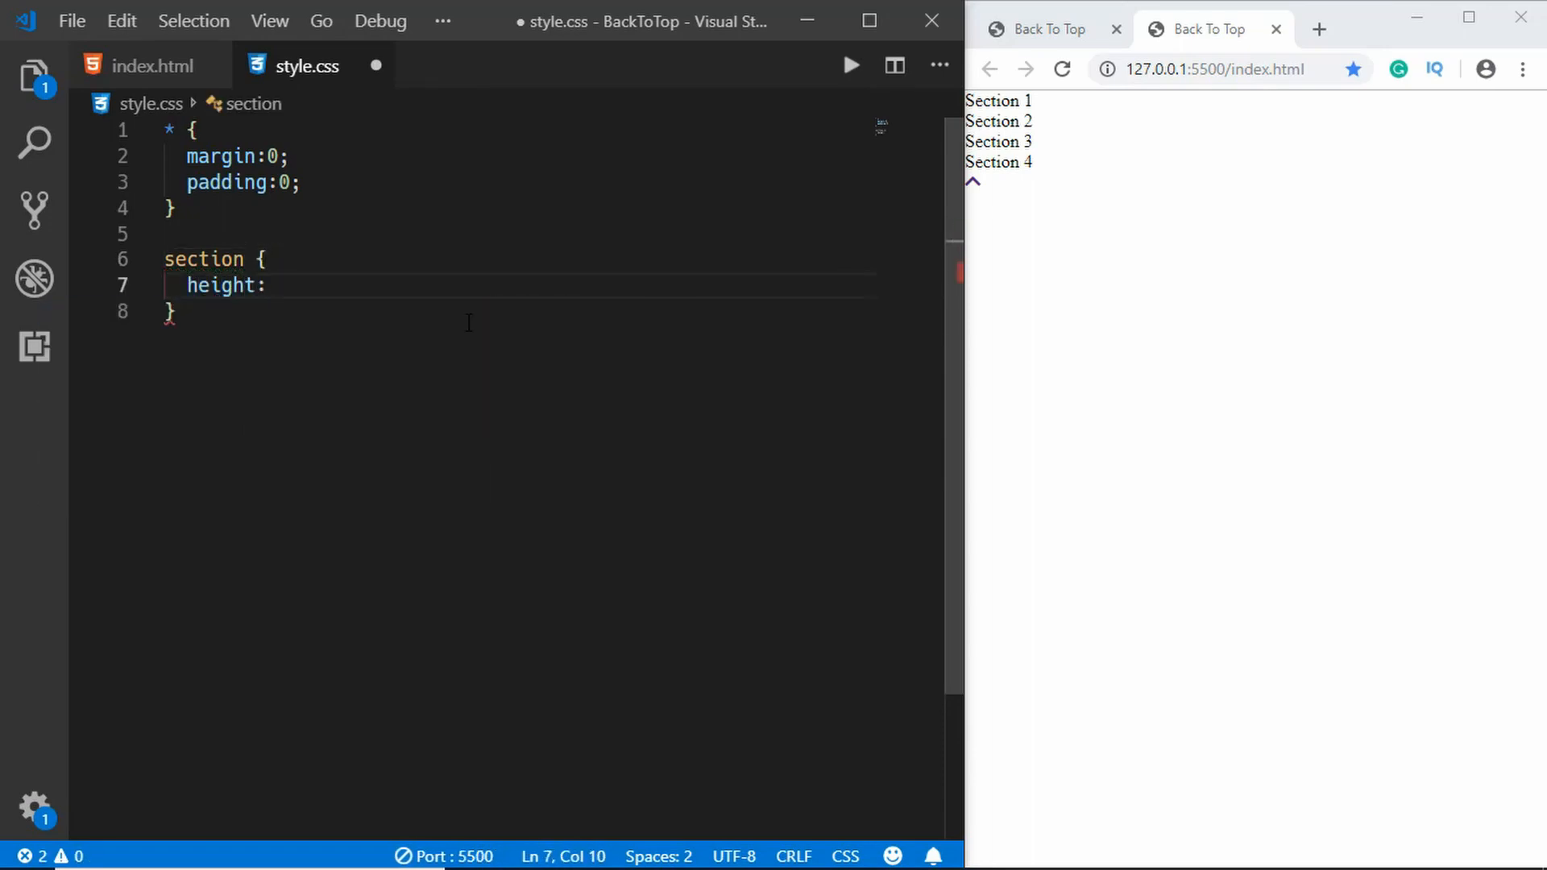
type("75vh;")
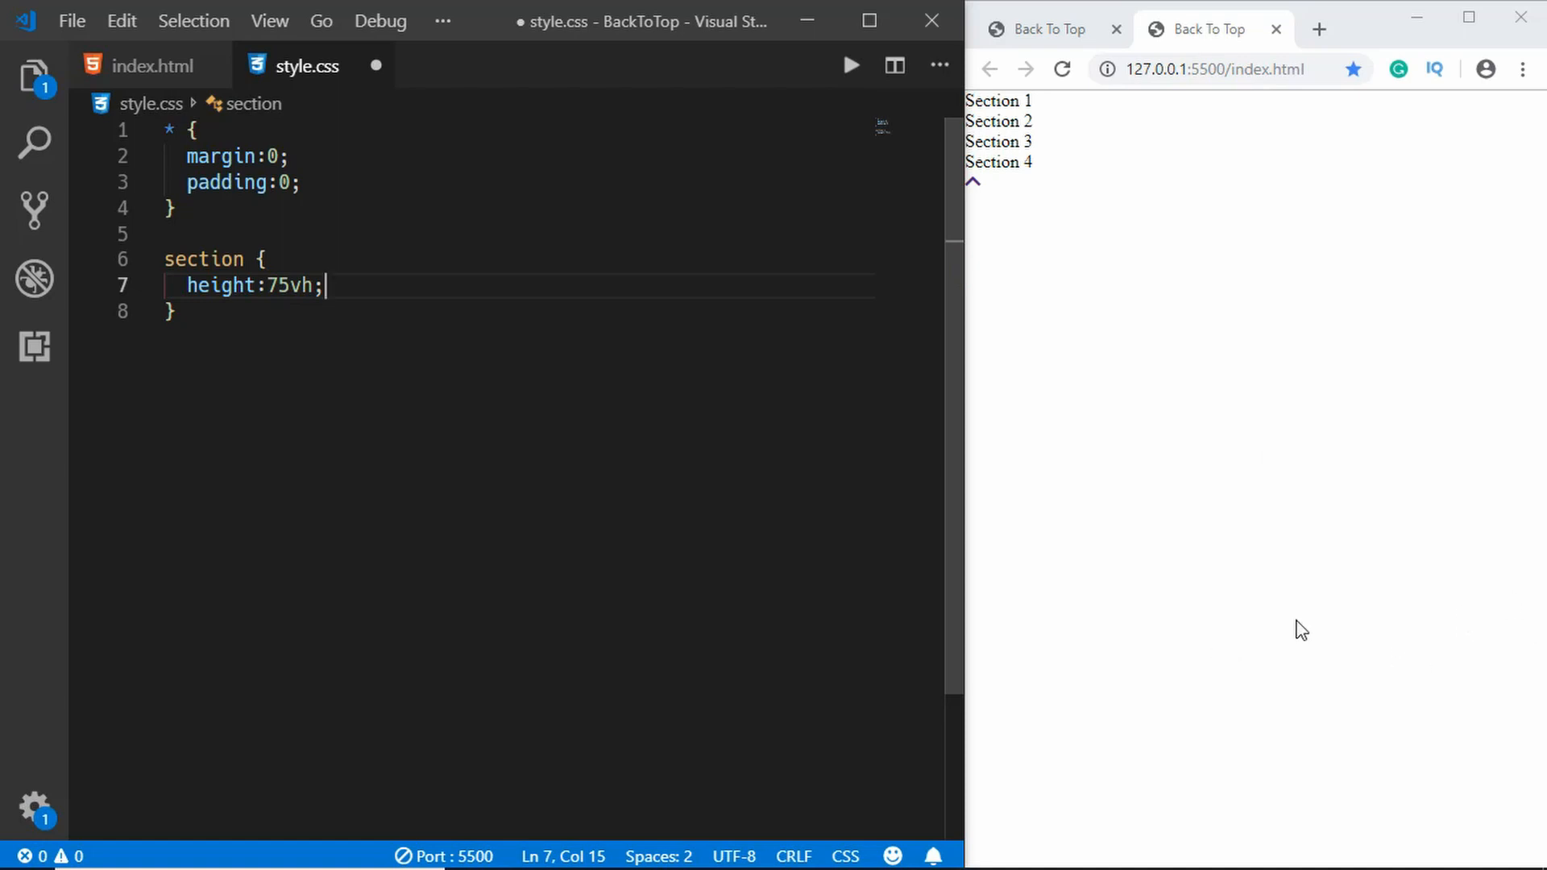
key("Enter")
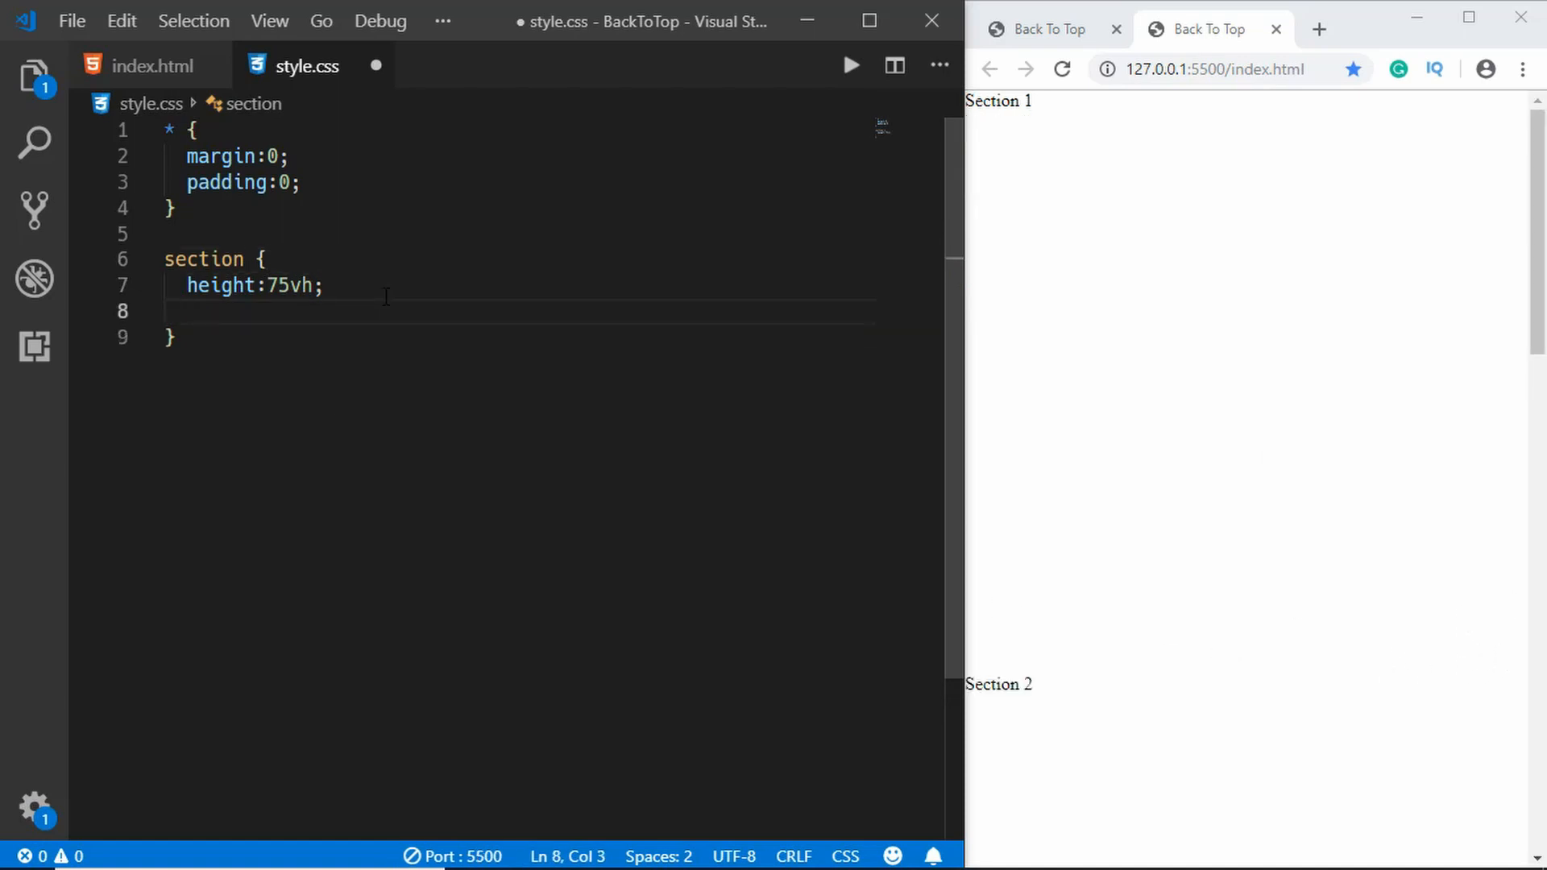
type("display: flex;")
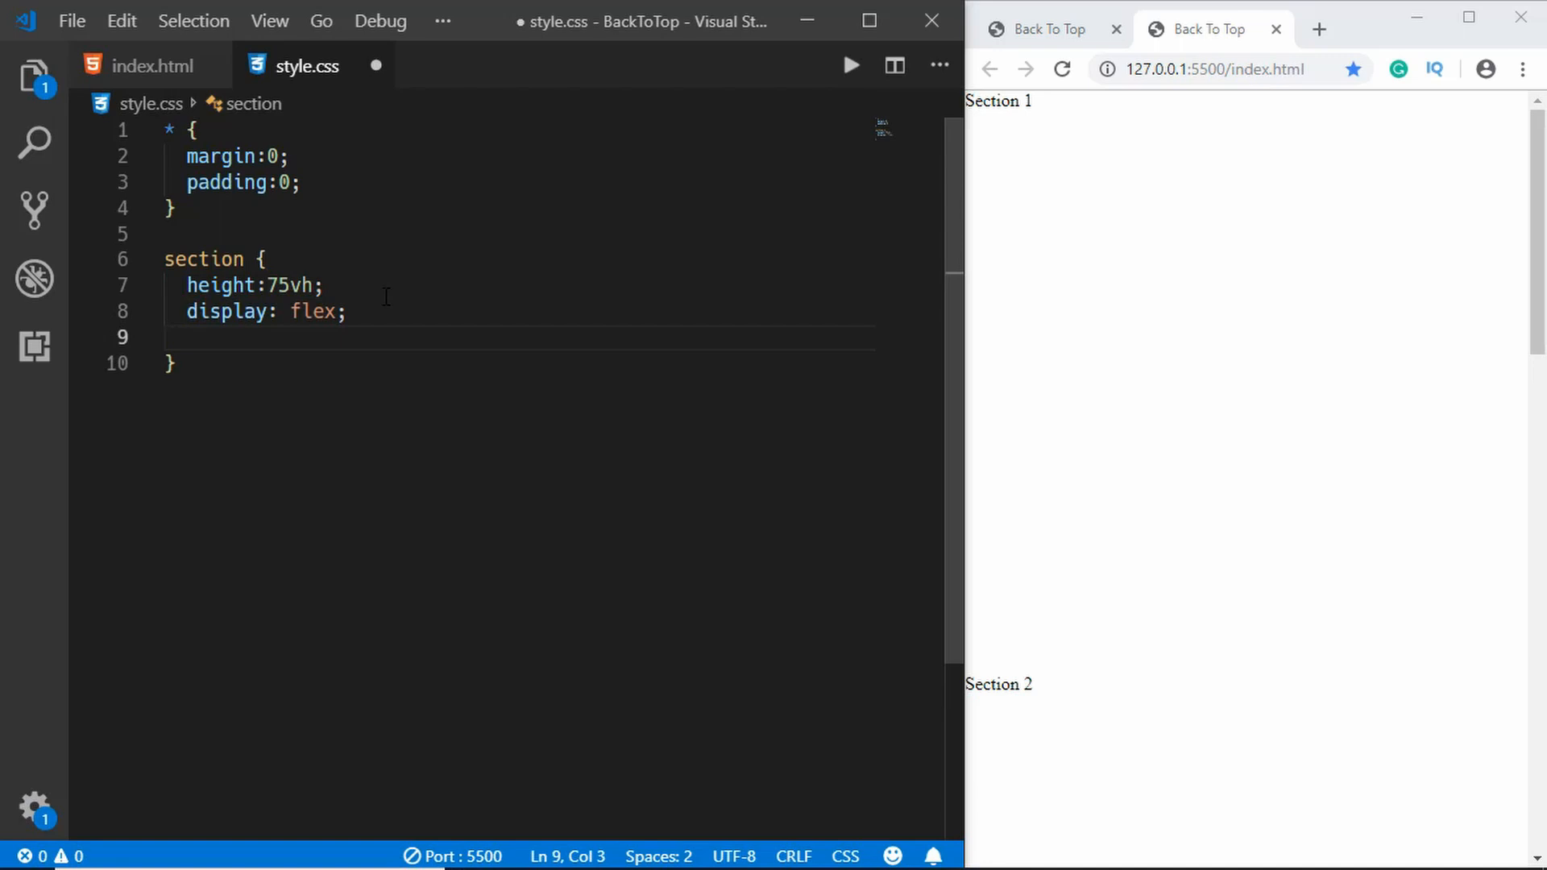
type("align-items: center;")
type("justify-content: flex-start;")
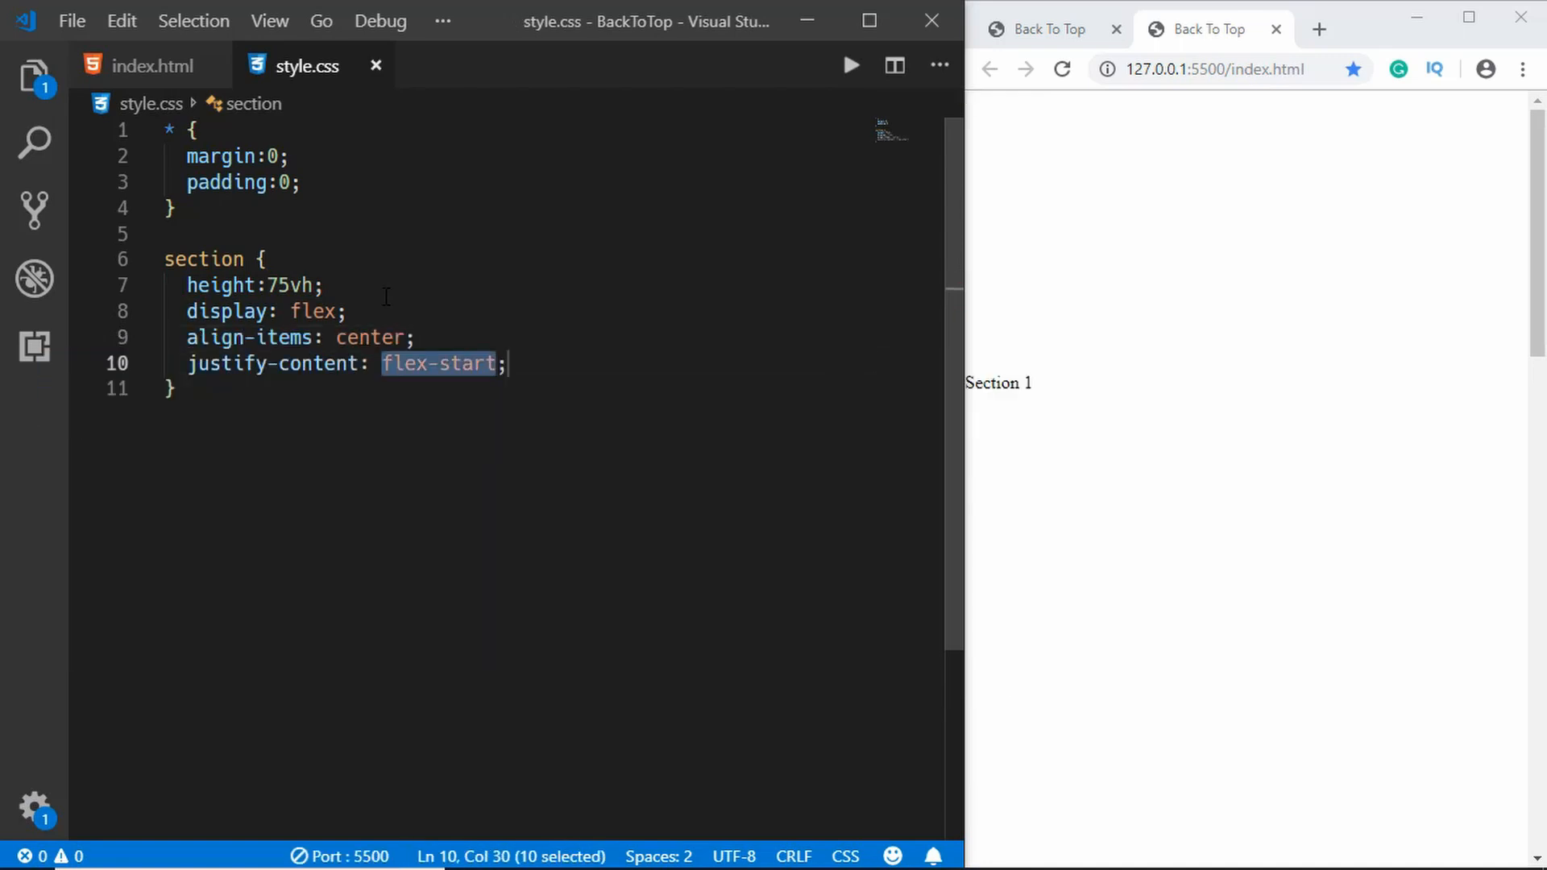
- Set section text to Raleway sans-serif, 32px, uppercase, letter-spacing 8px; begin .section1
type("font-family: \"")
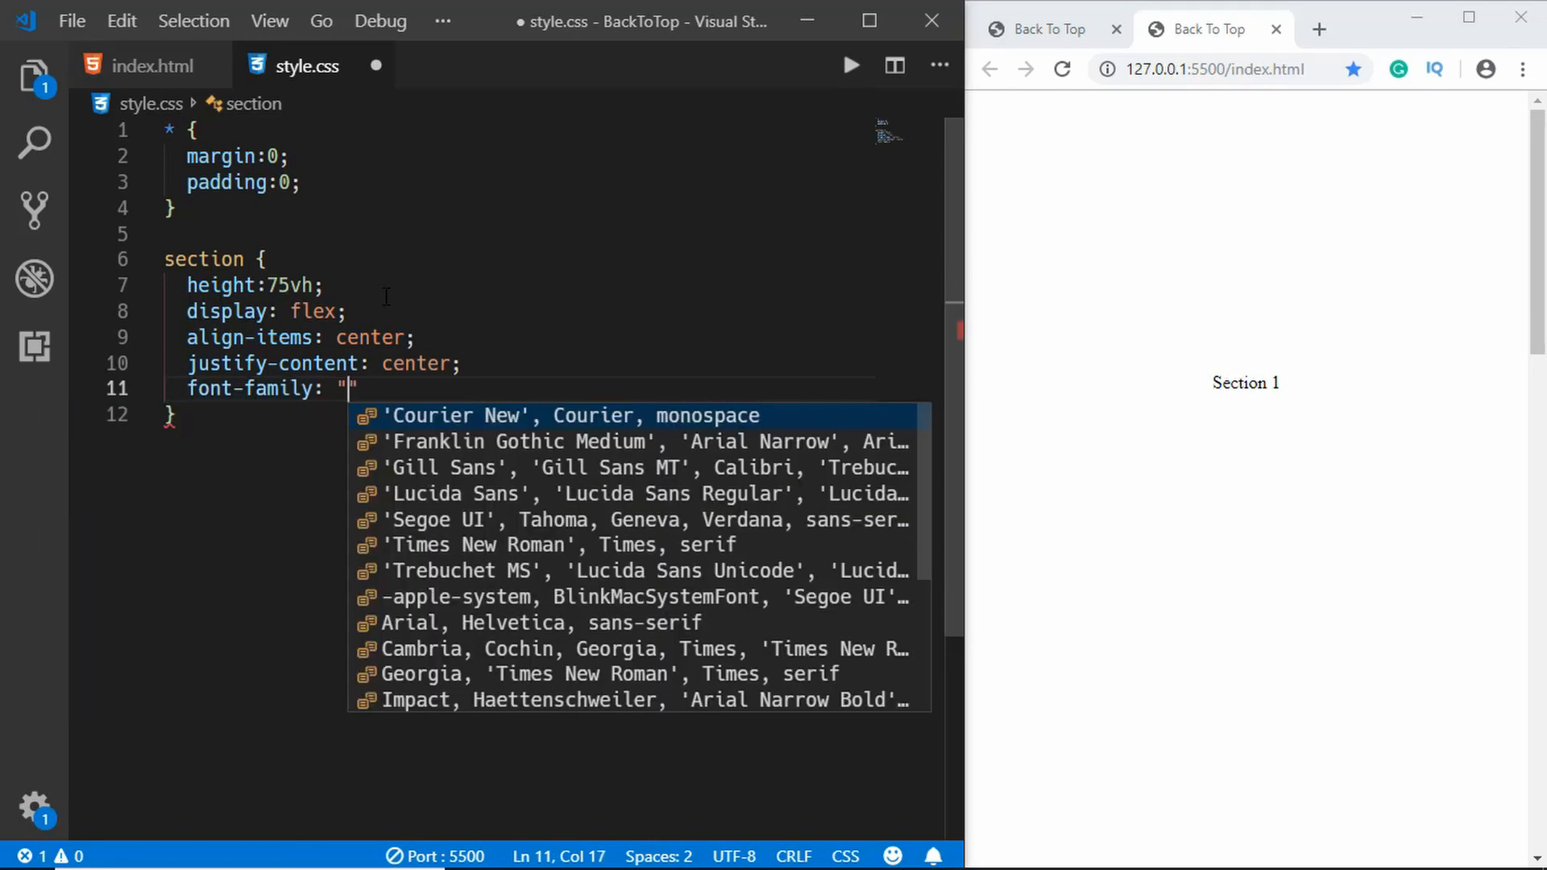
type("Raleway\",")
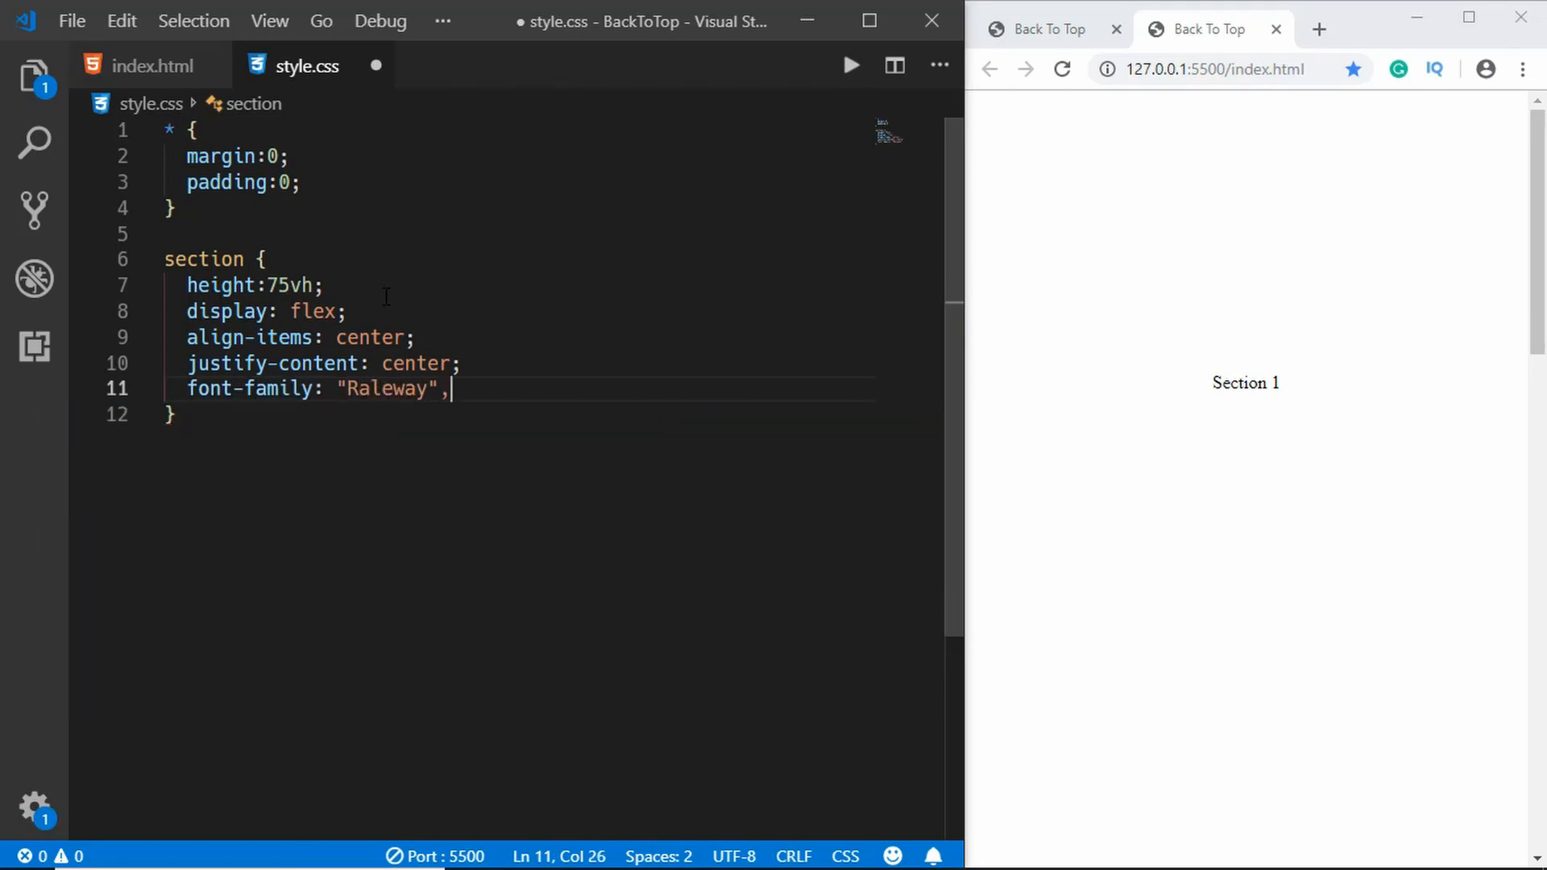
type("sans-serif;")
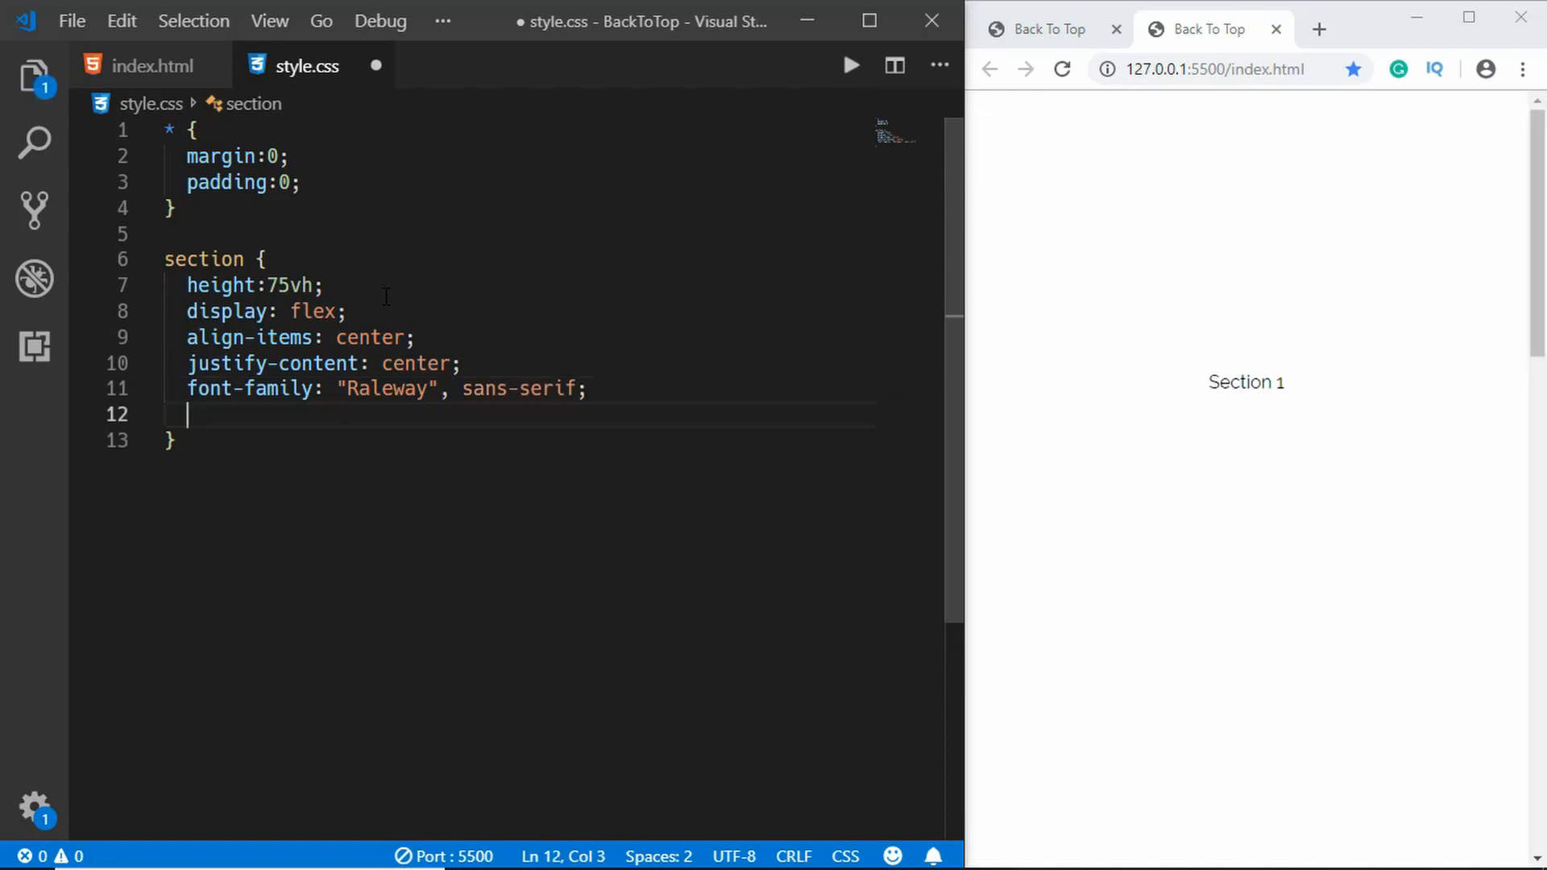
type("font-sie")
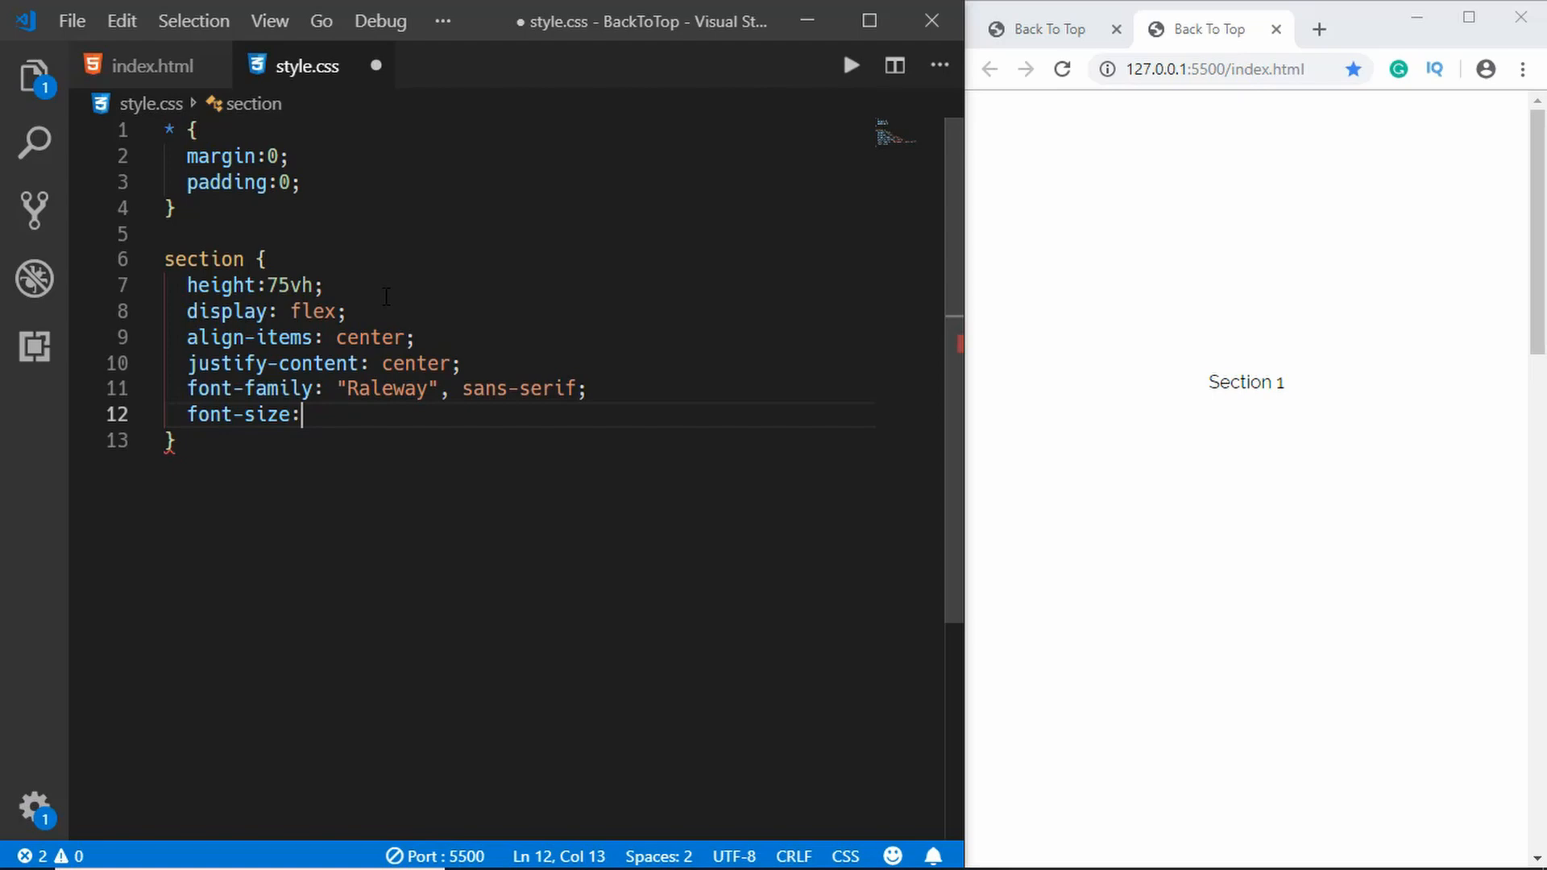
type("32px;")
type("text-transform: uppercase;")
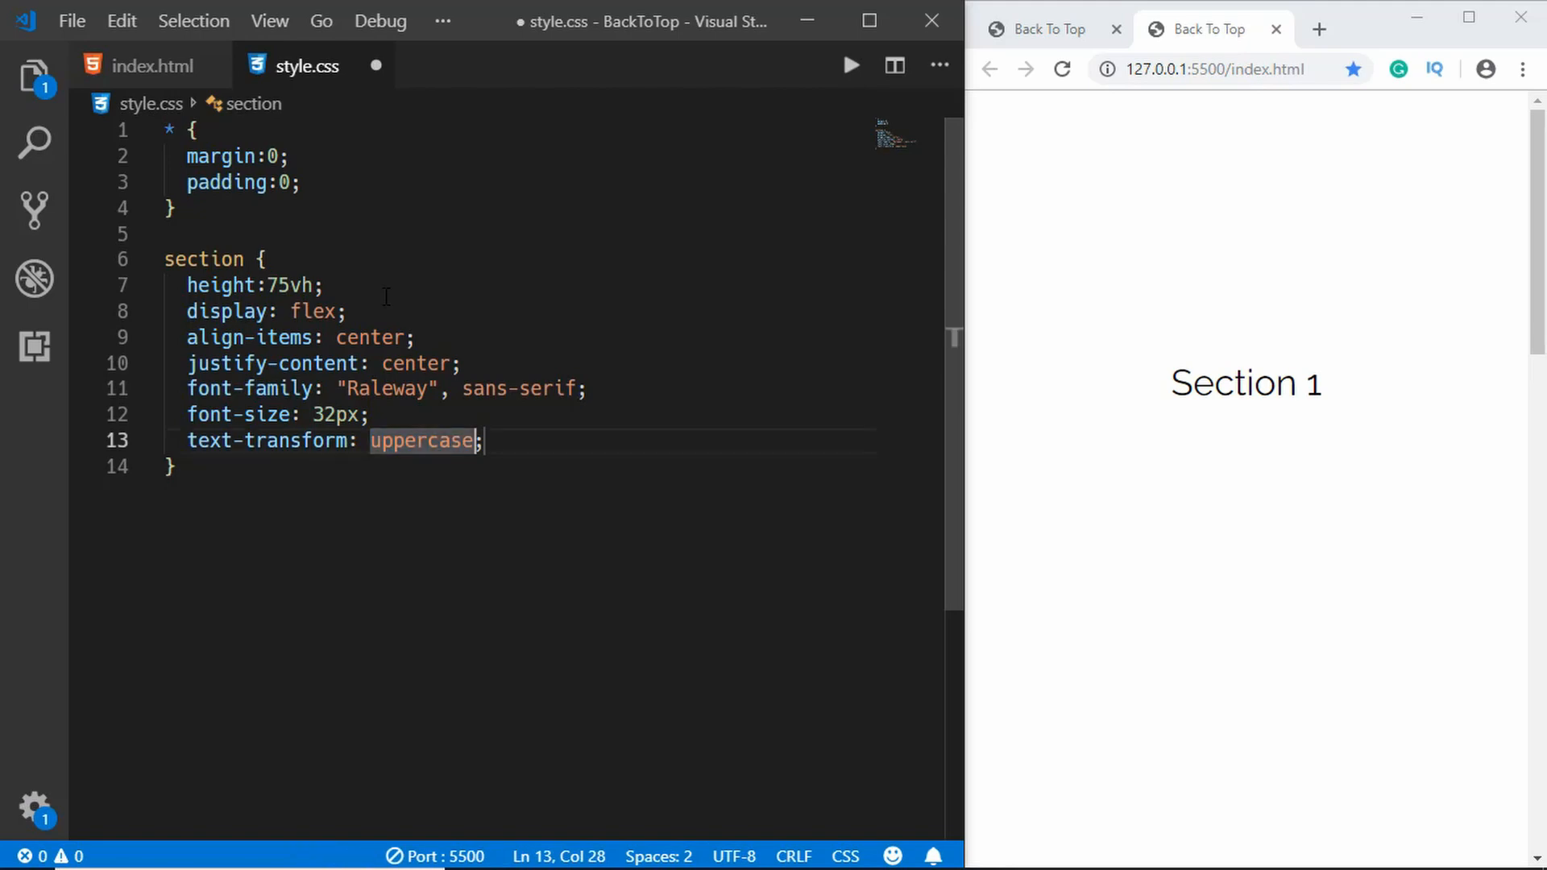
type("letter-spacing: 8px;")
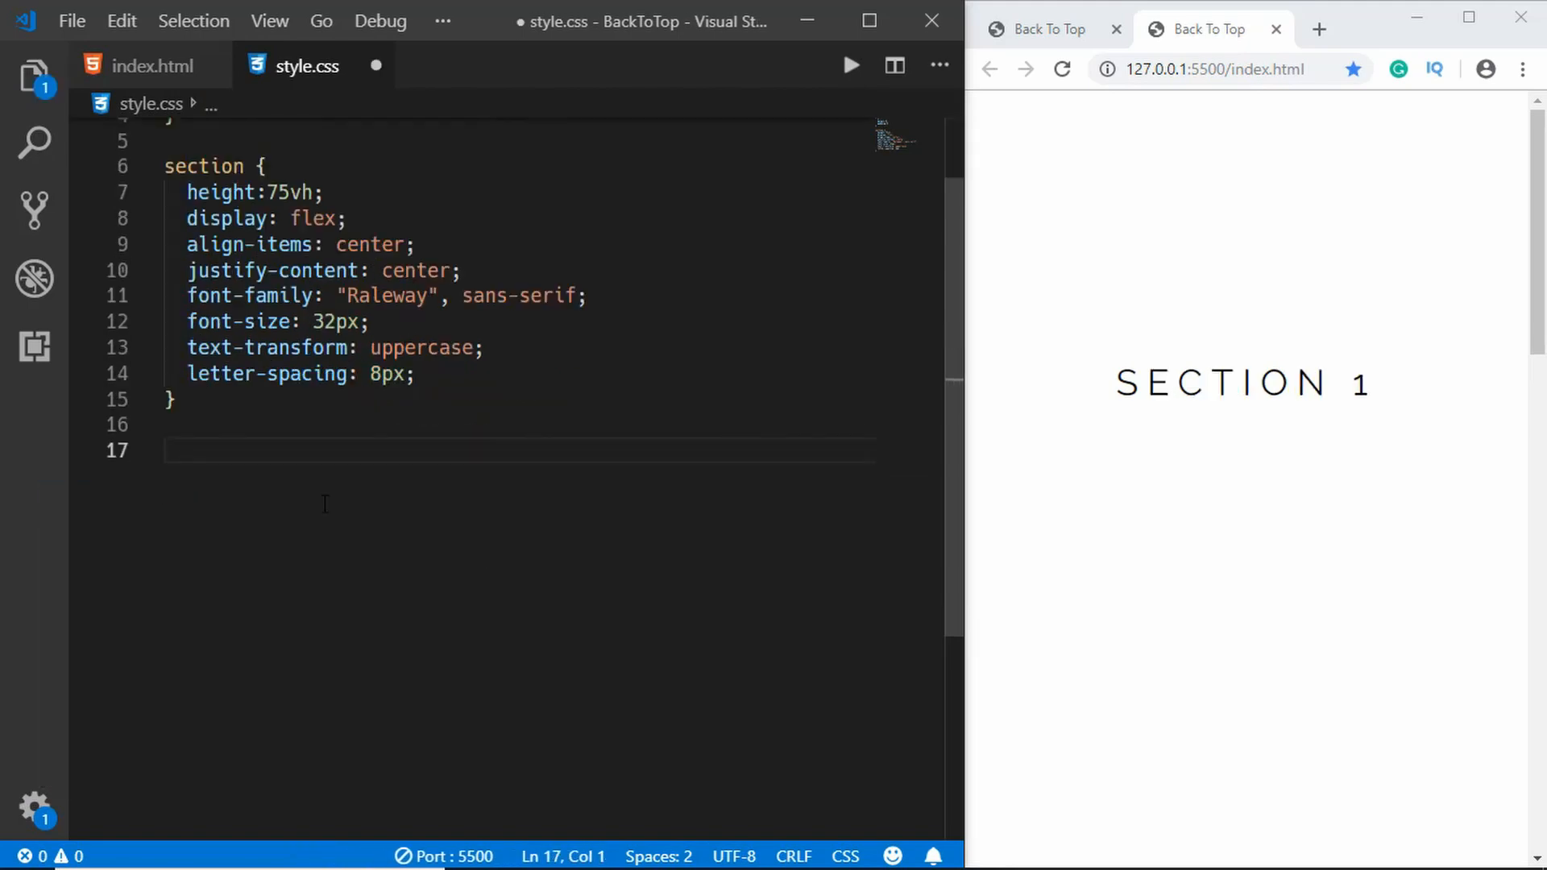
type(".section1 {")
type("background:")
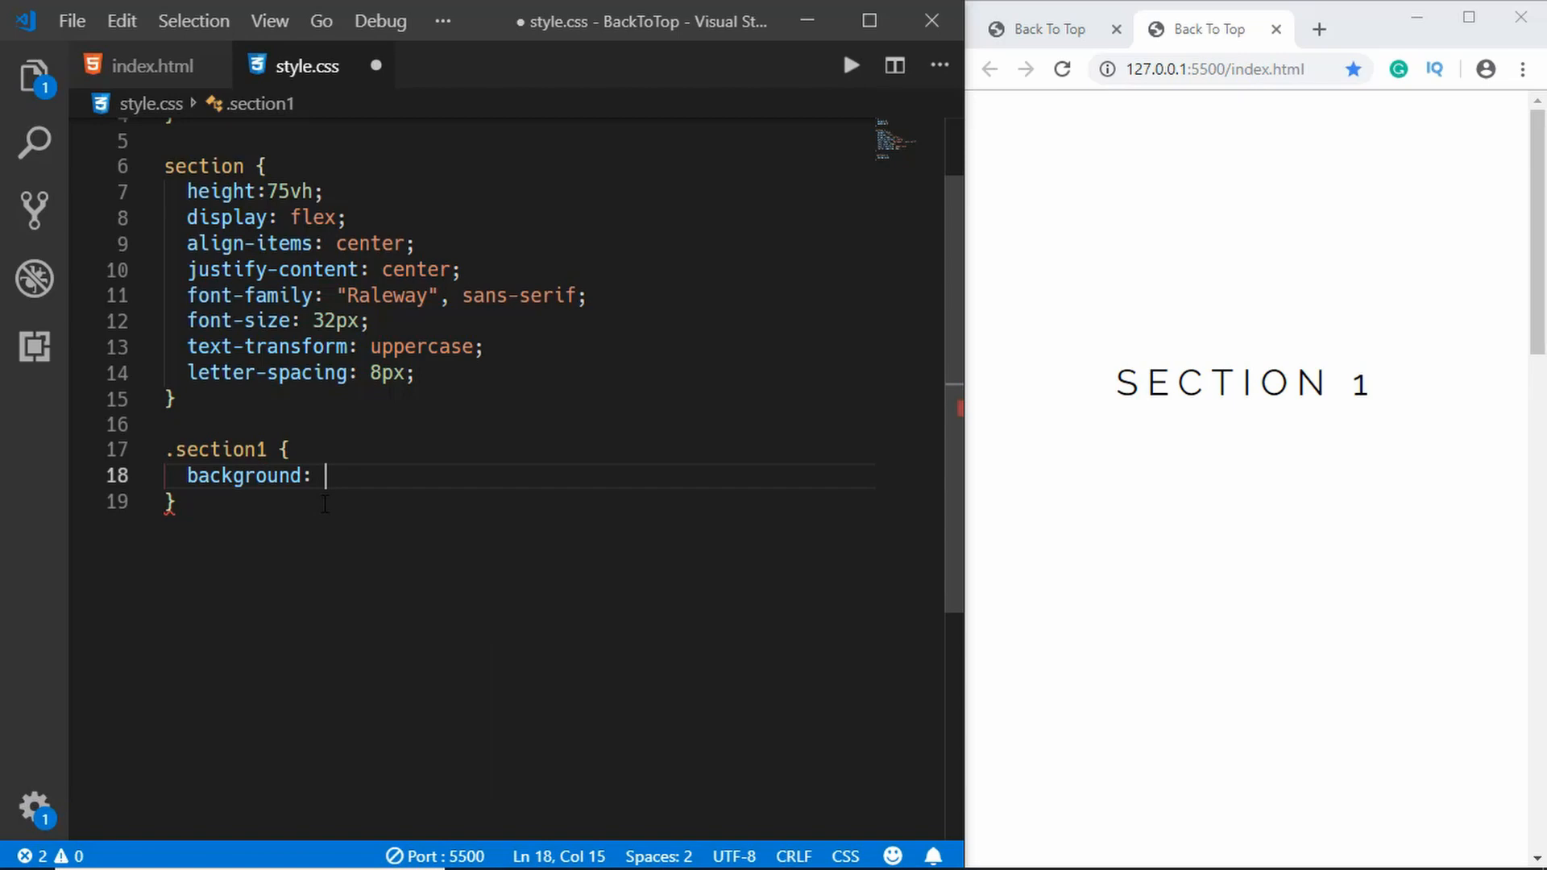
- Give .section1–.section4 backgrounds #f0932b, #eb4d4b, #7ed6df and #22a6b3; begin .to-top
type("#f0932b;")
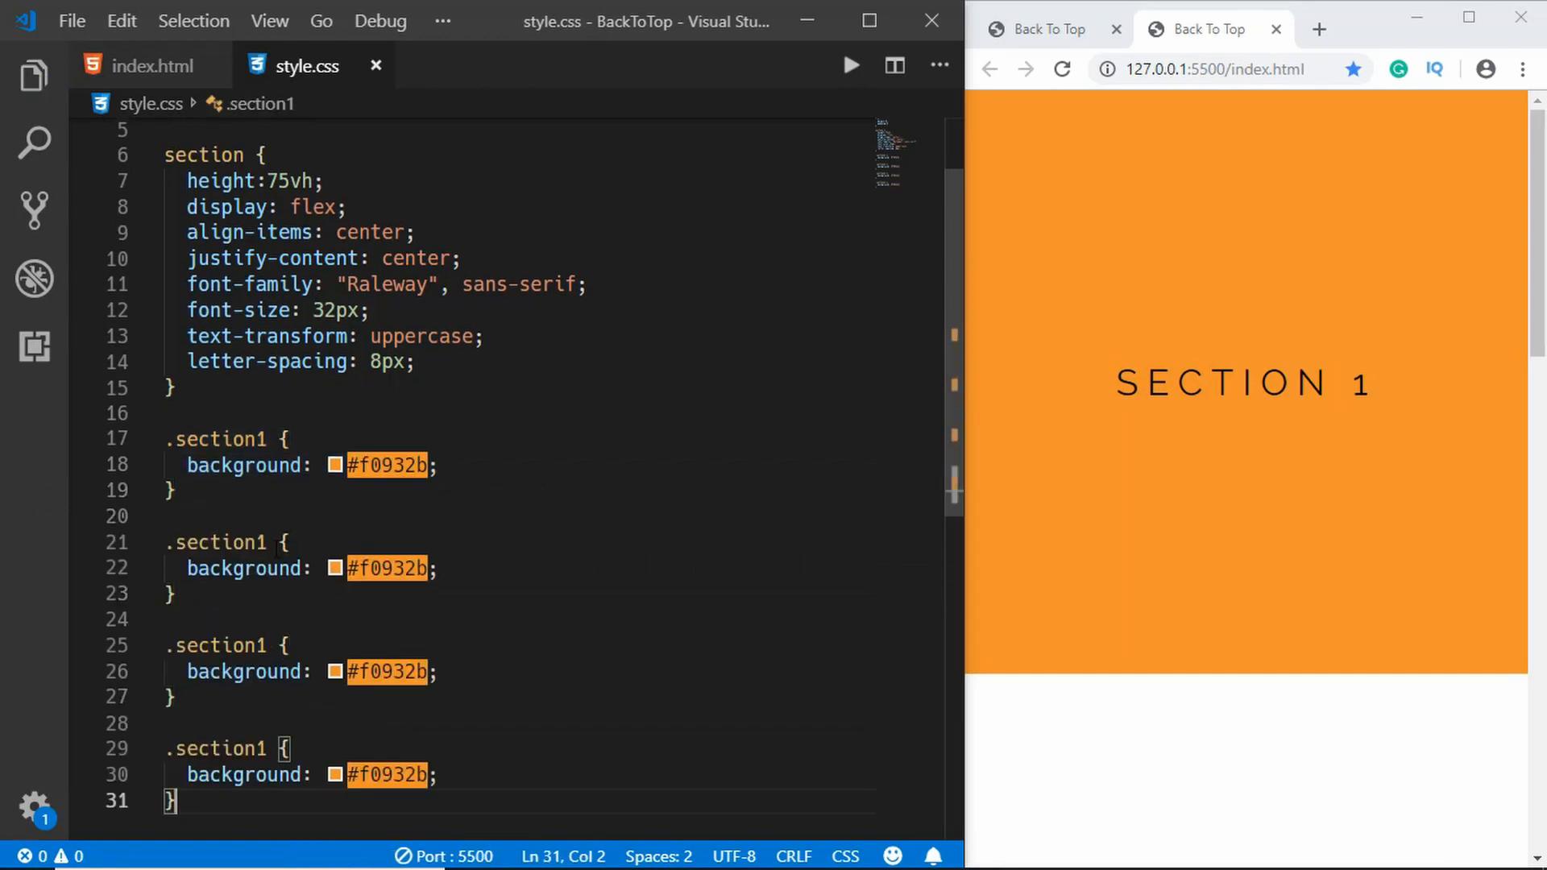
type("2")
left_click(231, 645)
type("3")
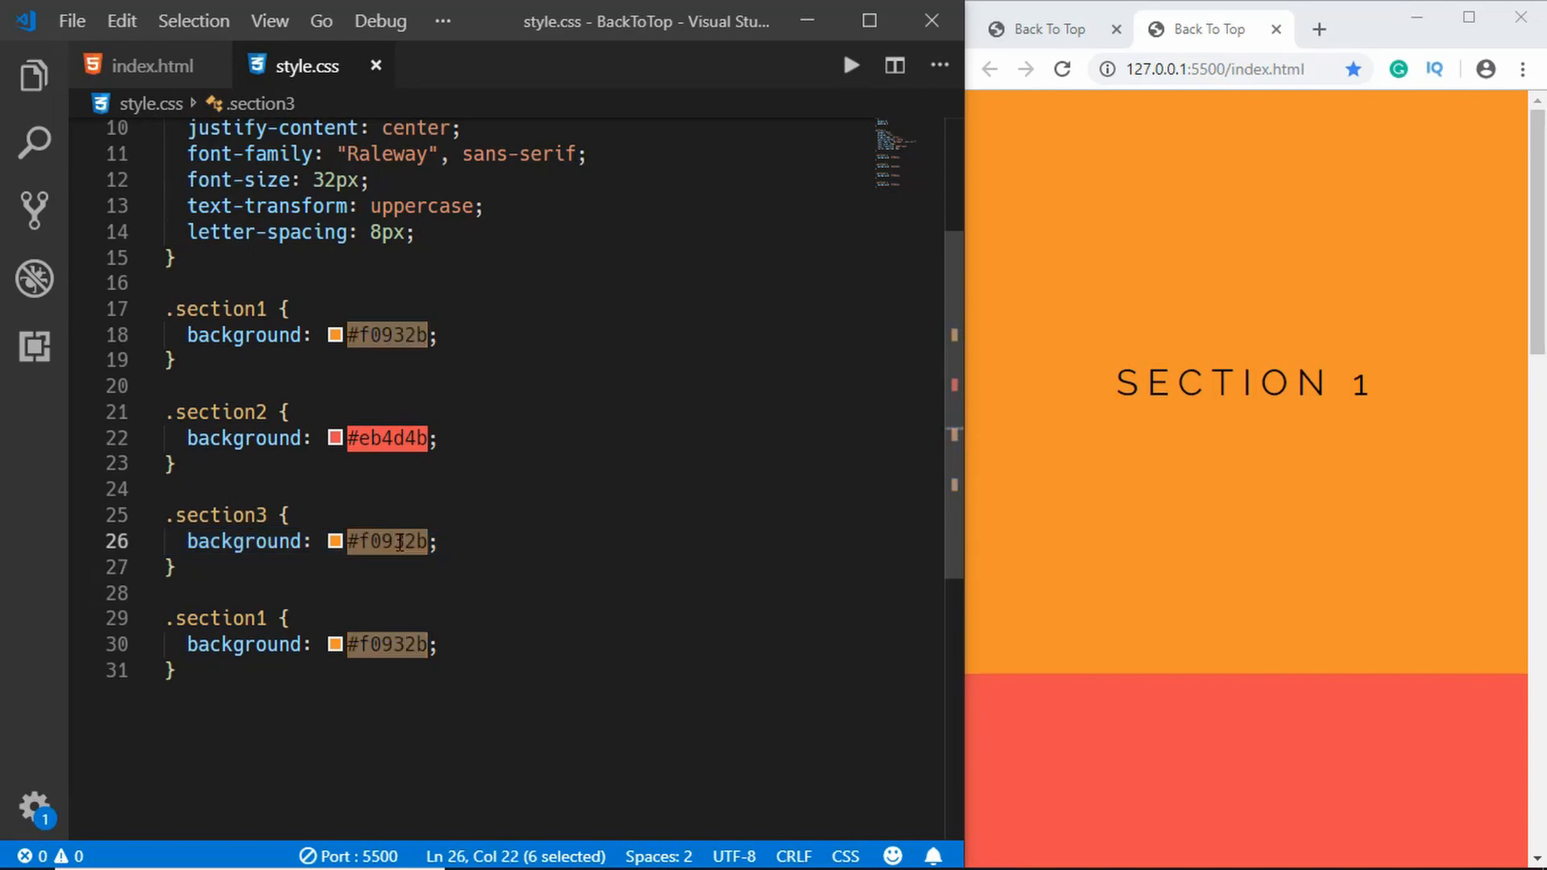
type("7e")
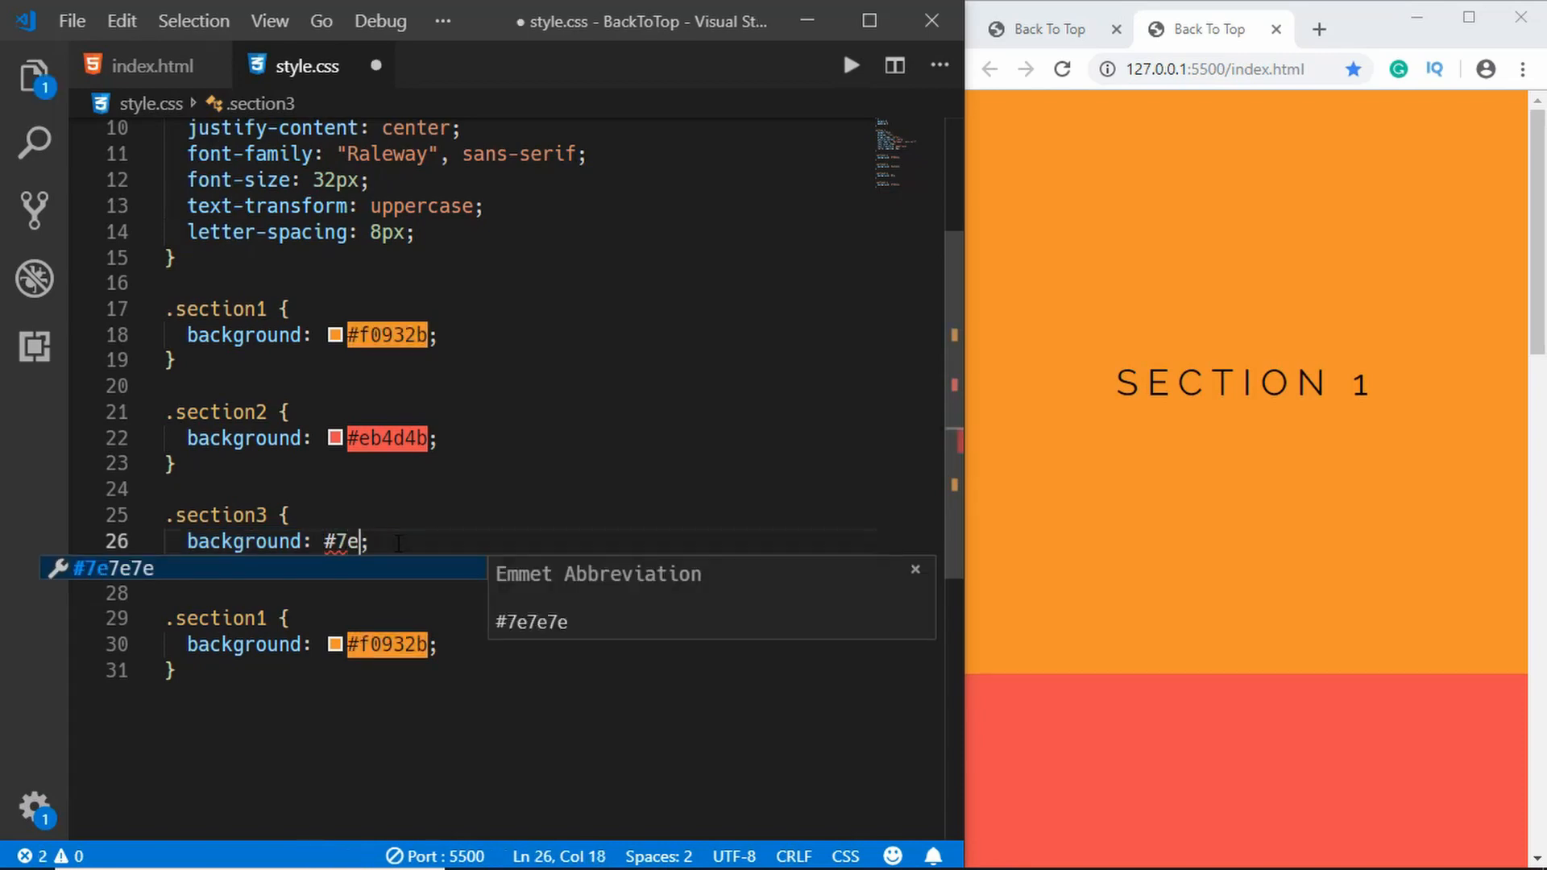
type("d6df")
left_click(231, 617)
type("4")
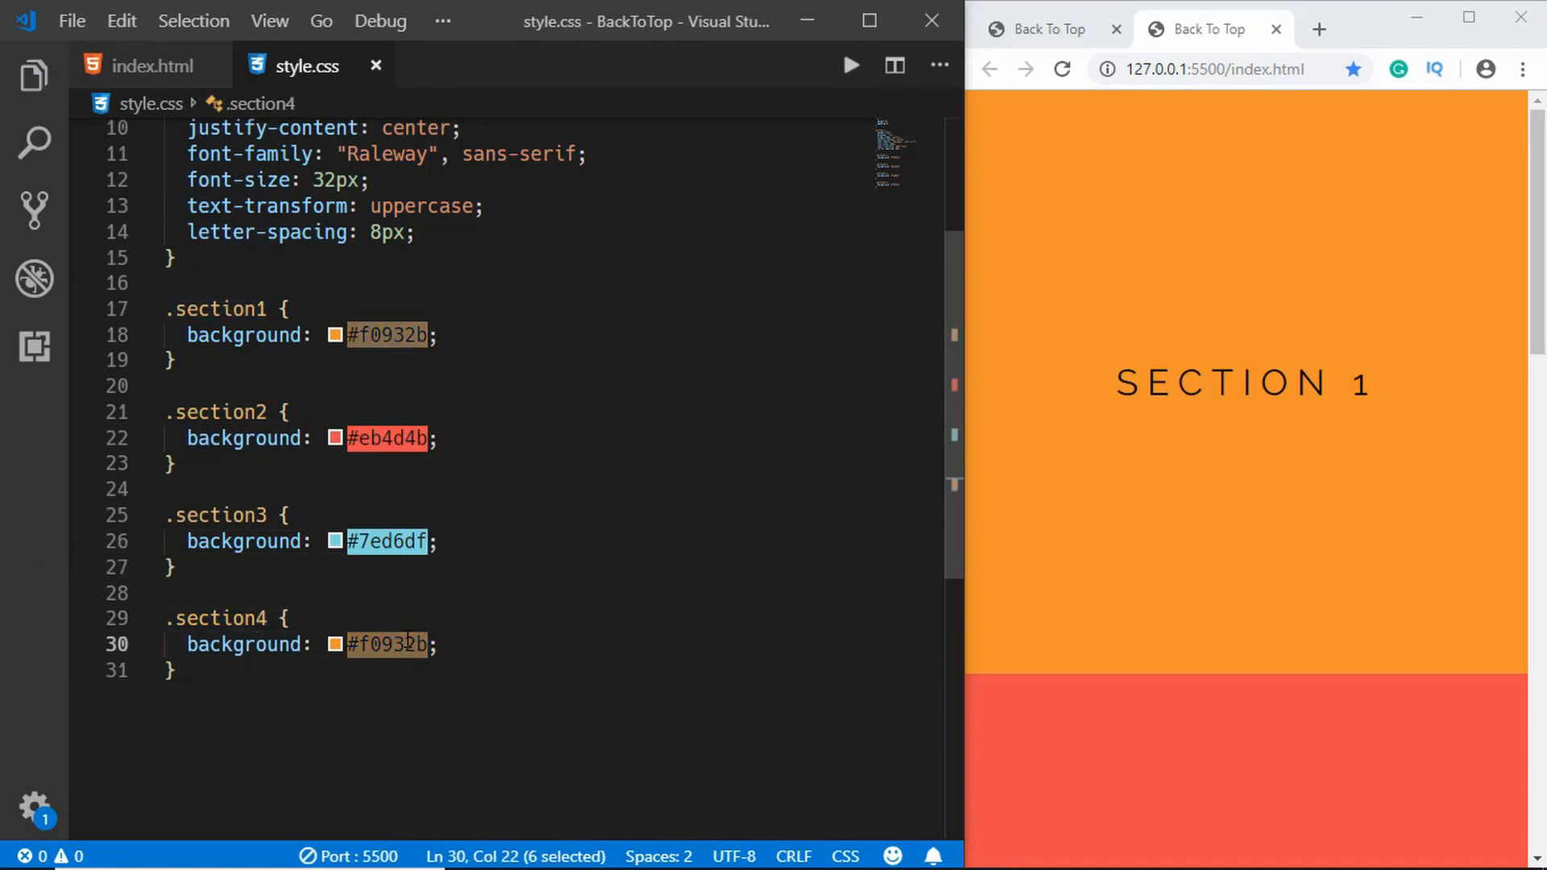
type("22a6b")
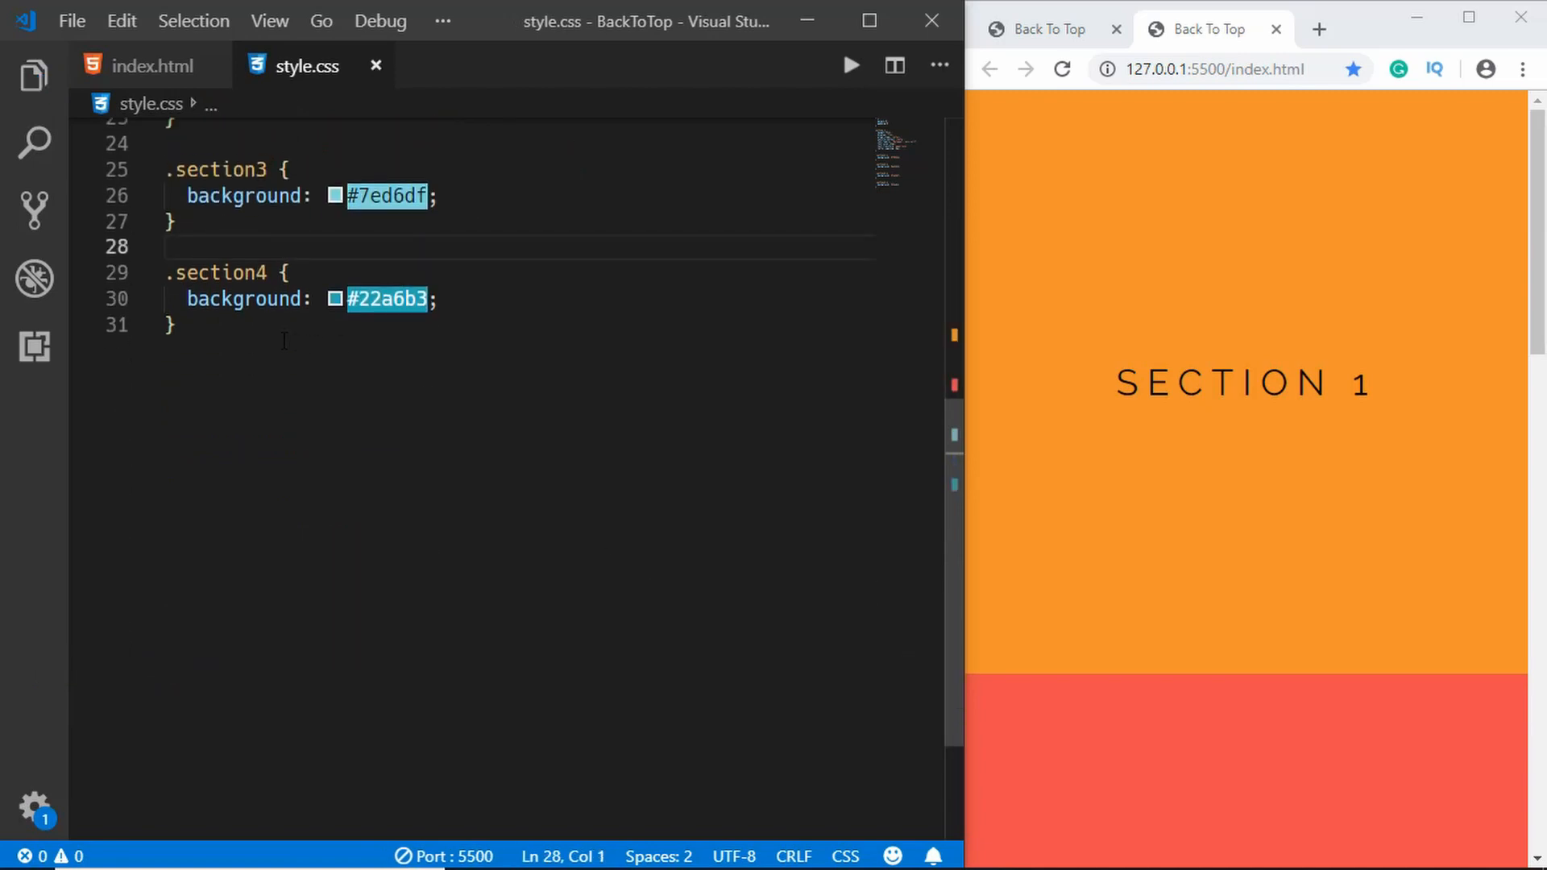
type(".")
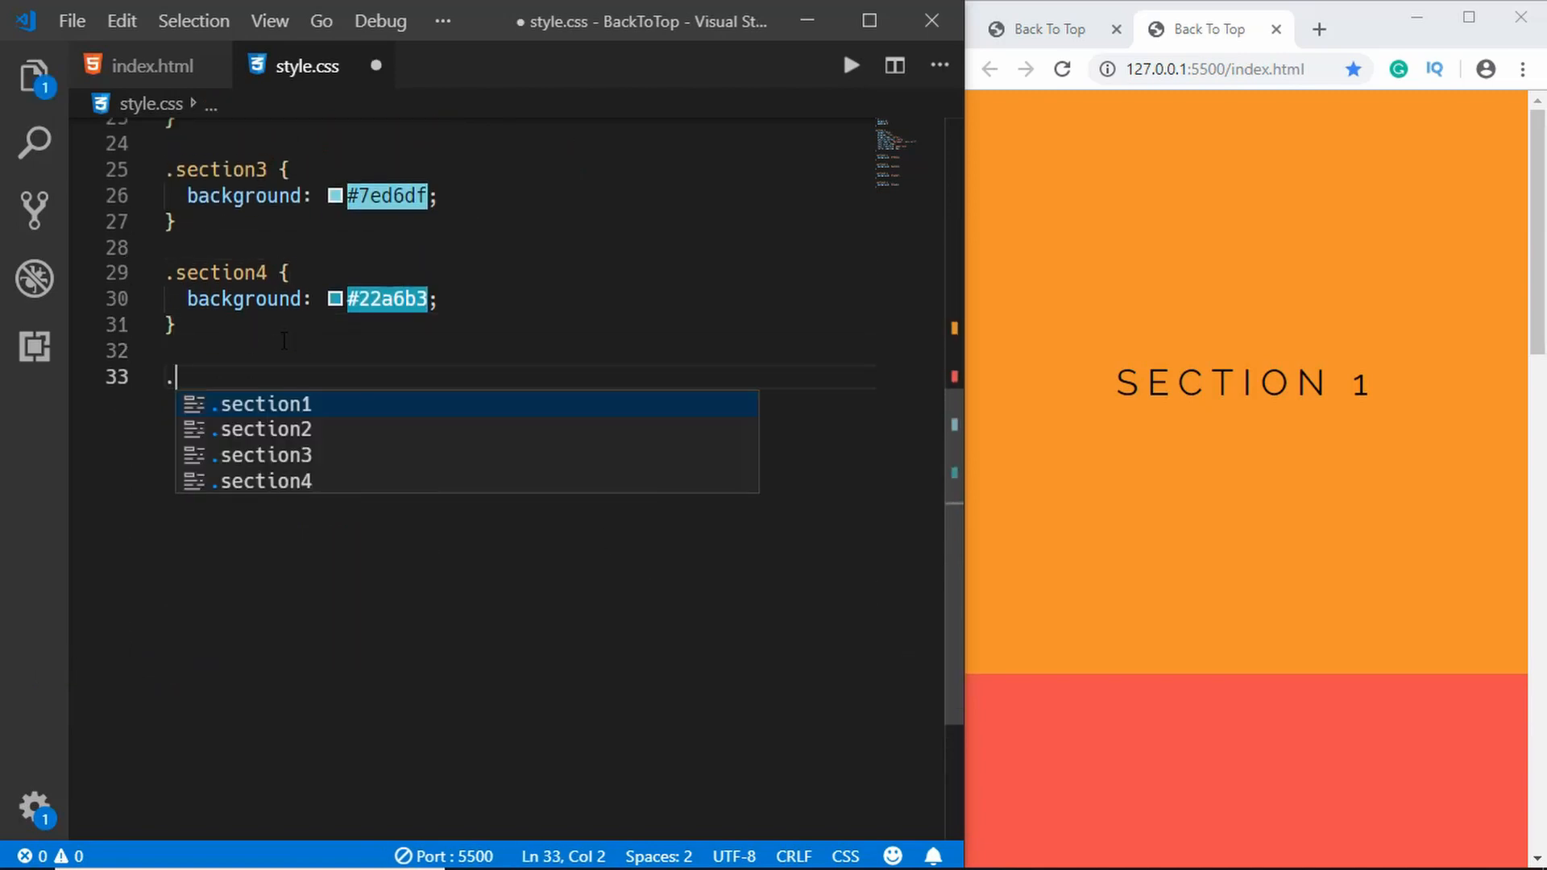
type("to")
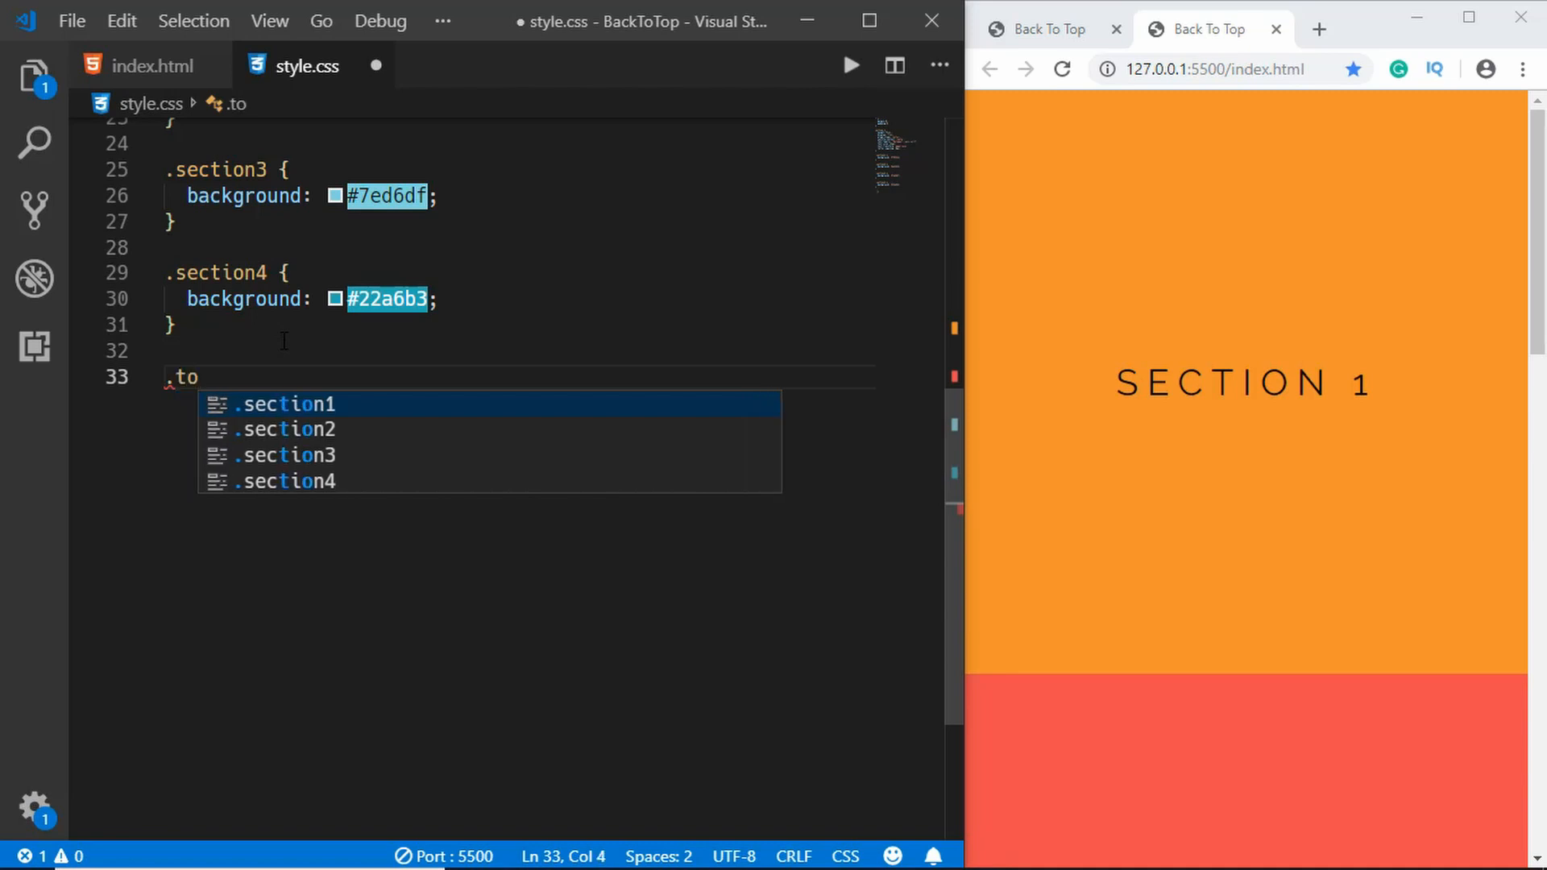
- Make .to-top a fixed white 50px circle at bottom 16px, right 32px
type("-top {")
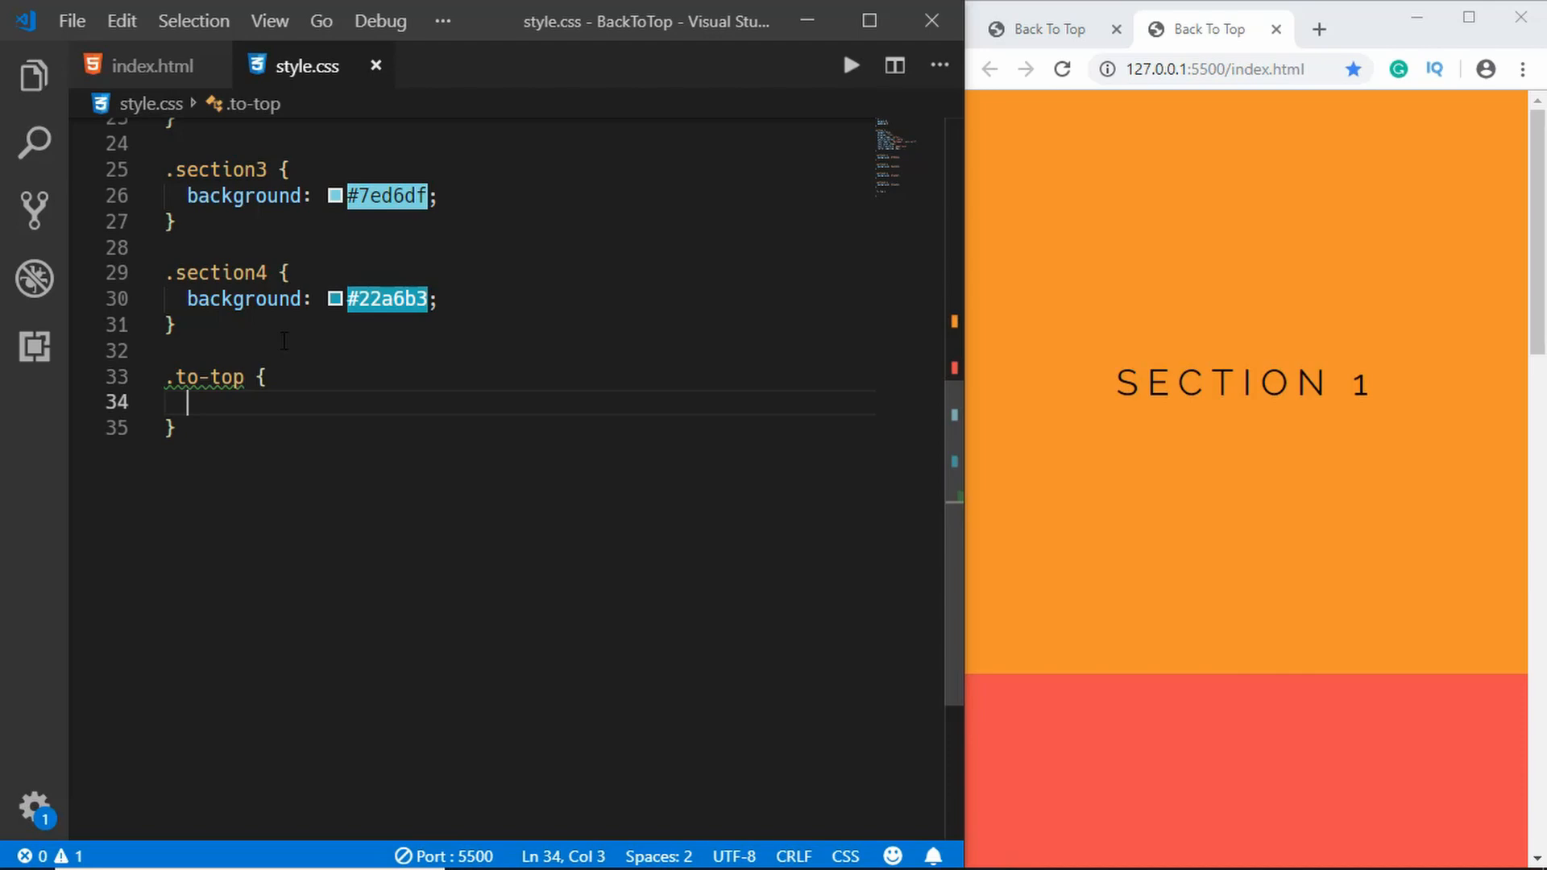
type("background: white;")
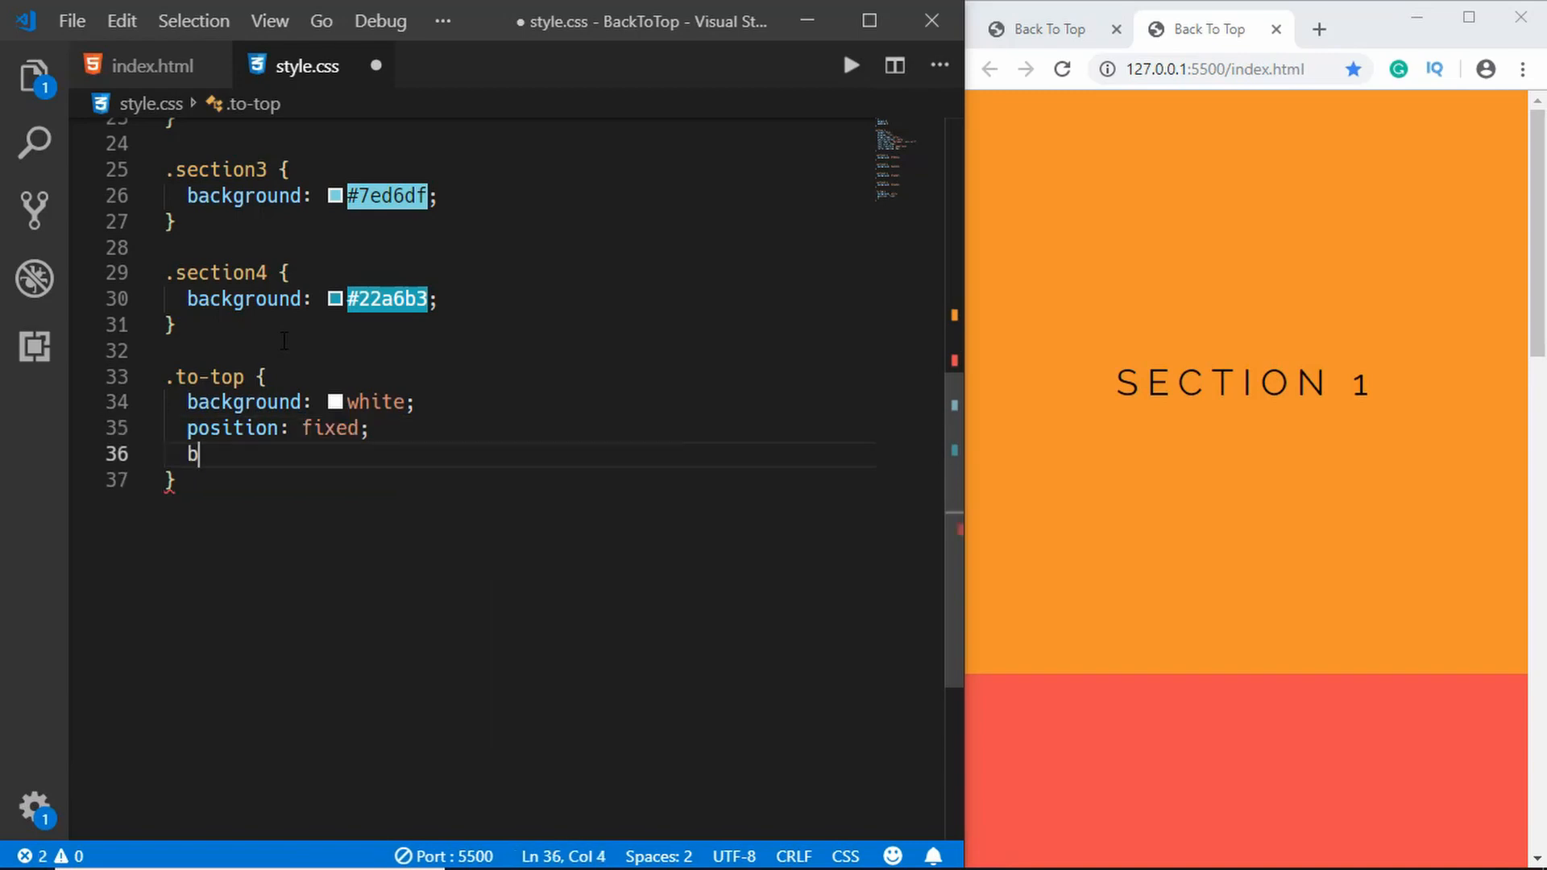
type("ottom: 16px")
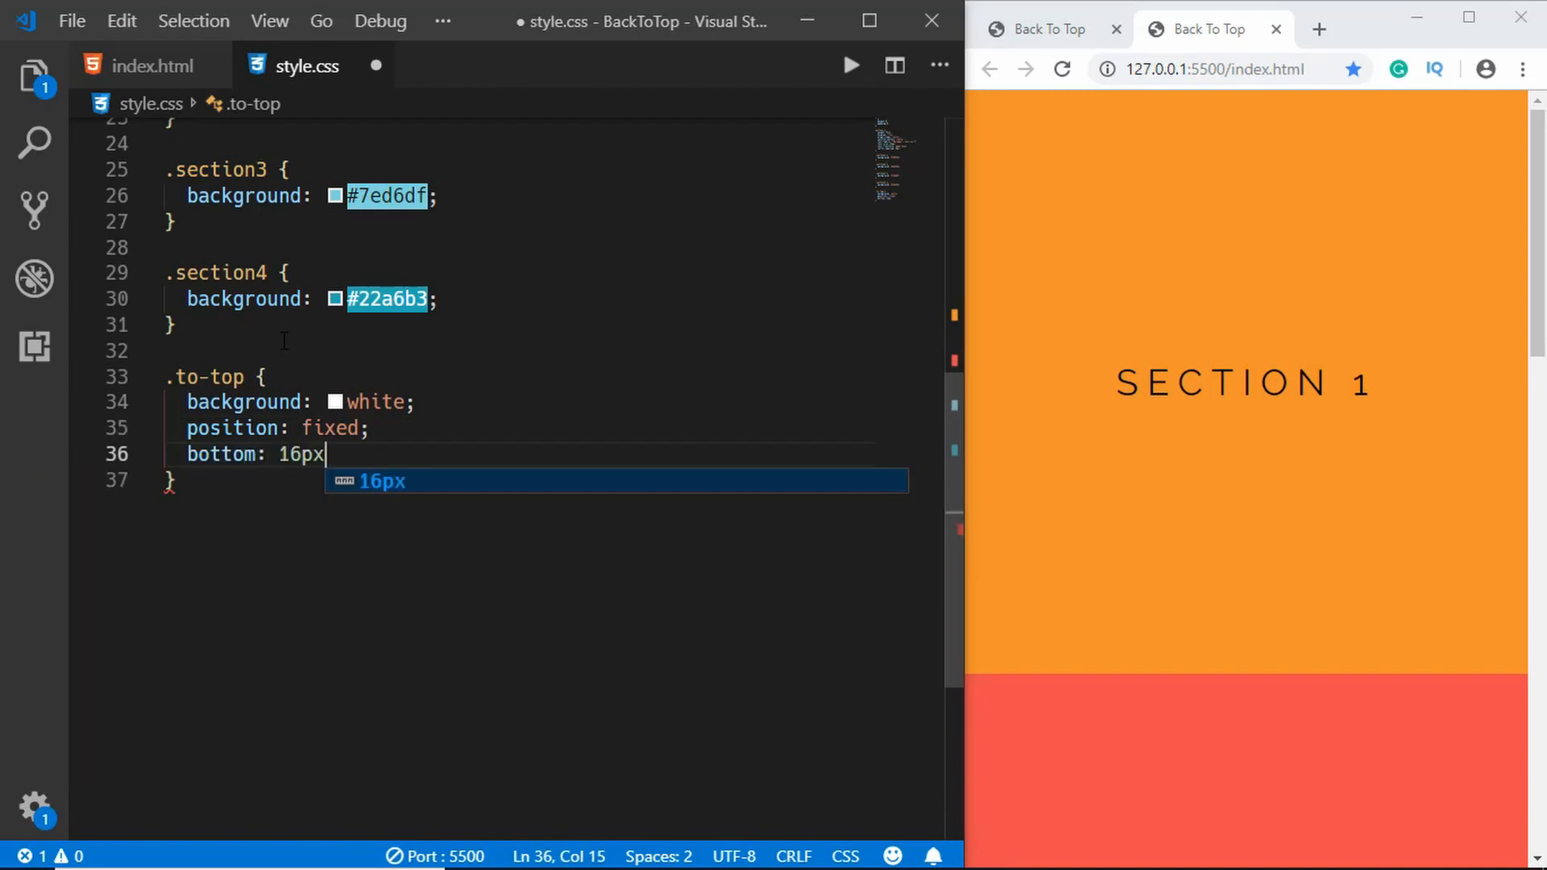
type("right:32px;")
type("width")
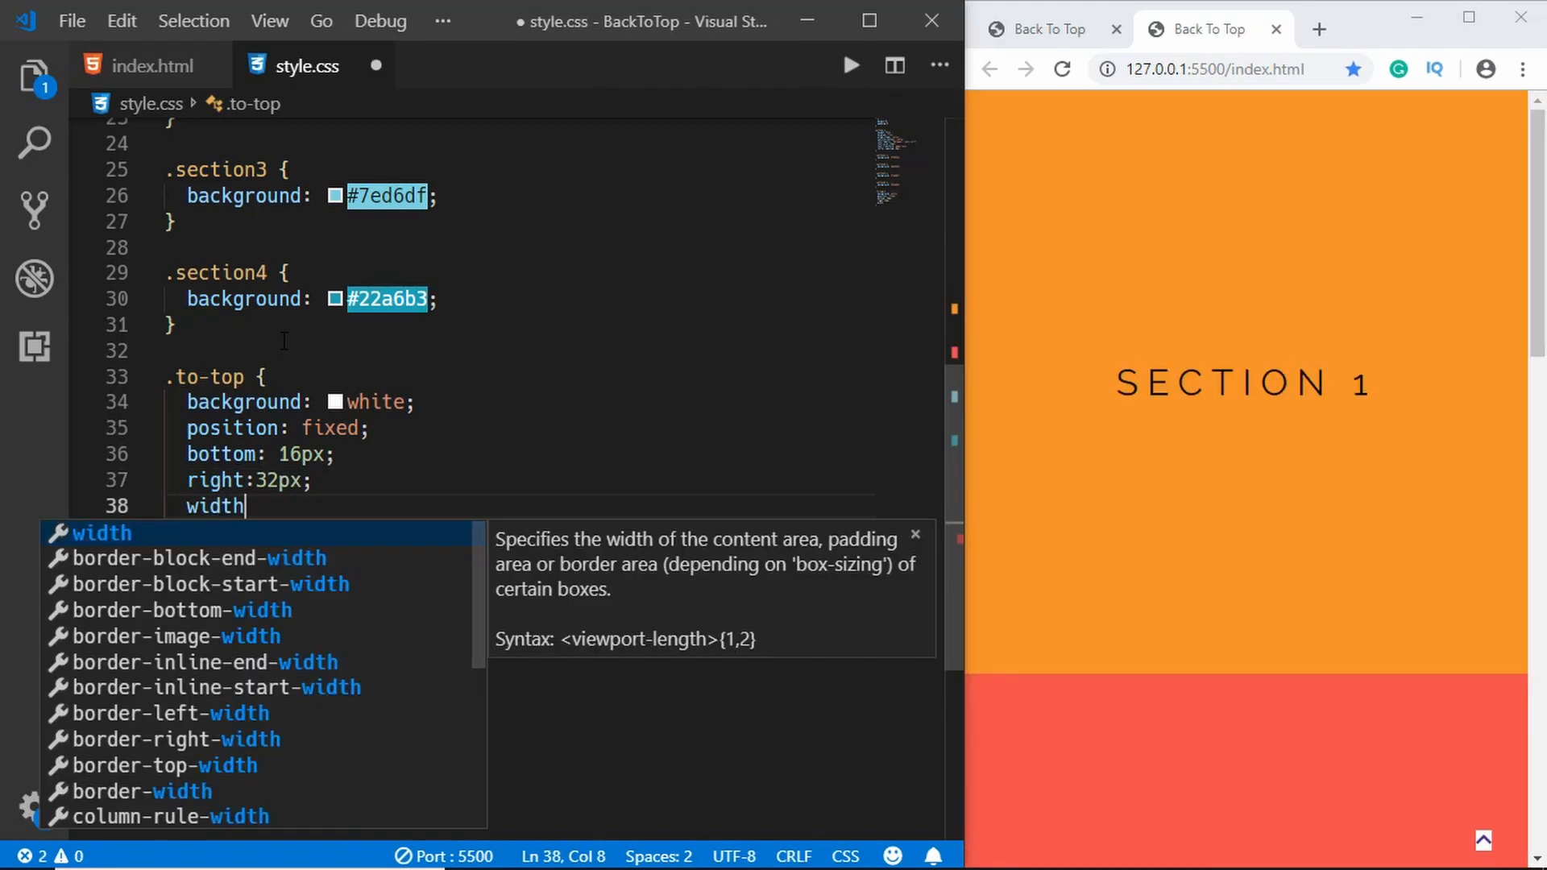
type(":50px;")
type("height:")
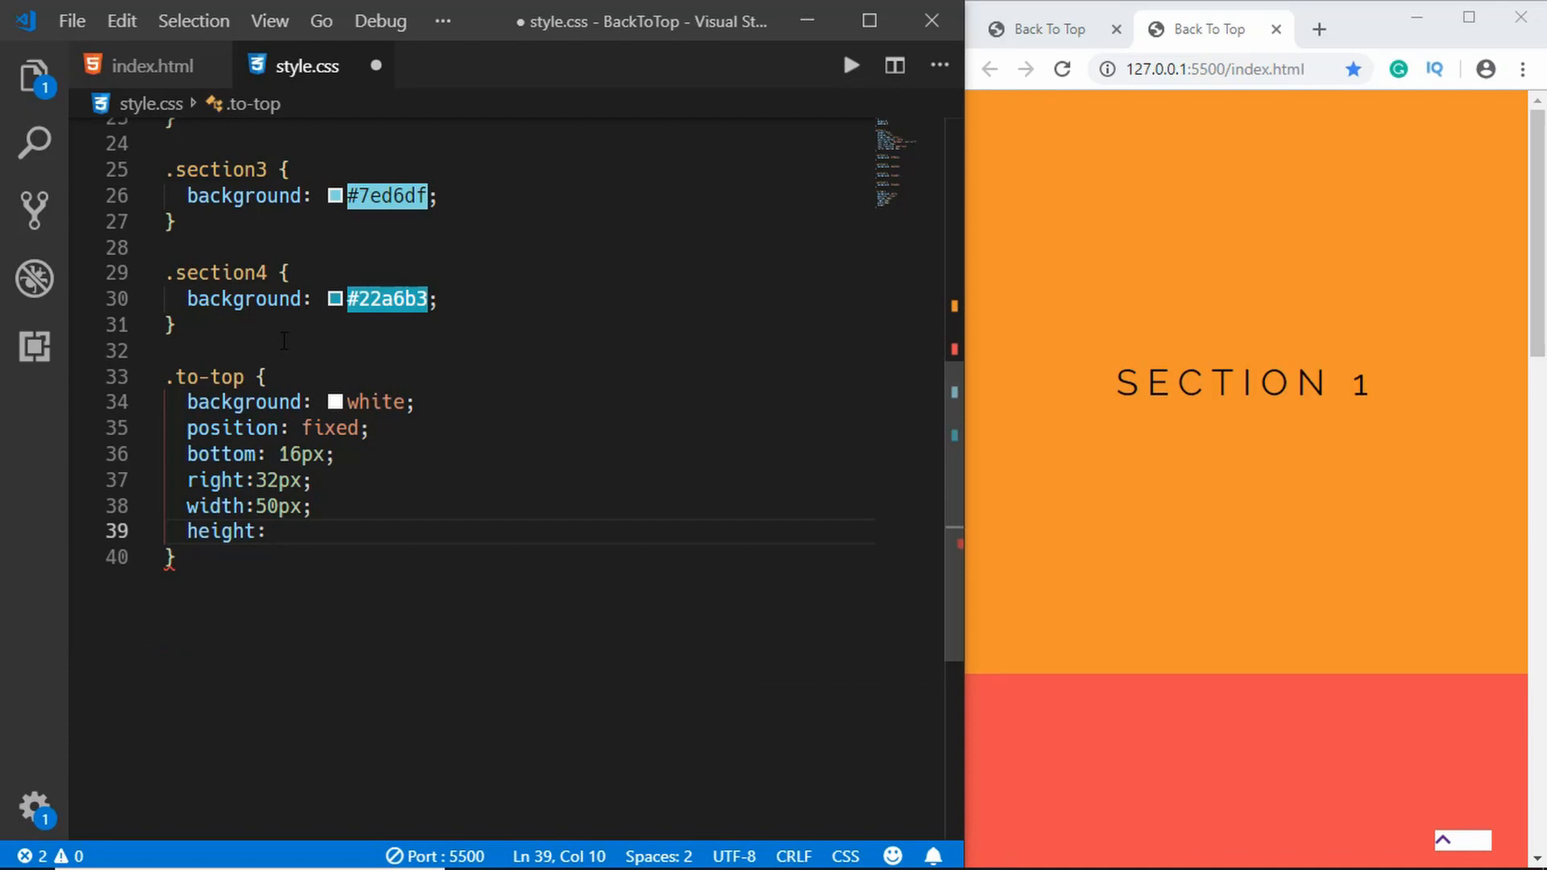
type("border-rai")
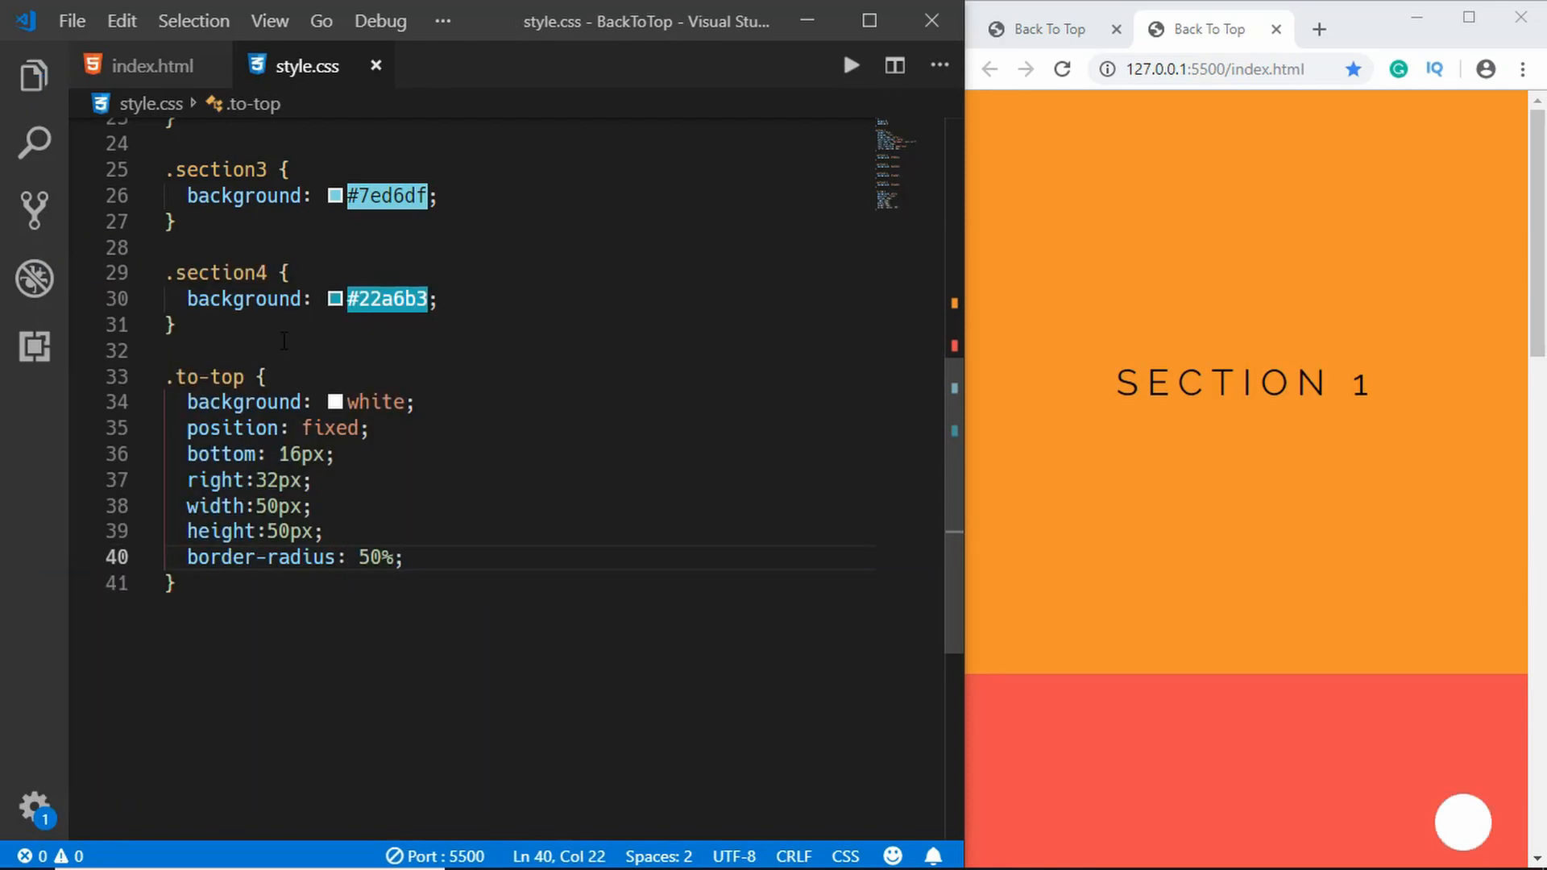
- Flex-centre the 32px #1f1f1f icon, remove text decoration and start the opacity declaration
type("aic")
type("color:")
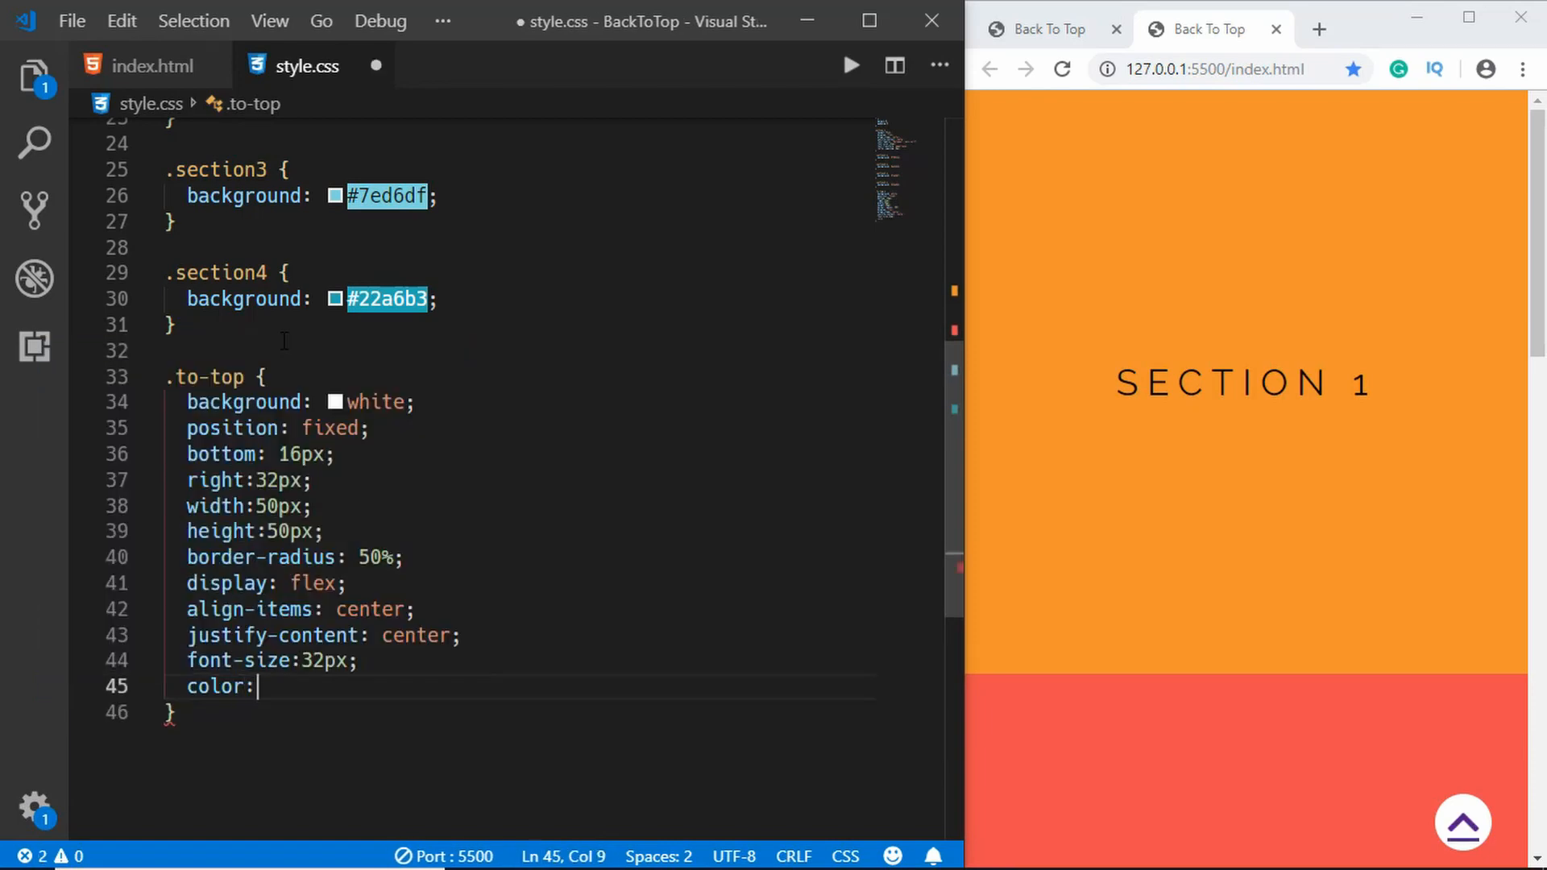
type("#1f1f")
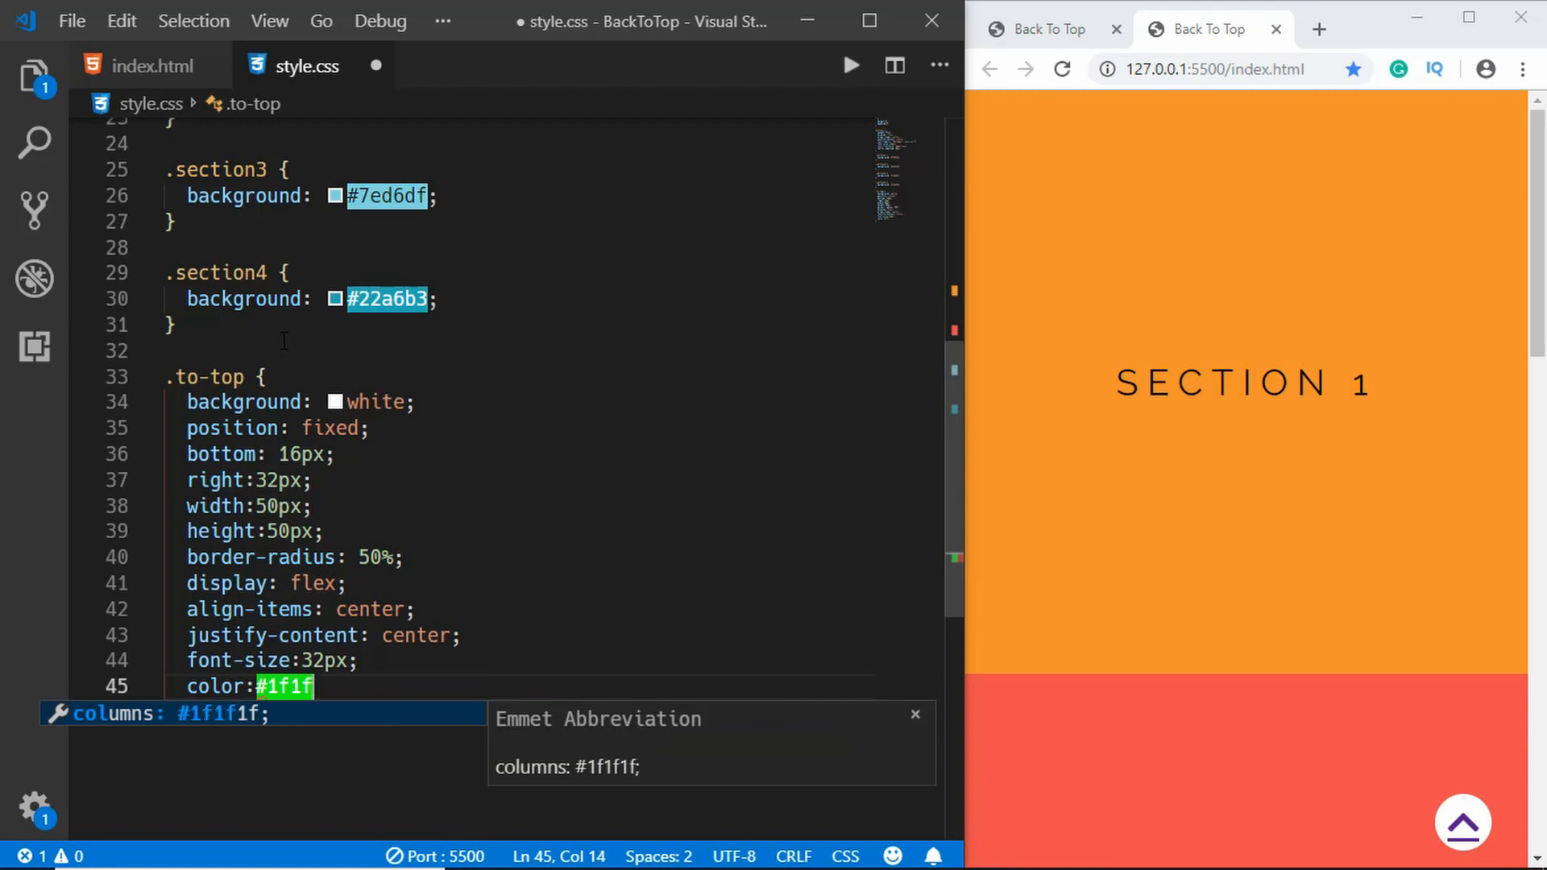
type("textd")
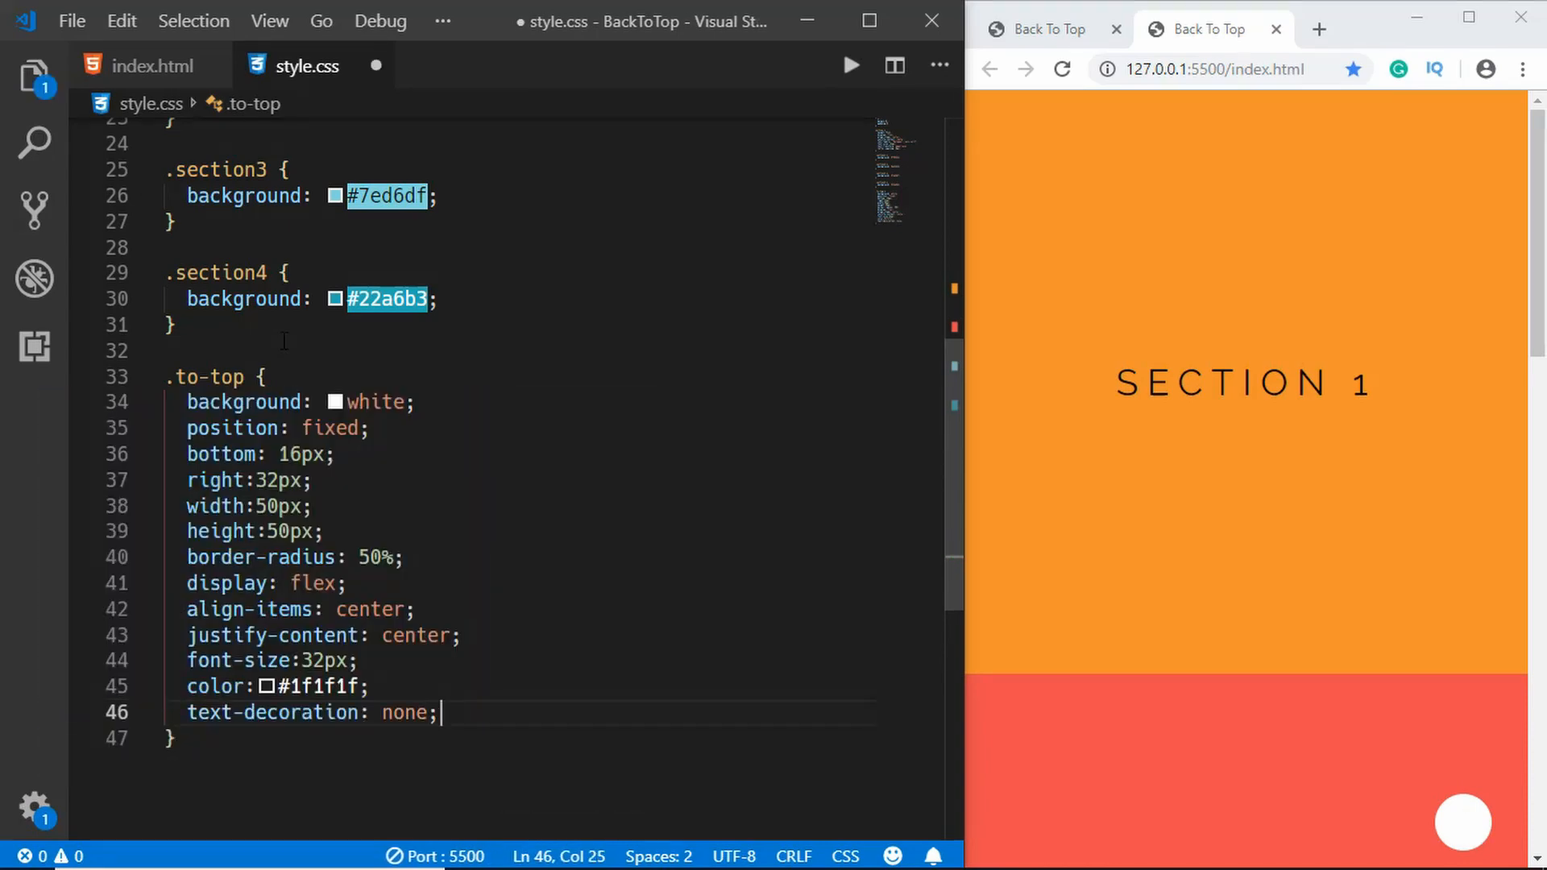
type("opacity:0;")
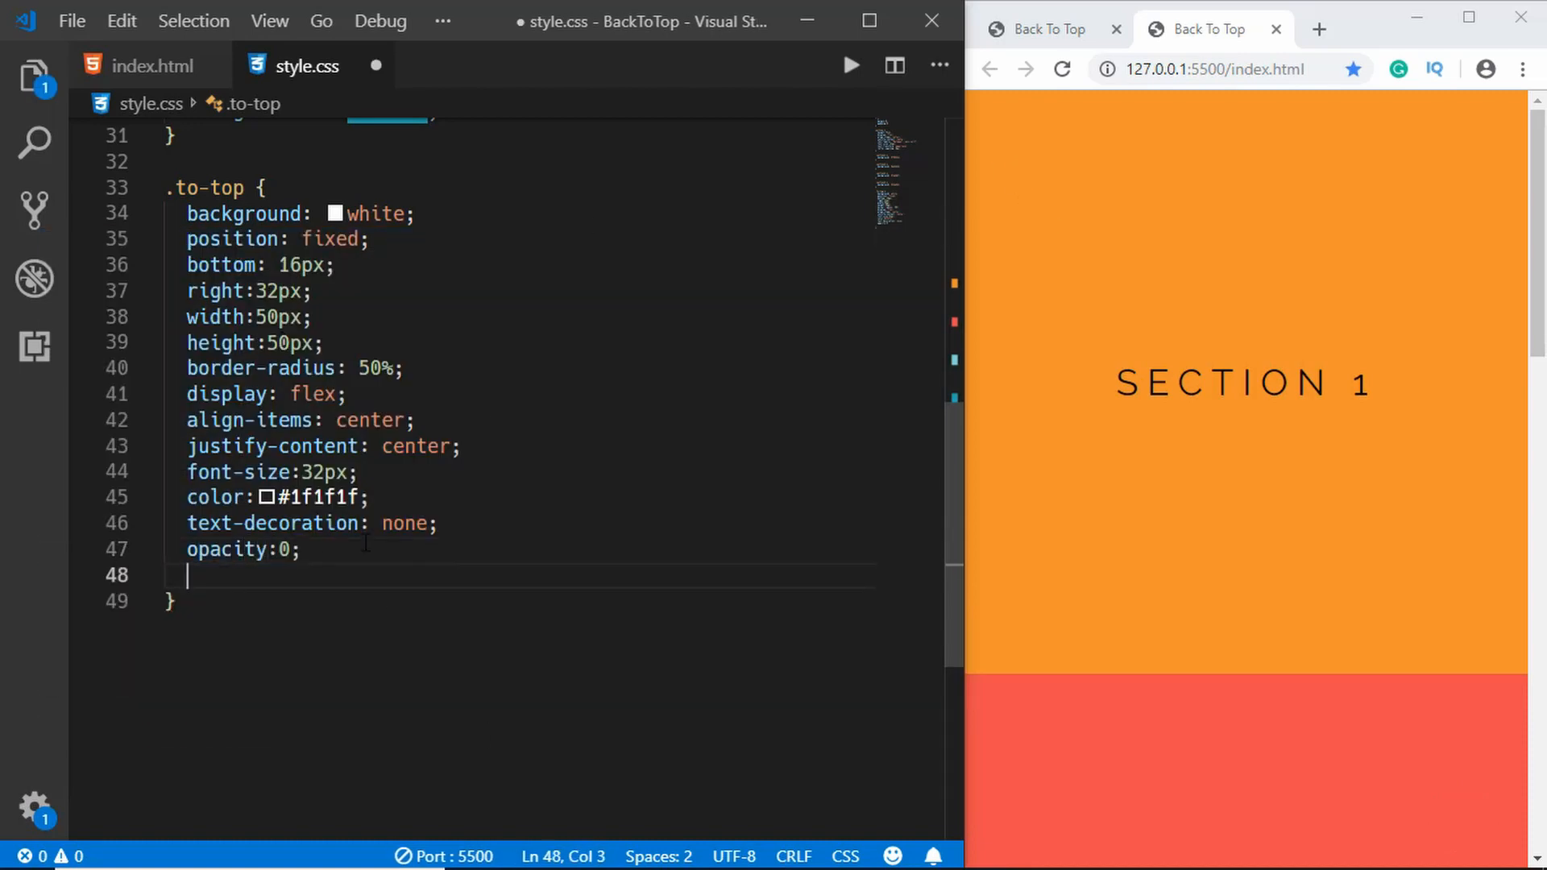
- Add pointer-events: none and transition: all .4s to .to-top, leaving a blank line below
type("pointer-events: no")
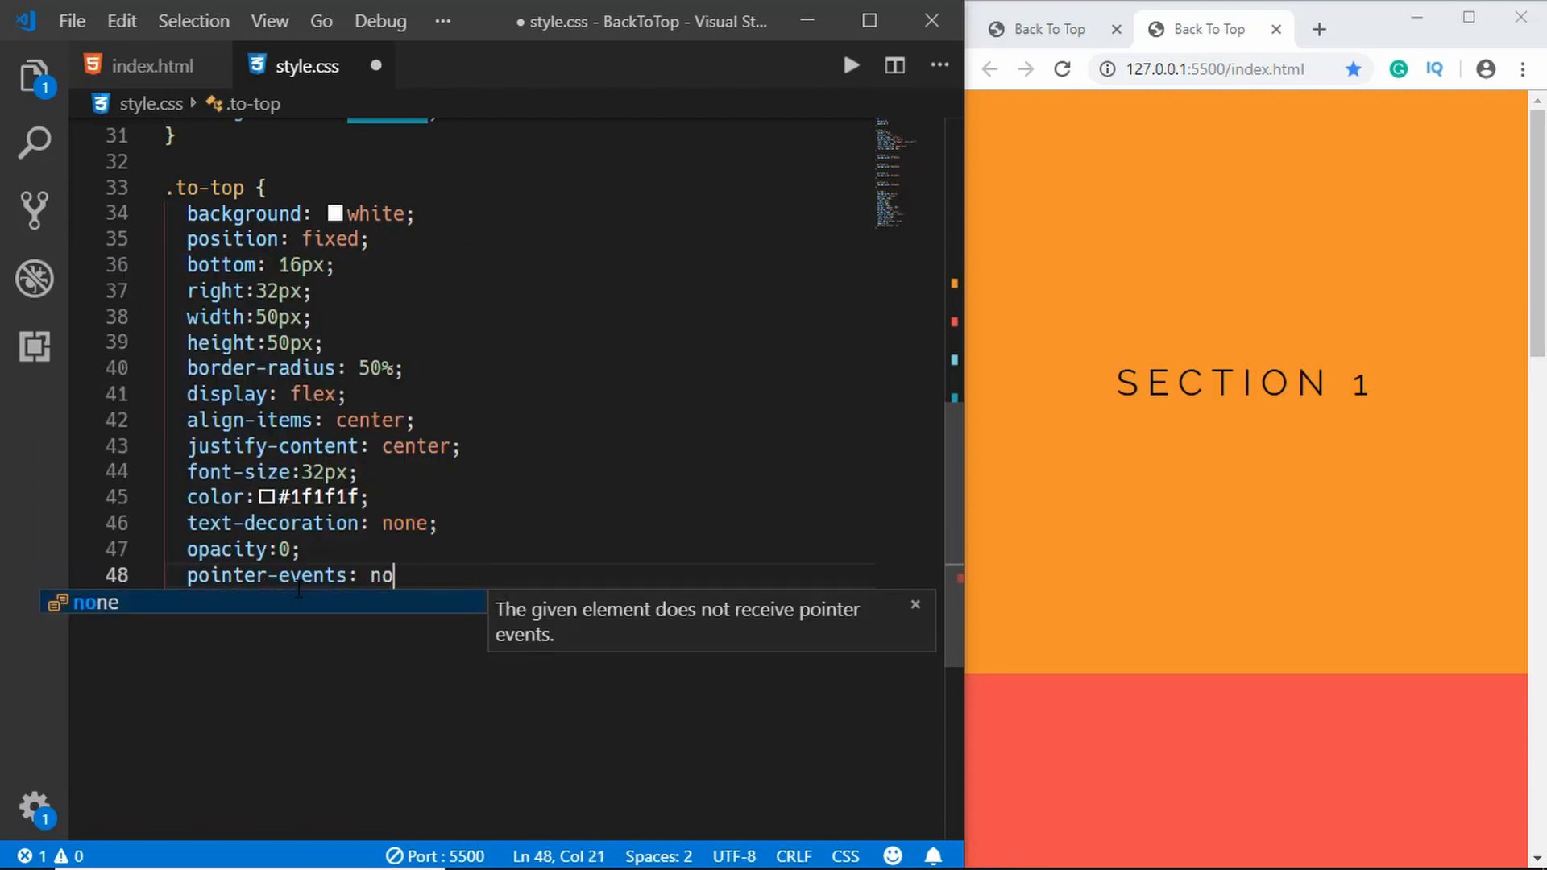
key("Enter")
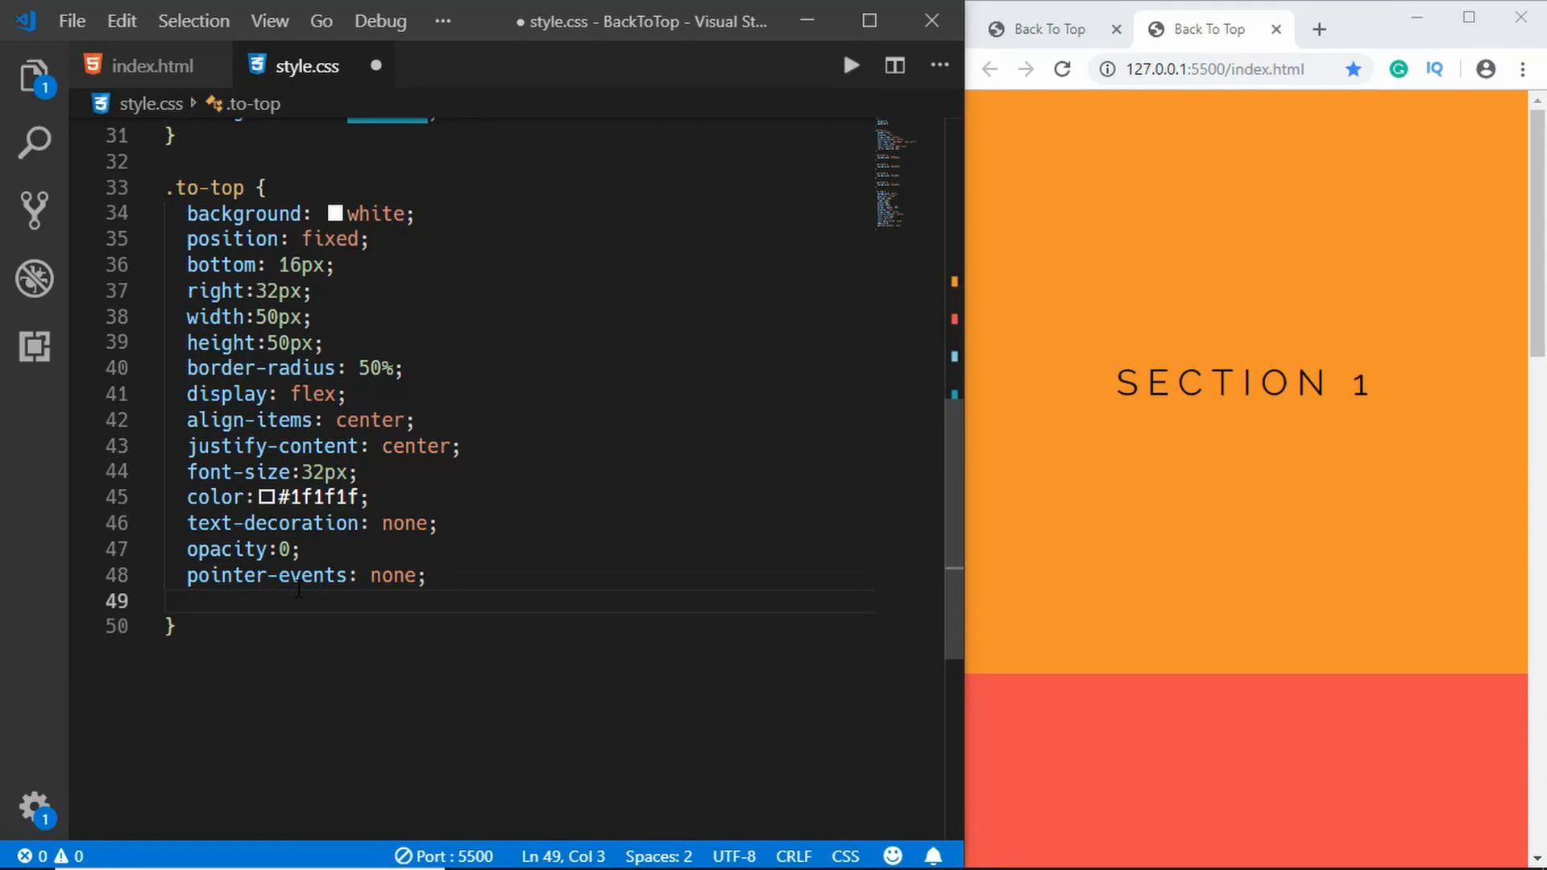
type("transition:")
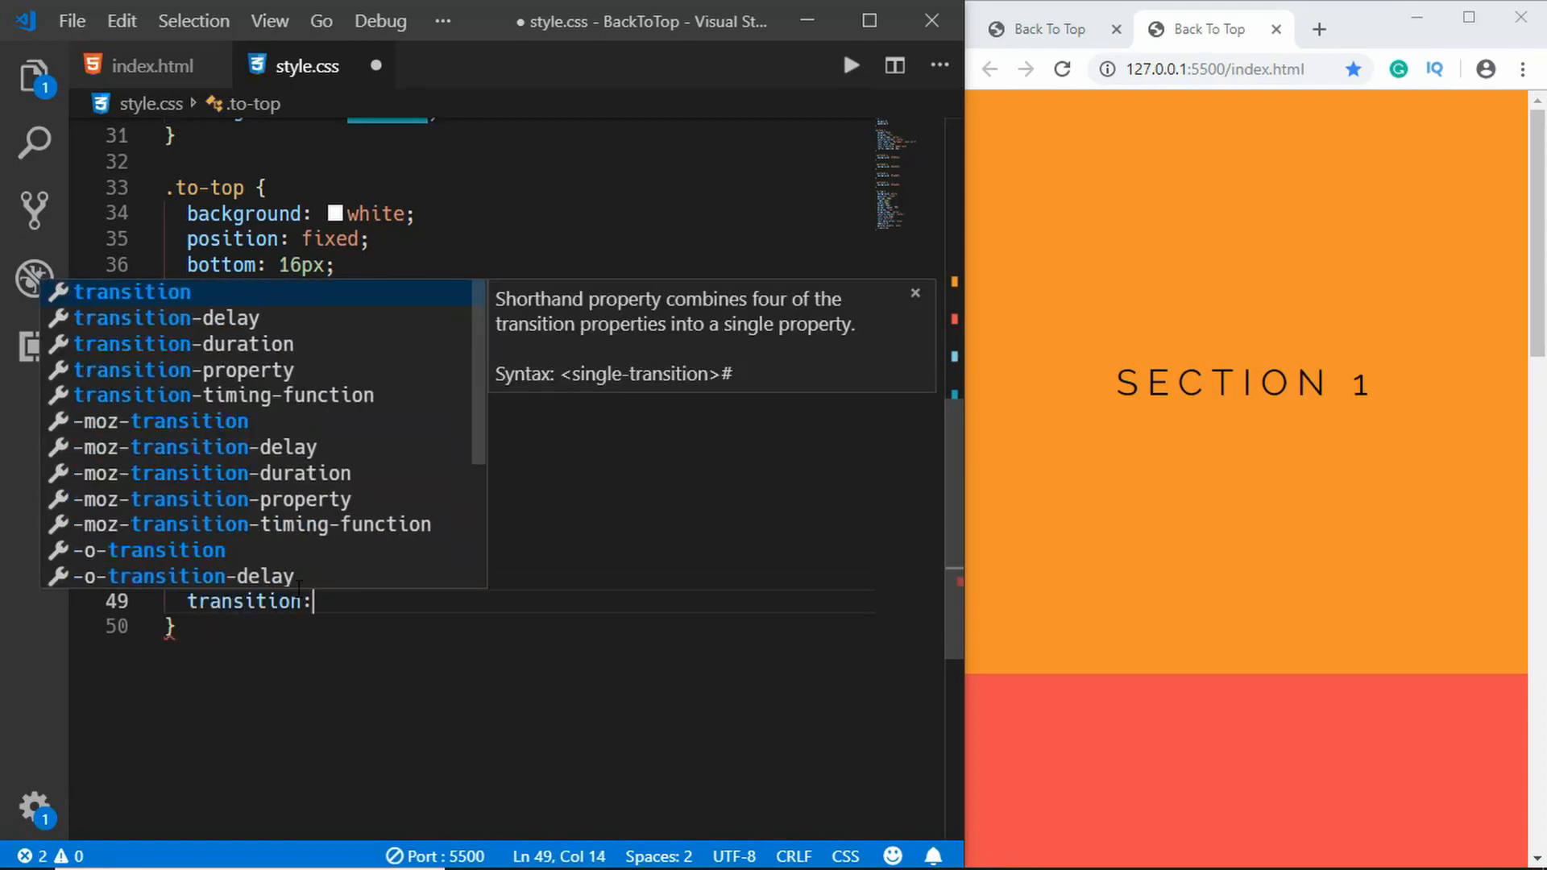
type("all .3")
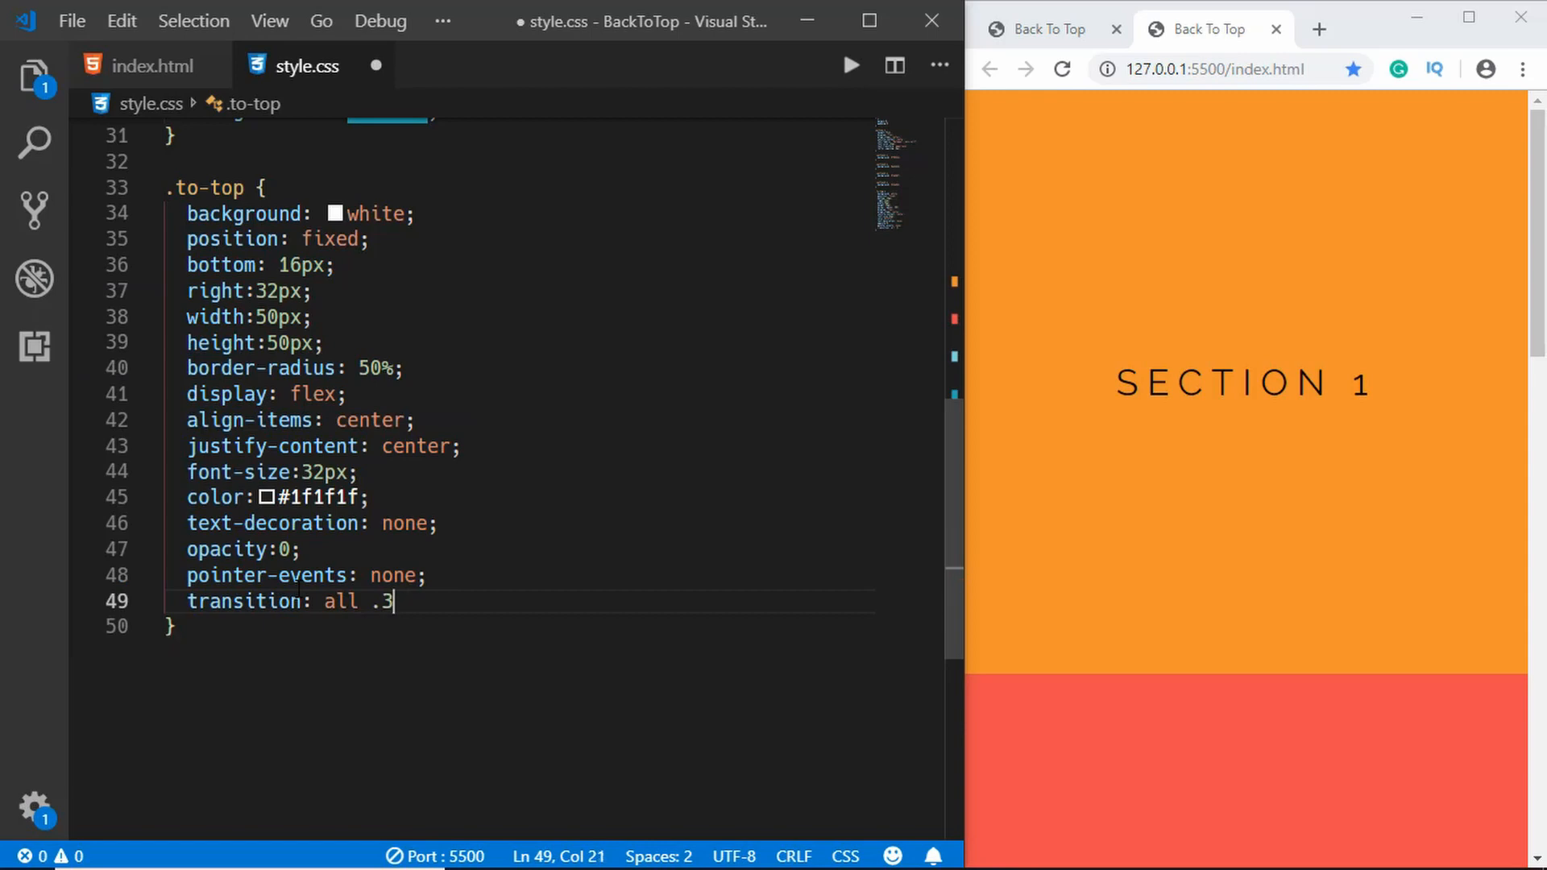
type("4s;")
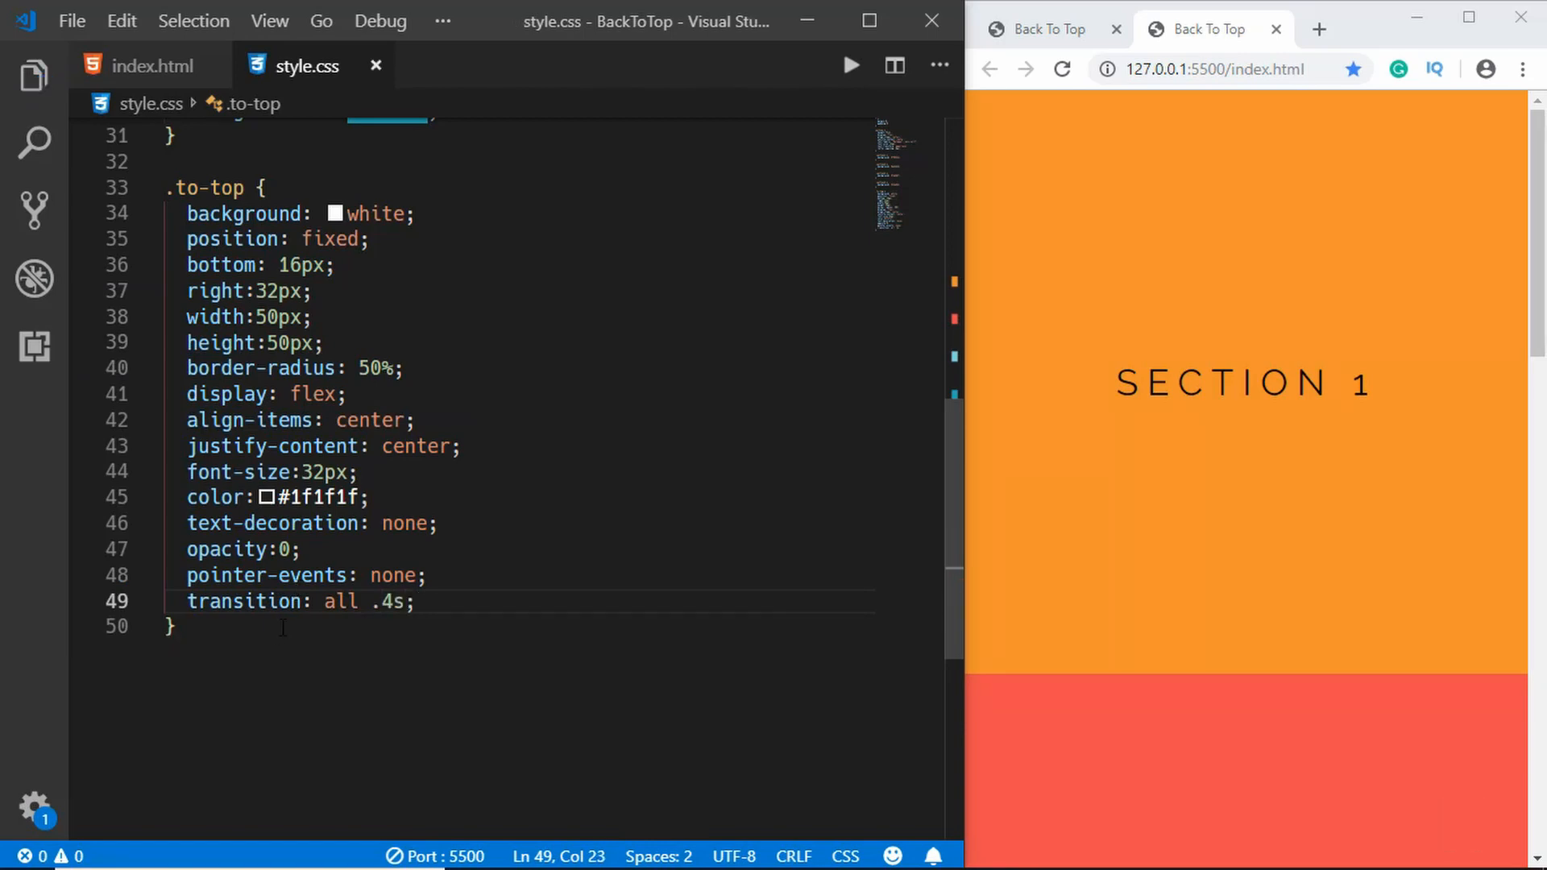
key("Enter")
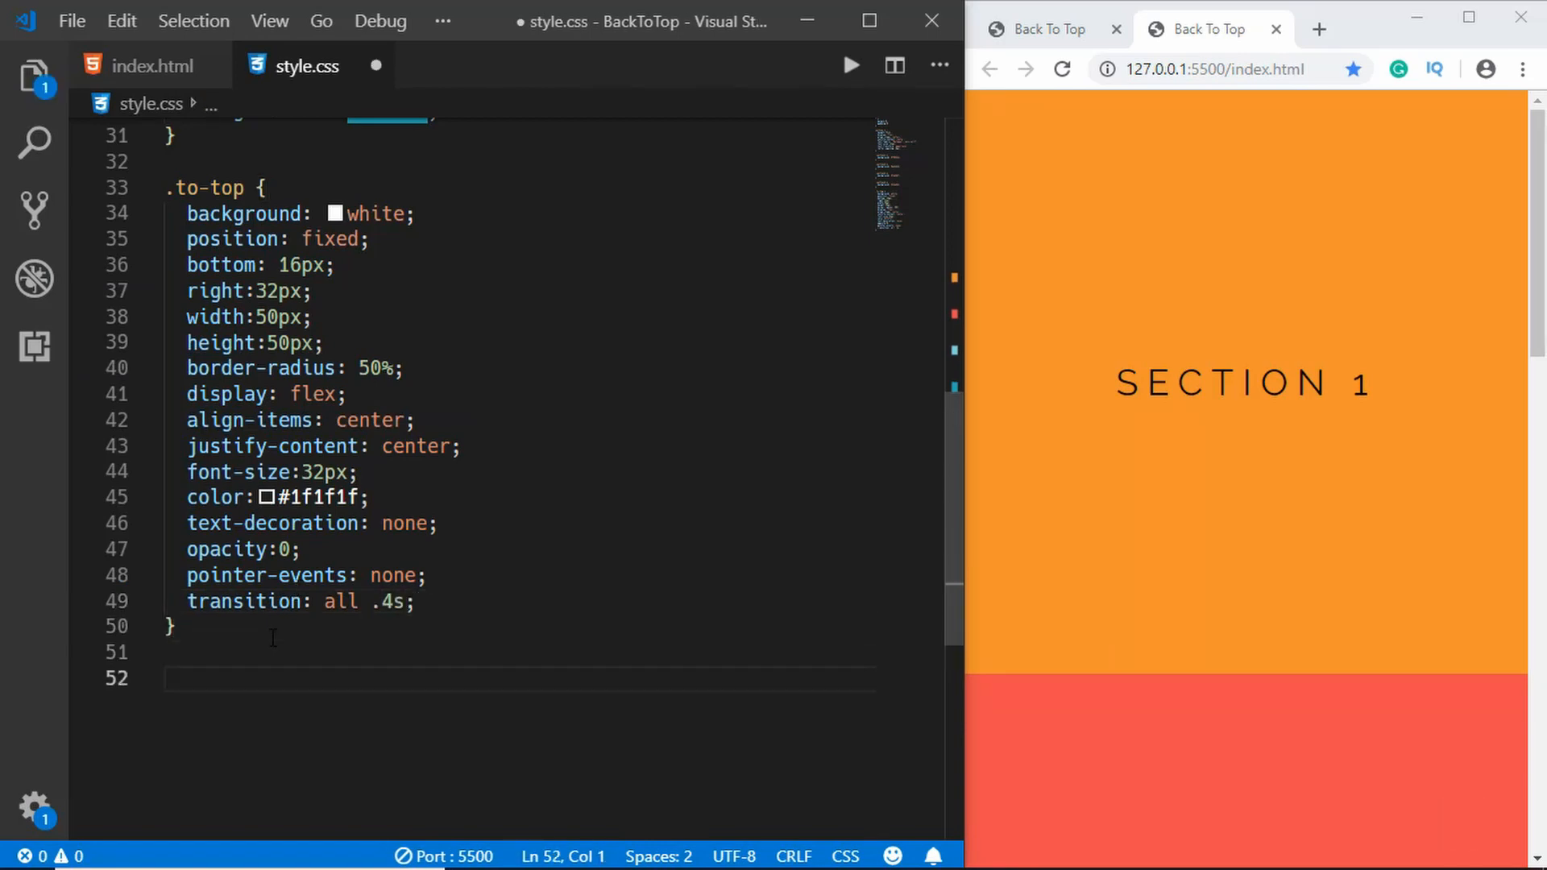
scroll("down", 3)
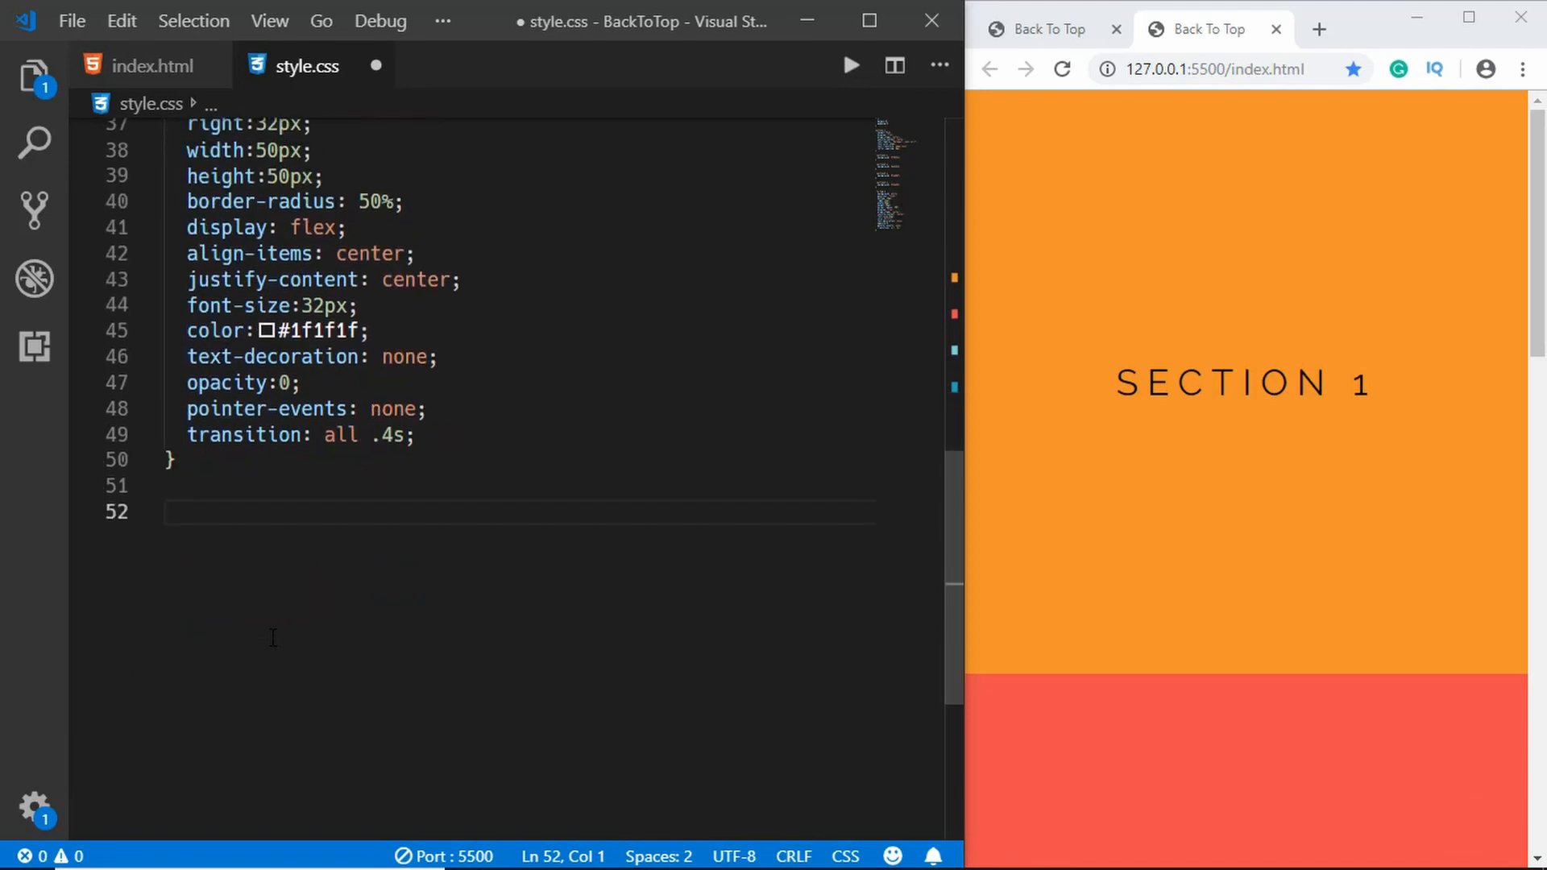
- Create .to-top.active with bottom 32px, pointer-events auto and opacity 1
type(".")
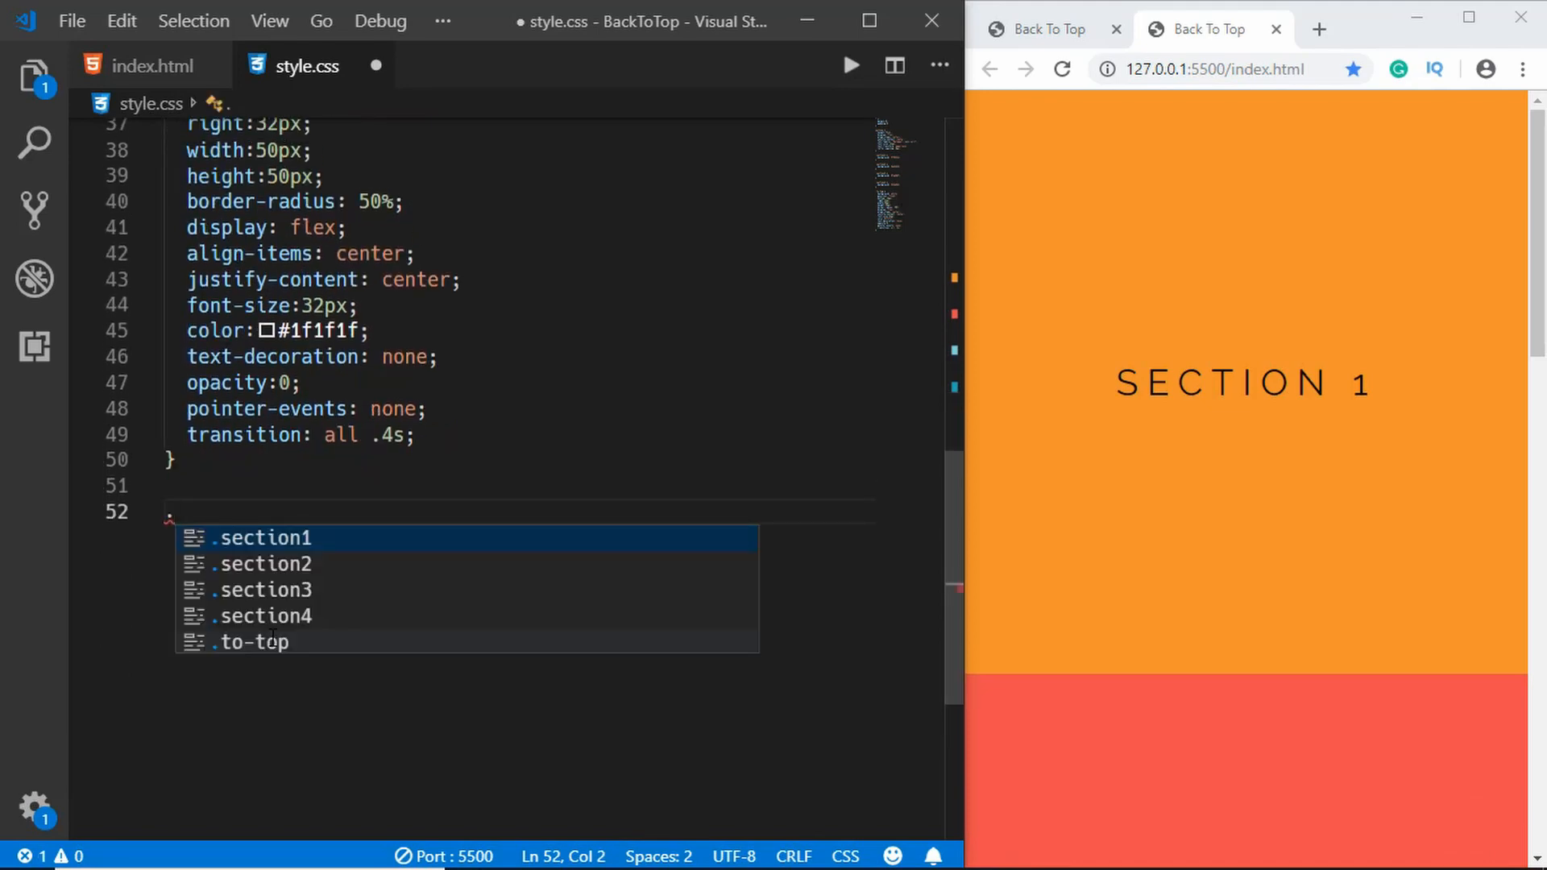
type(".to-top")
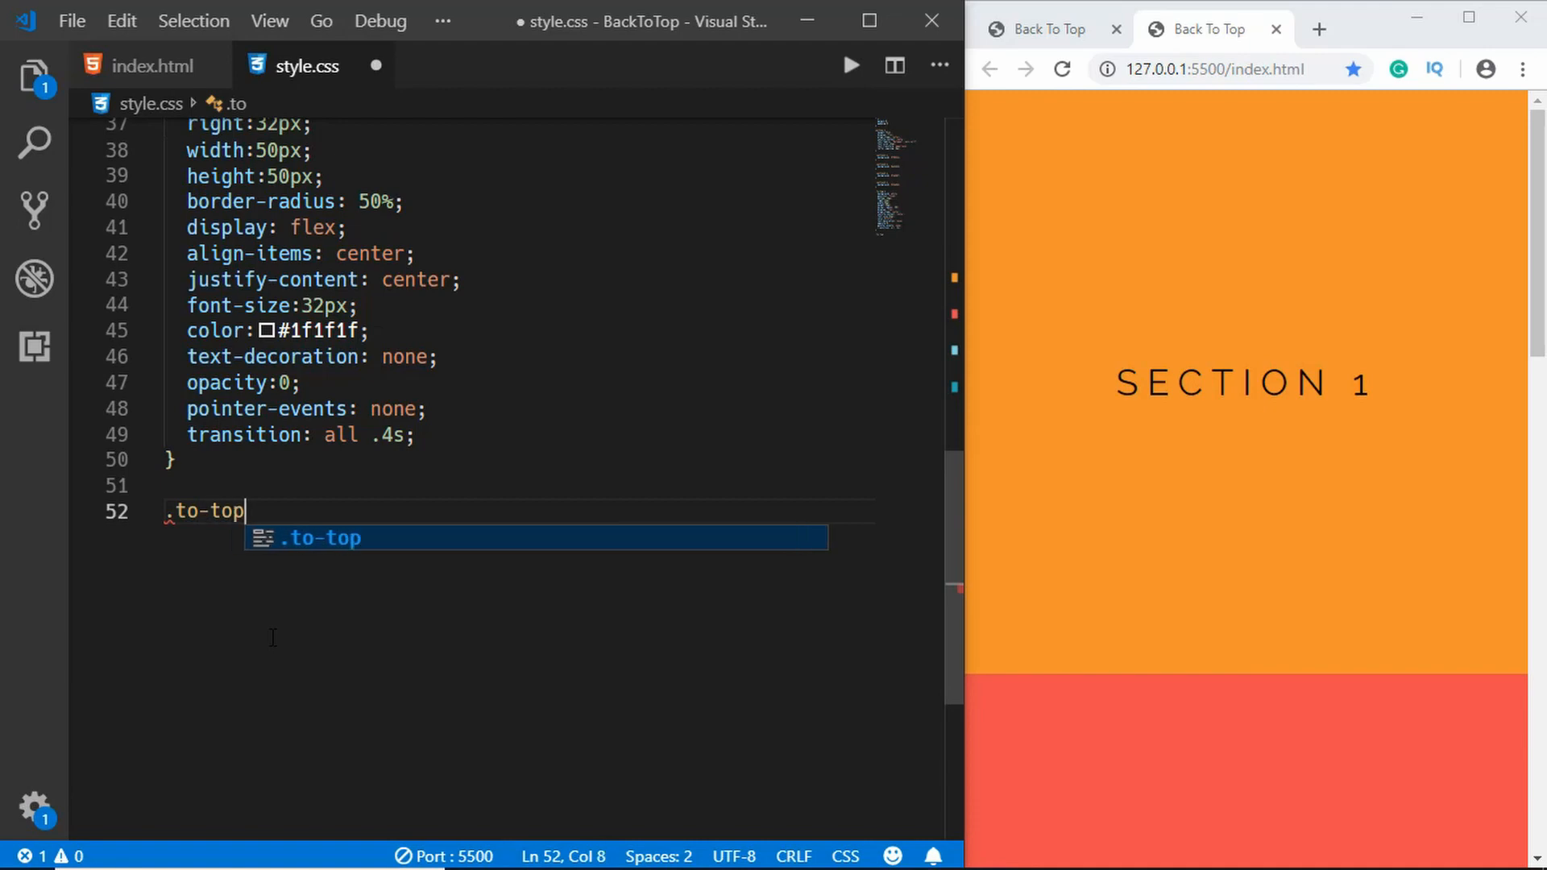
type(".active {")
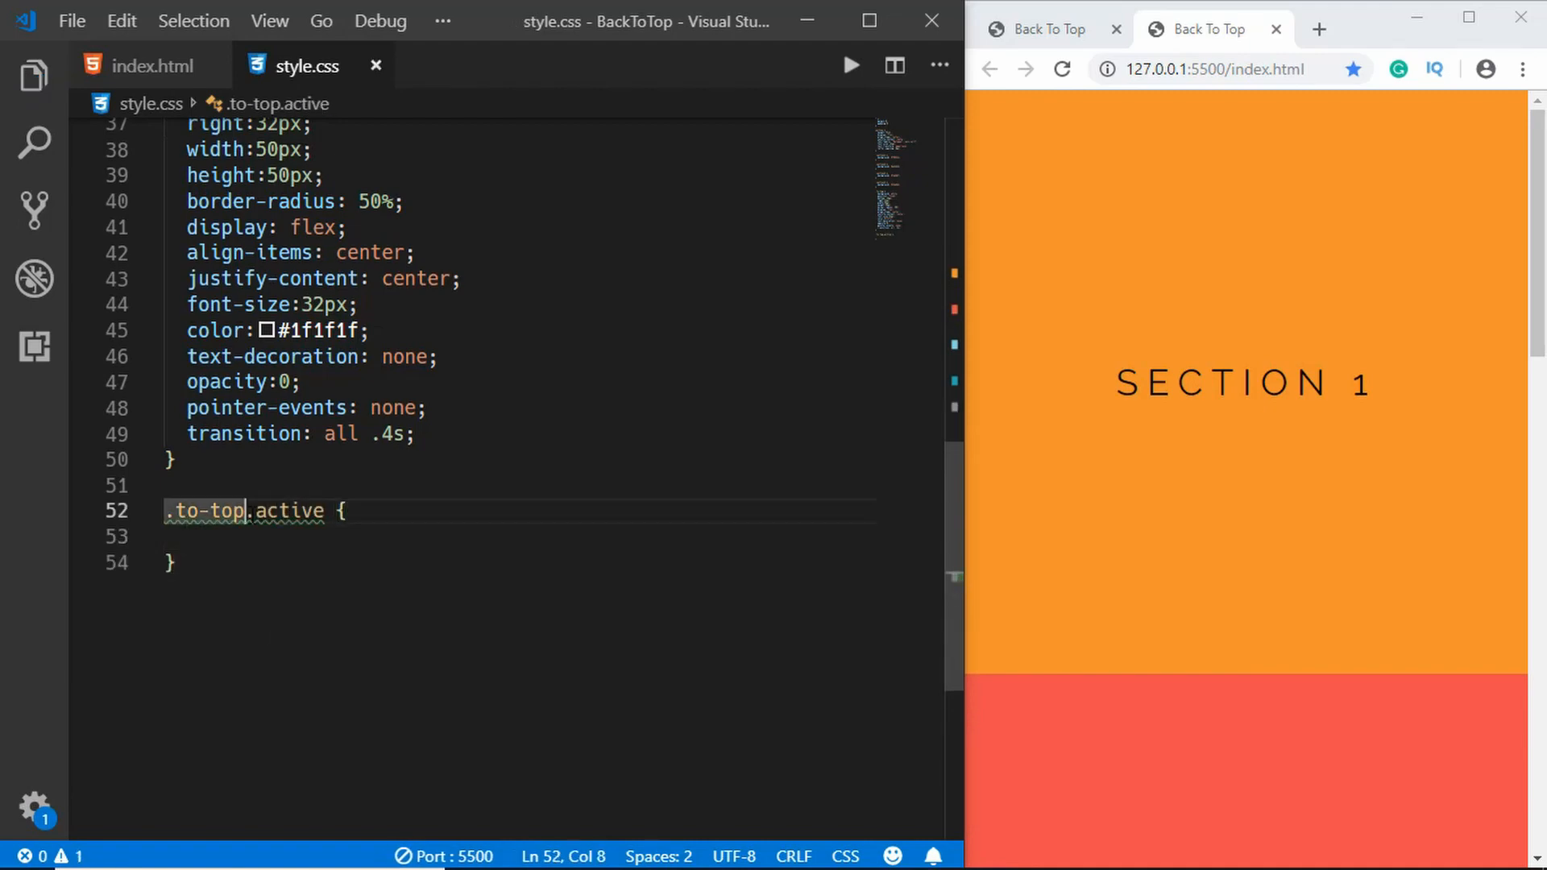
double_click(212, 511)
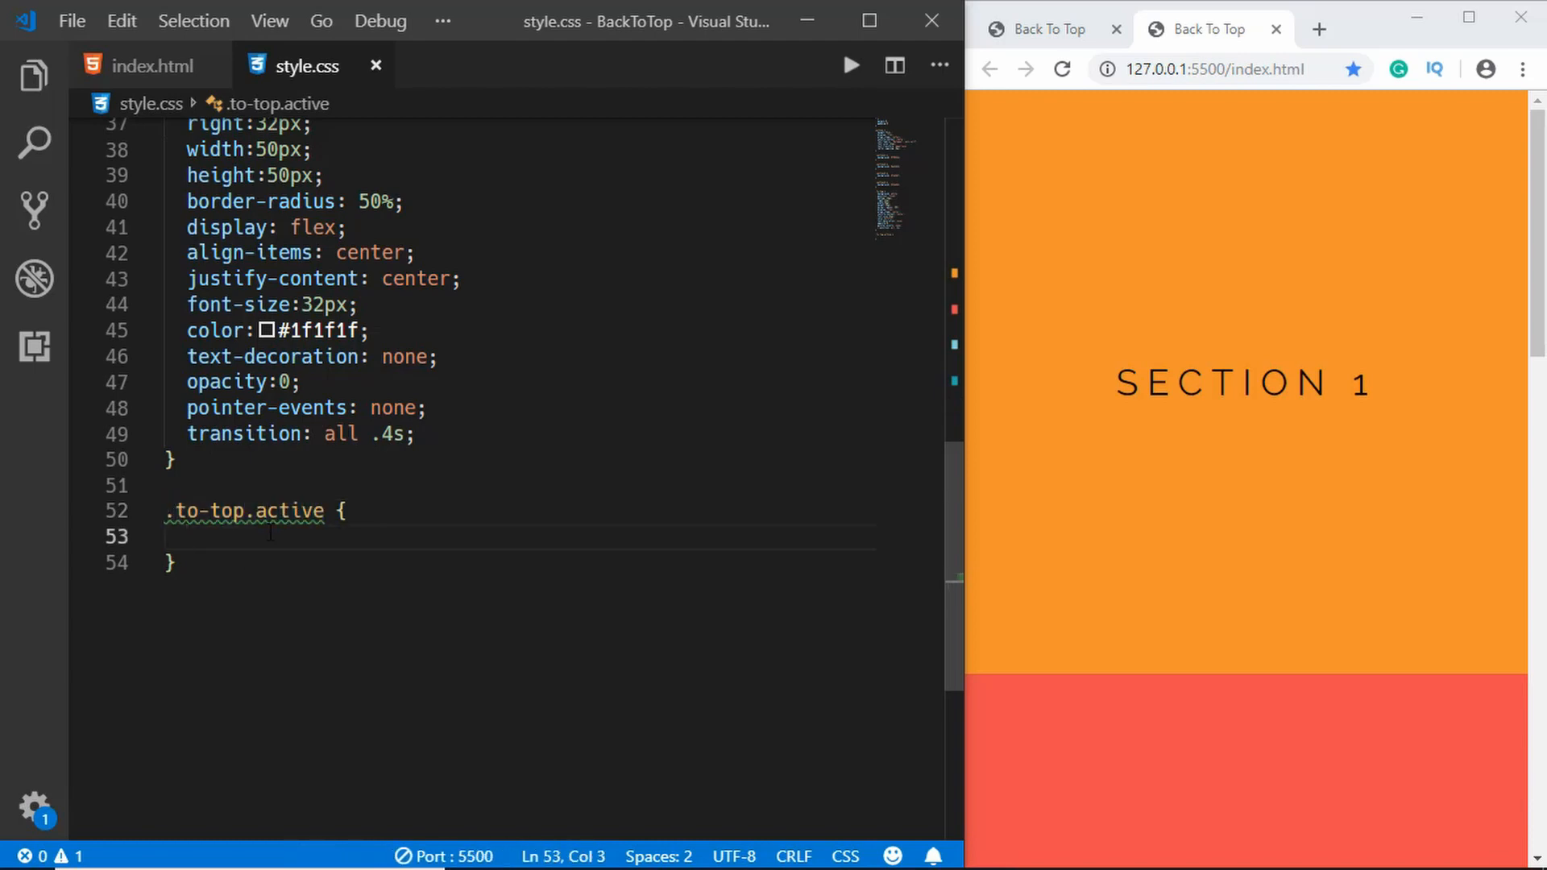
type("bottoM")
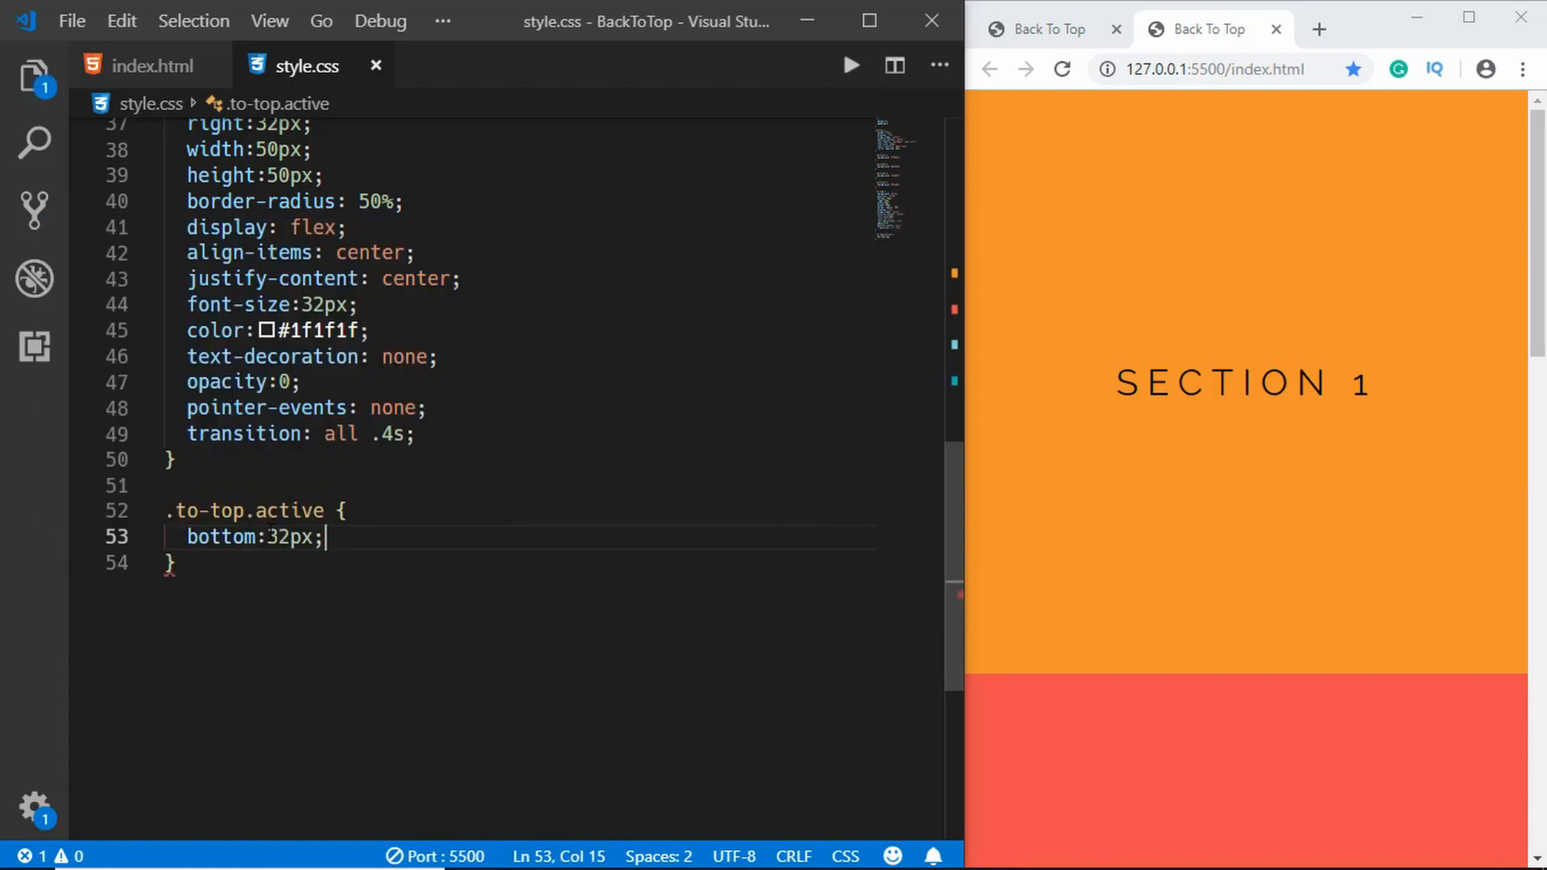
type("pointer-events: auto;")
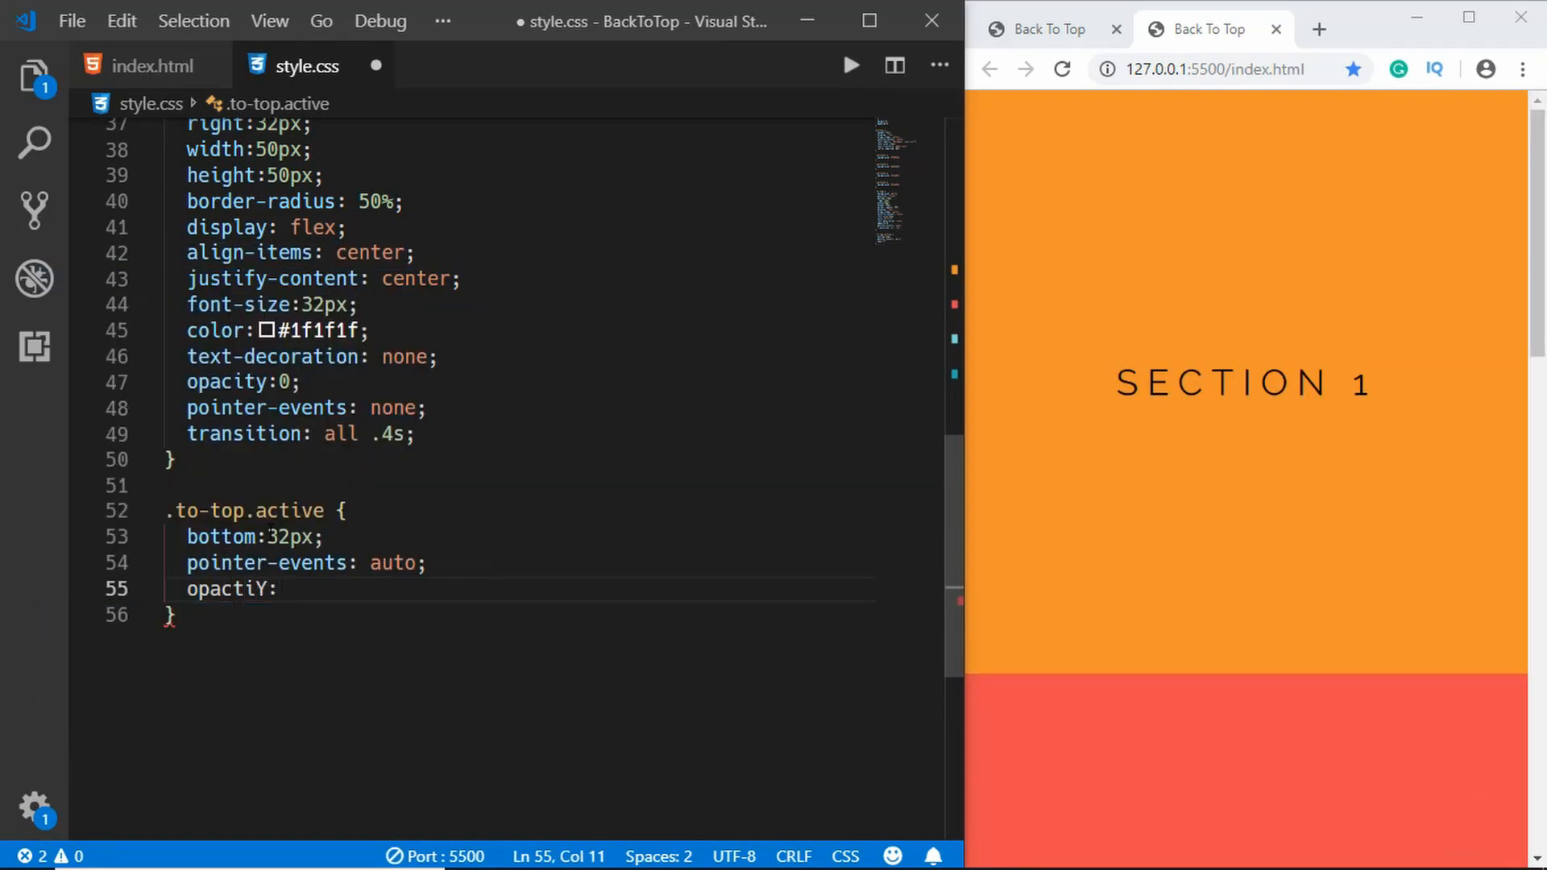
type("opacity:1;")
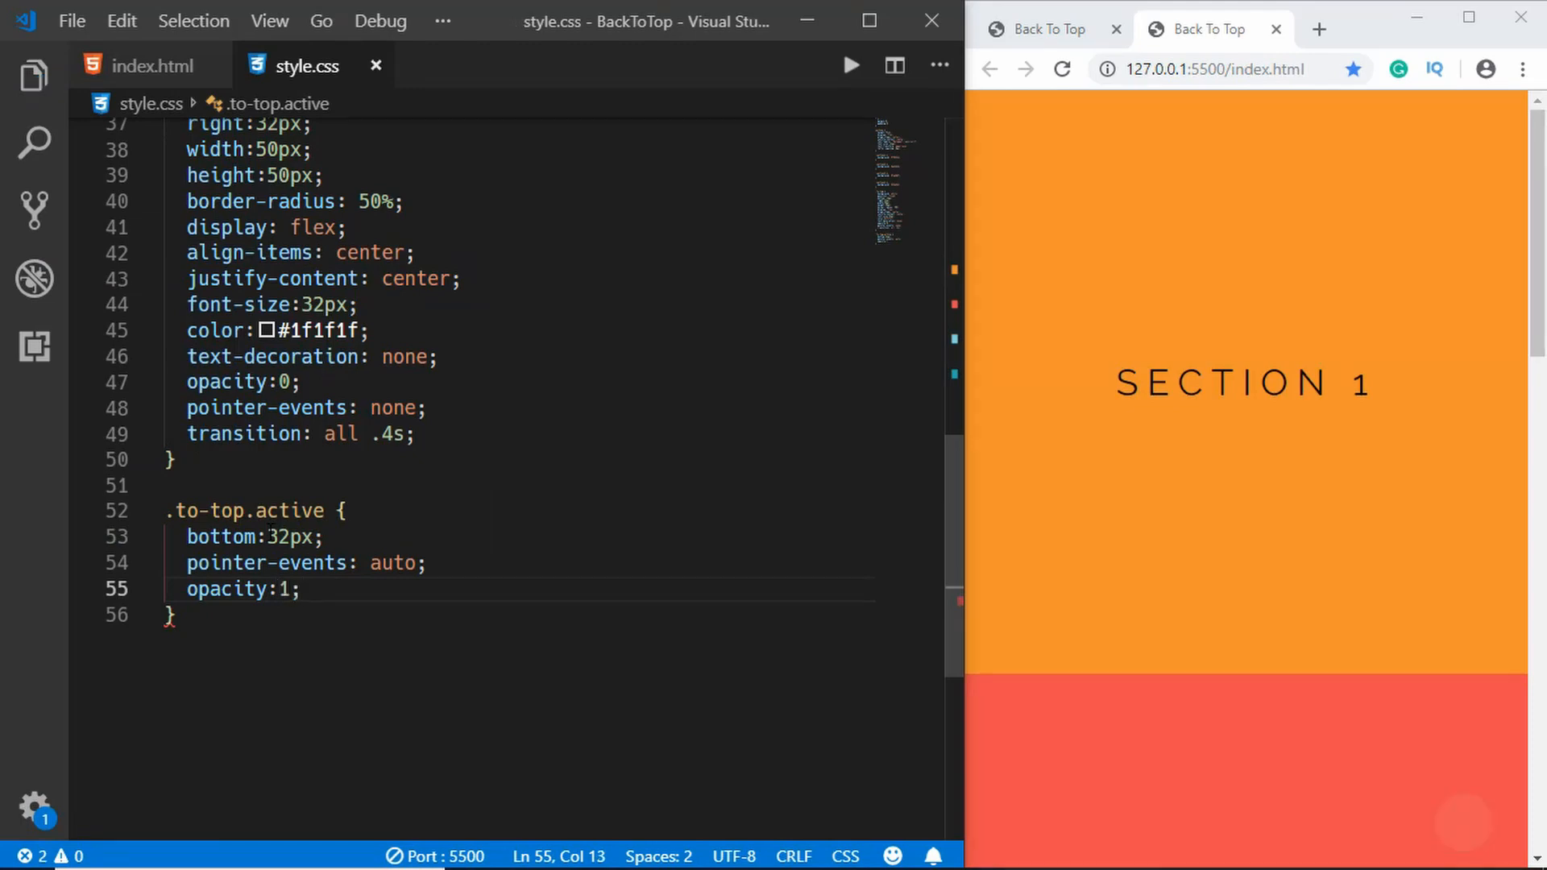
left_click(341, 510)
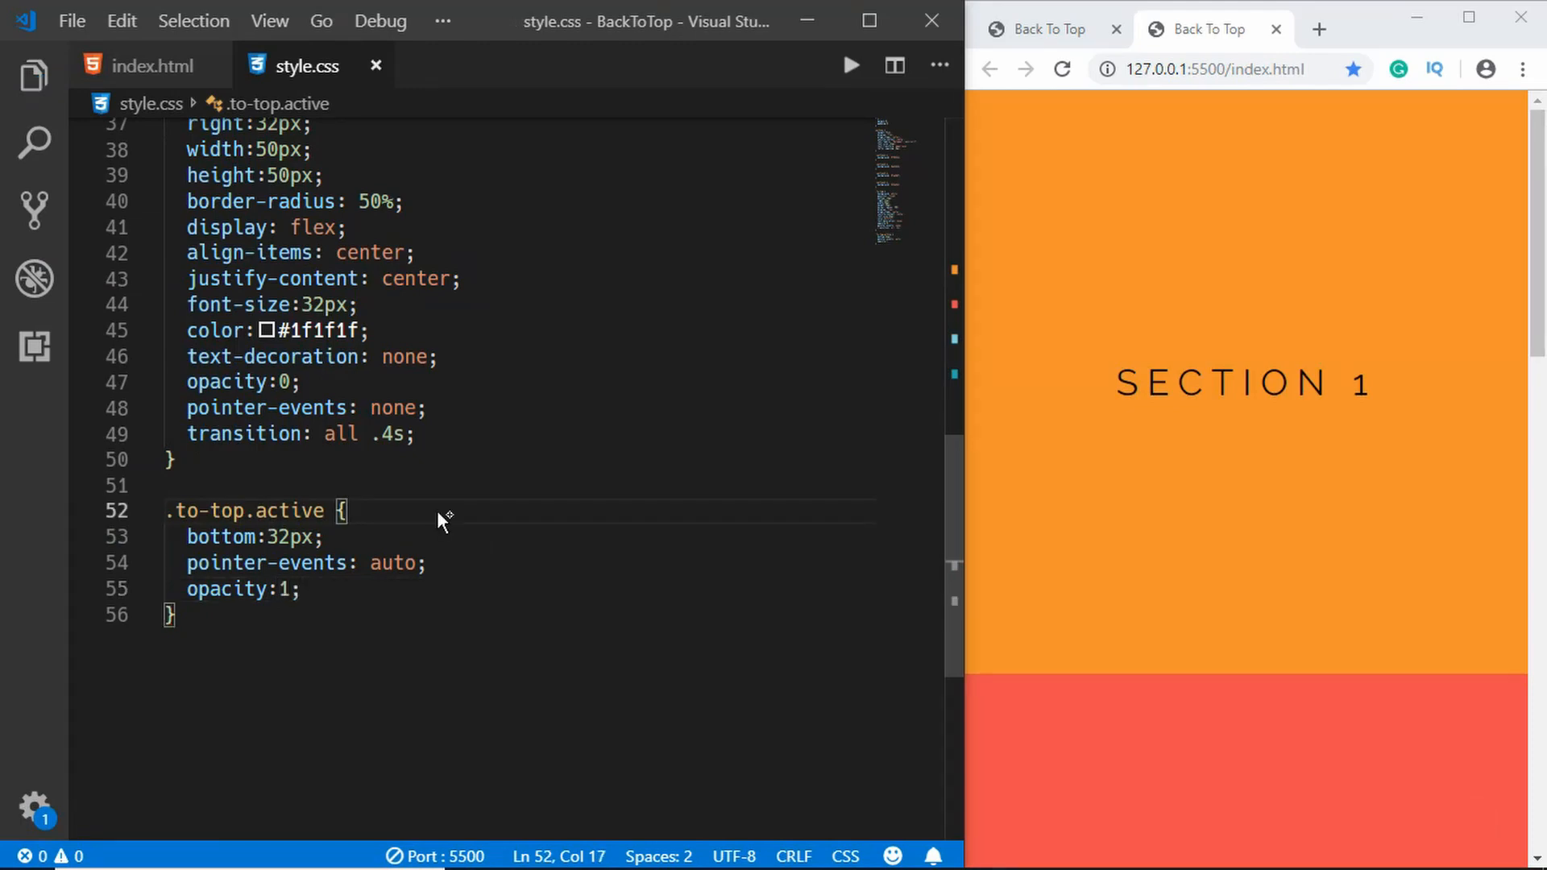
mouse_move(147, 205)
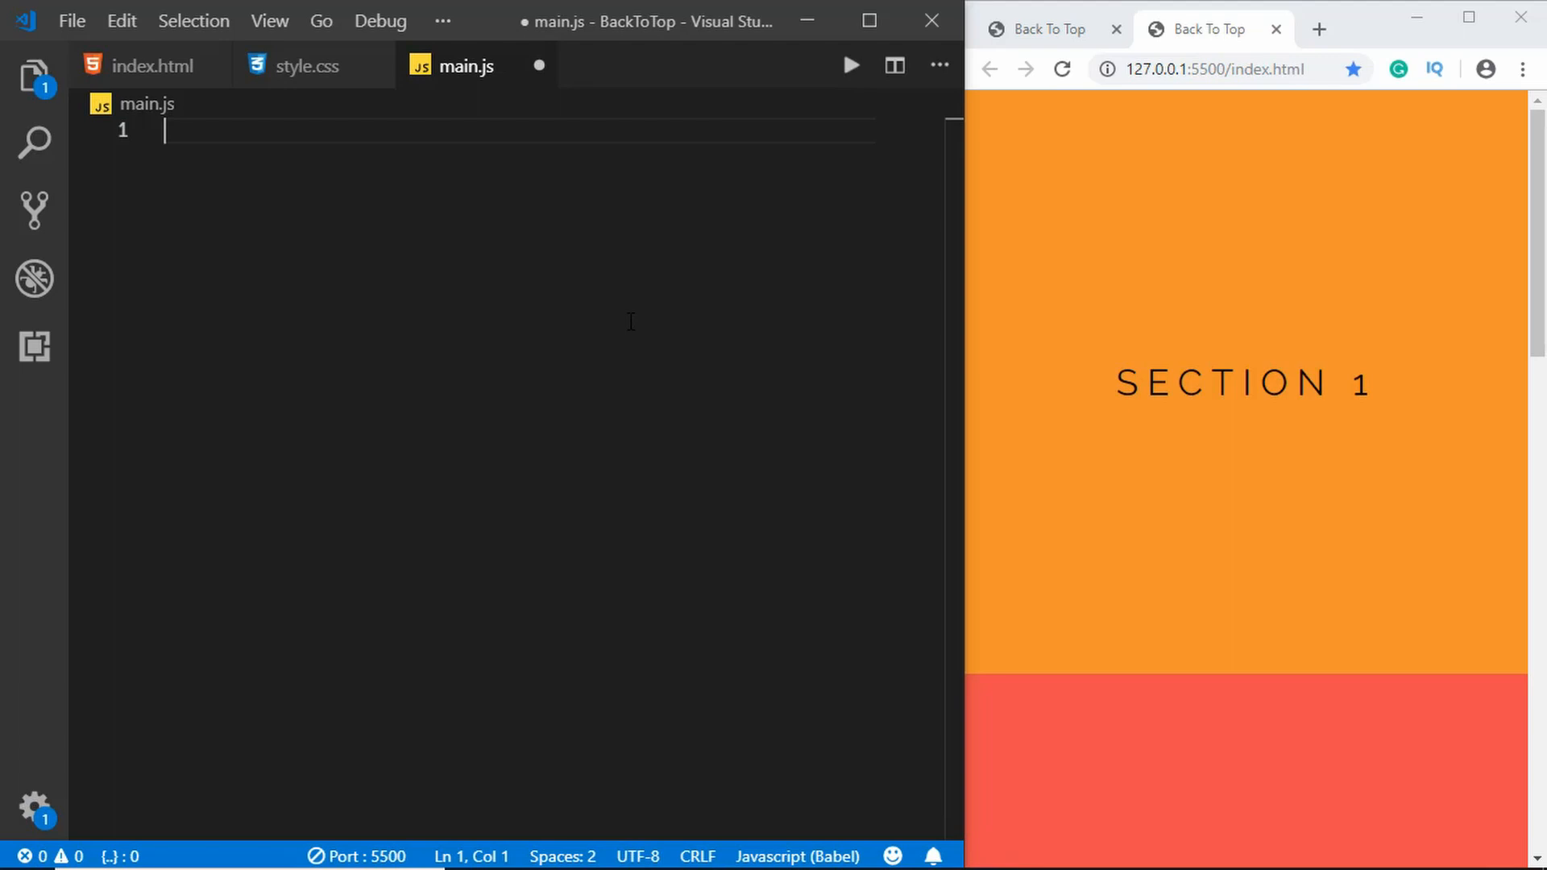
- Declare const toTop = document.querySelector(".to-top")
type("const")
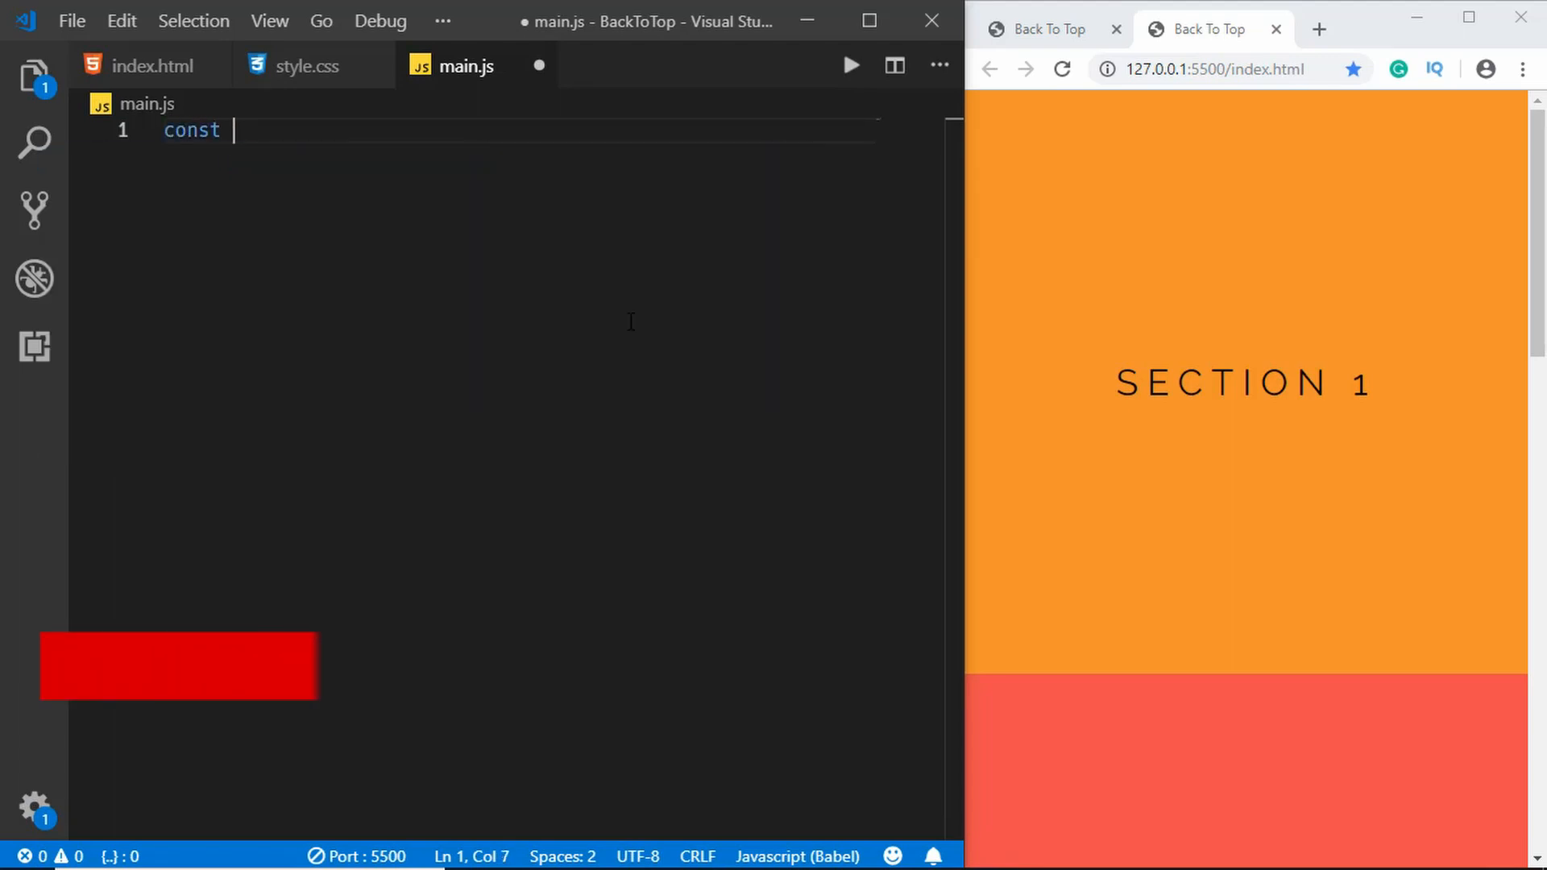
type("toTop = docu")
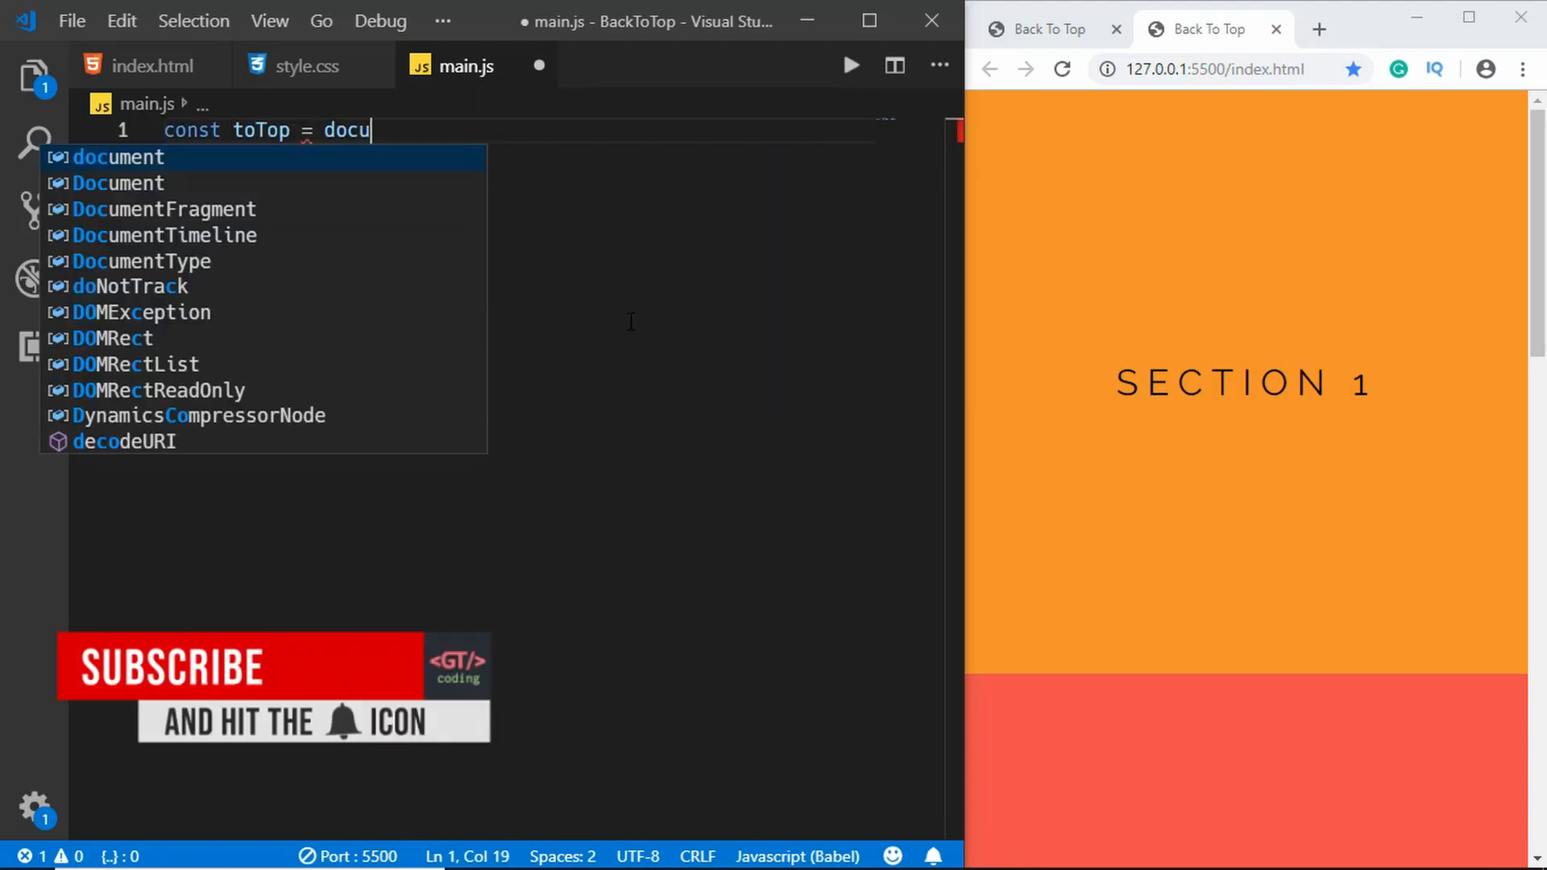
type("ment.querySelector")
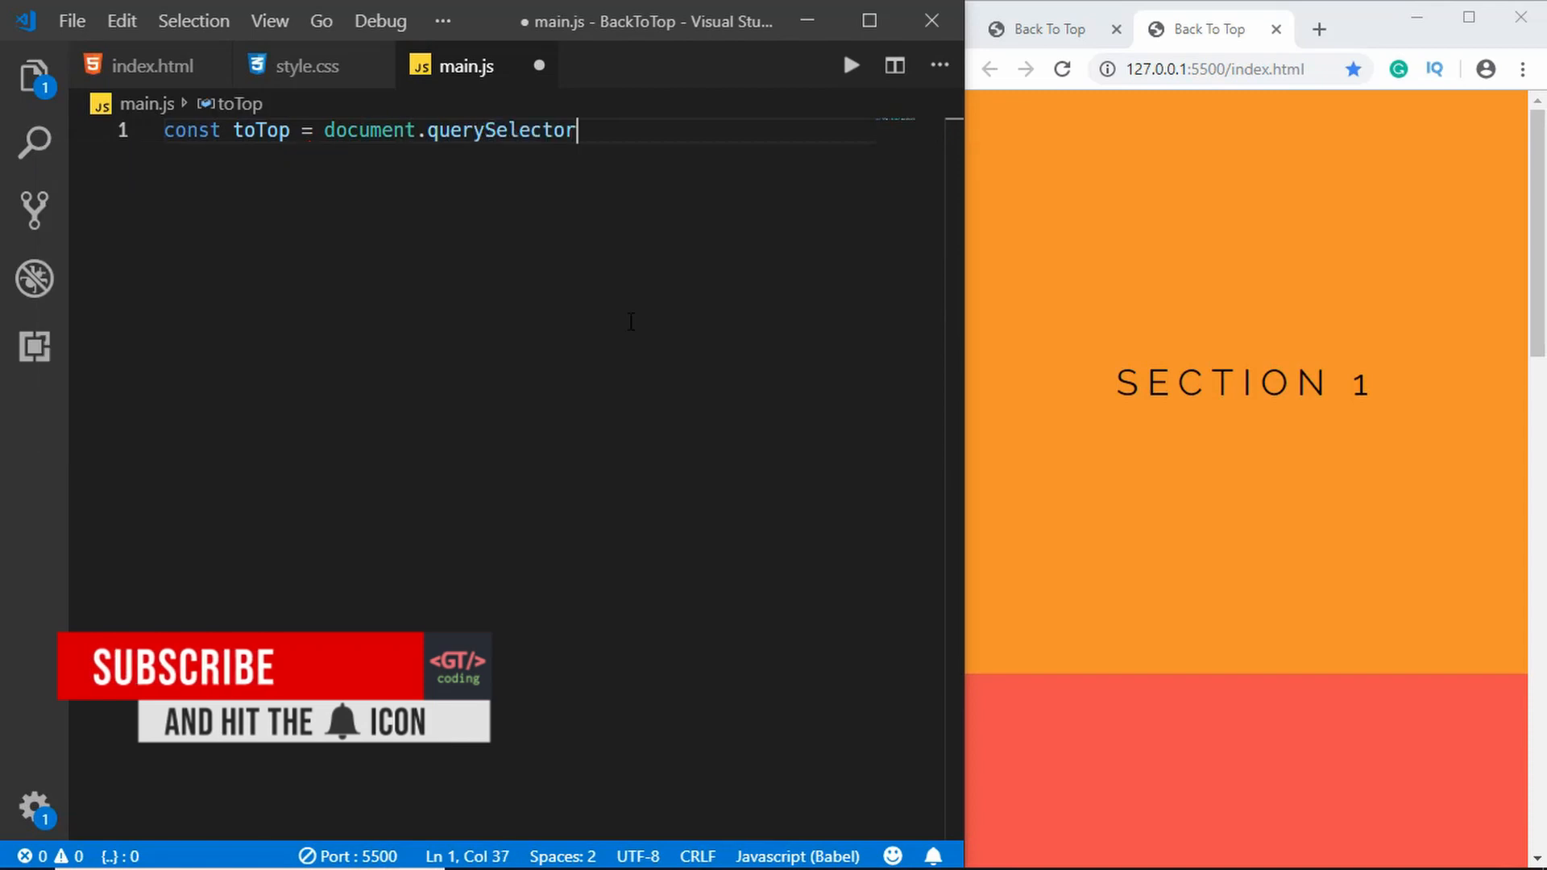
type("(\".t")
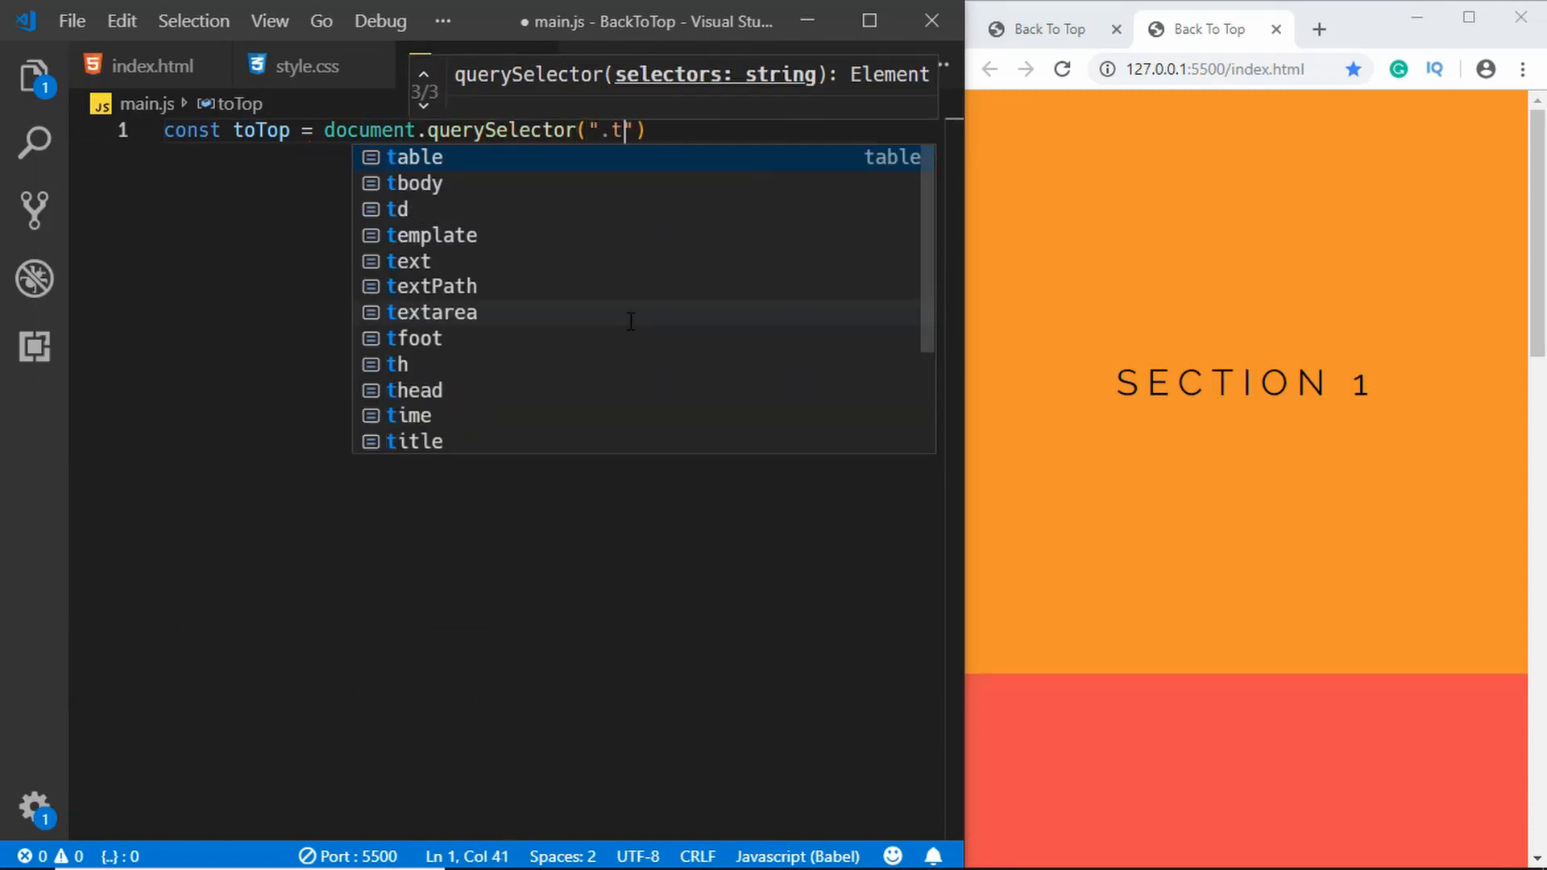
type("o-top\");")
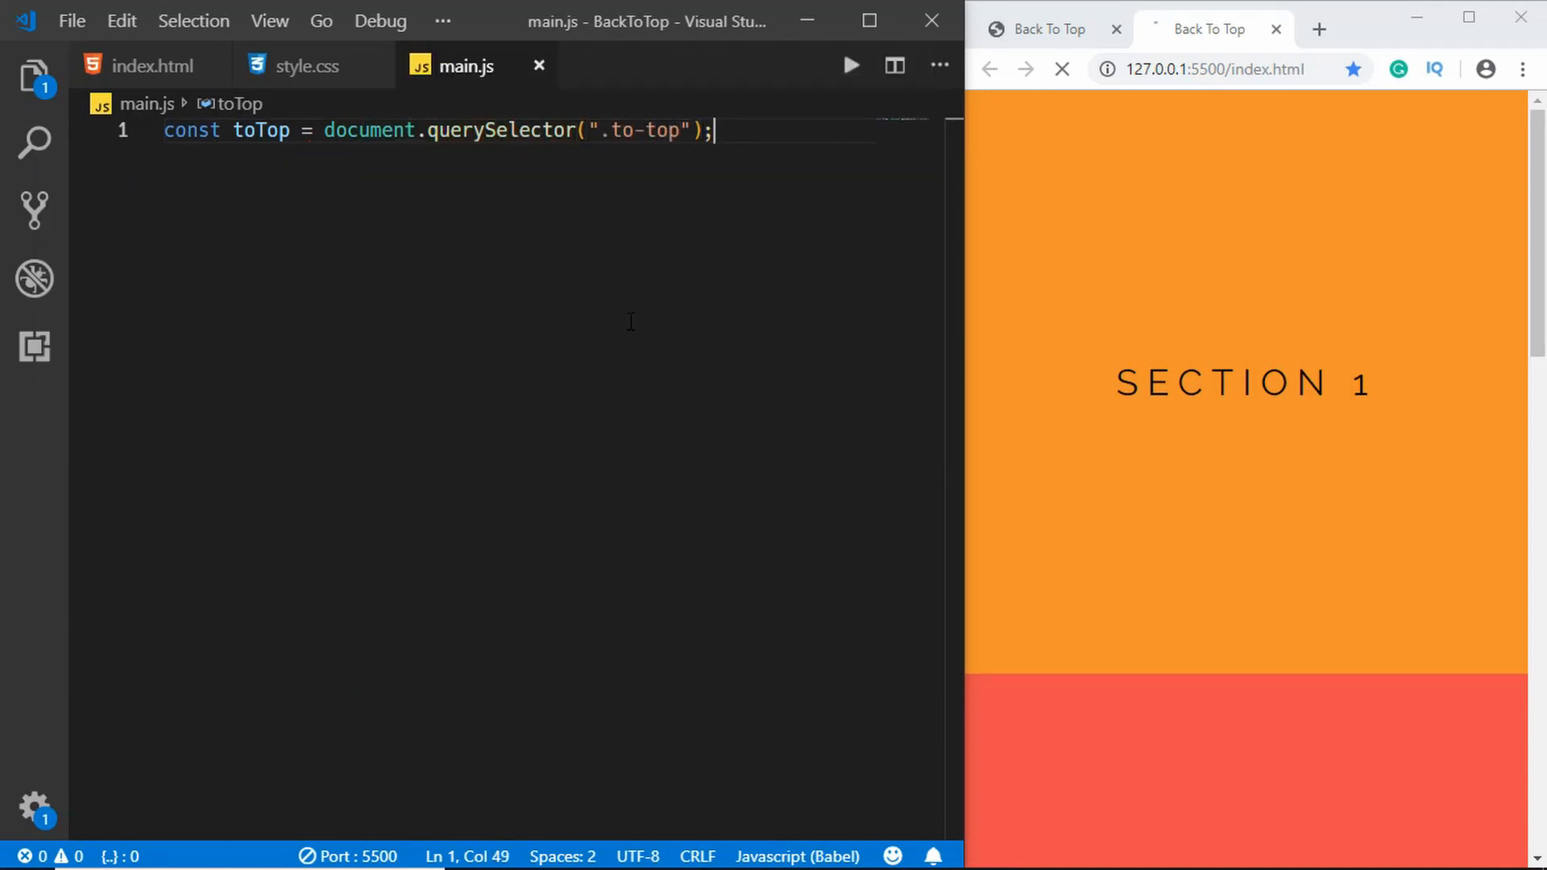
key("Enter")
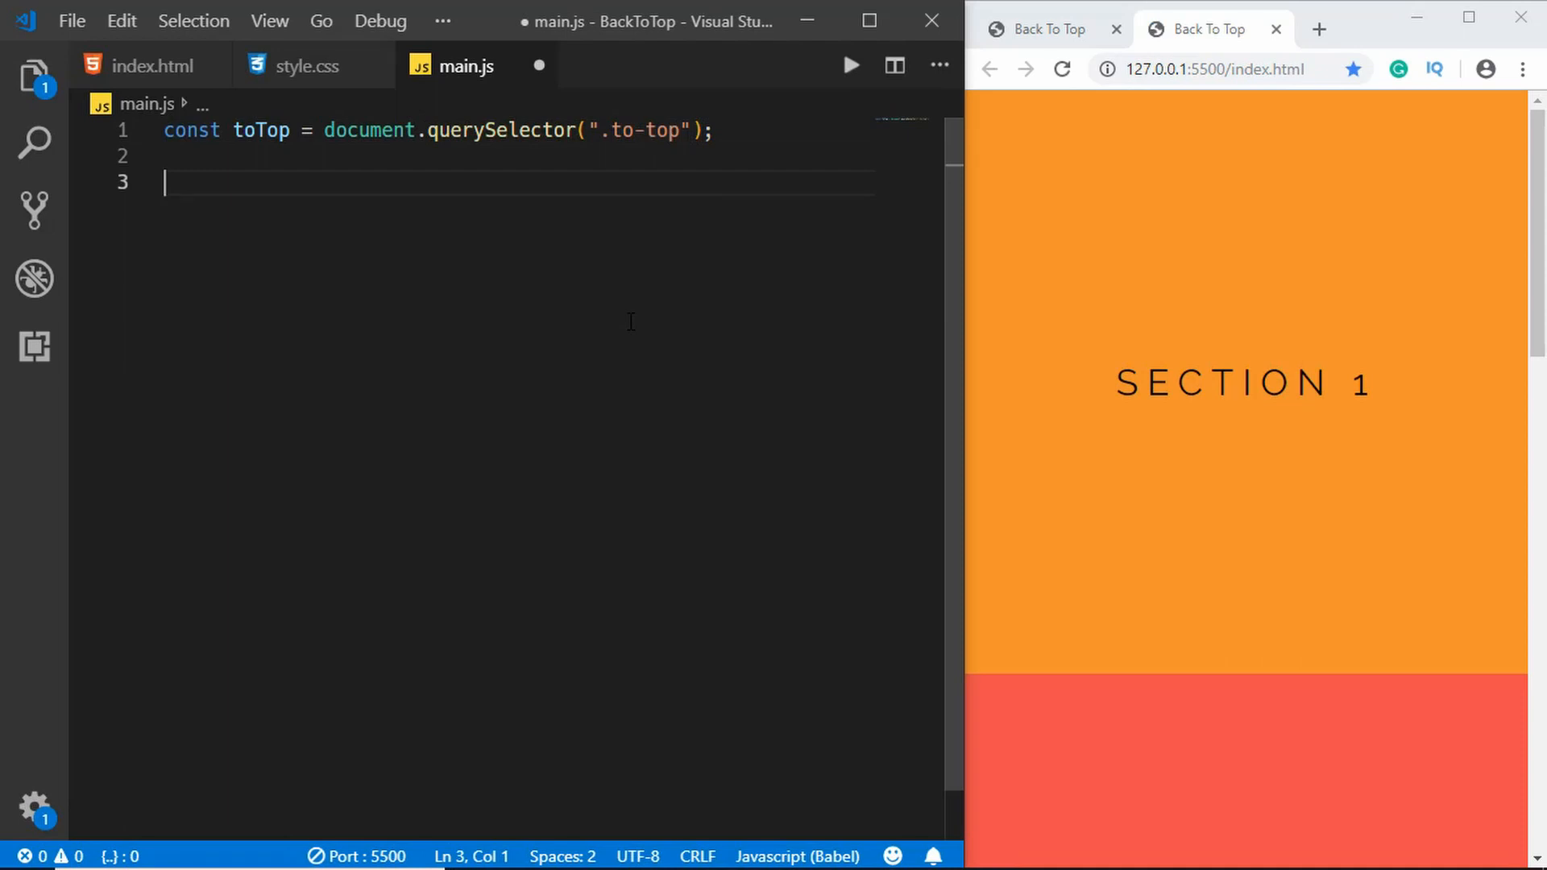
- Add a window scroll listener testing window.pageYOffset > 100
type("window.addEventListener(\"scroll\",")
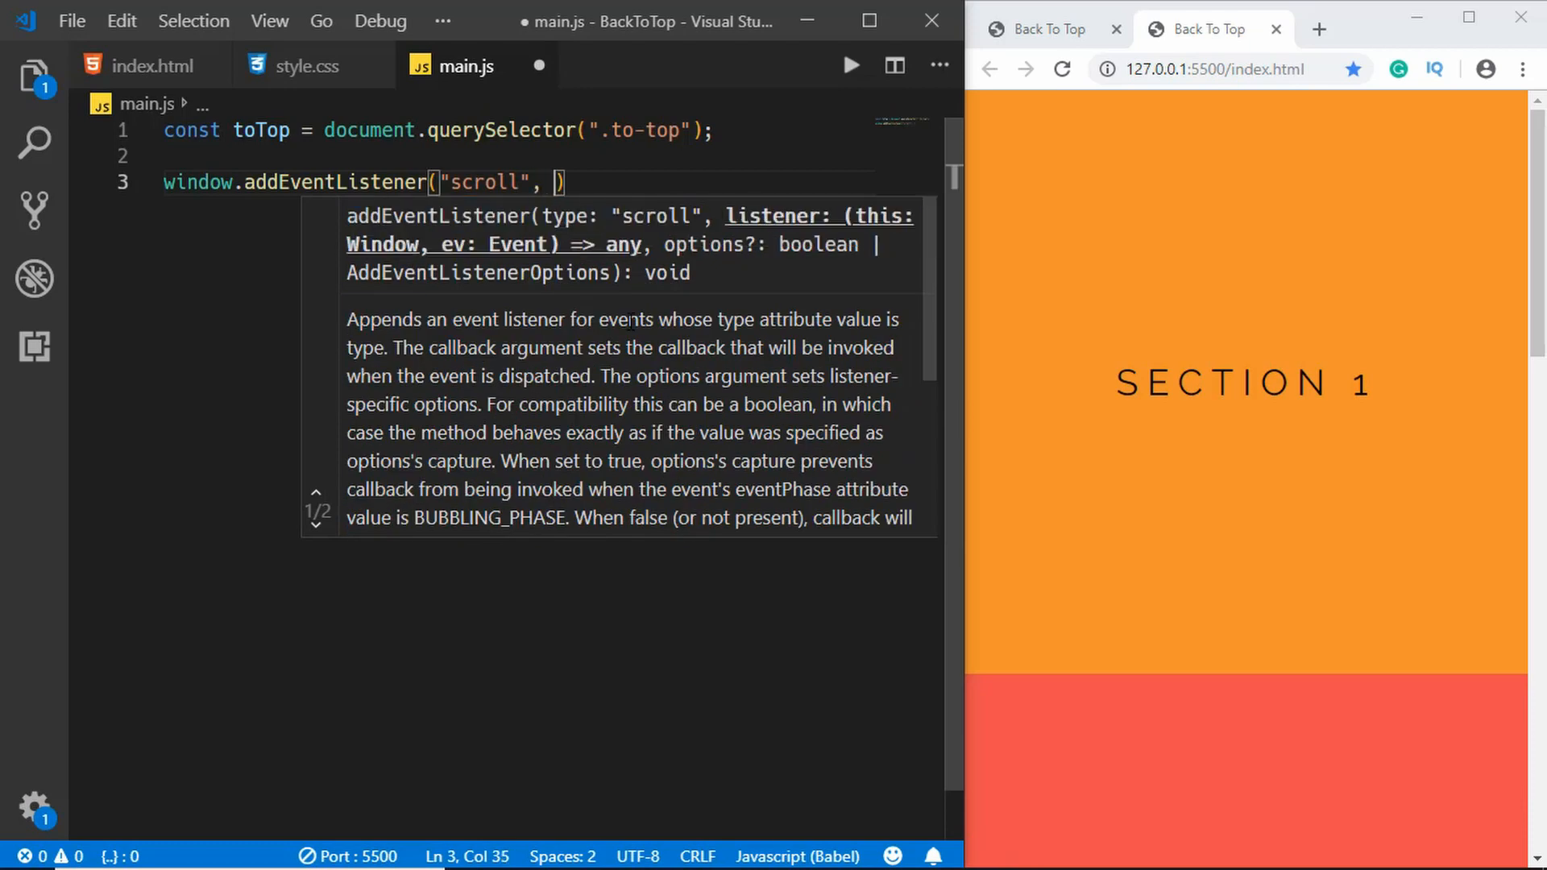
type("()")
type("if(w")
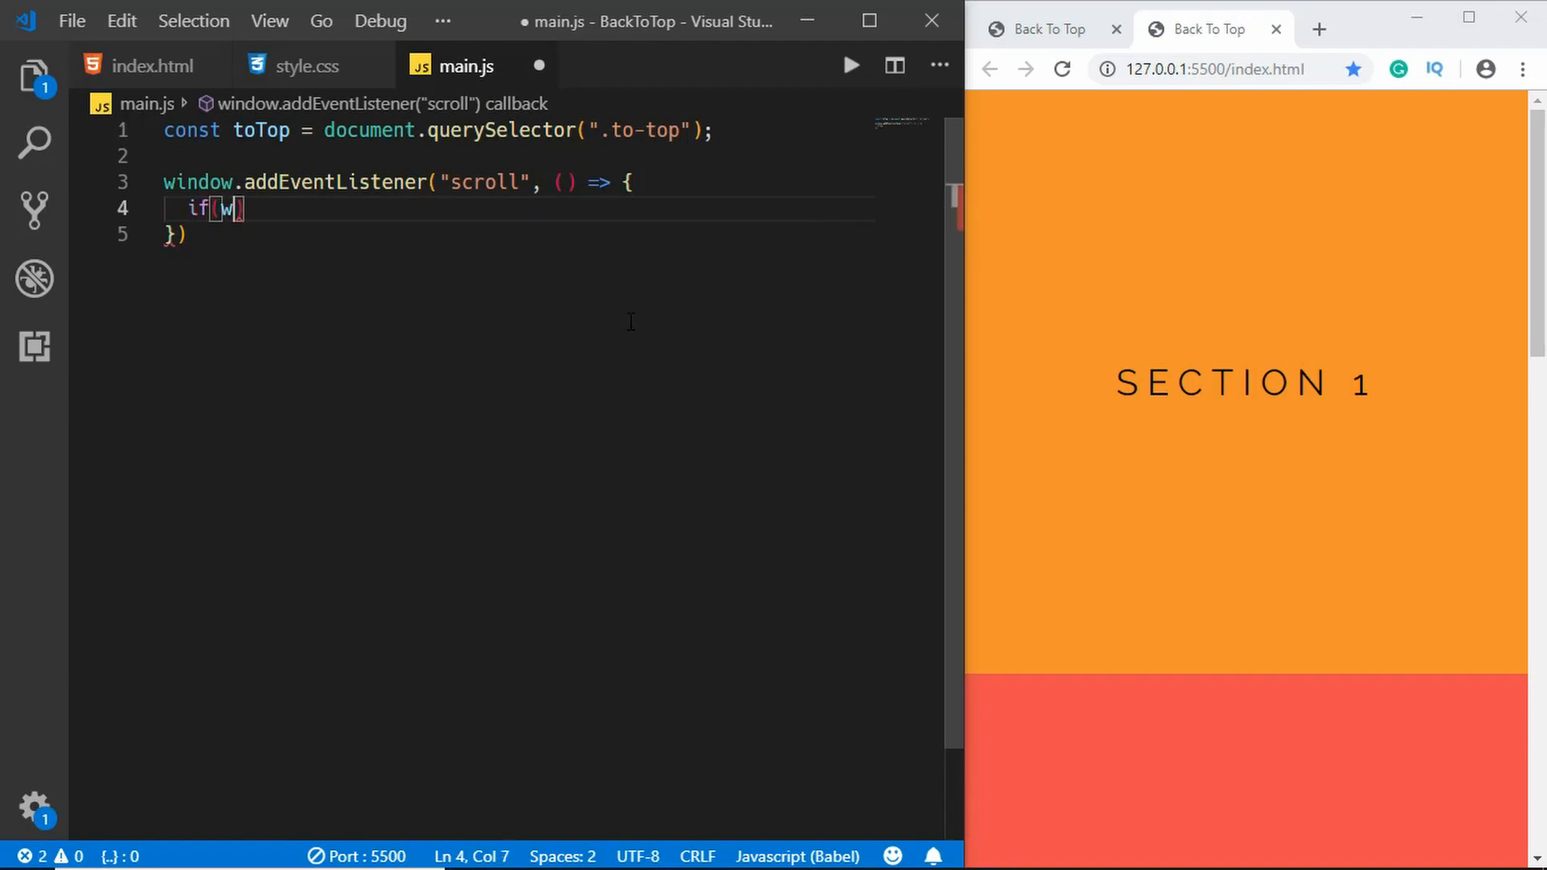
type("indow.pageYOffset")
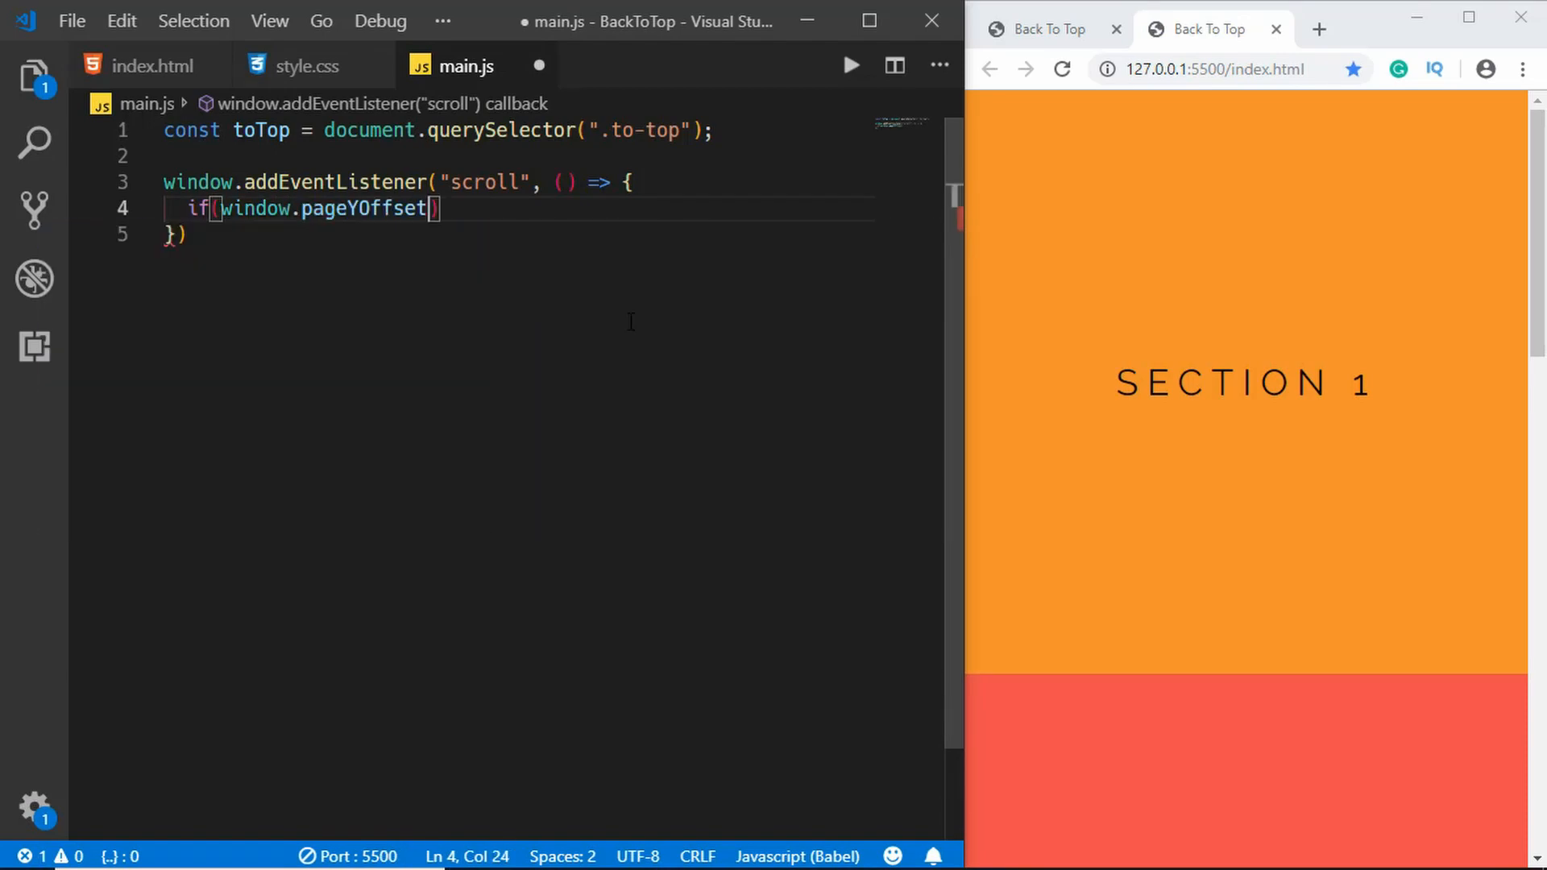
type(">")
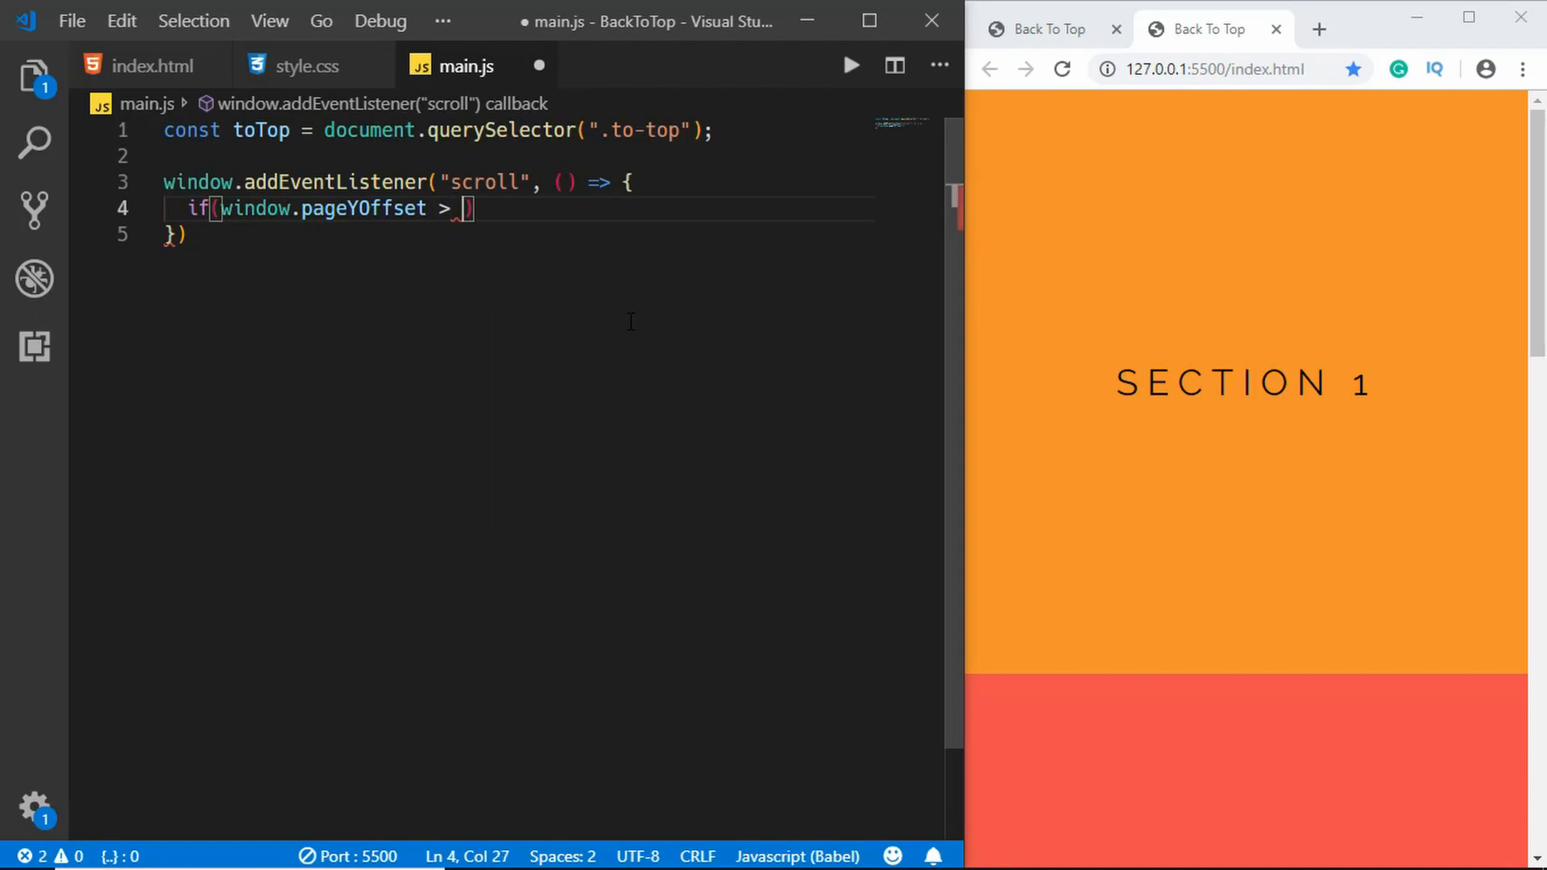
type("100) {")
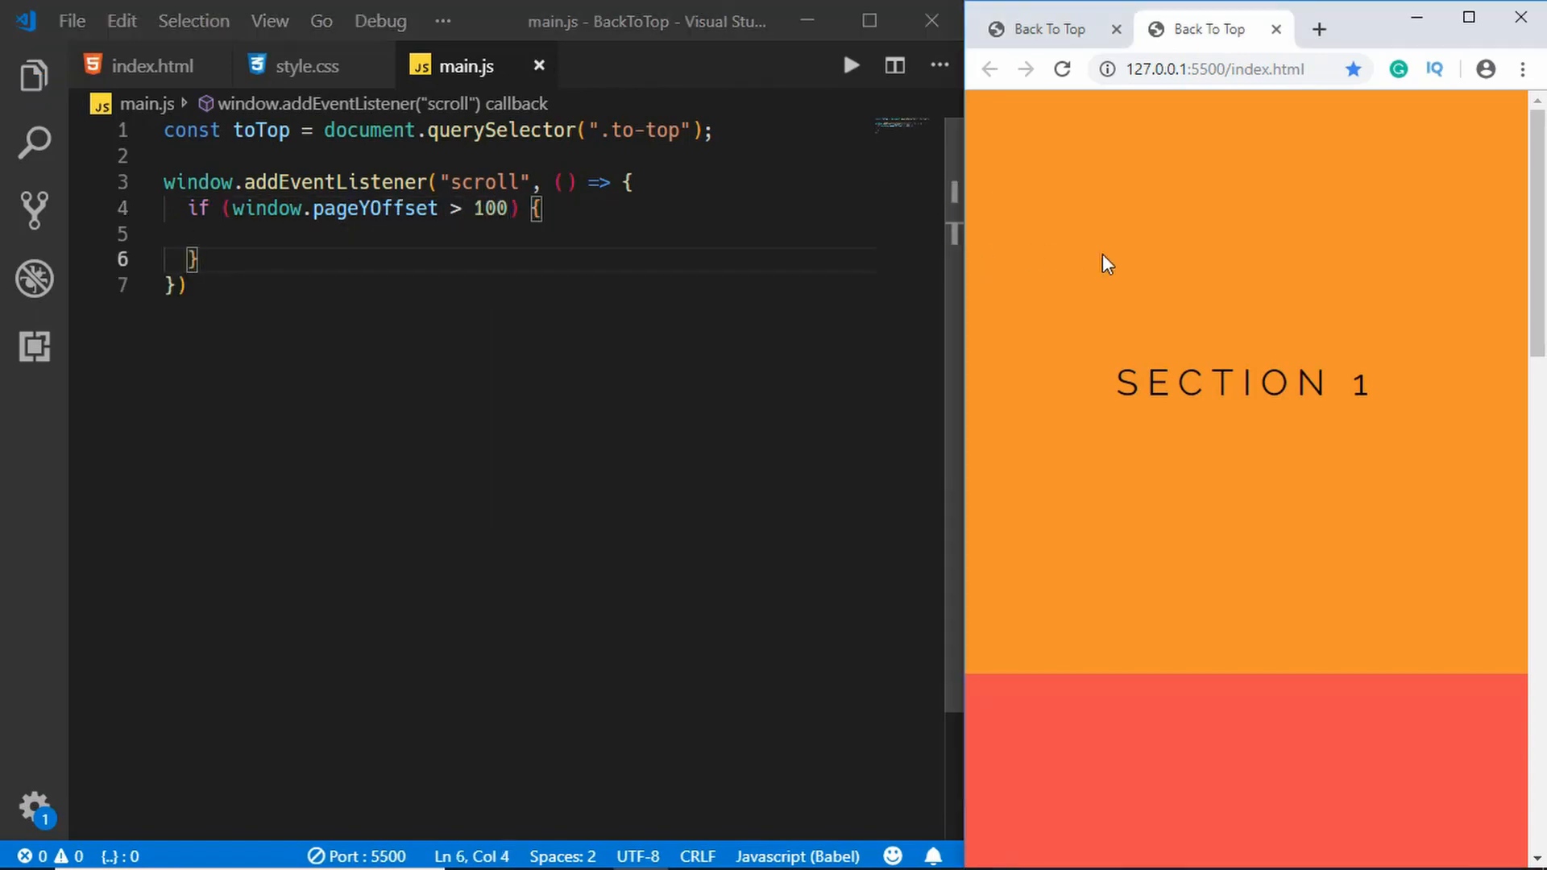
scroll("down", 3)
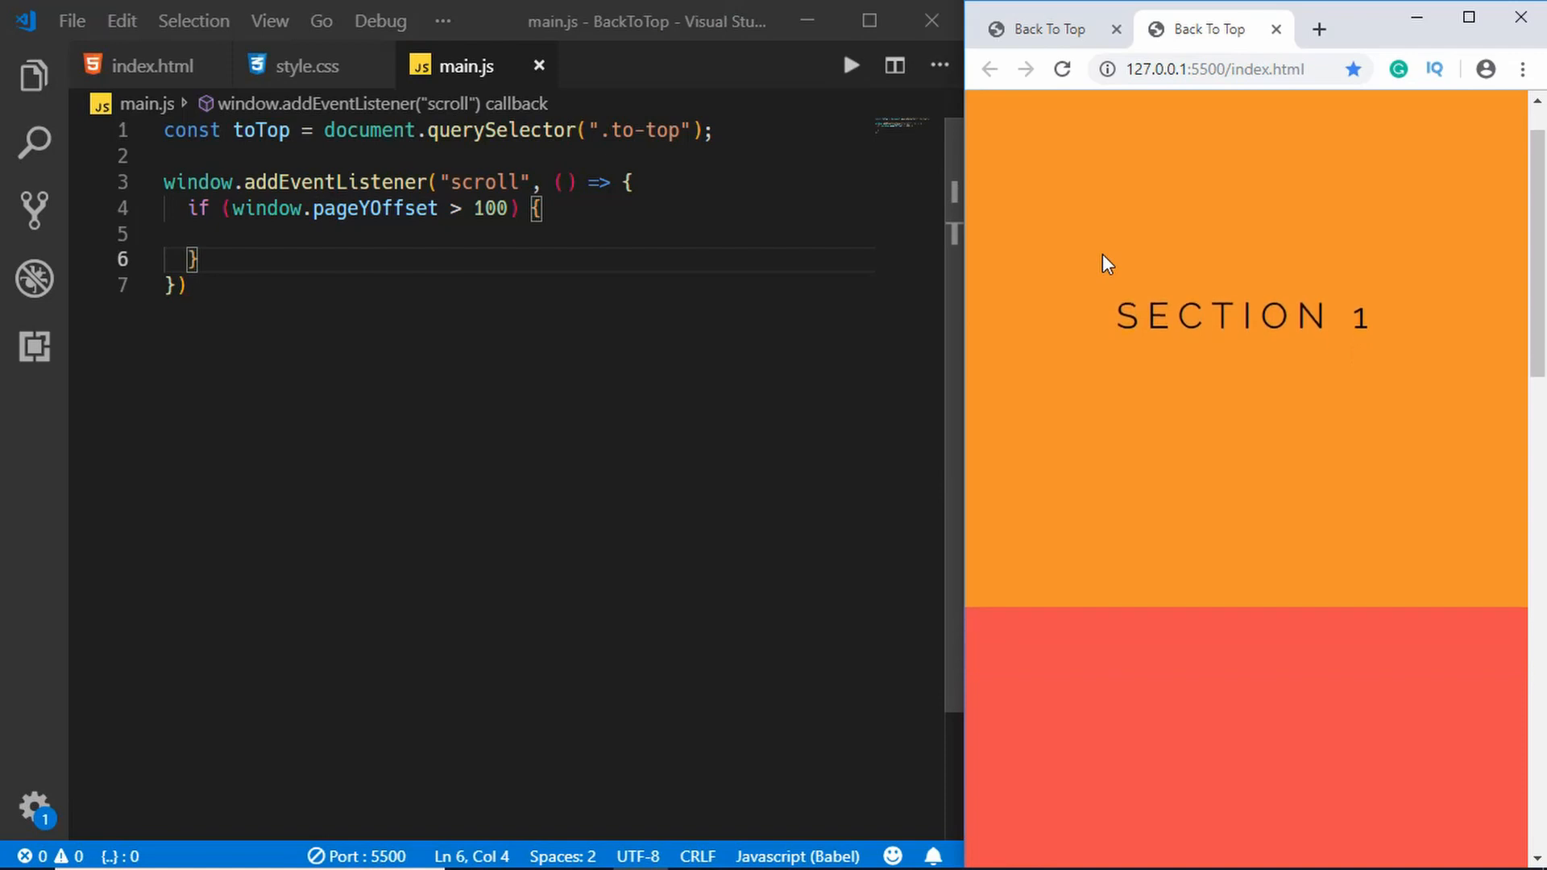
- Inside the if/else, add or remove the "active" class on toTop
left_click(306, 234)
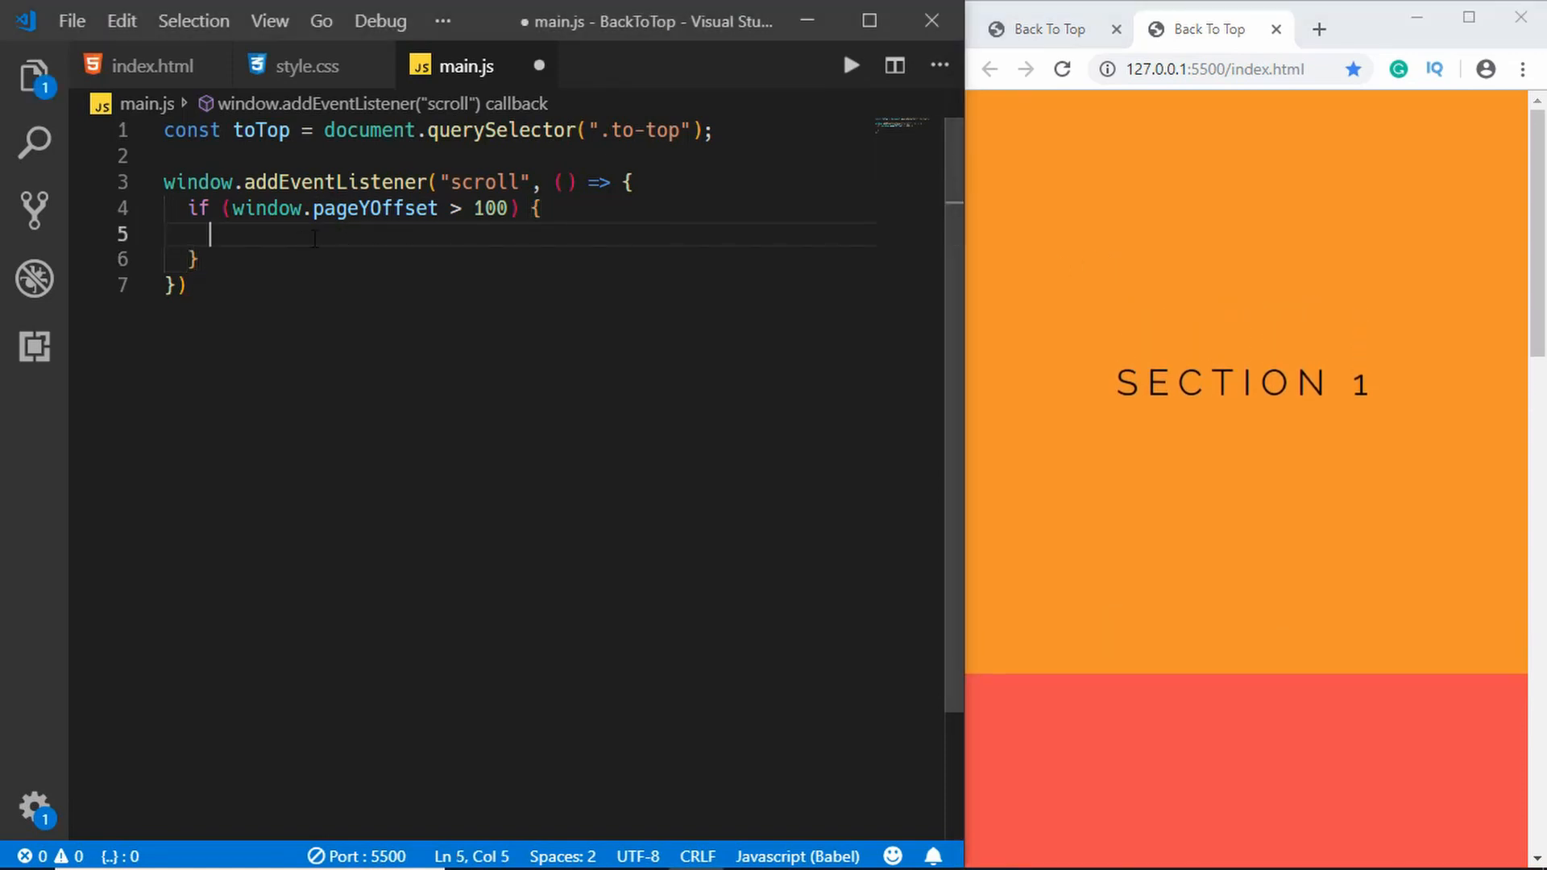
type("tt")
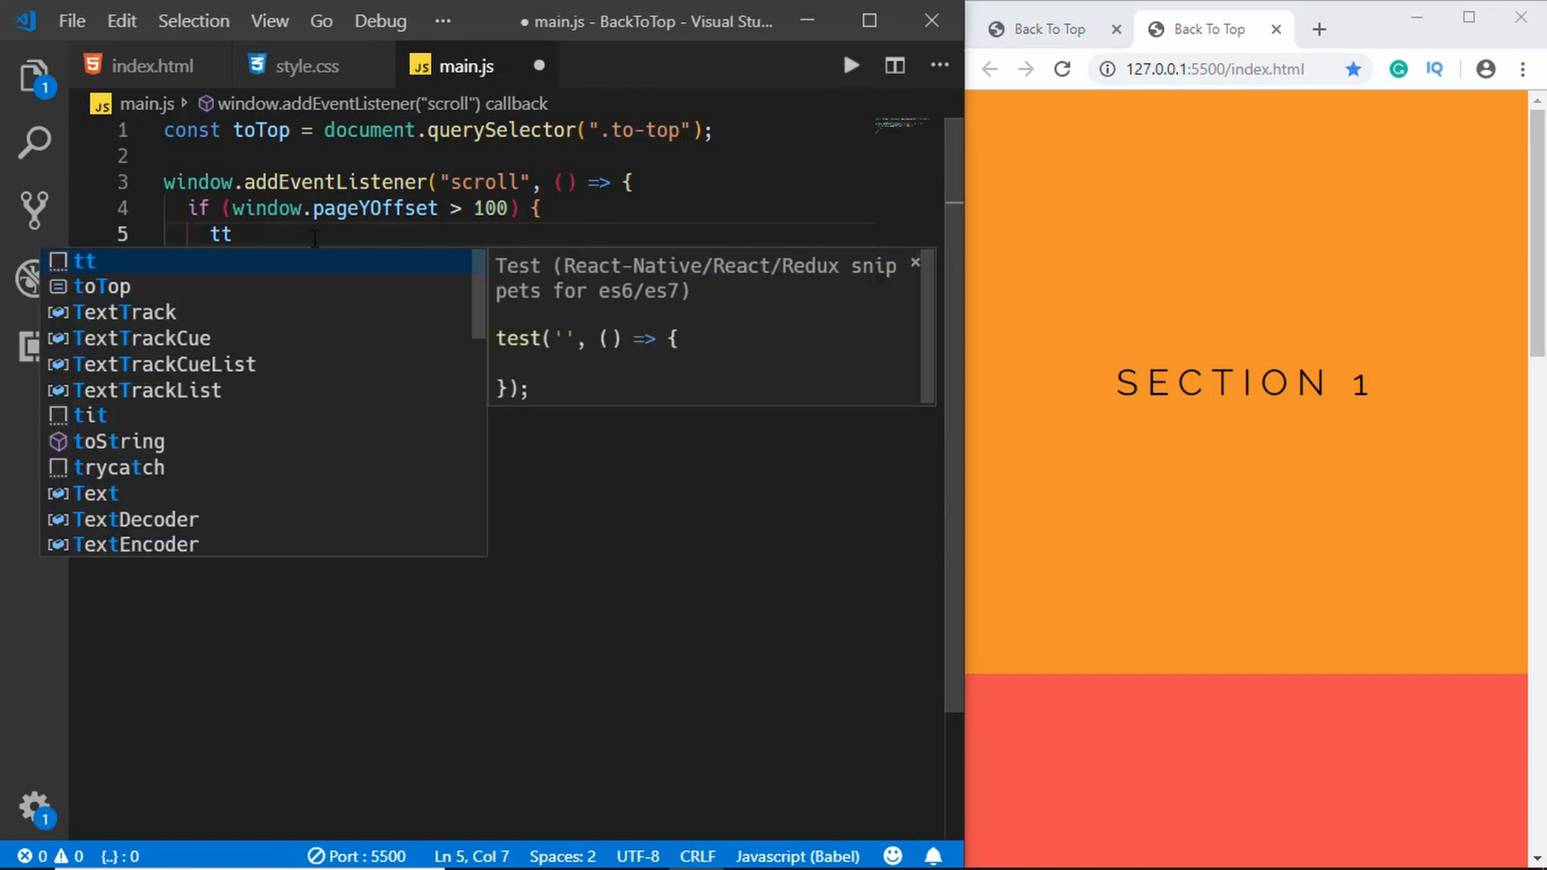
type("oTop.classList.add")
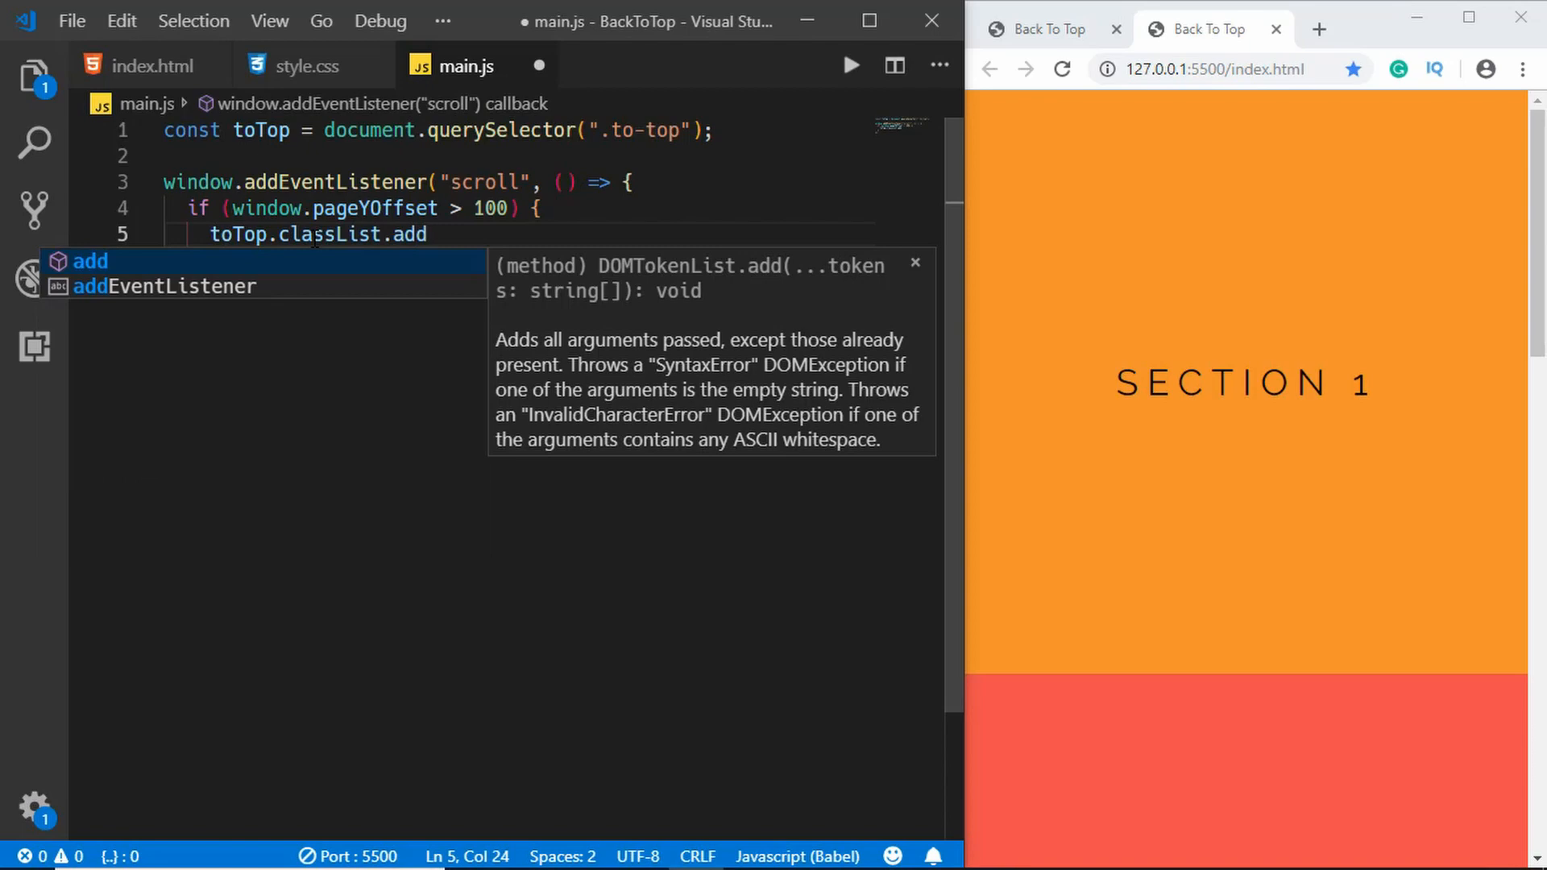
type("(\"active\");")
type("} else {}")
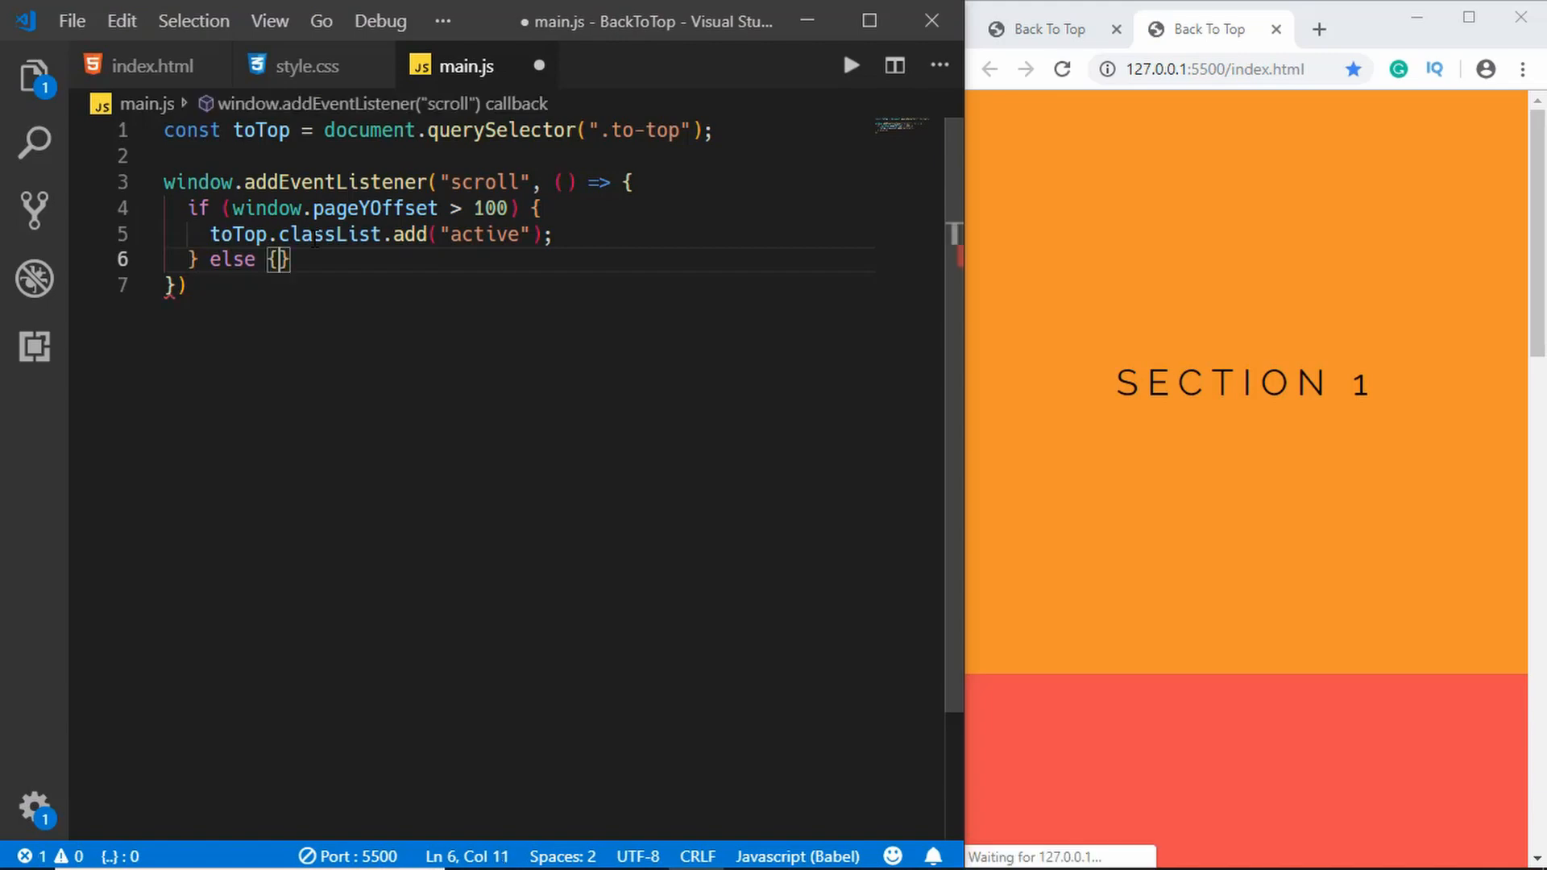
type("to")
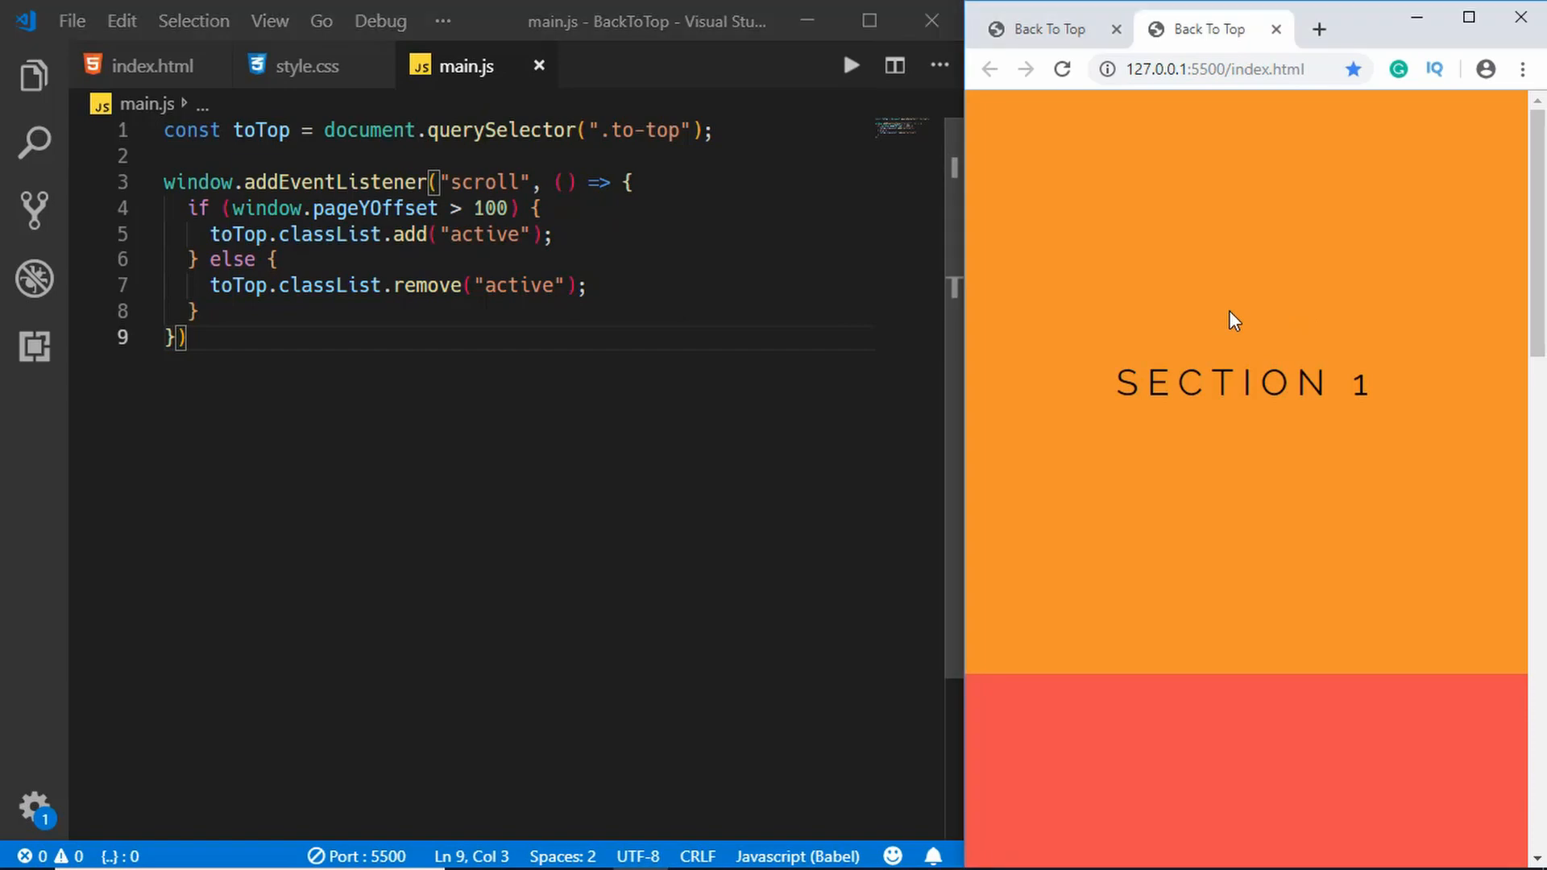
scroll("down", 3)
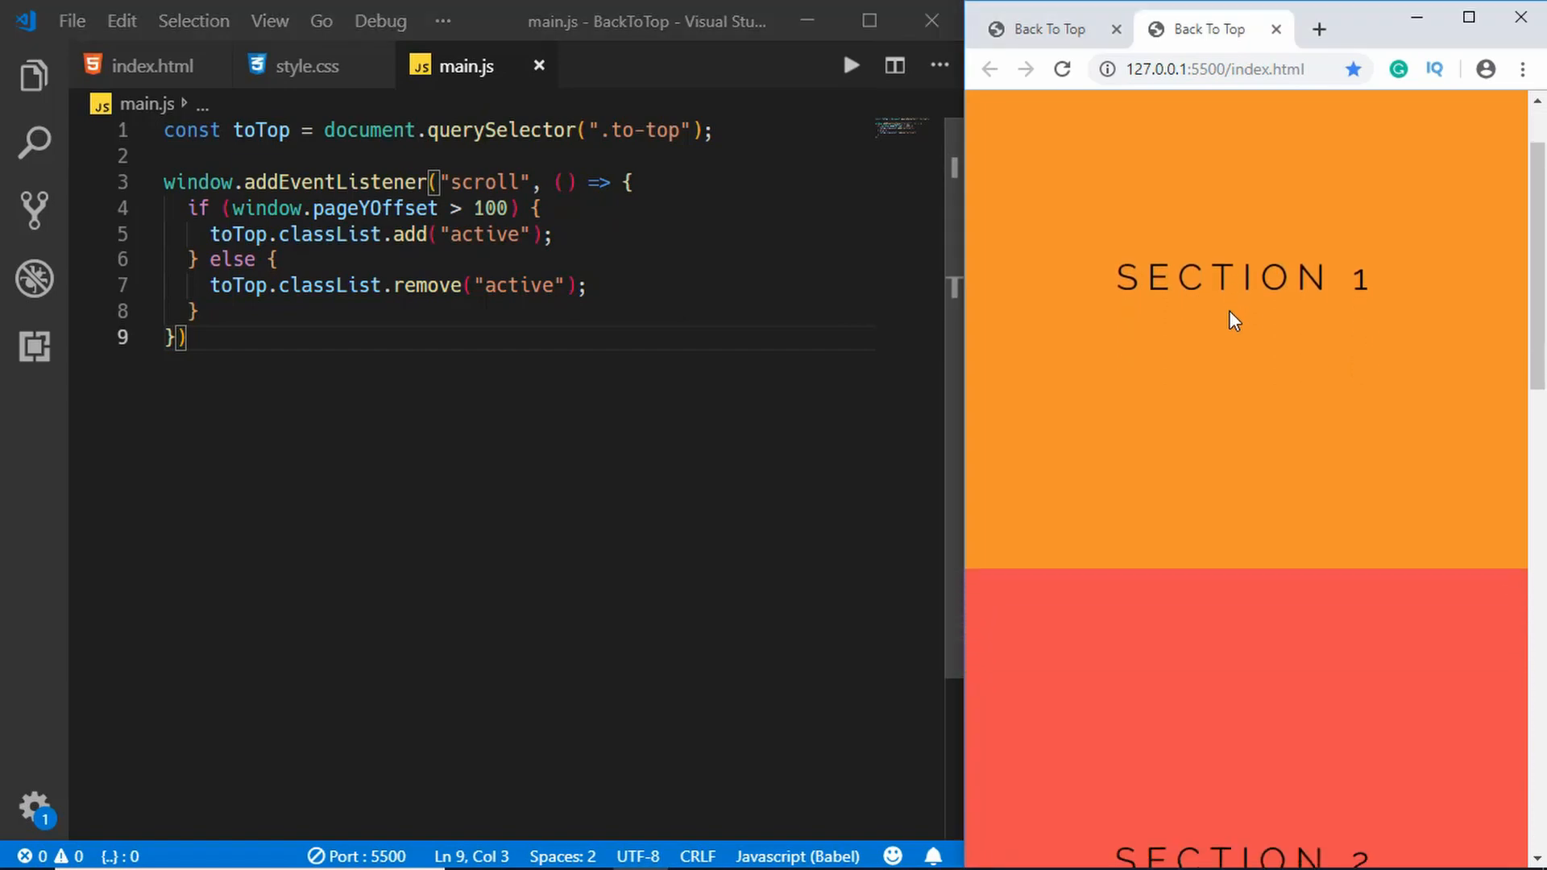
scroll("down", 3)
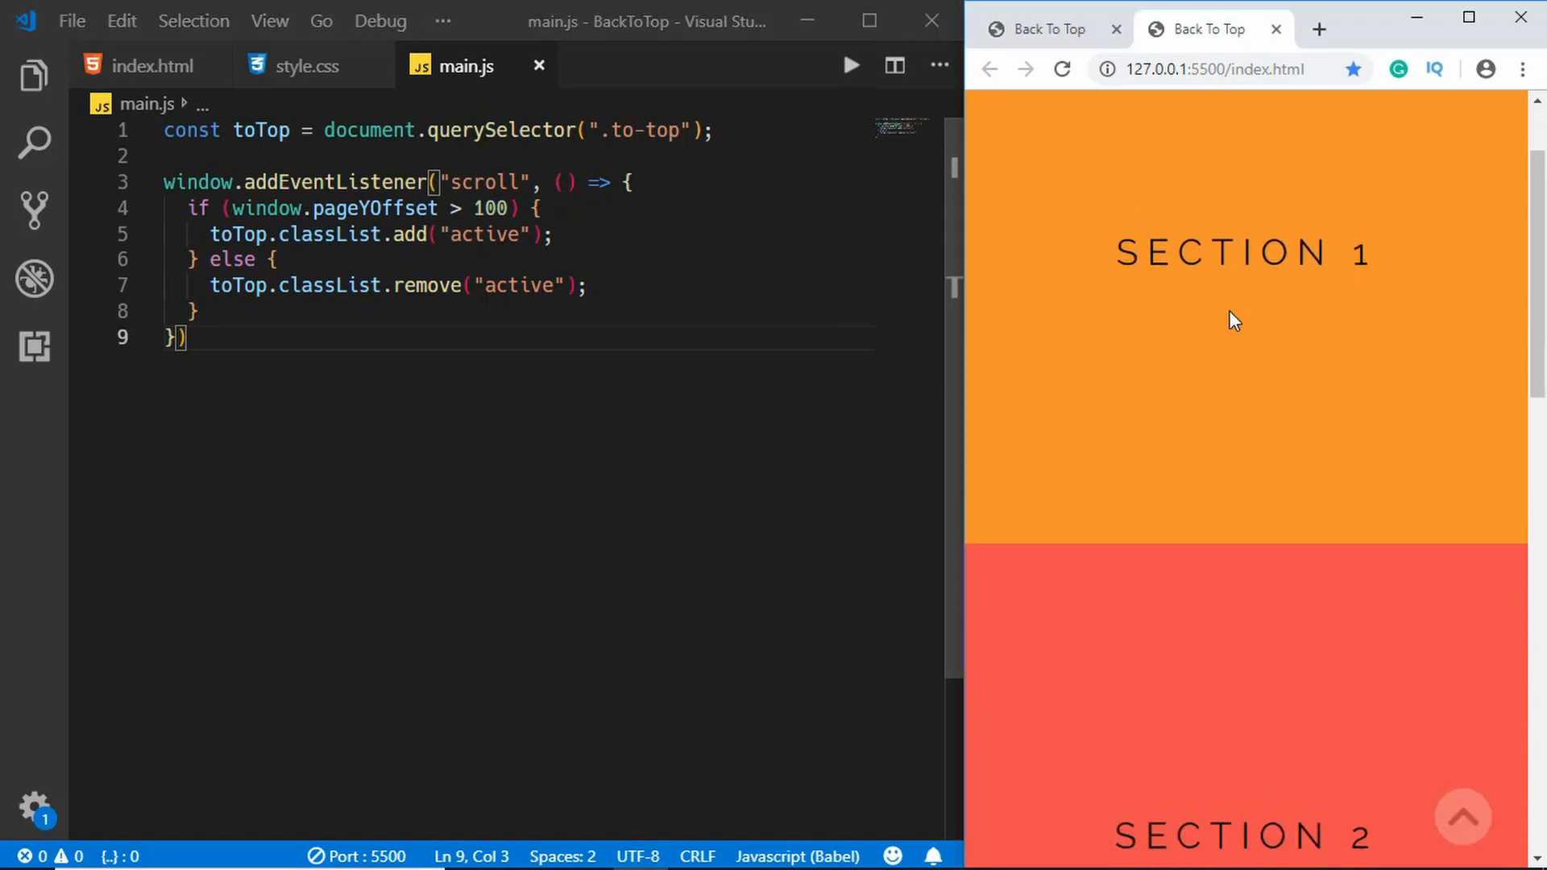
scroll("down", 3)
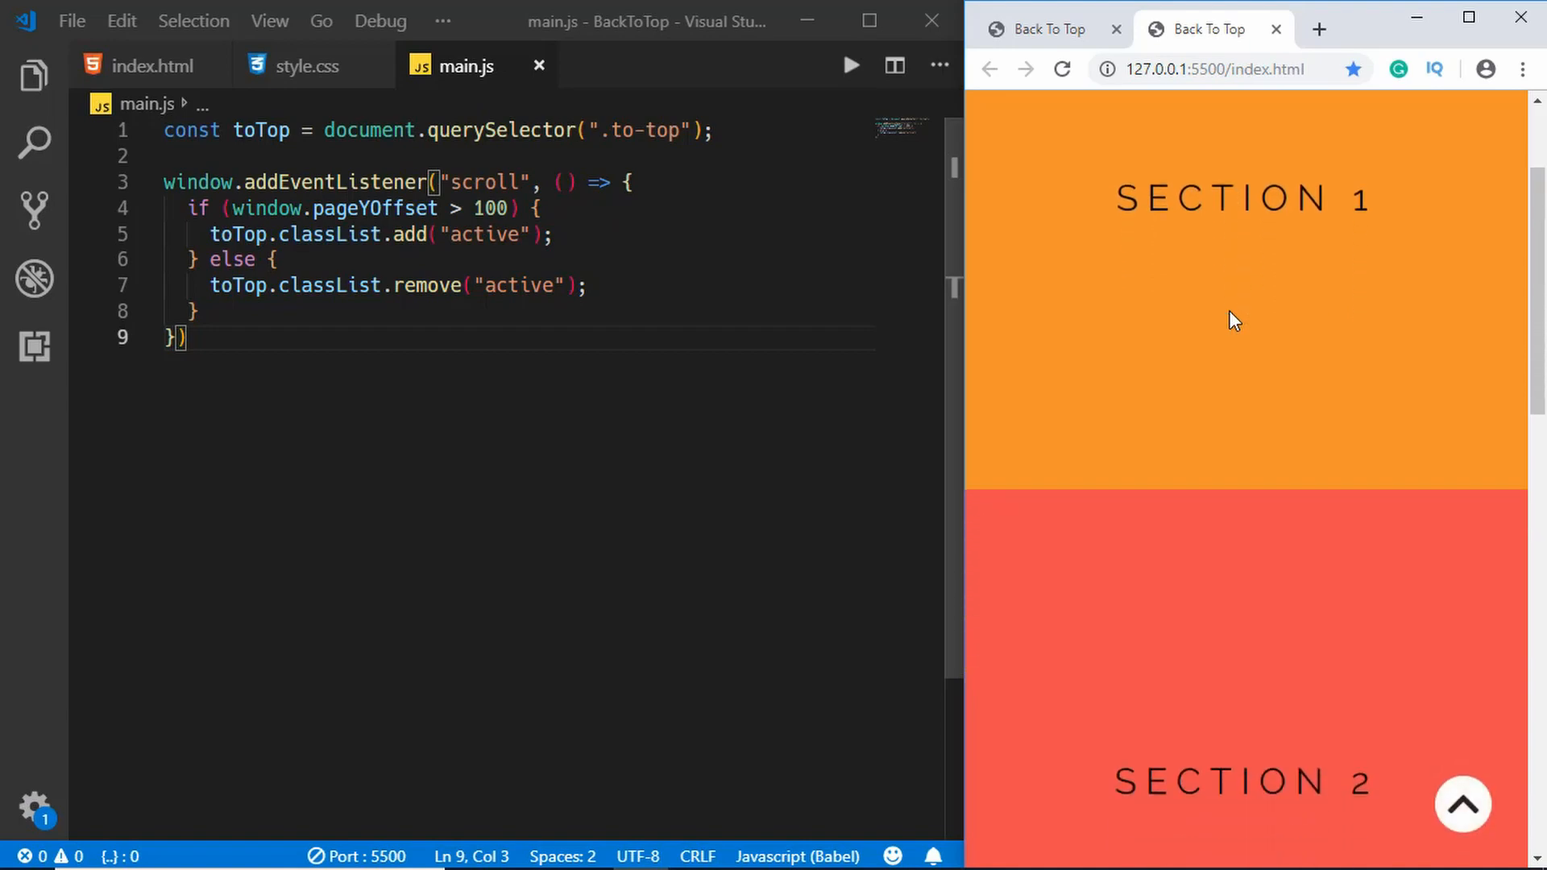
scroll("down", 3)
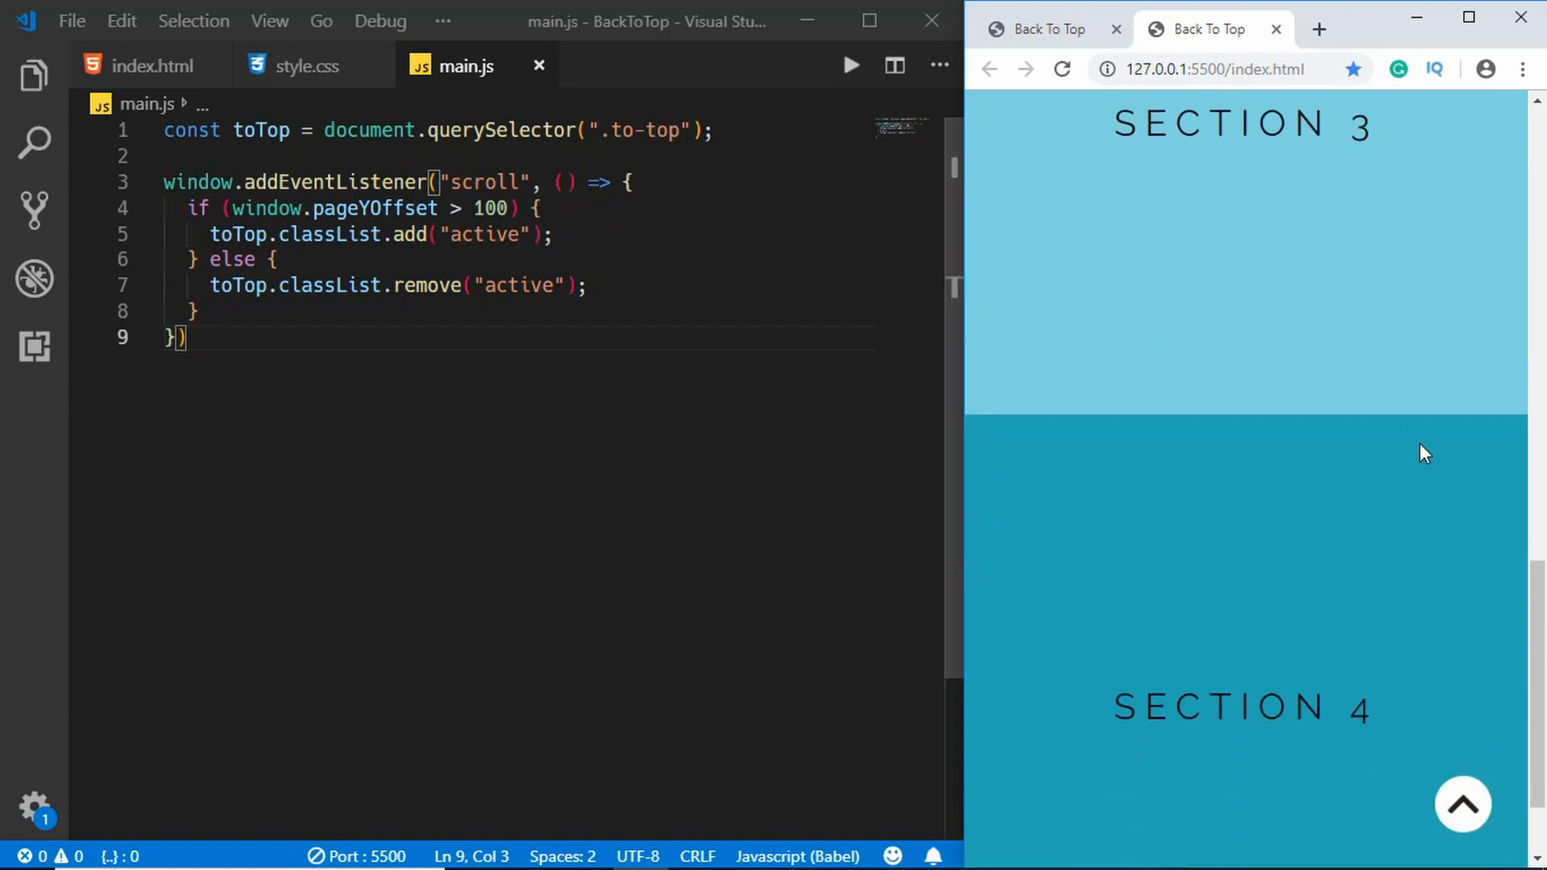
left_click(1463, 802)
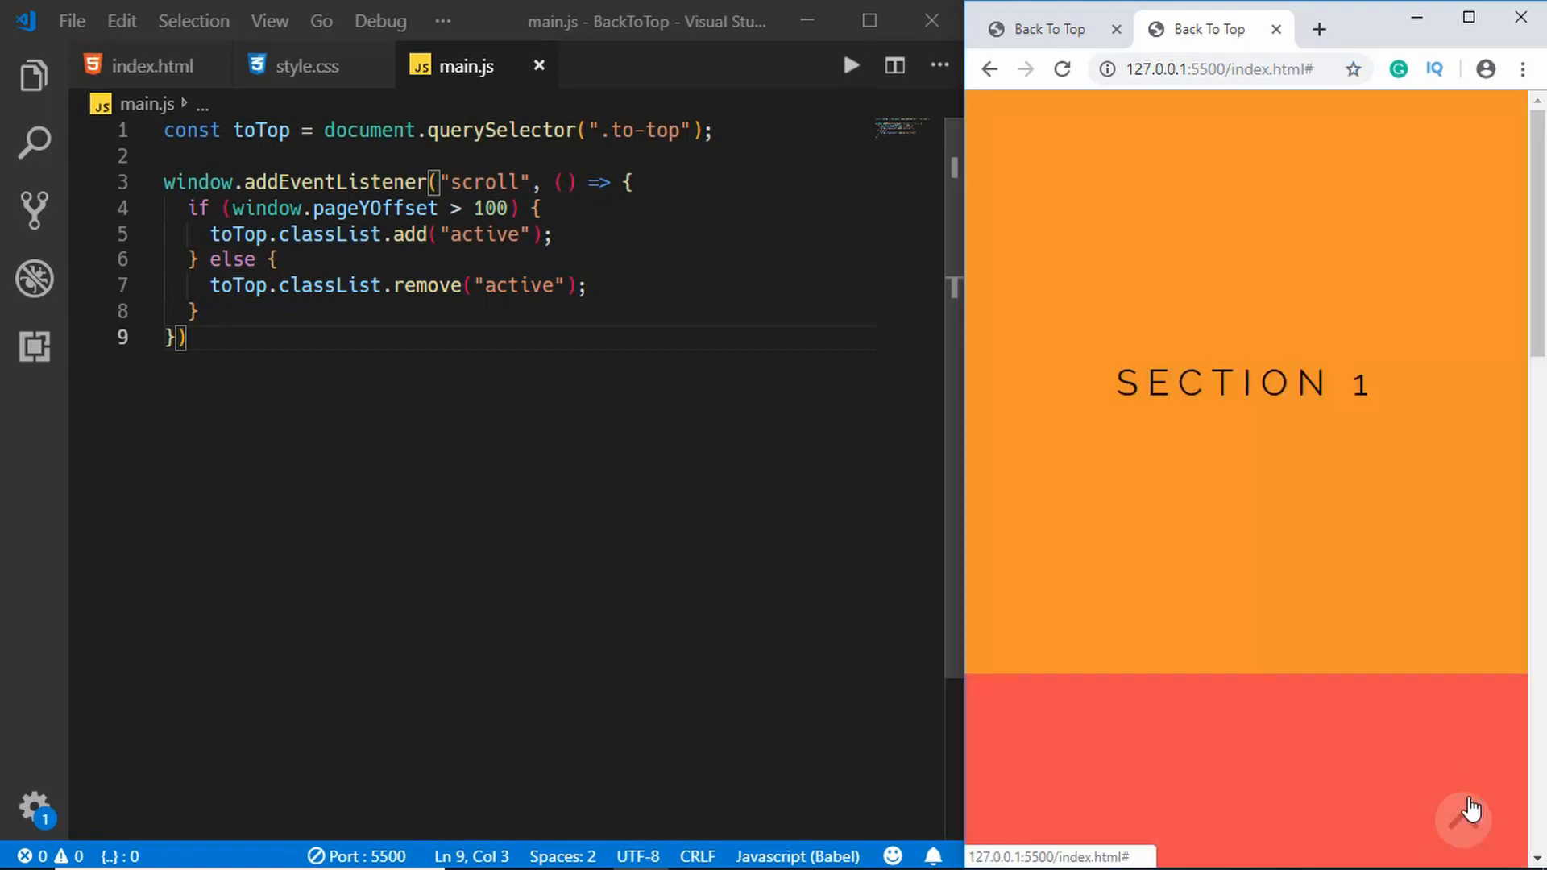
scroll("down", 3)
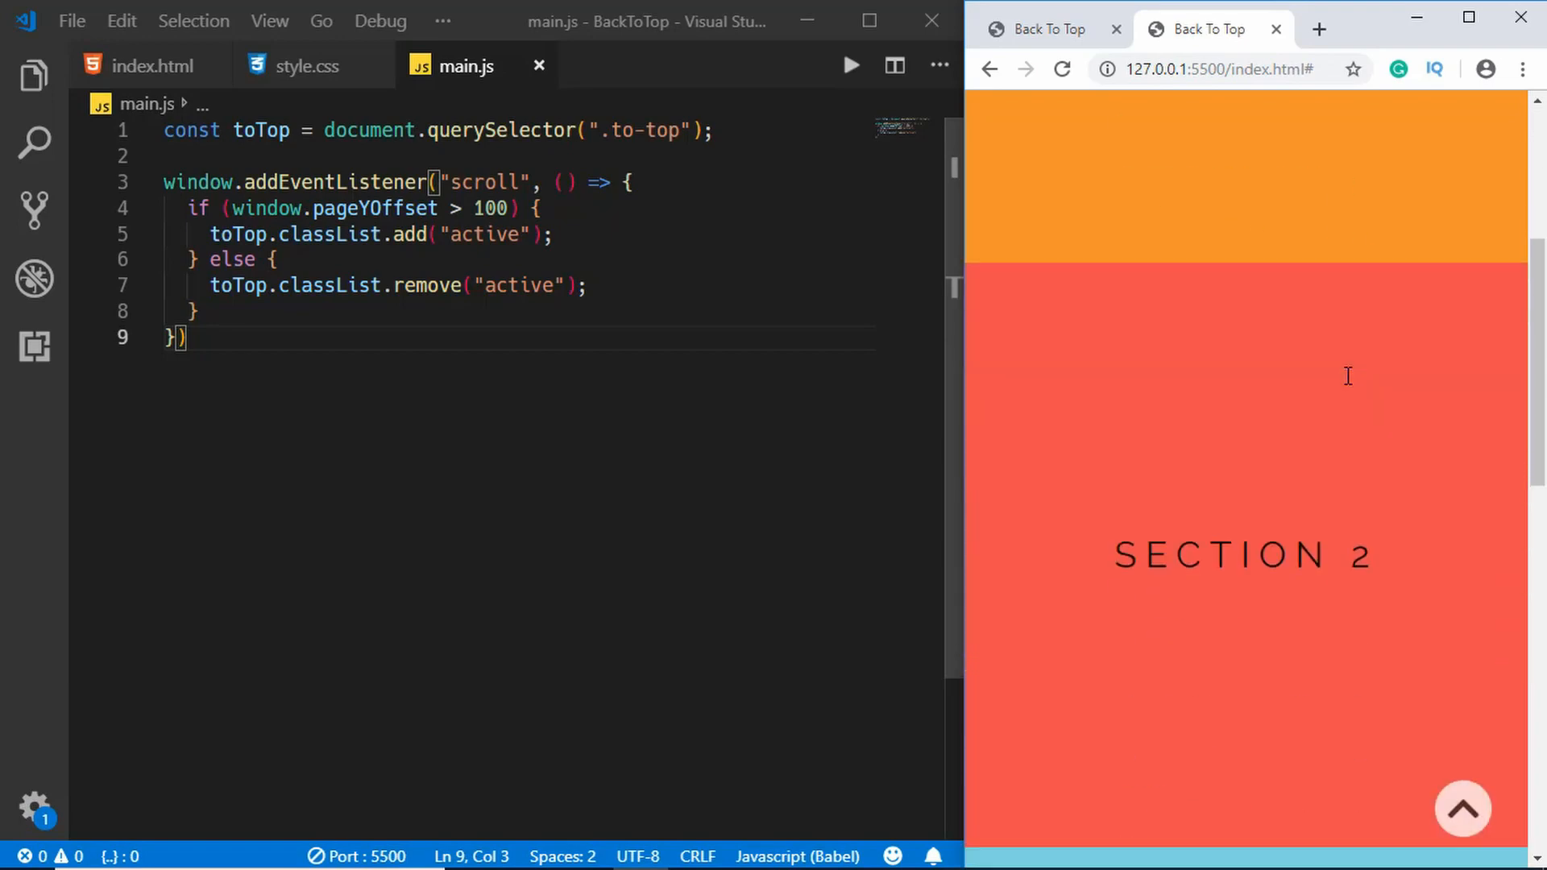
scroll("down", 3)
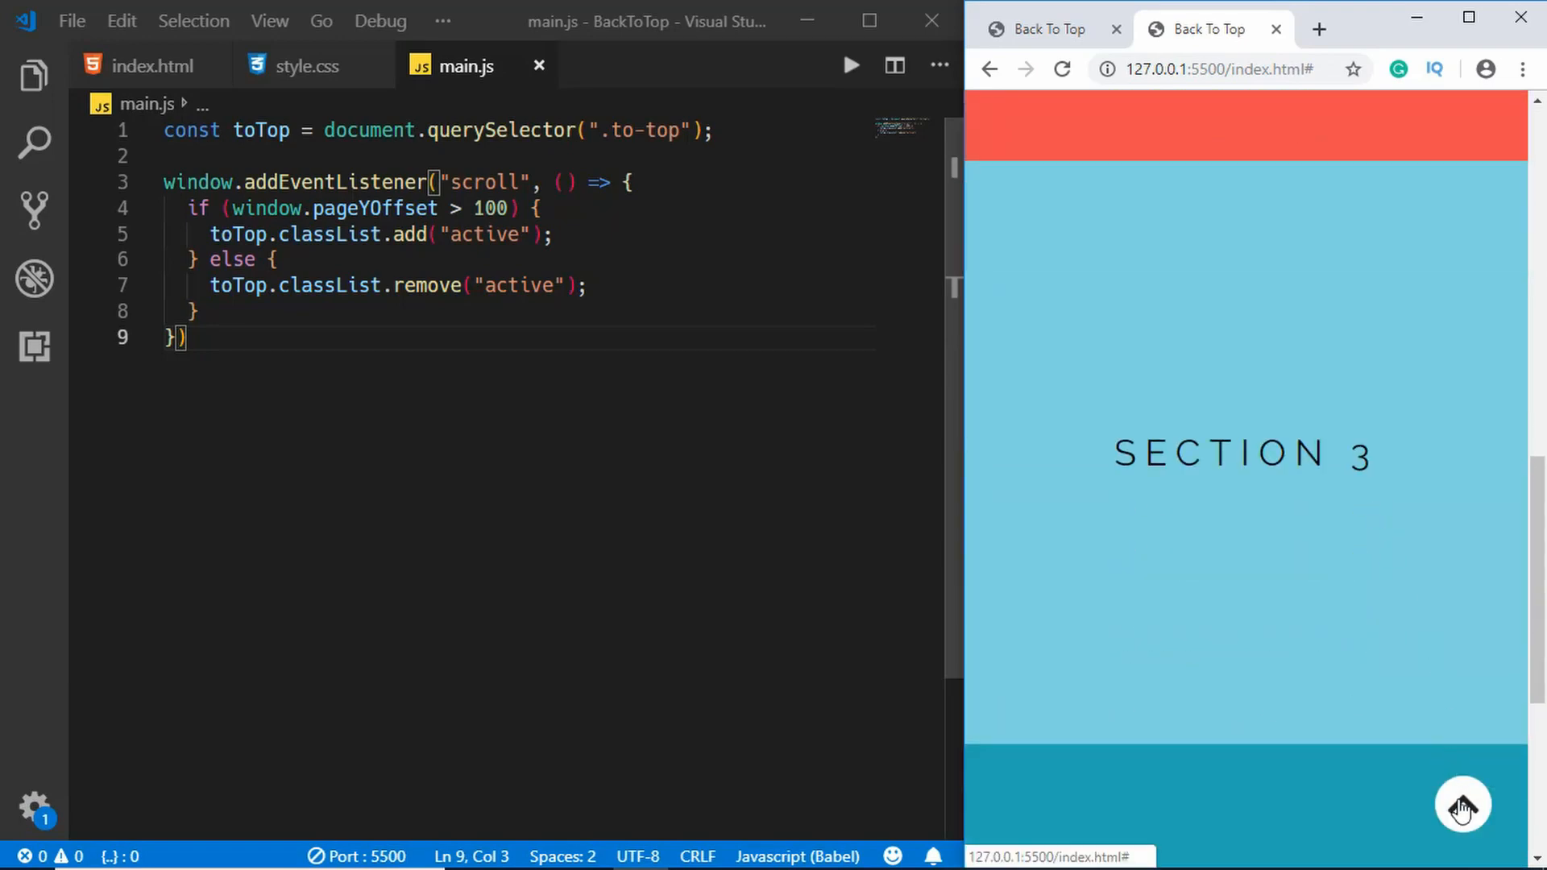
left_click(1463, 804)
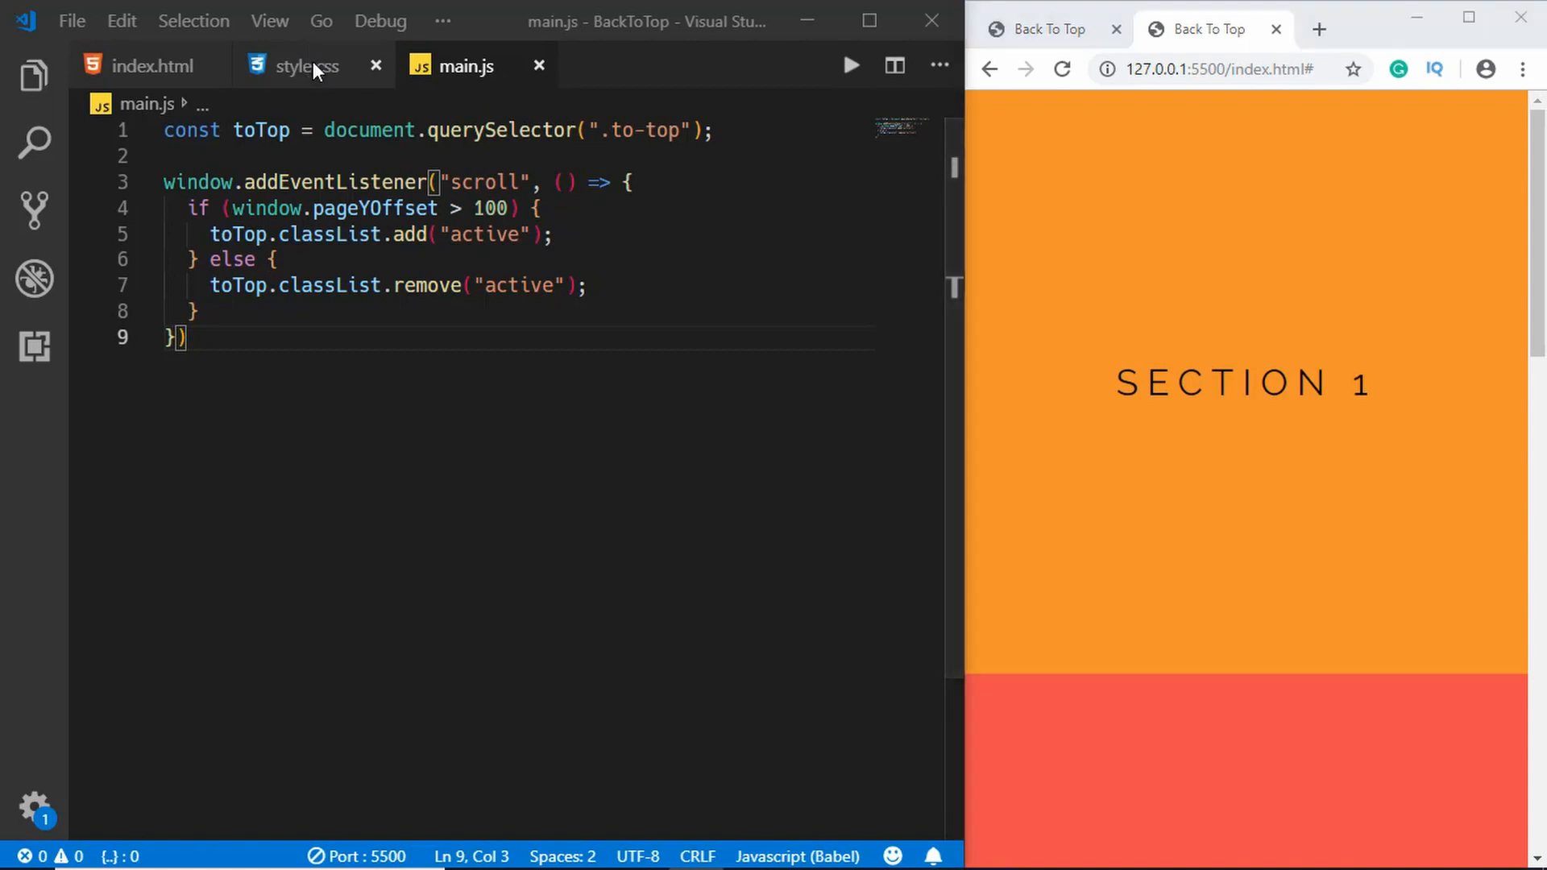
- Add an html rule with scroll-behavior: smooth below the * rule in style.css
left_click(294, 65)
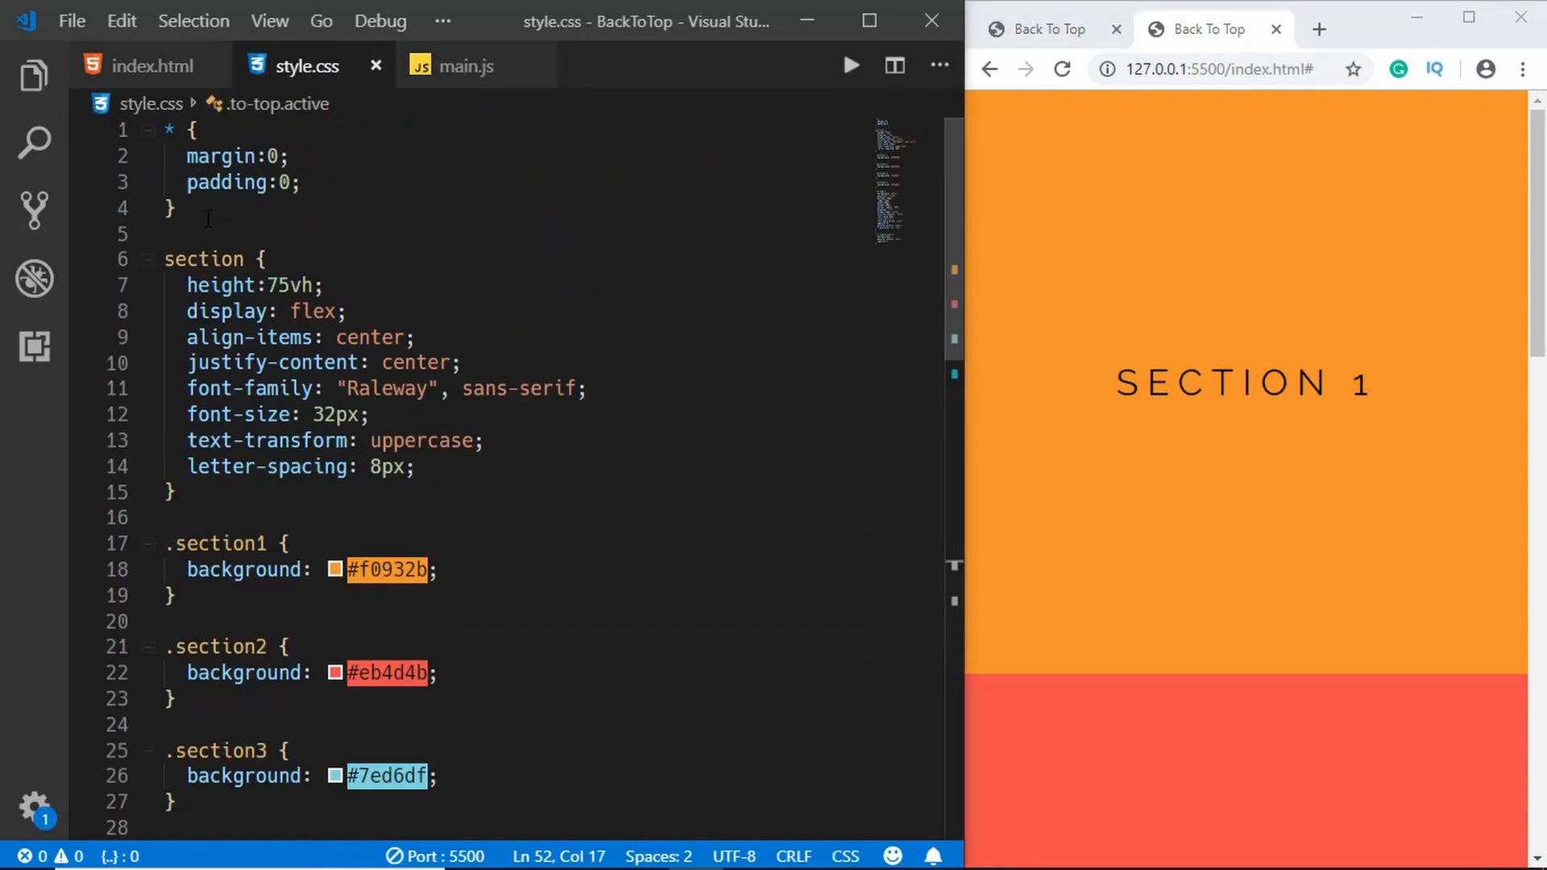
type("html {")
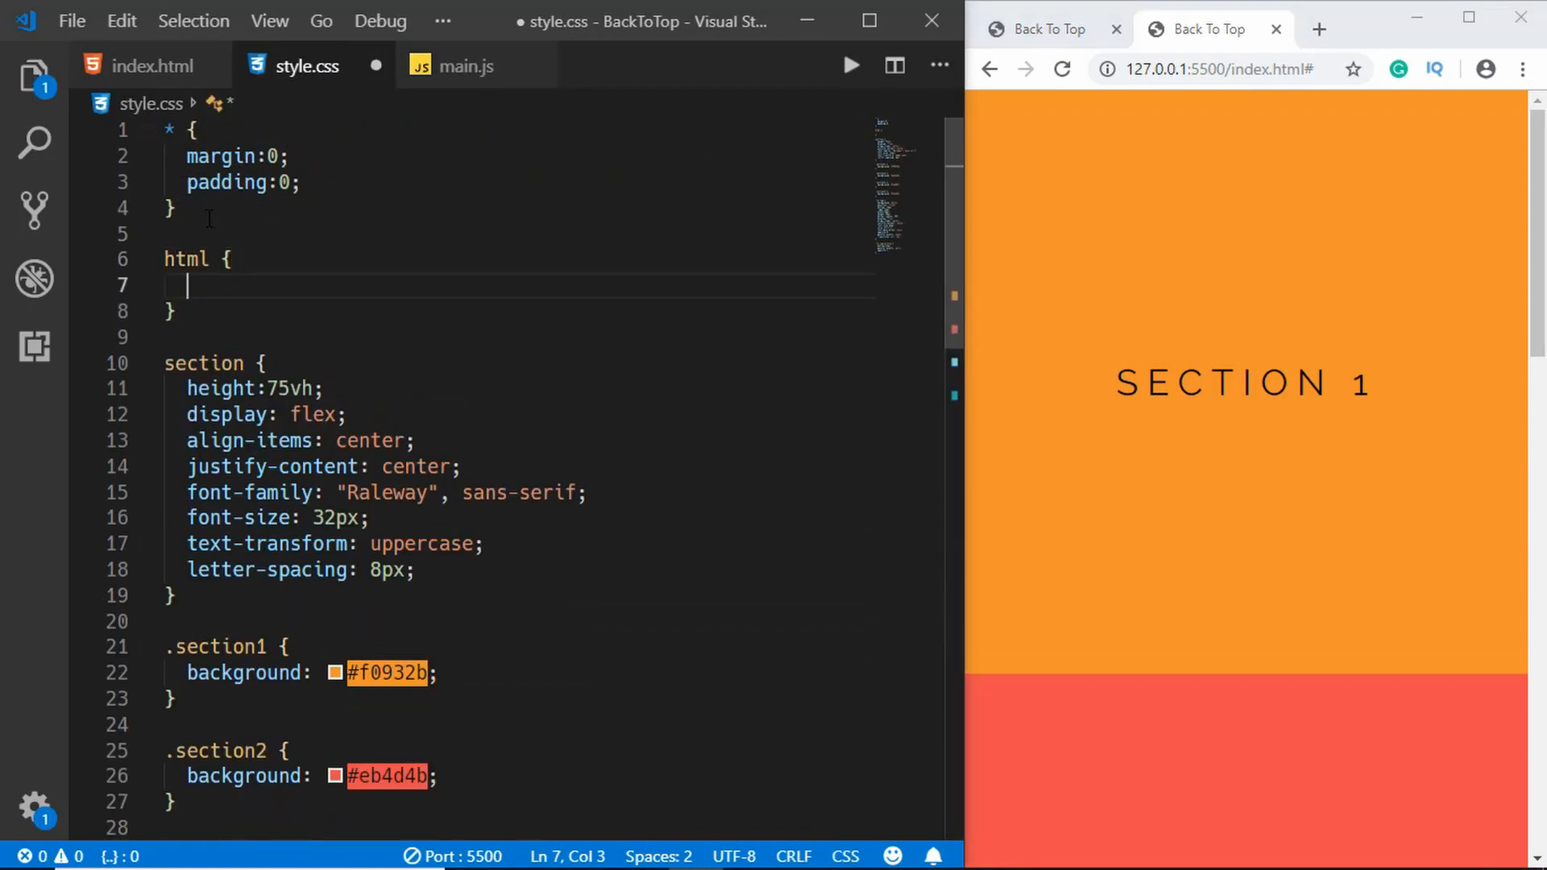
type("scroll-behavior: smooth;")
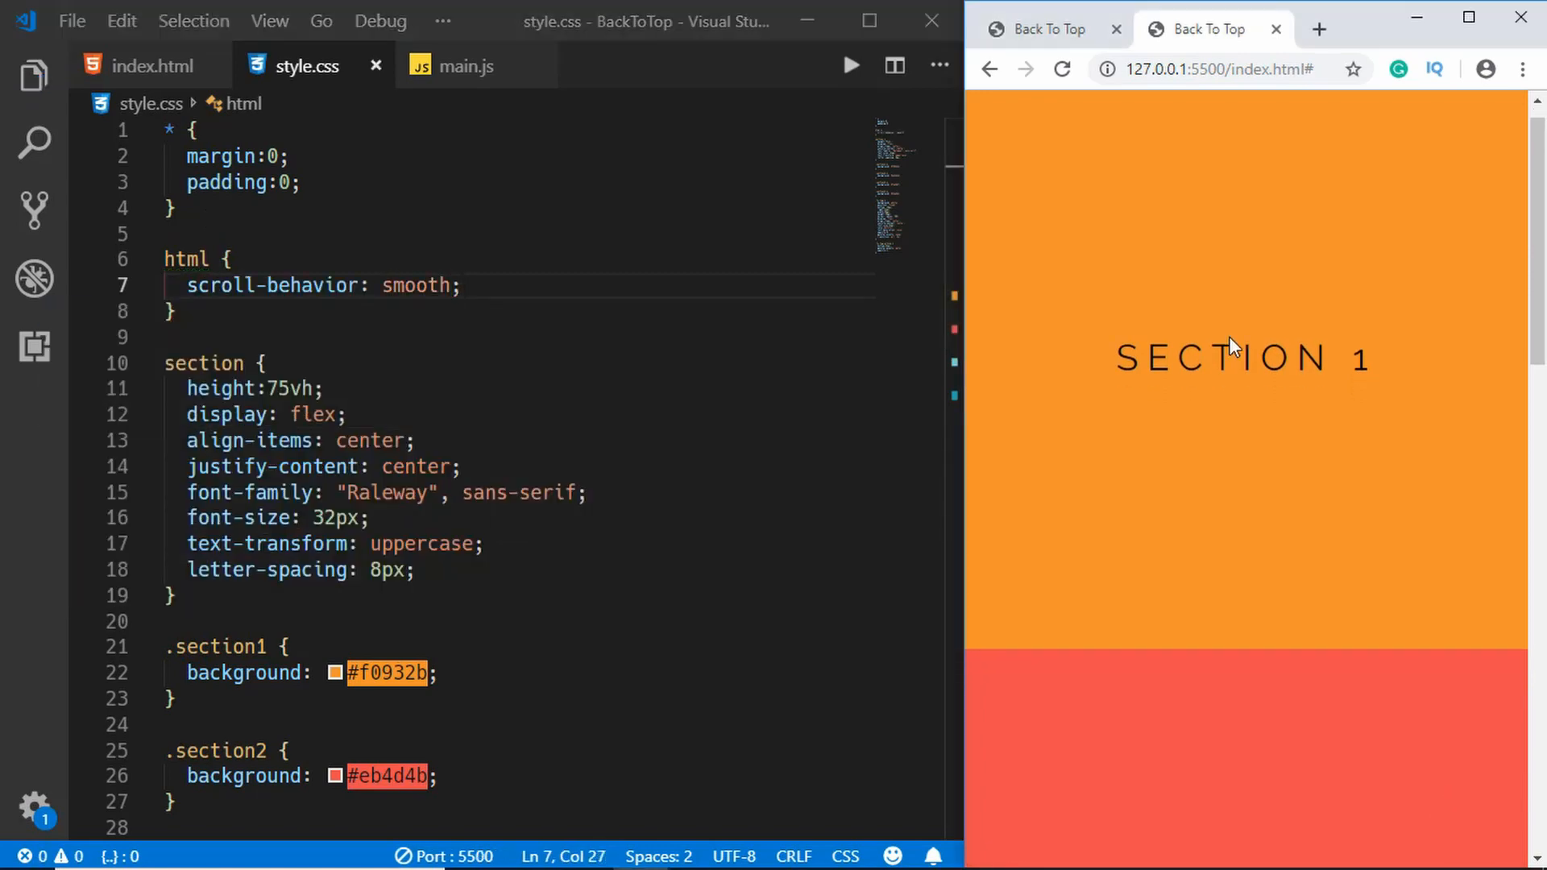
scroll("down", 3)
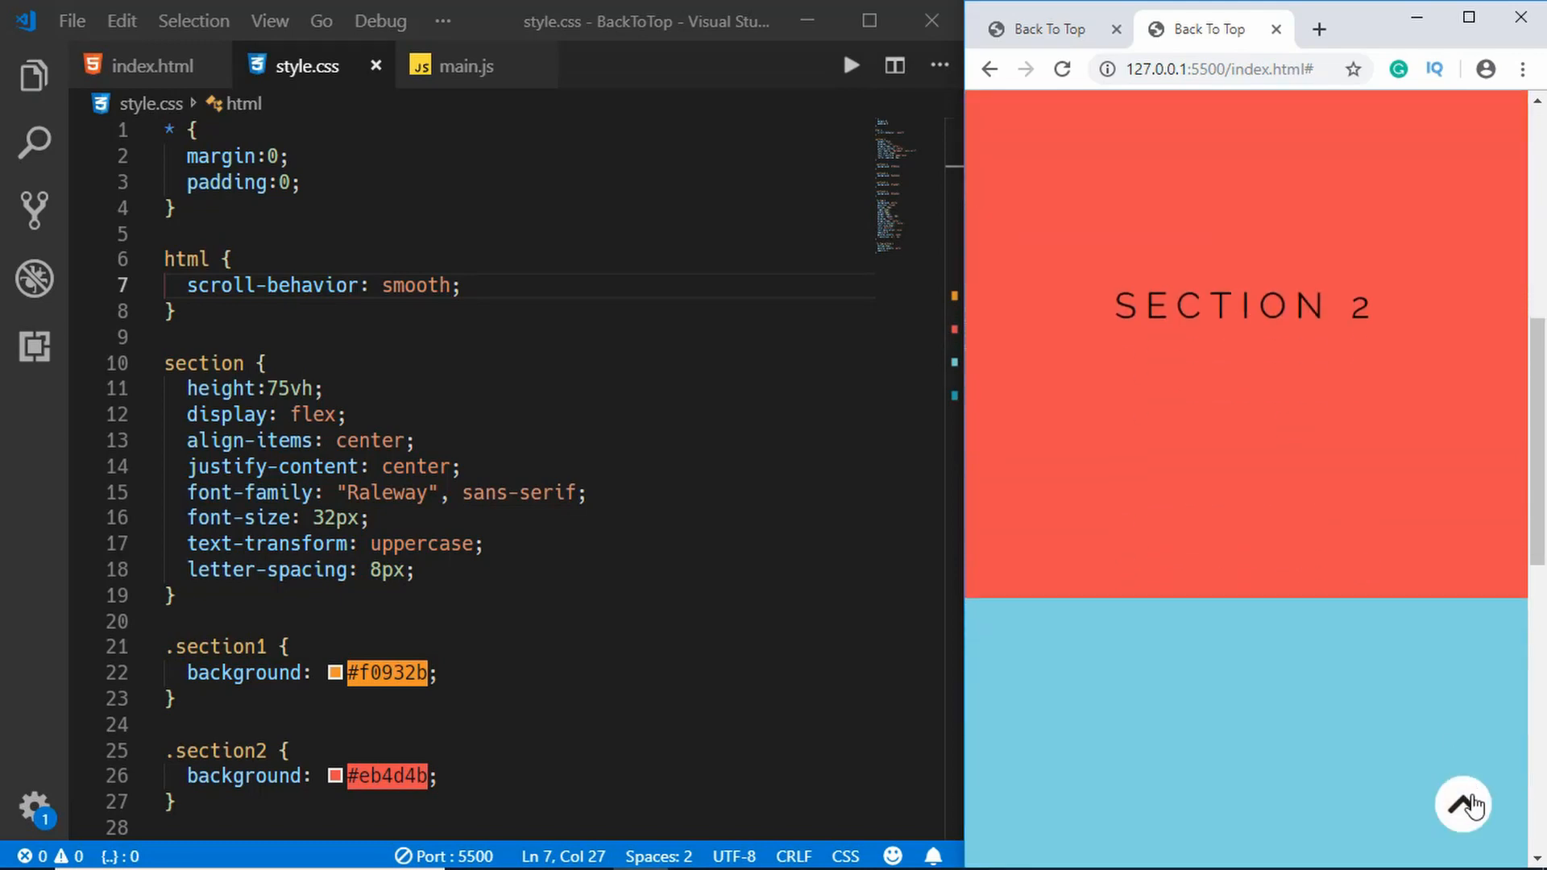
left_click(1463, 802)
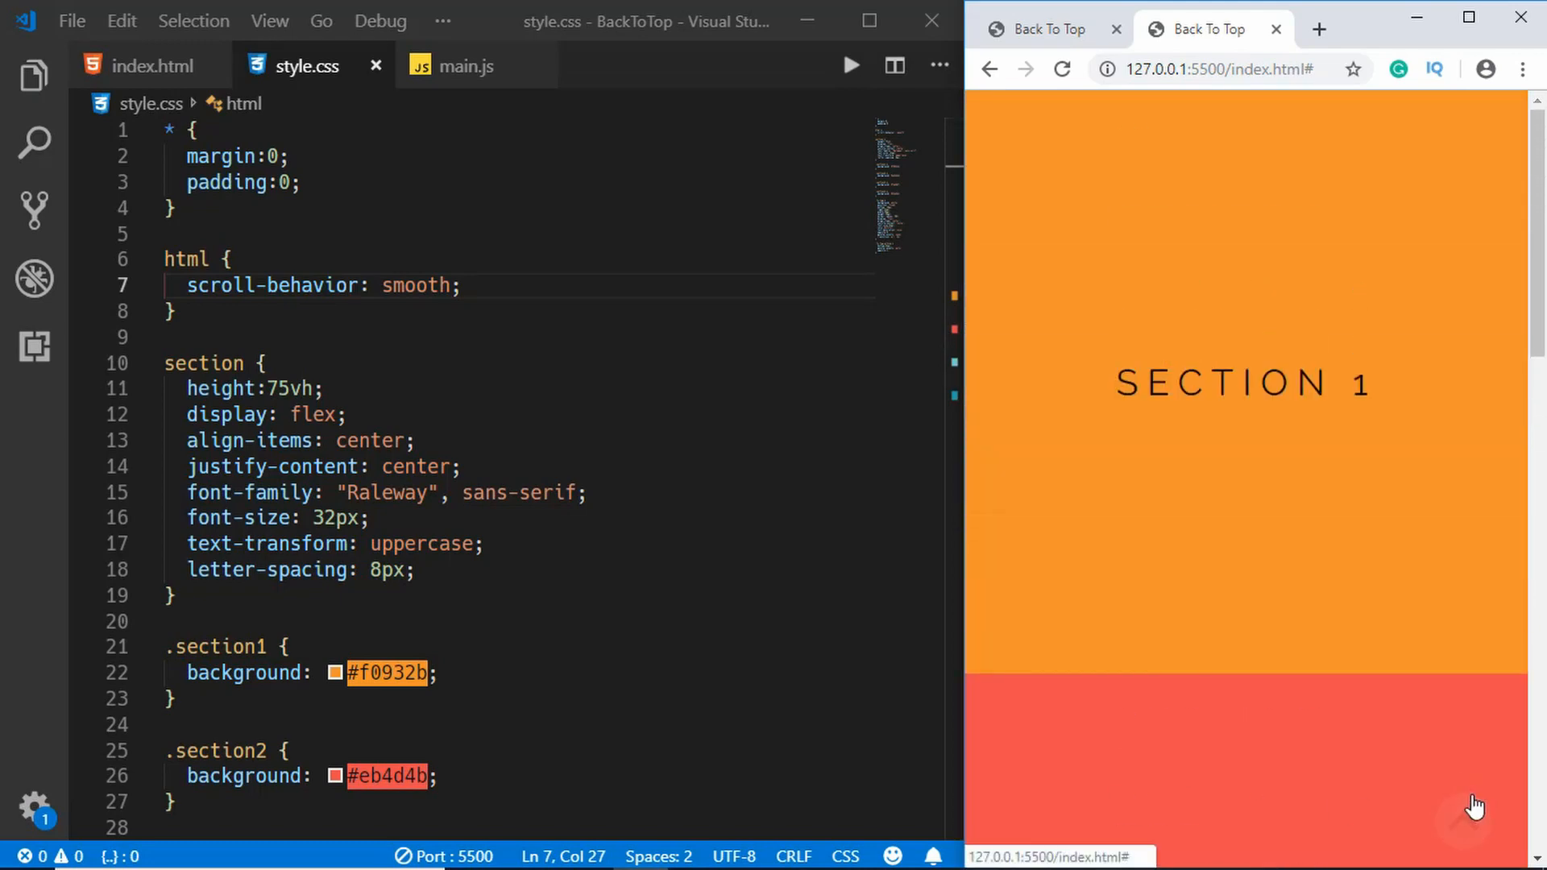
mouse_move(1328, 396)
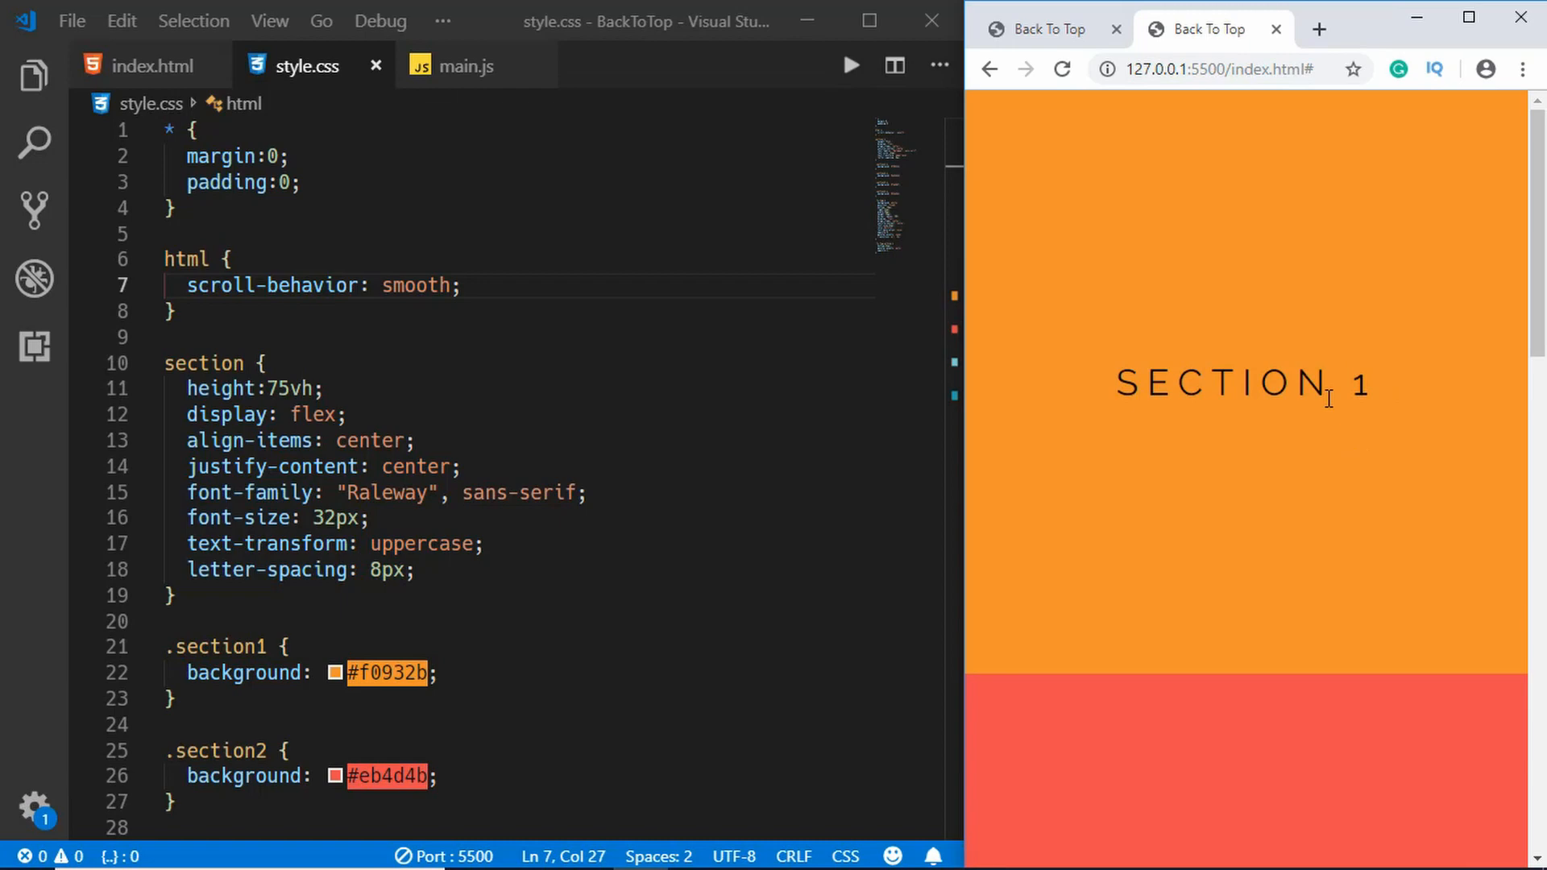
scroll("down", 3)
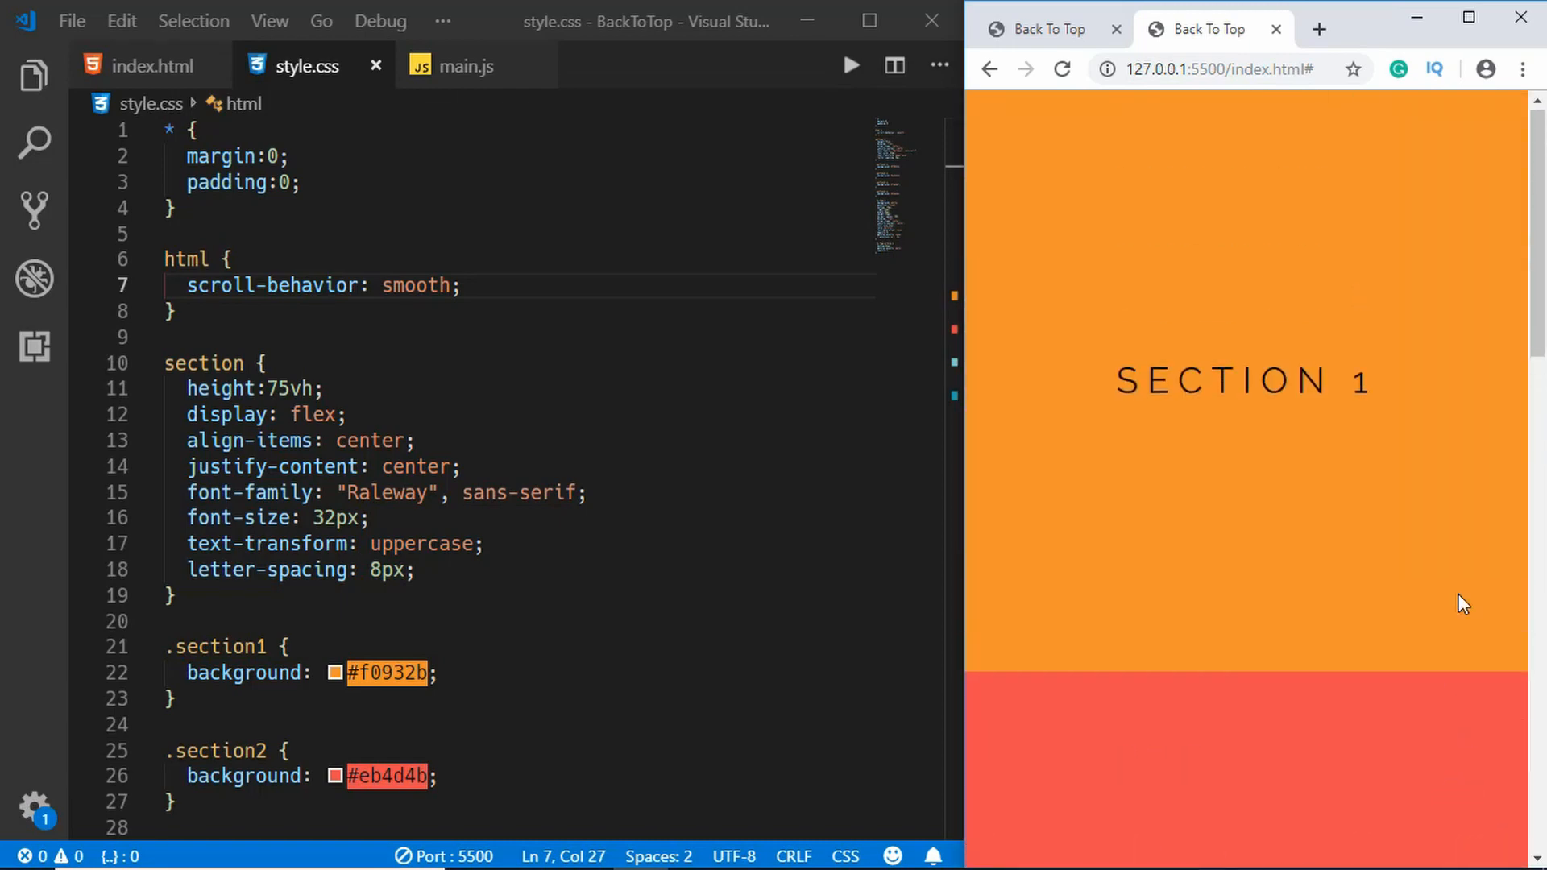
scroll("down", 3)
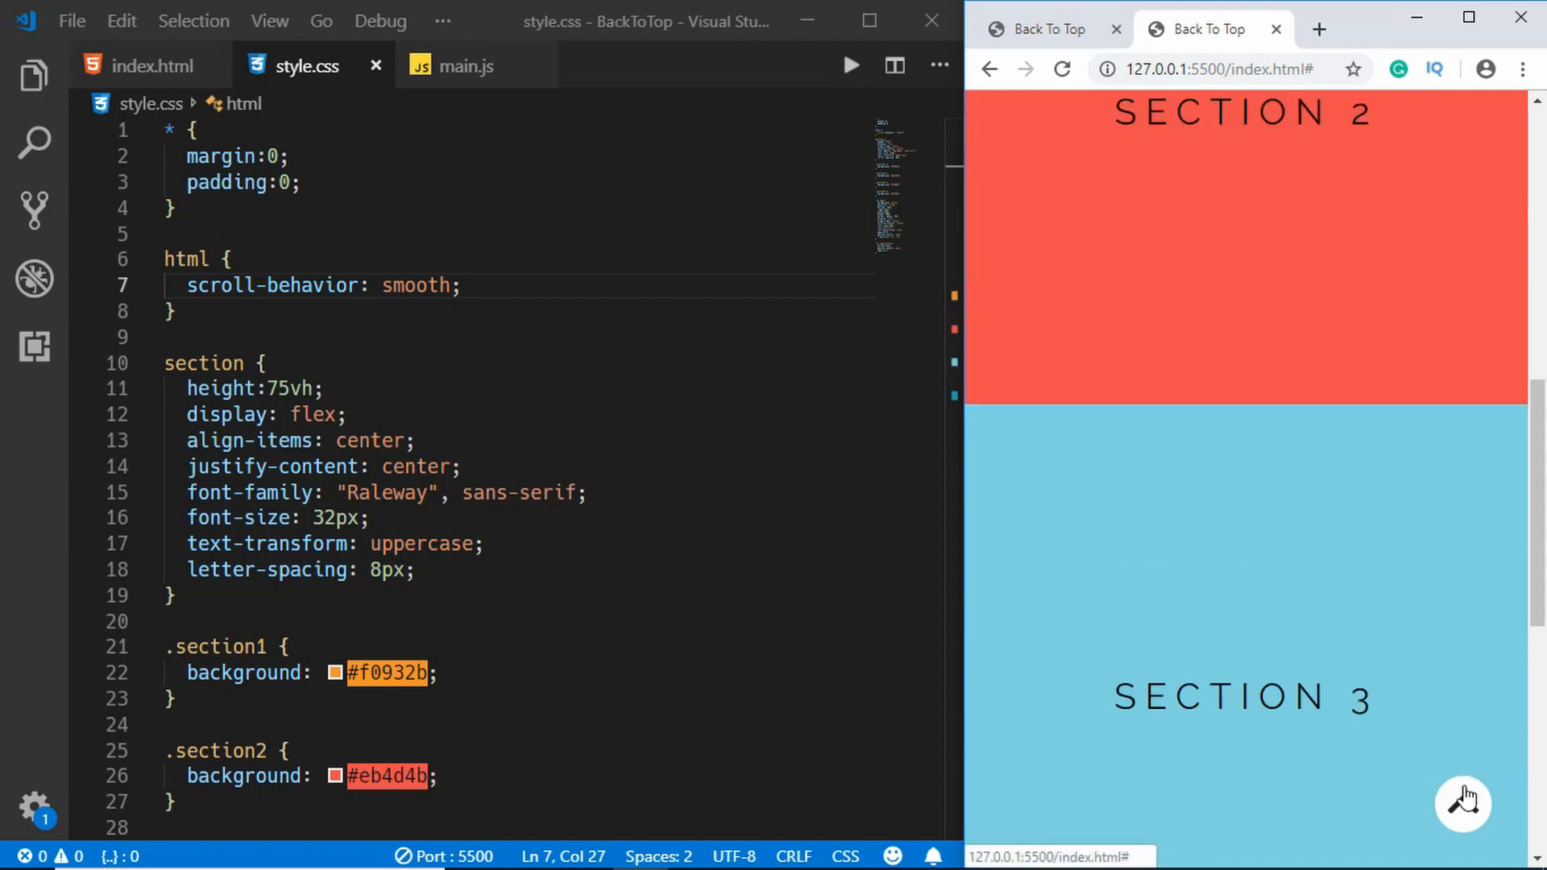
left_click(1462, 801)
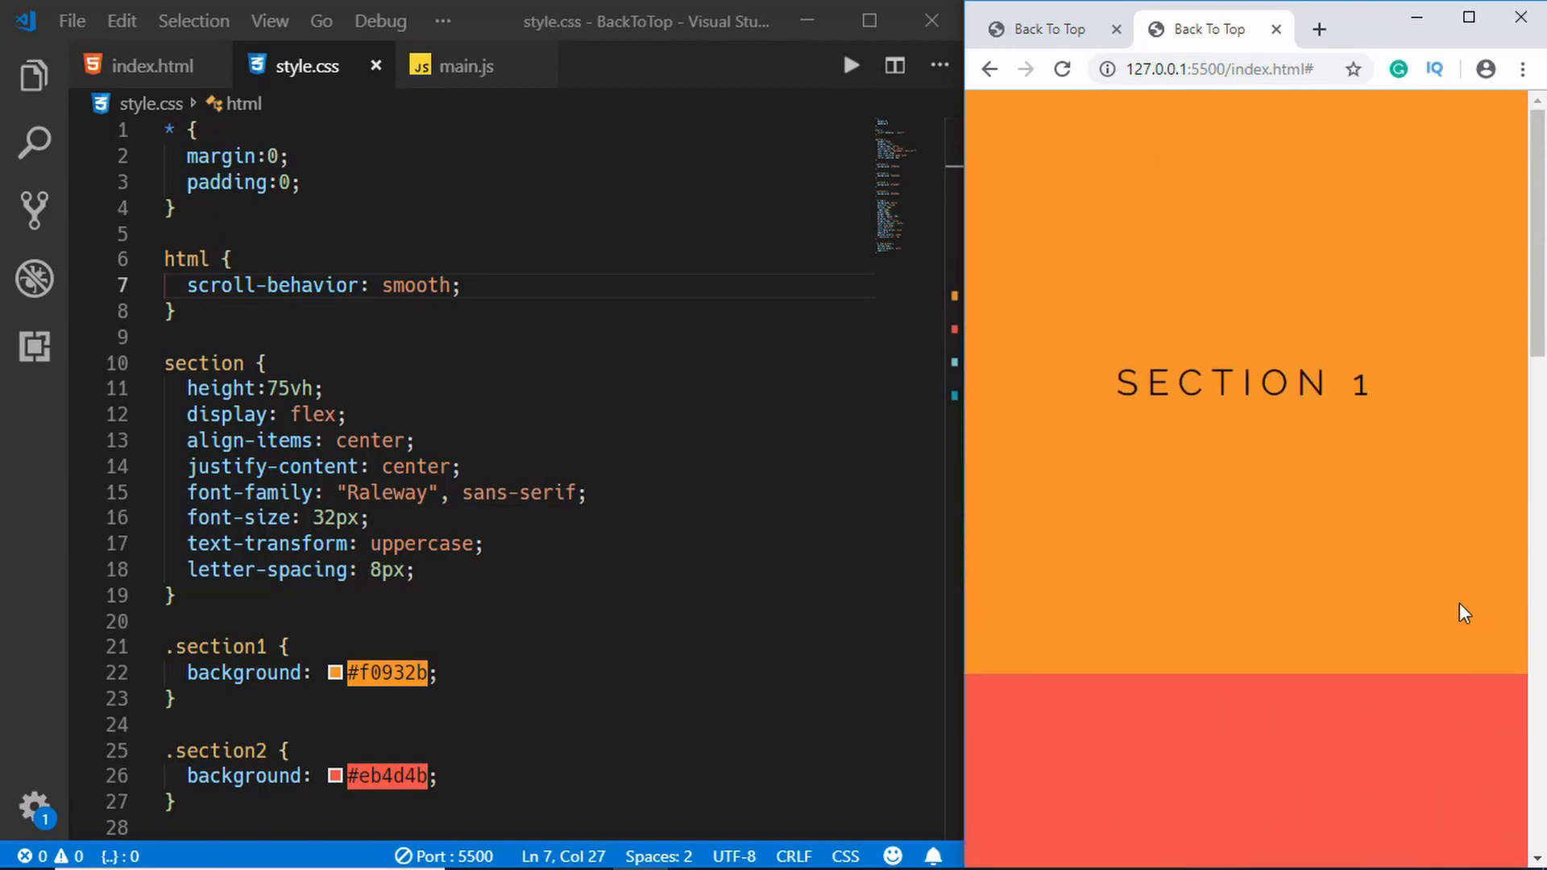